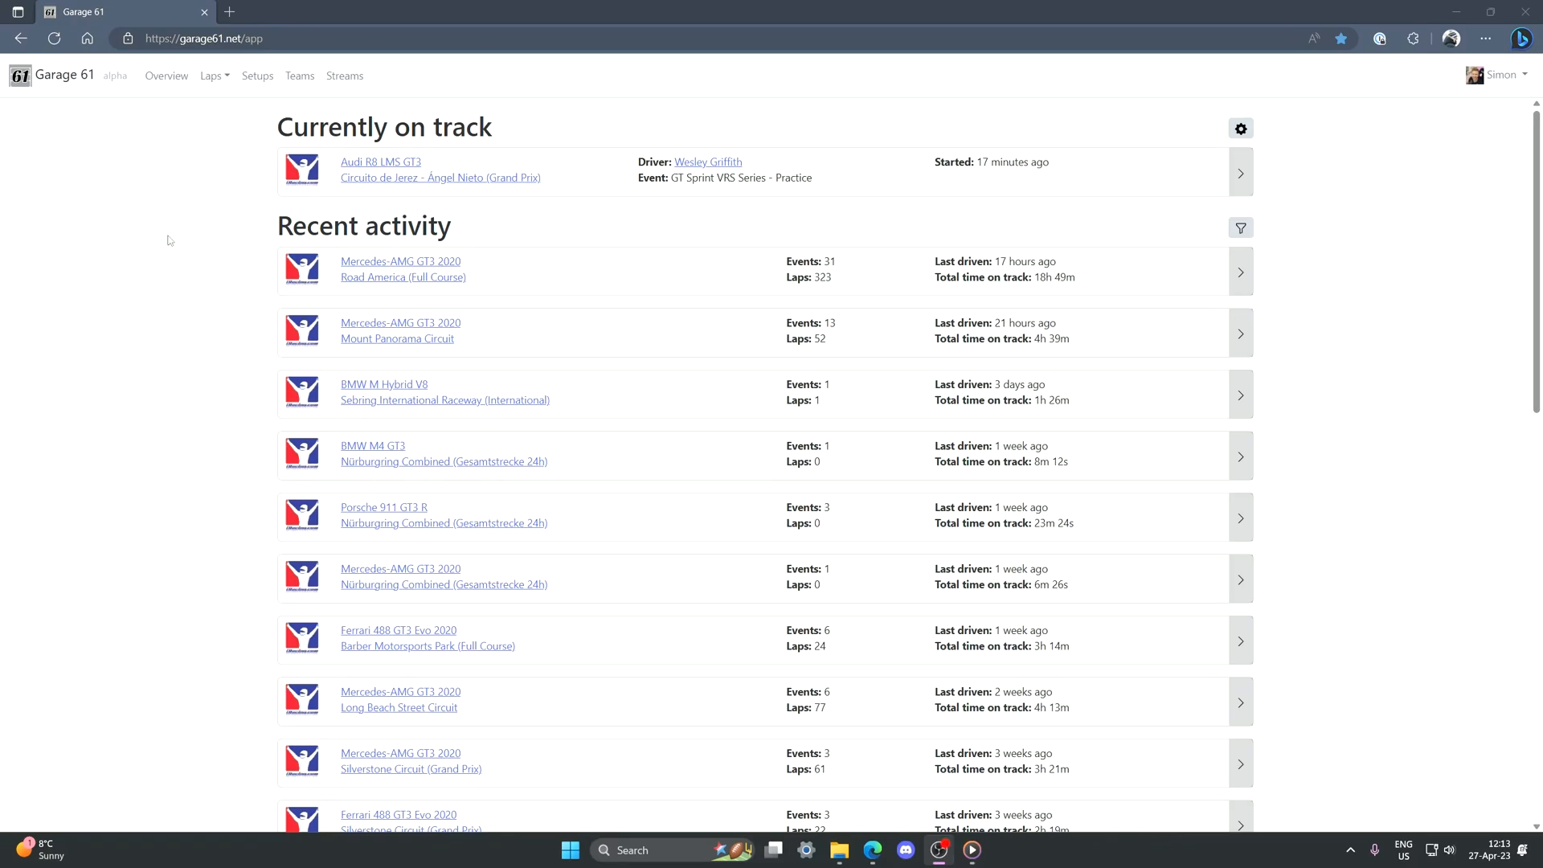
mouse_move(235, 105)
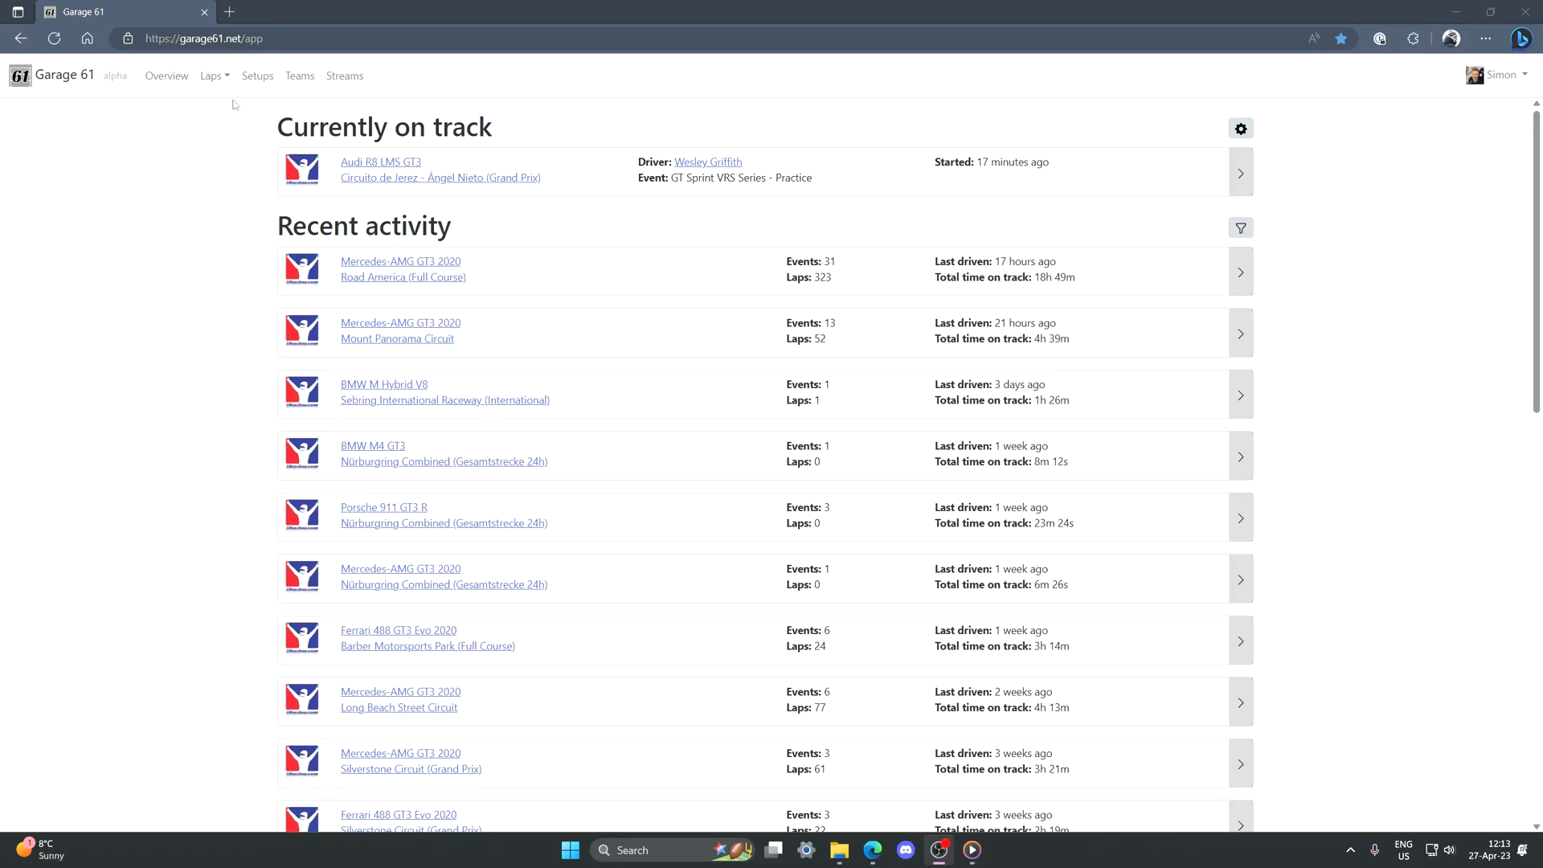
- View the setup comparison page, then go to Teams and the S1 Racing team page
click(258, 75)
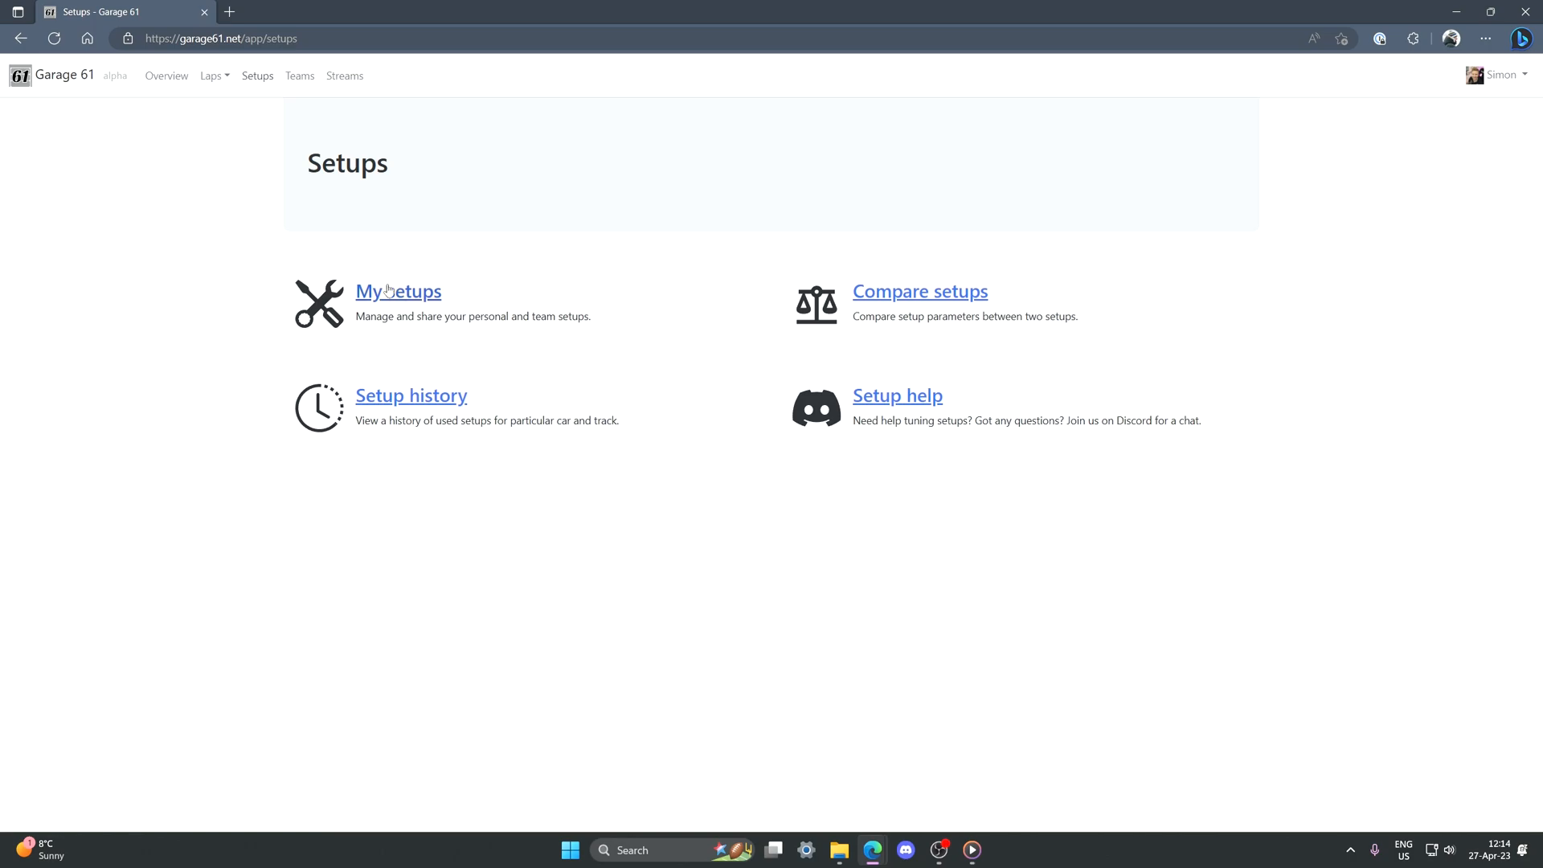
click(920, 291)
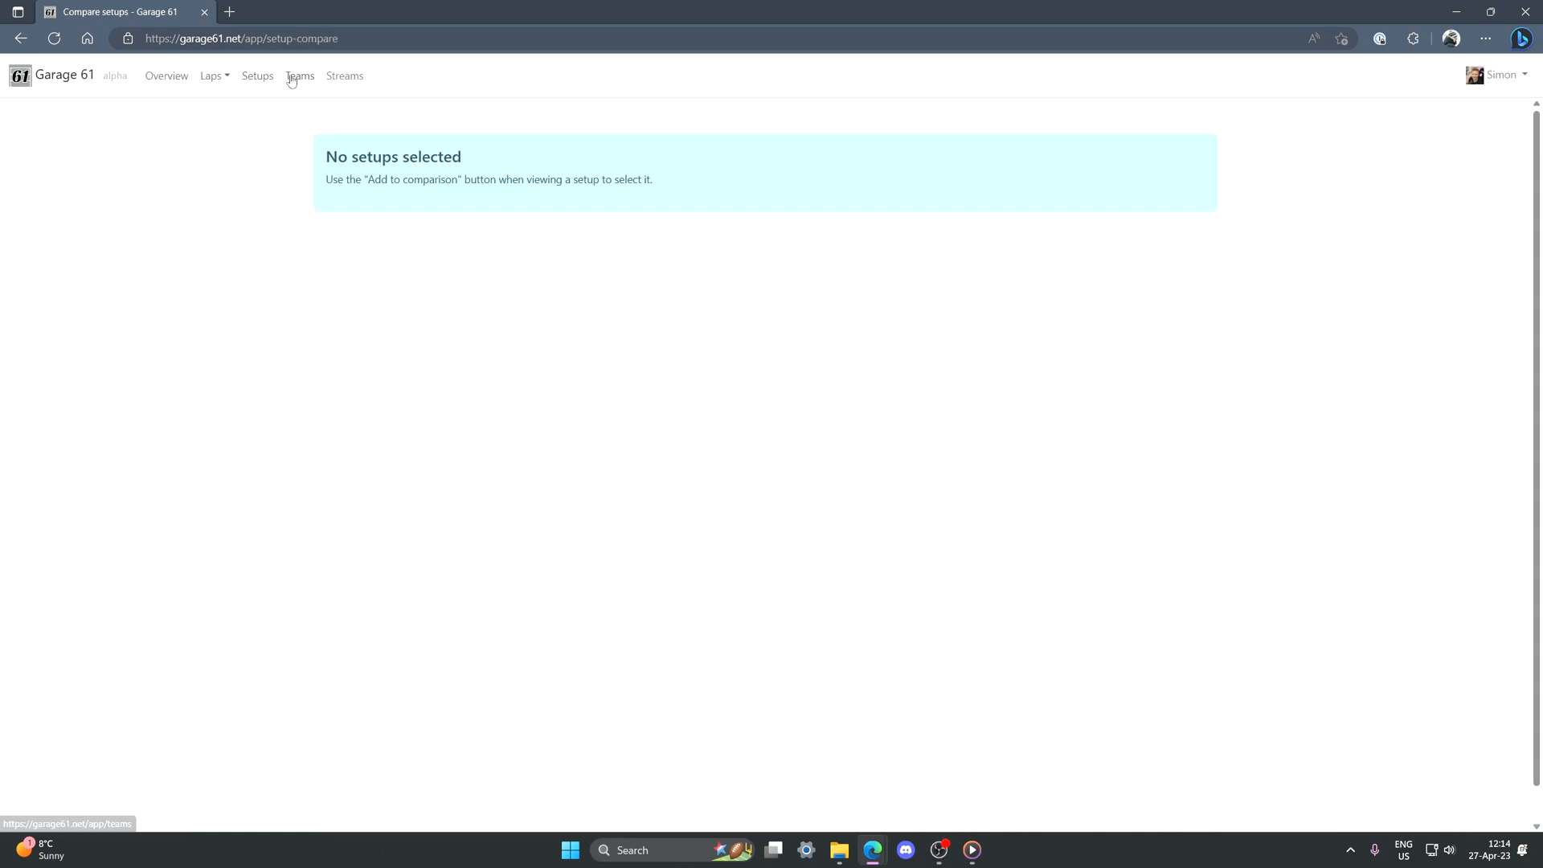
click(299, 76)
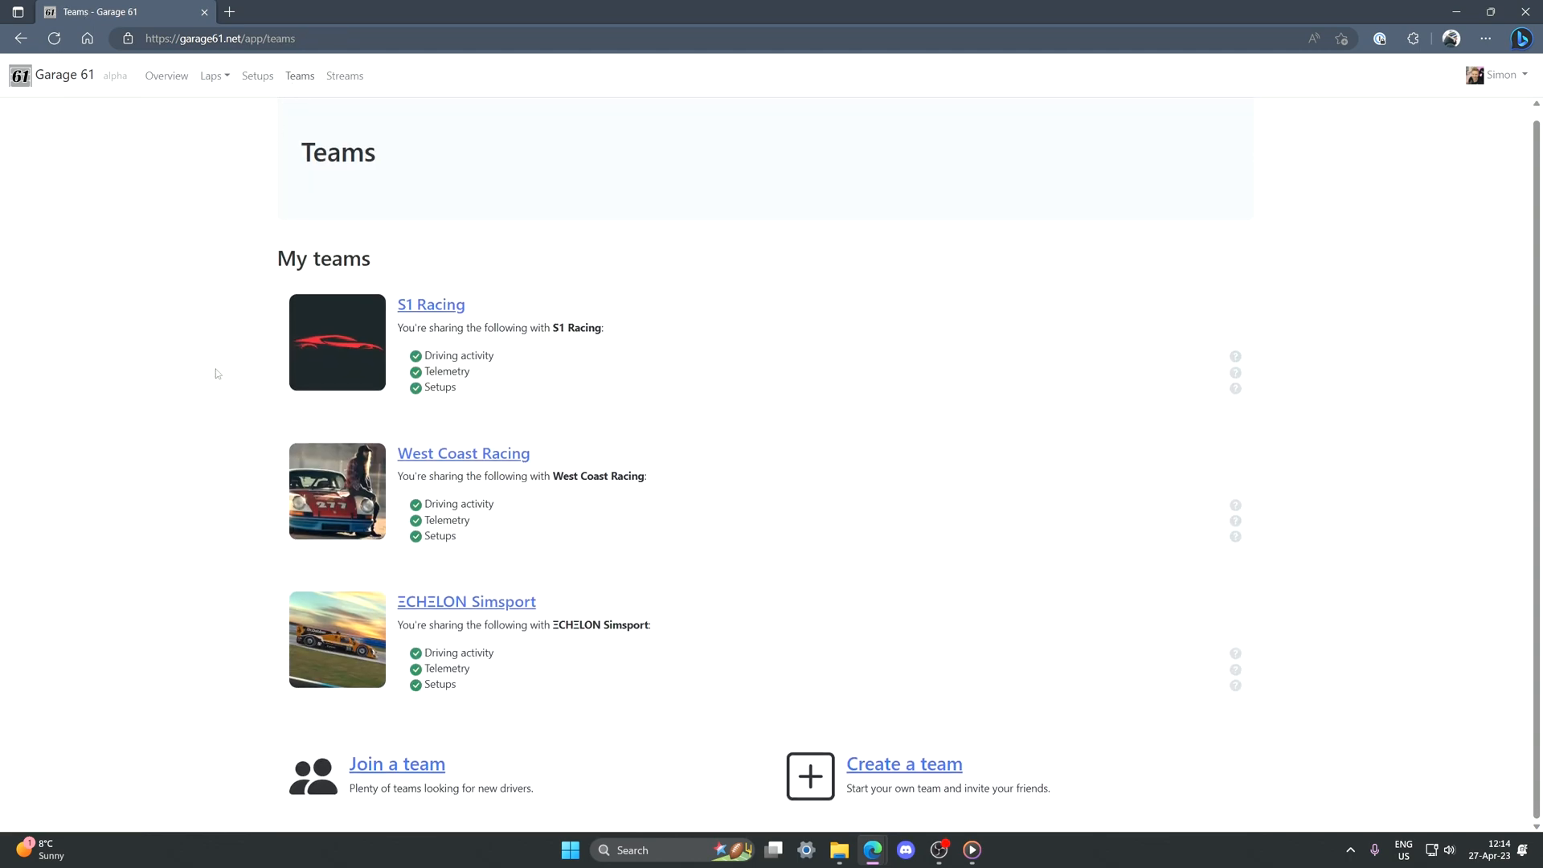
click(431, 304)
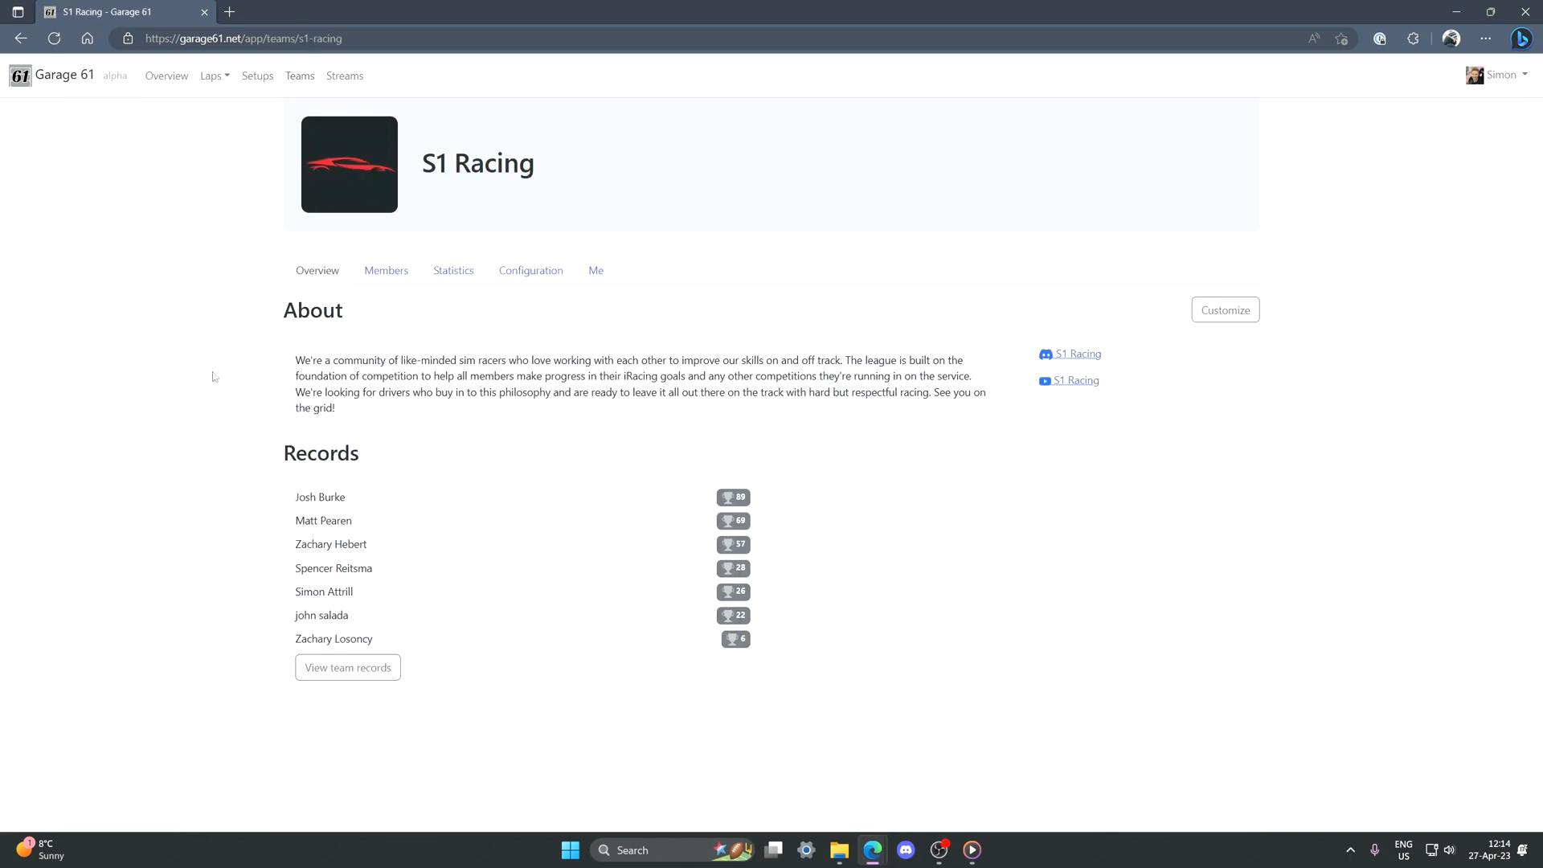
- Step through S1 Racing's Members, Statistics, Configuration and Me pages
click(386, 270)
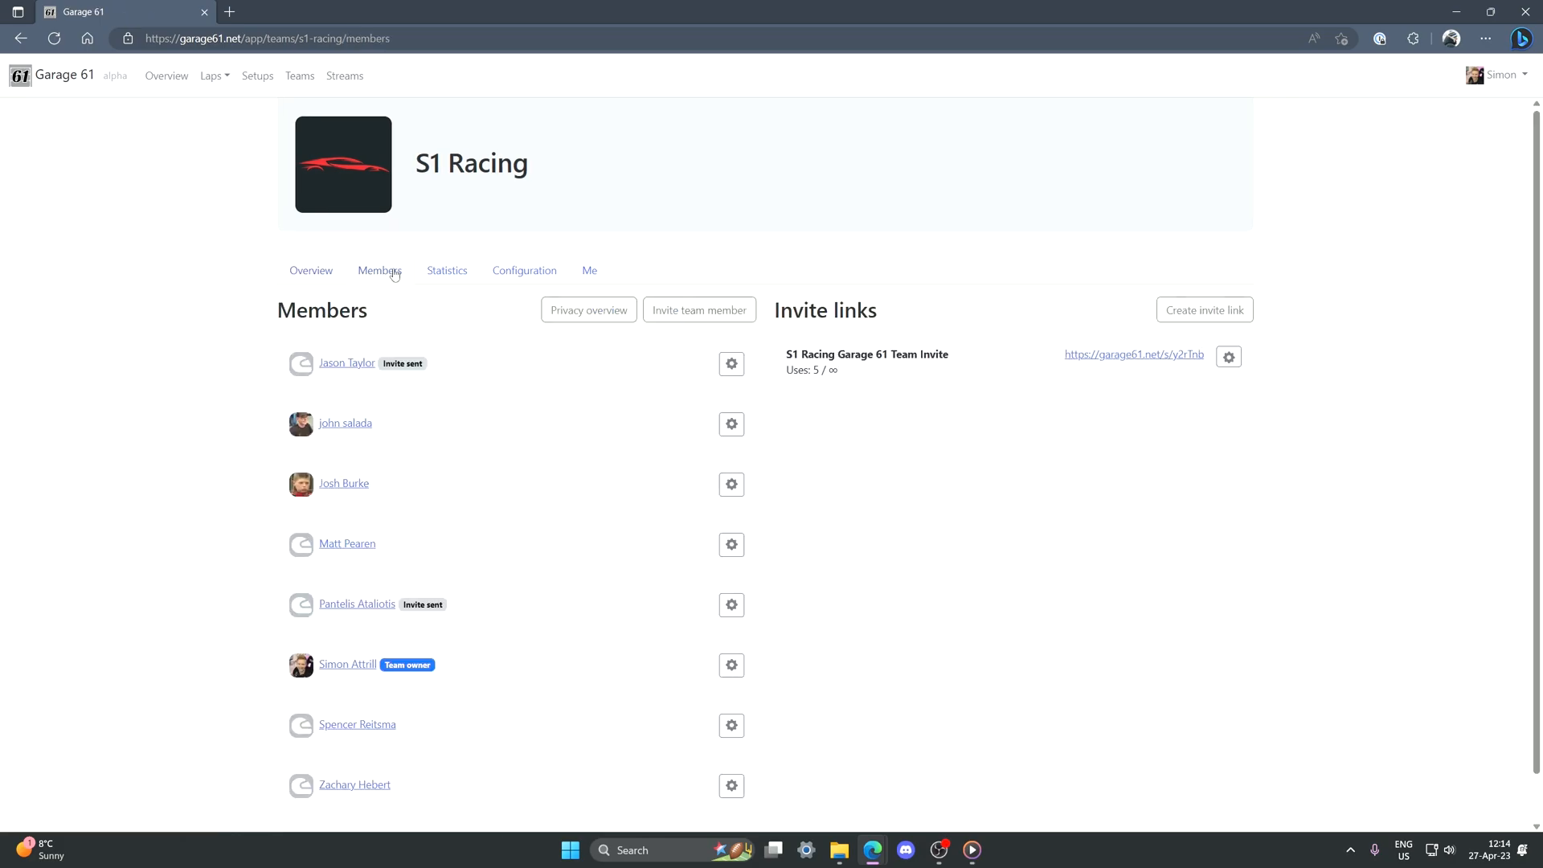
click(453, 270)
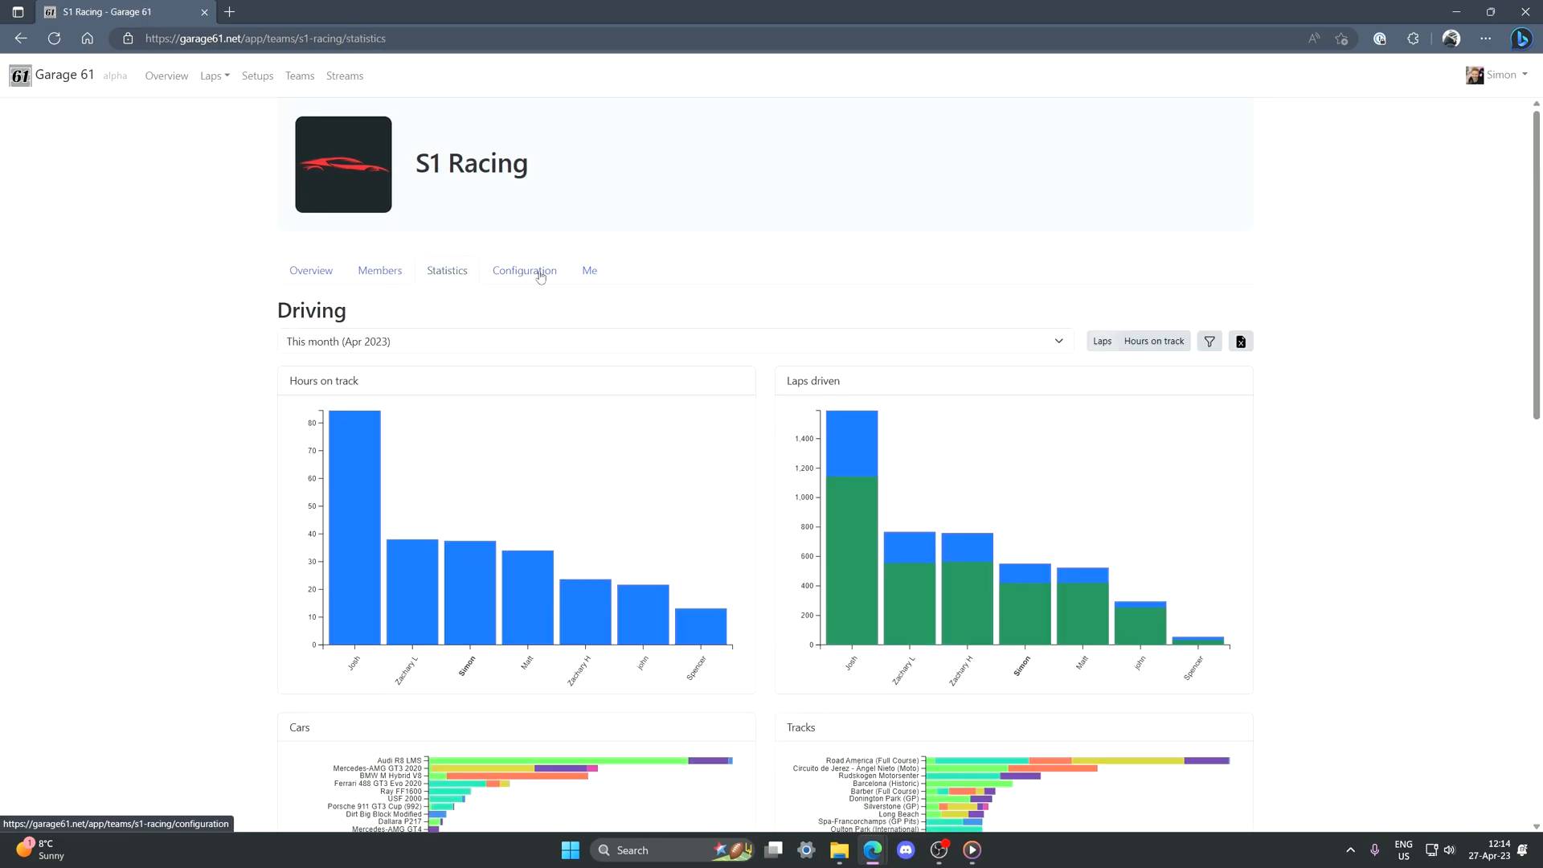
click(524, 270)
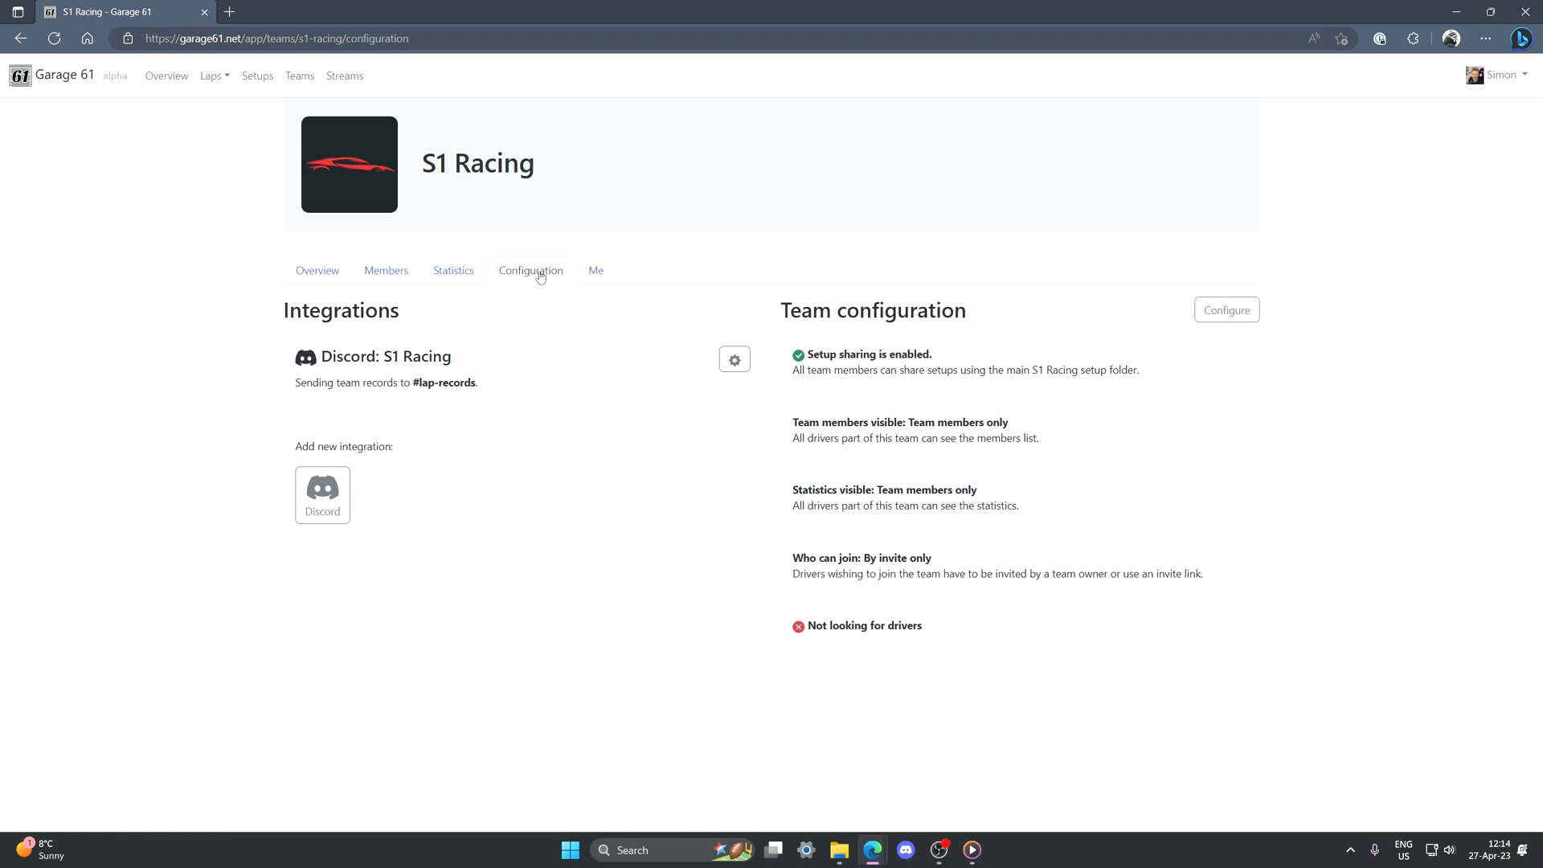
click(595, 270)
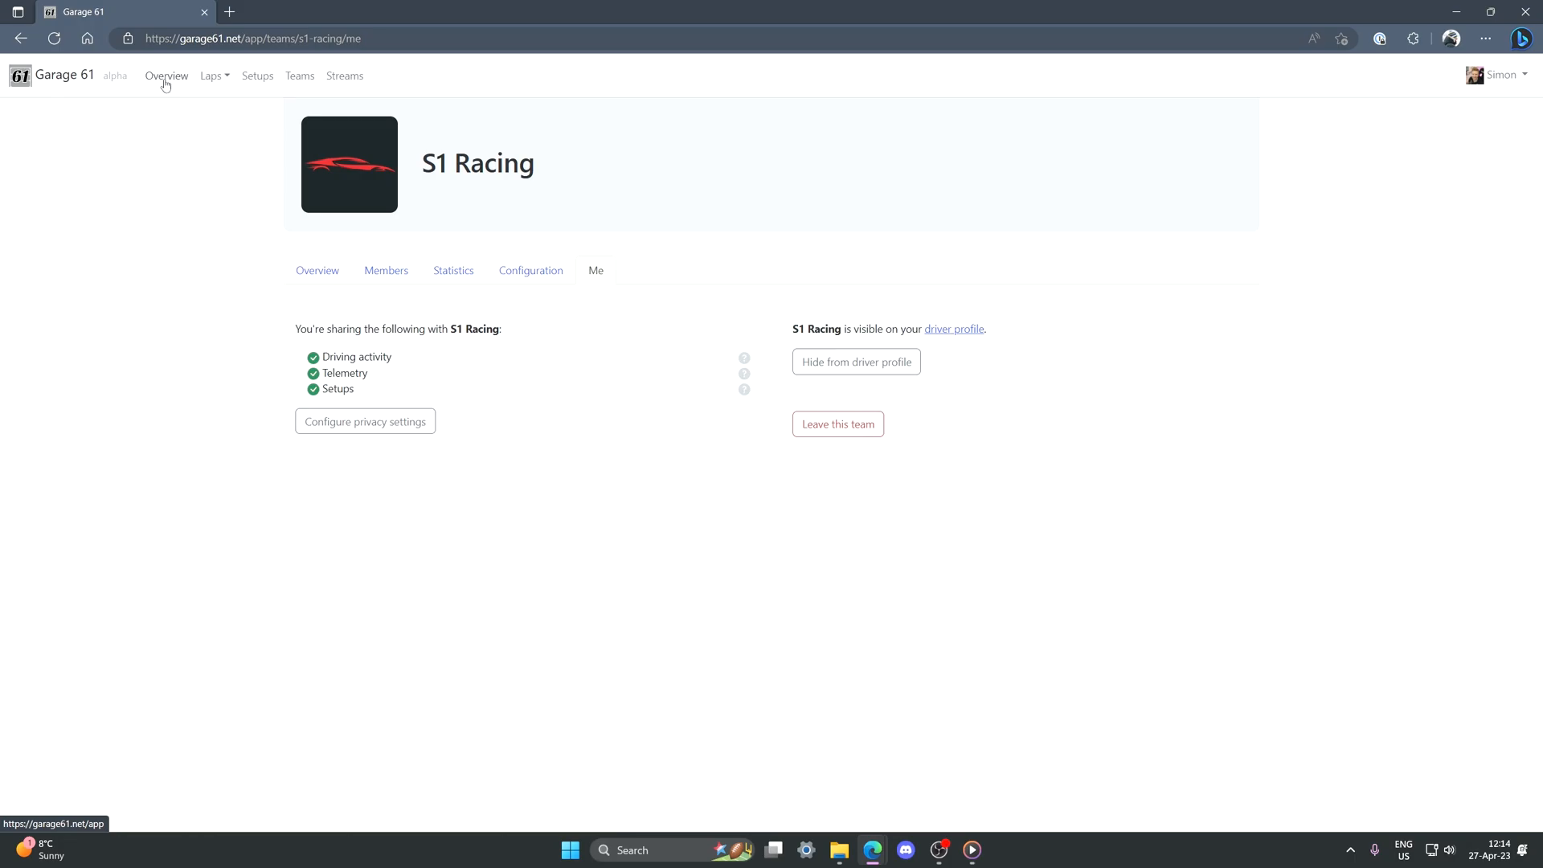
- From the overview, expand Mercedes-AMG GT3 2020 / Road America and review the S1 Racing - Race runs
click(166, 76)
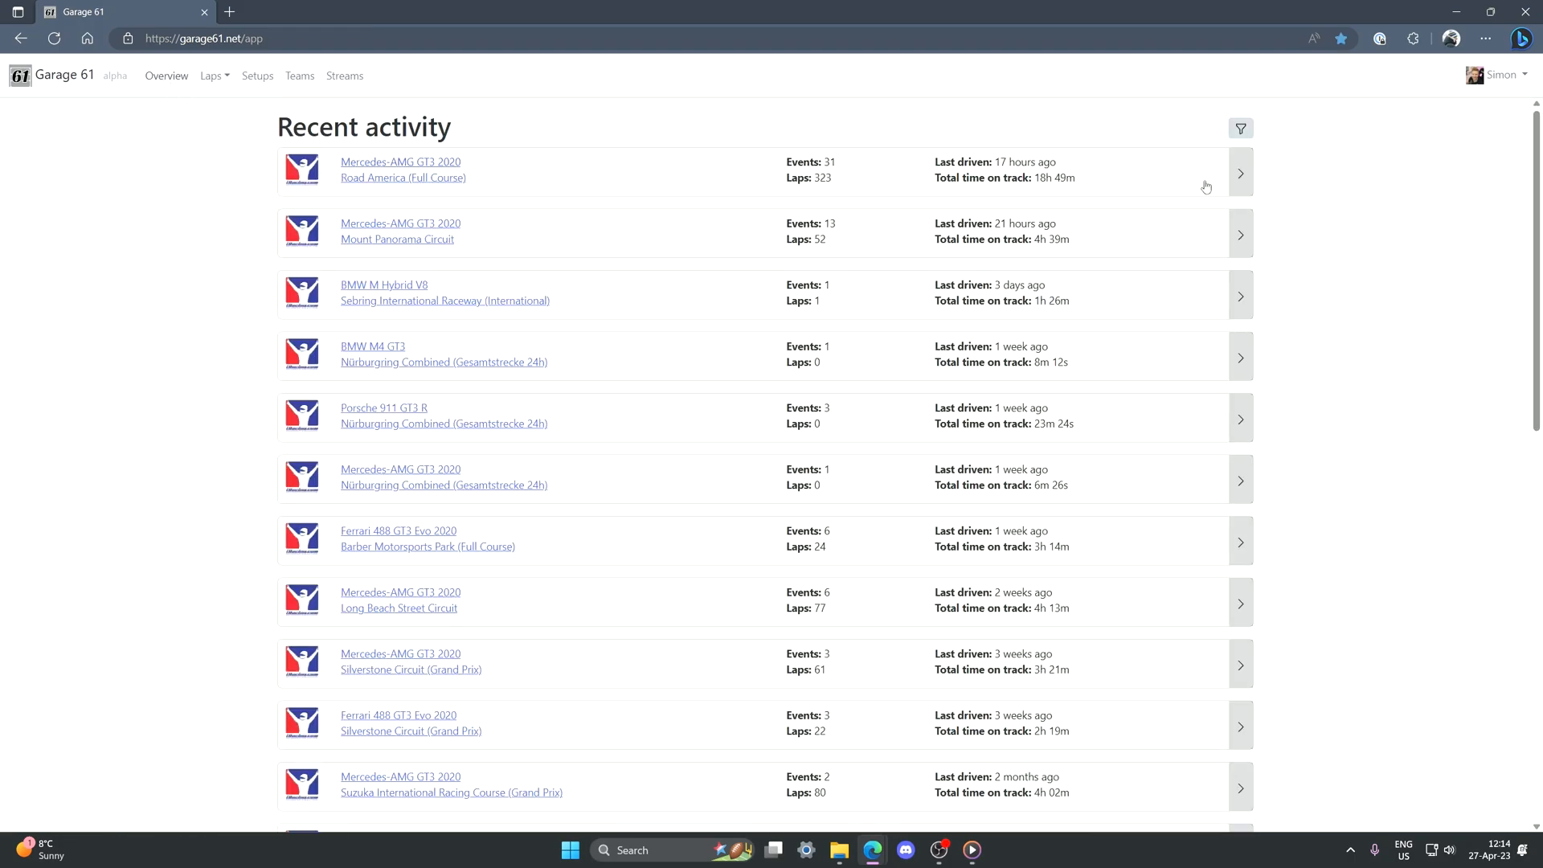
click(1239, 172)
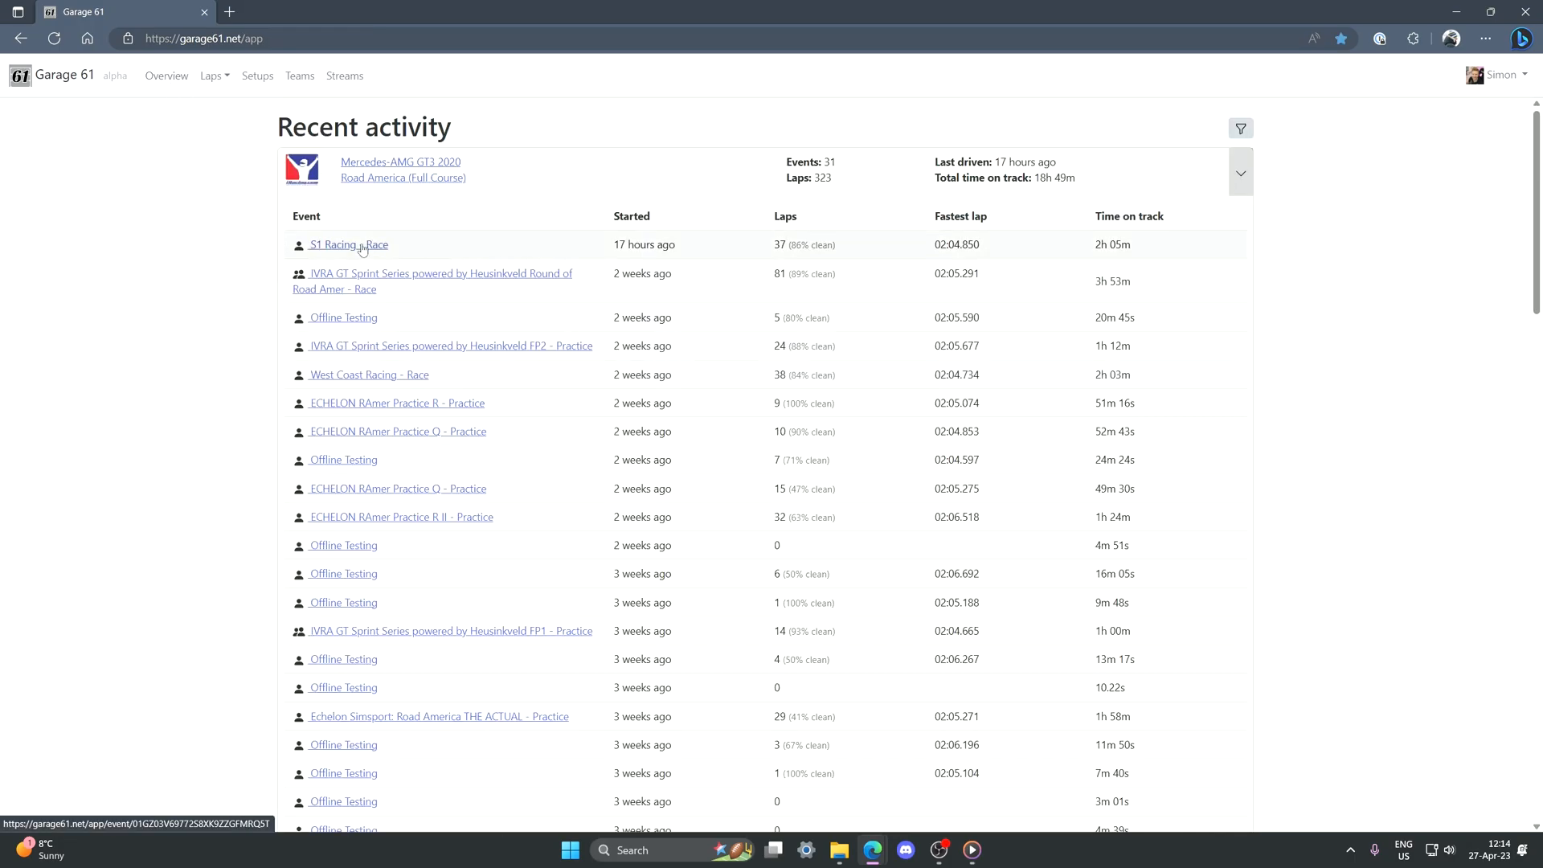
click(348, 244)
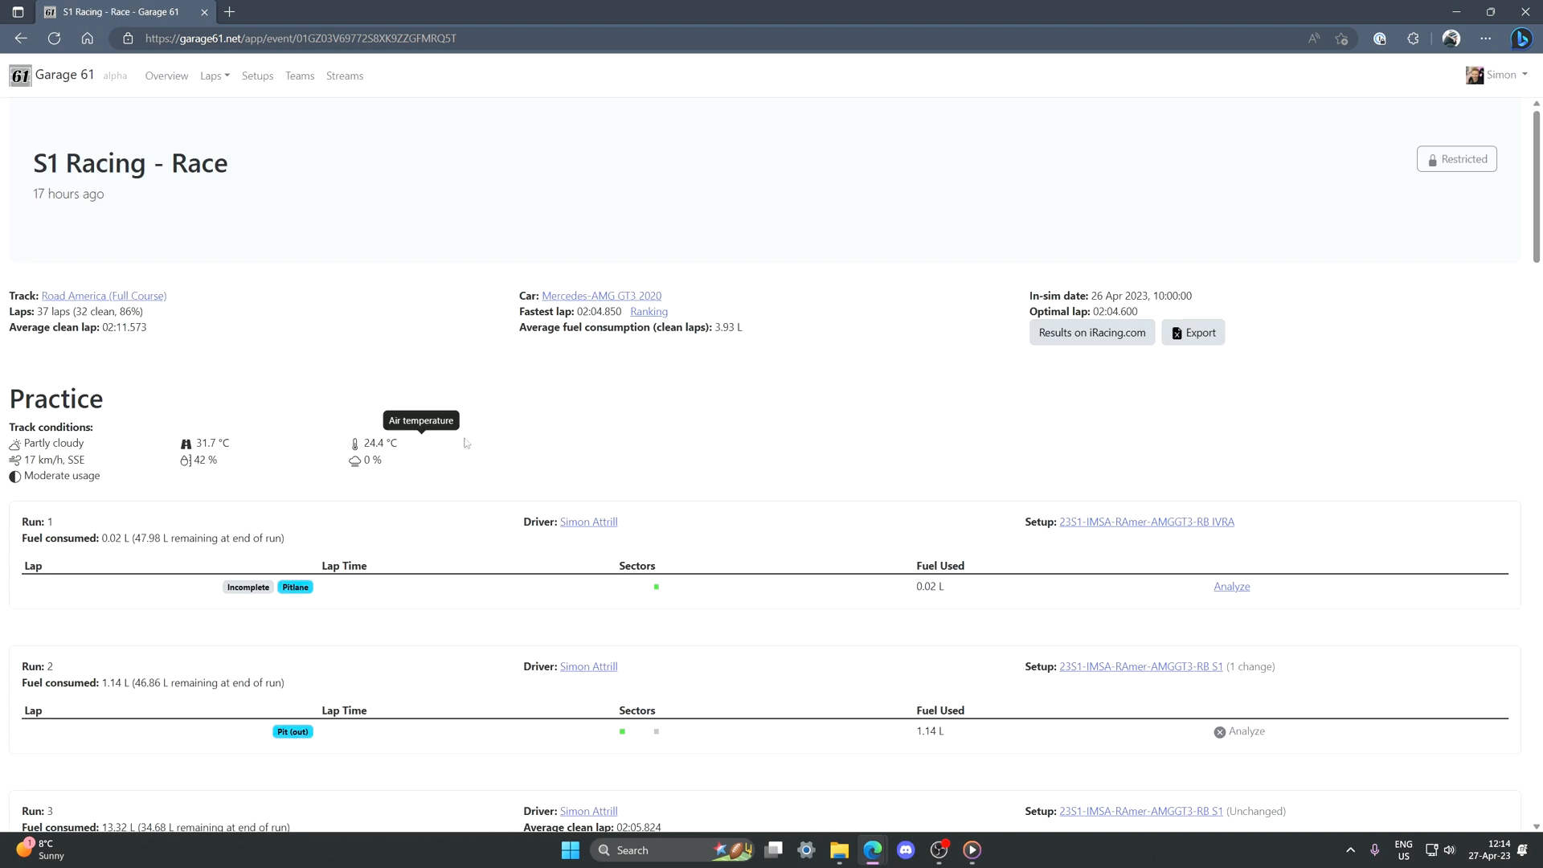
scroll(down, 3)
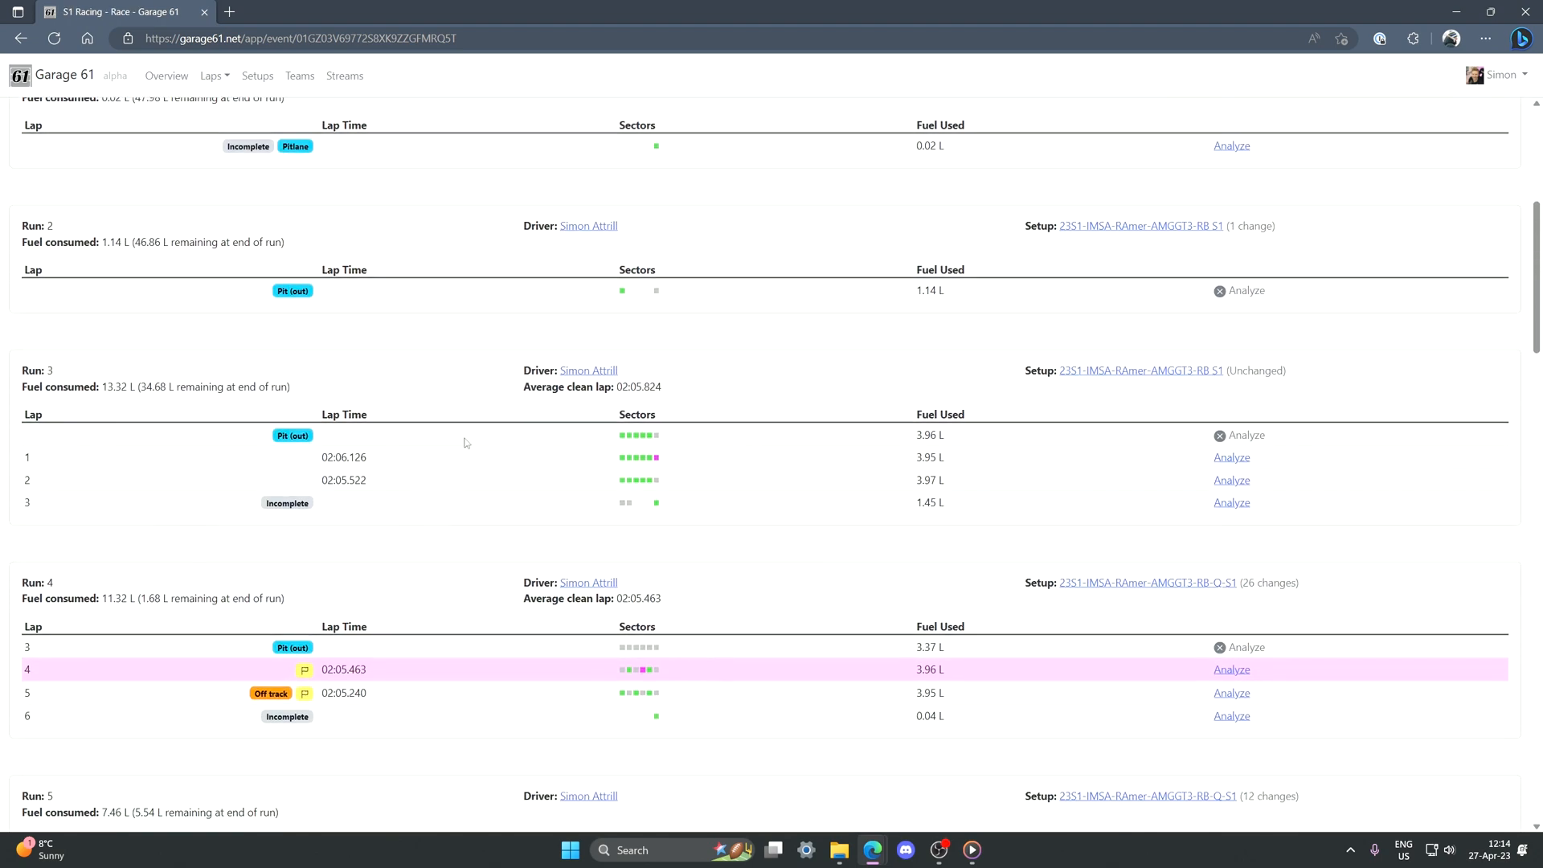
scroll(down, 3)
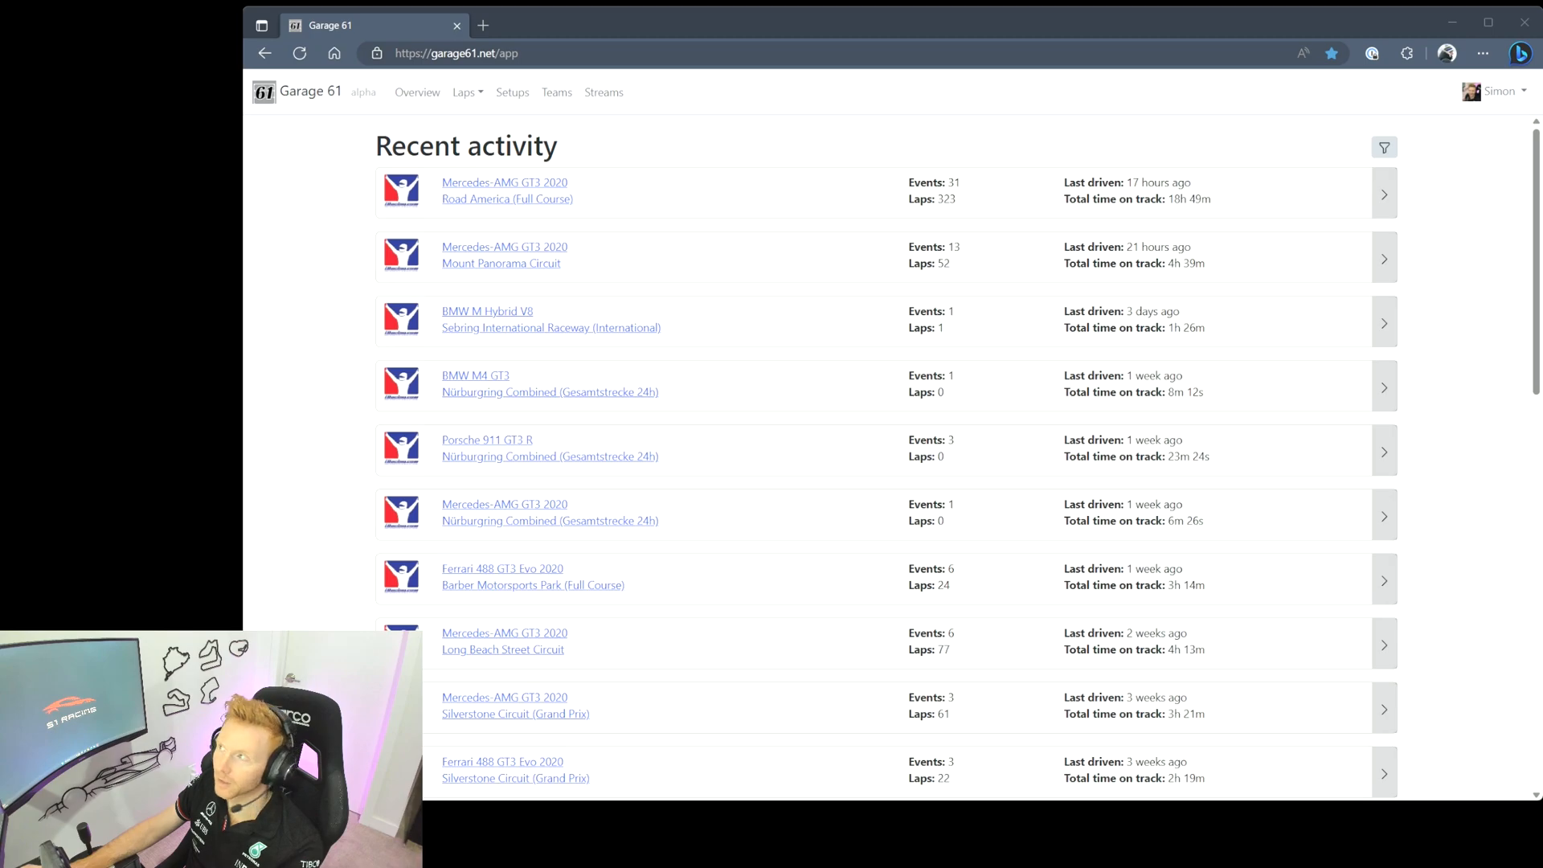
- Download the telemetry agent from the account menu
click(1496, 90)
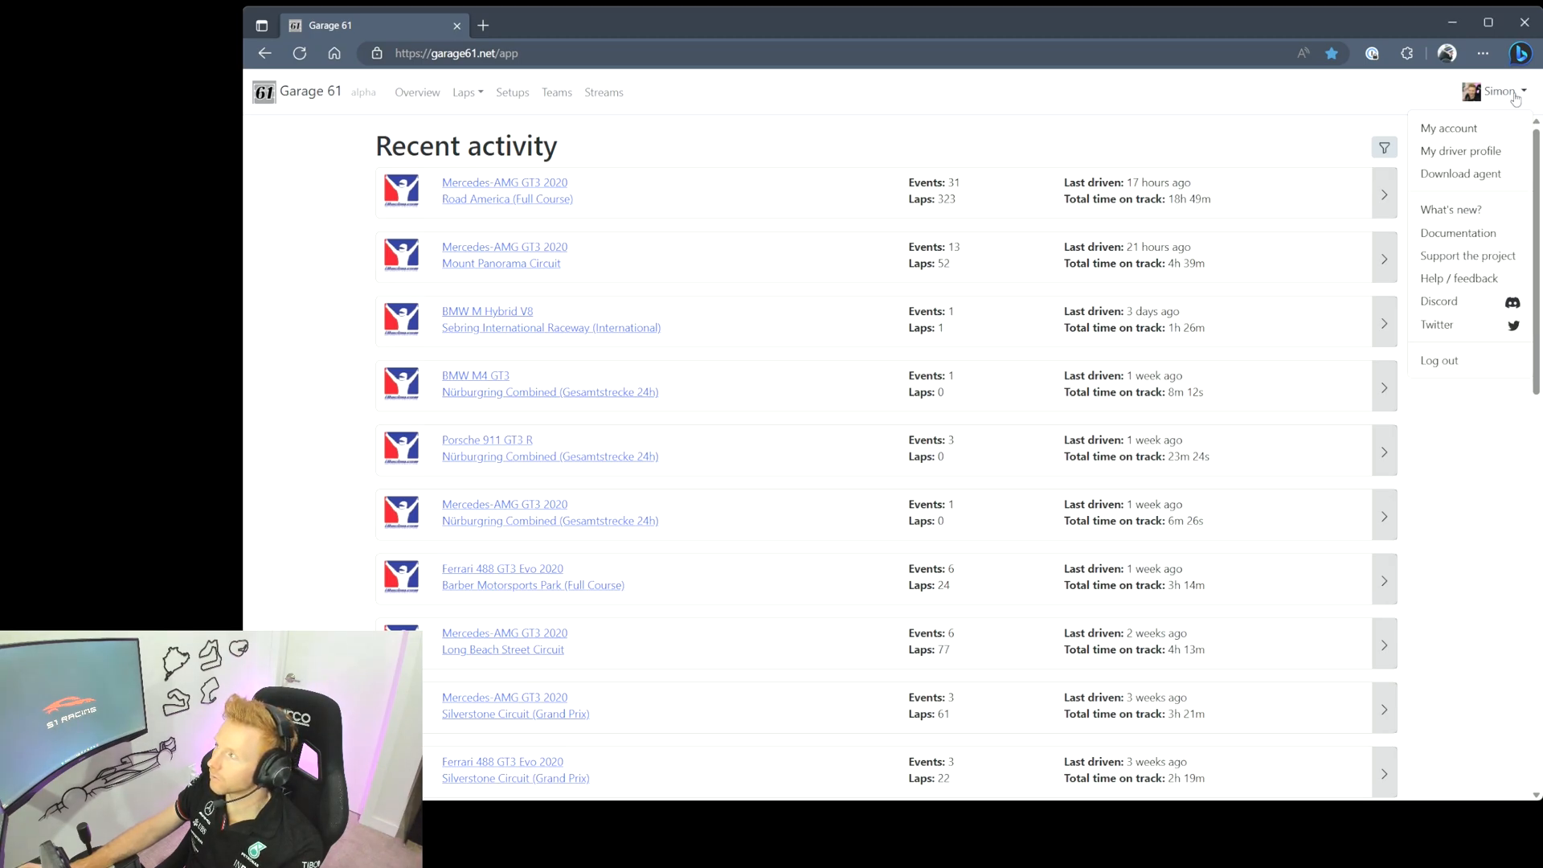
mouse_move(1461, 174)
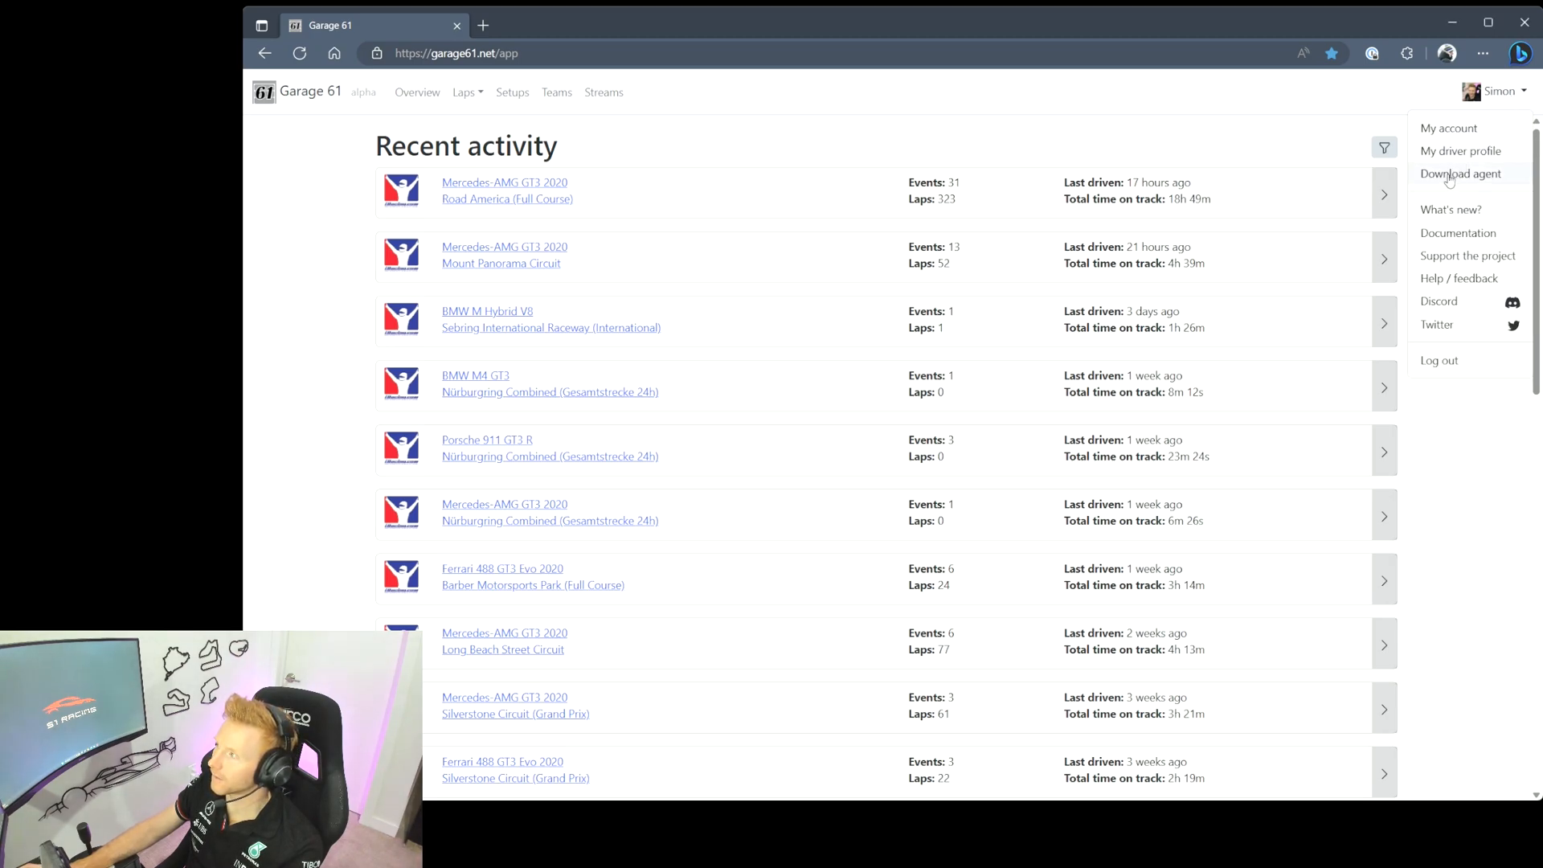
click(1459, 173)
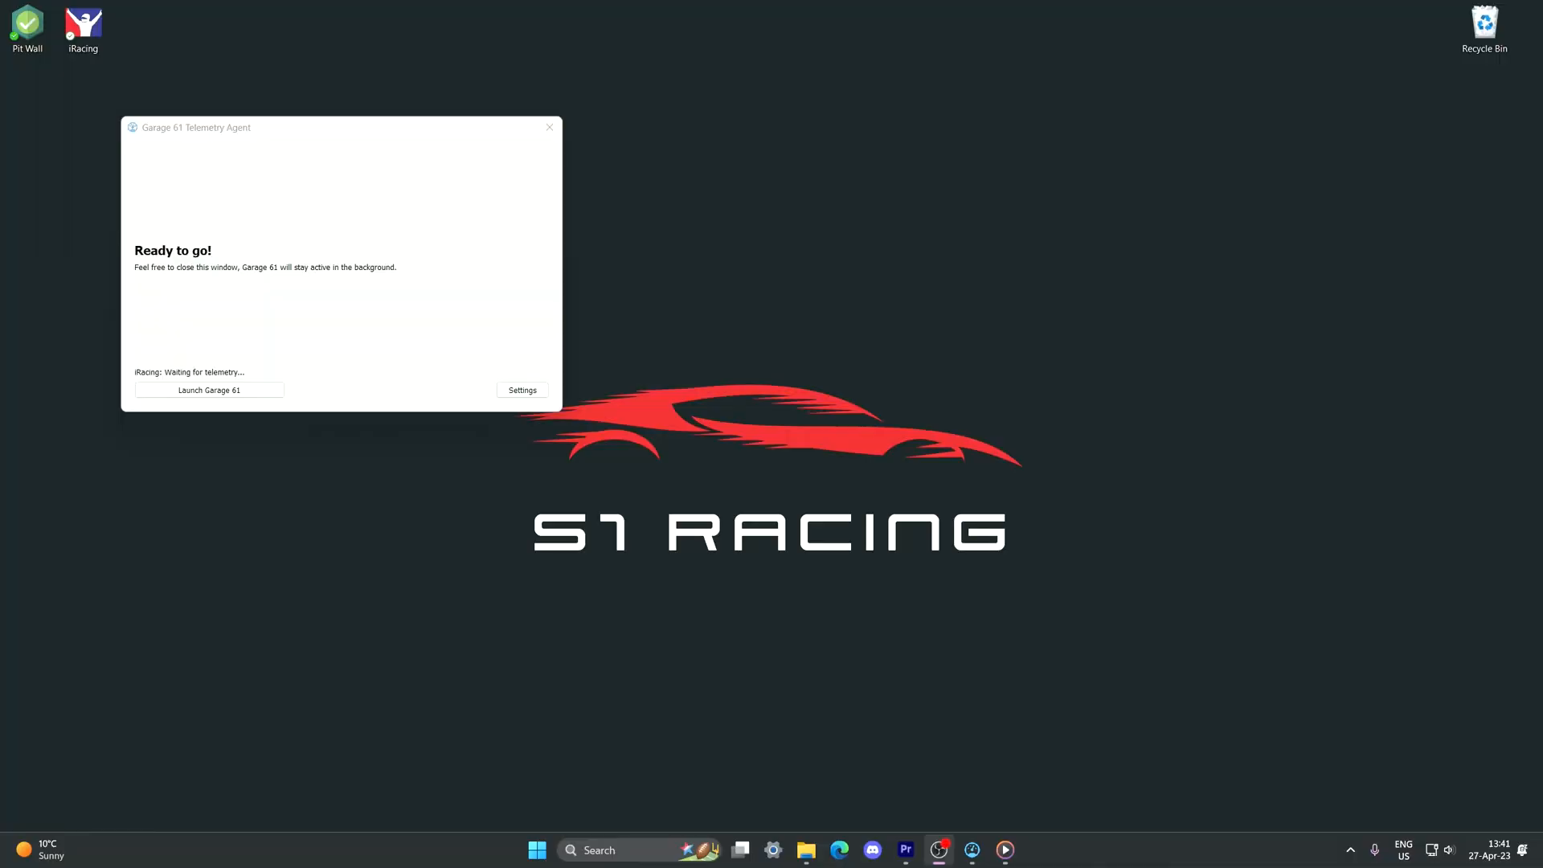
mouse_move(521, 554)
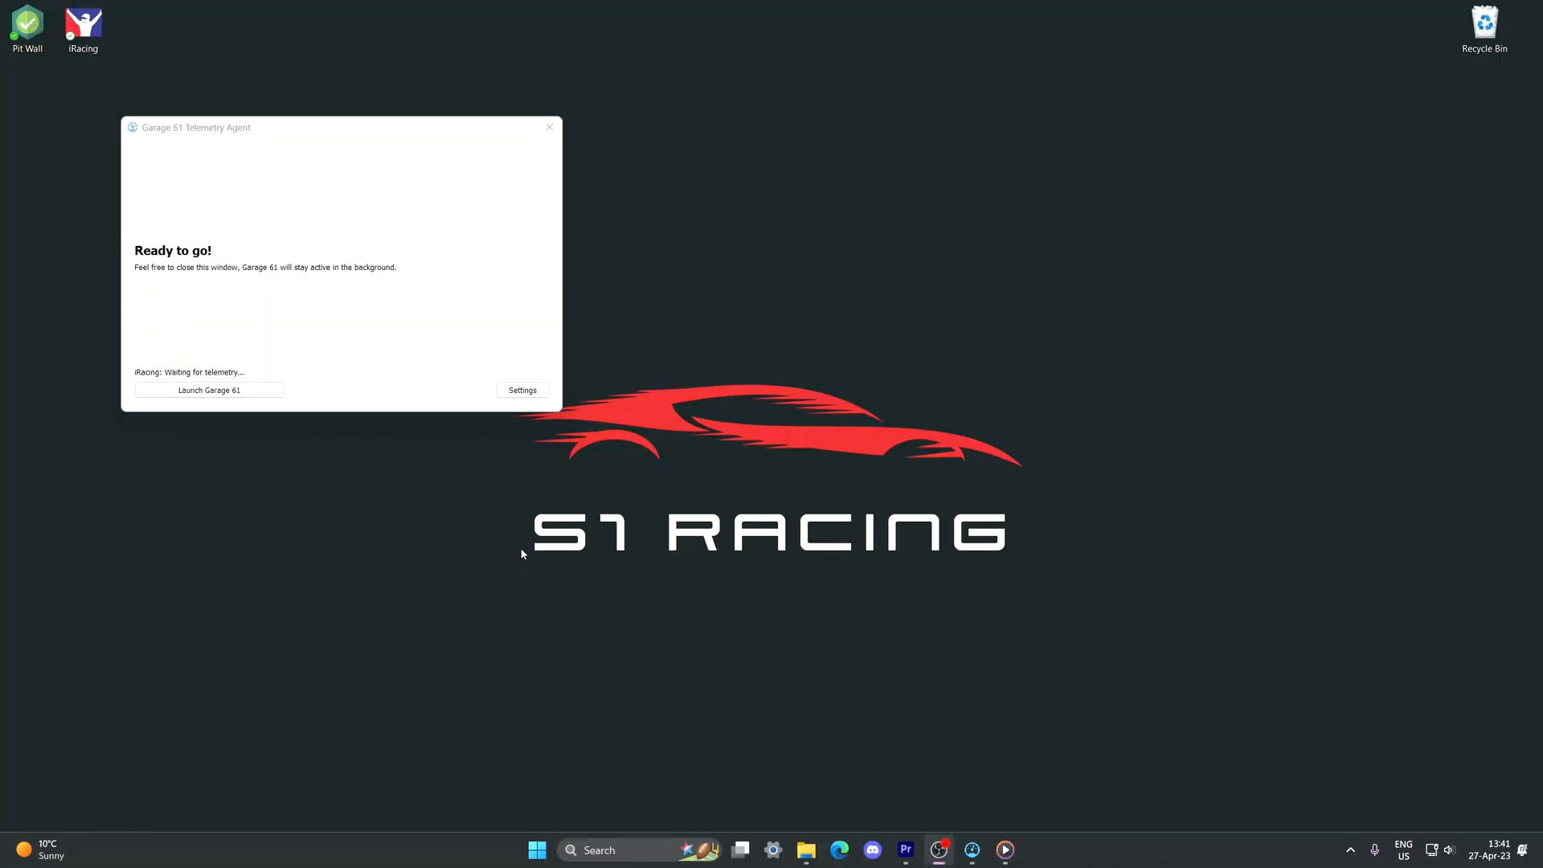
mouse_move(444, 309)
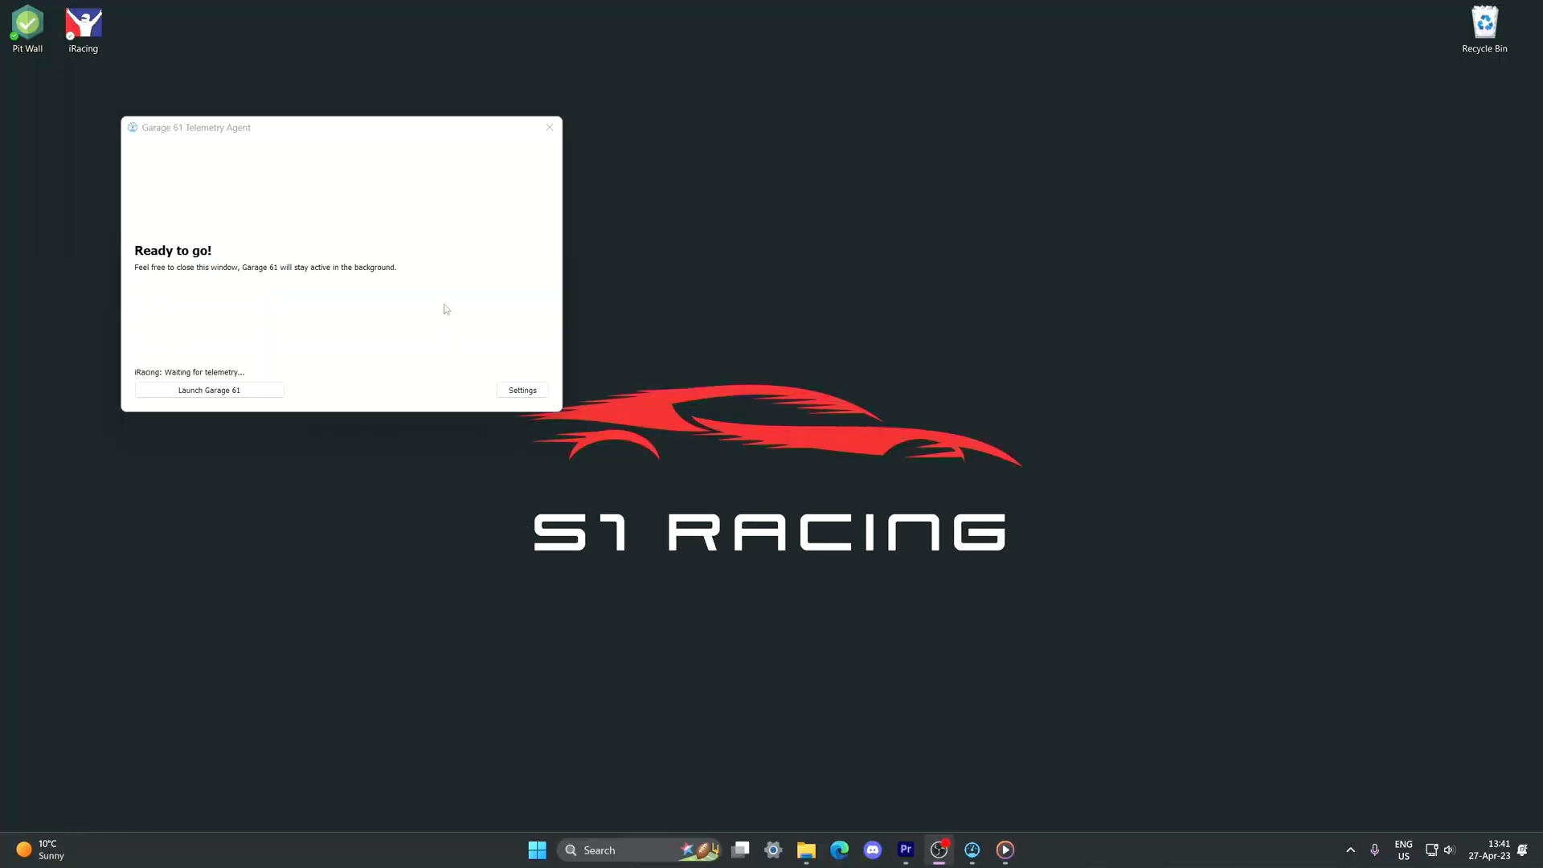
mouse_move(468, 325)
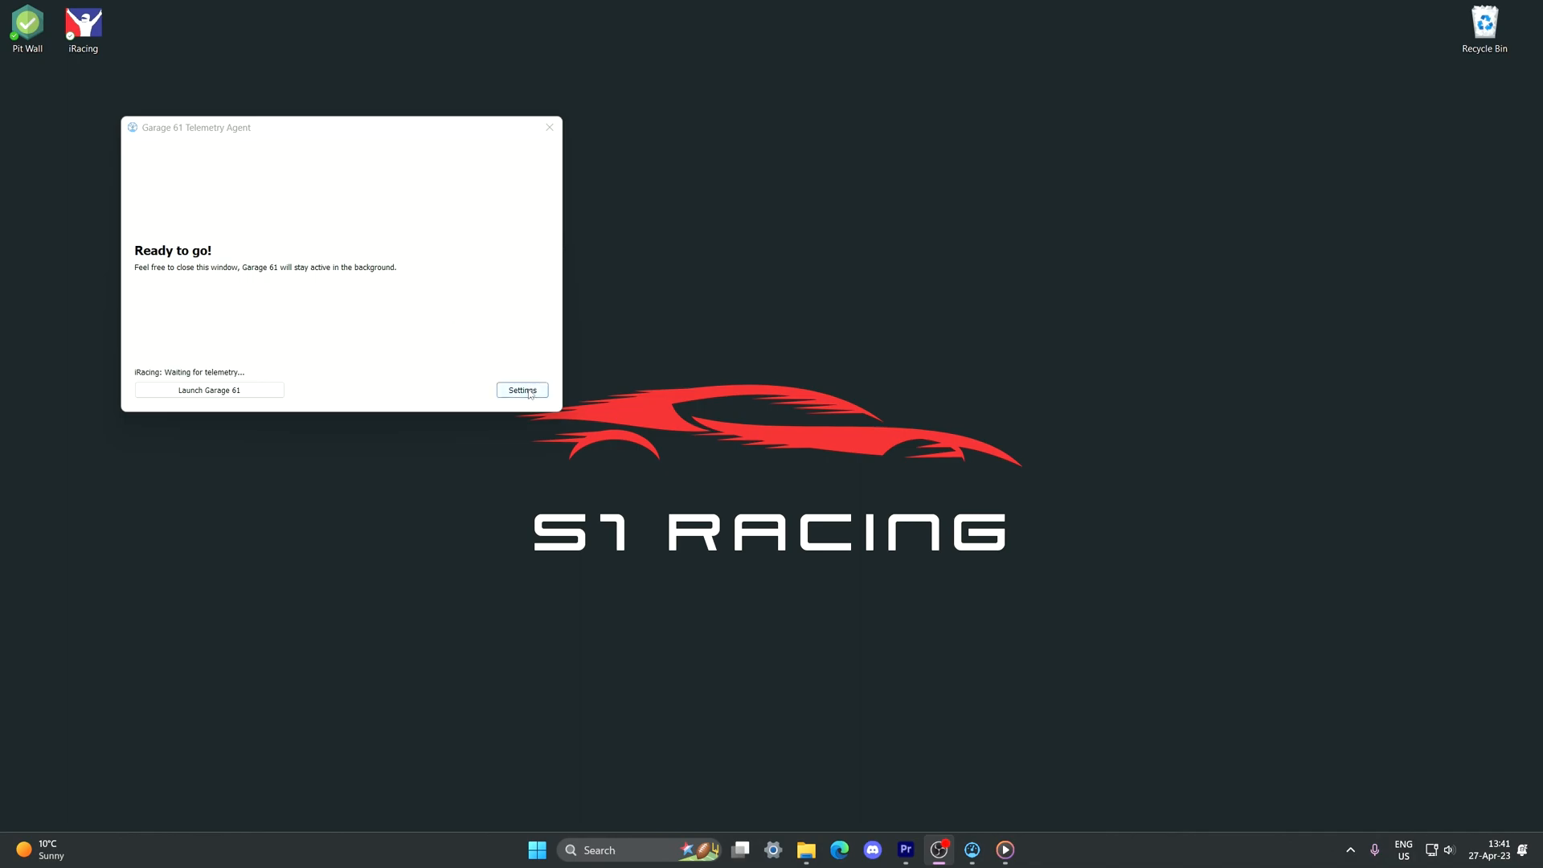
- In agent Settings keep 'Remove uploaded telemetry files' on 'Immediately after uploading' and close
click(520, 389)
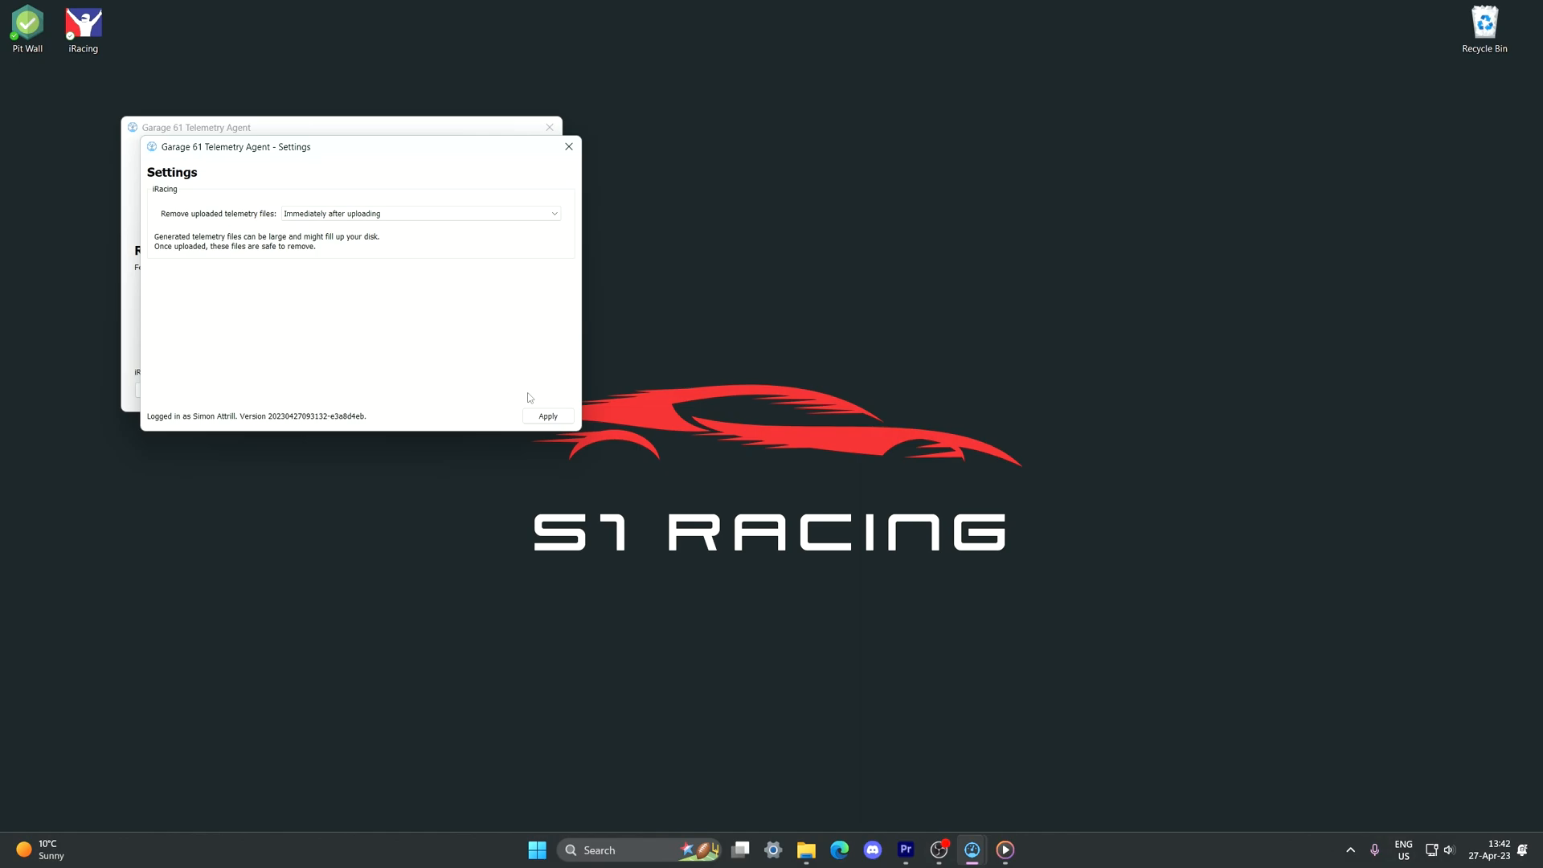
click(420, 214)
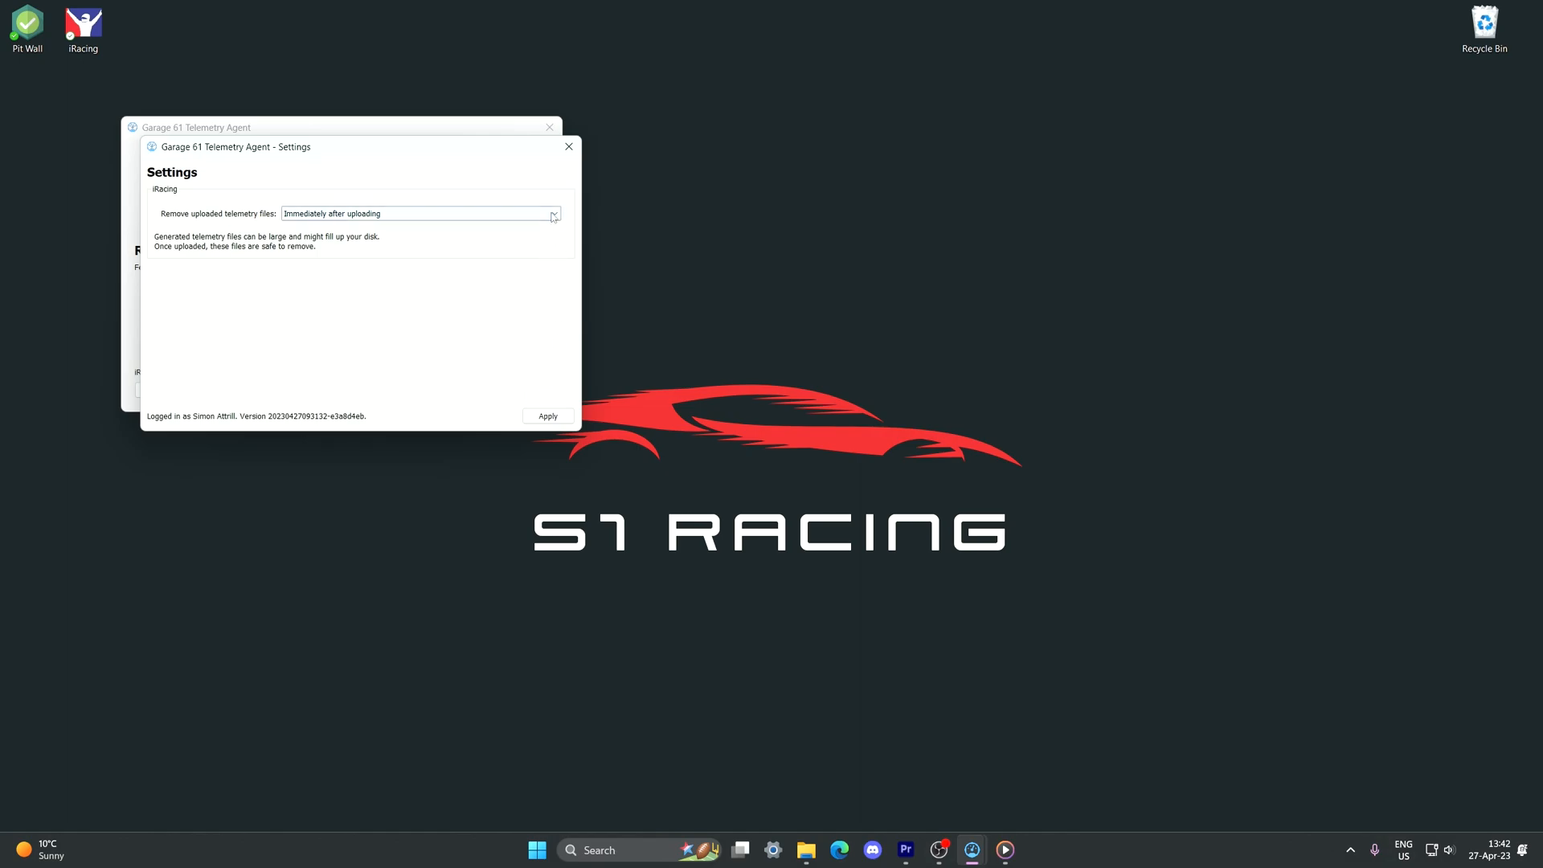
click(553, 213)
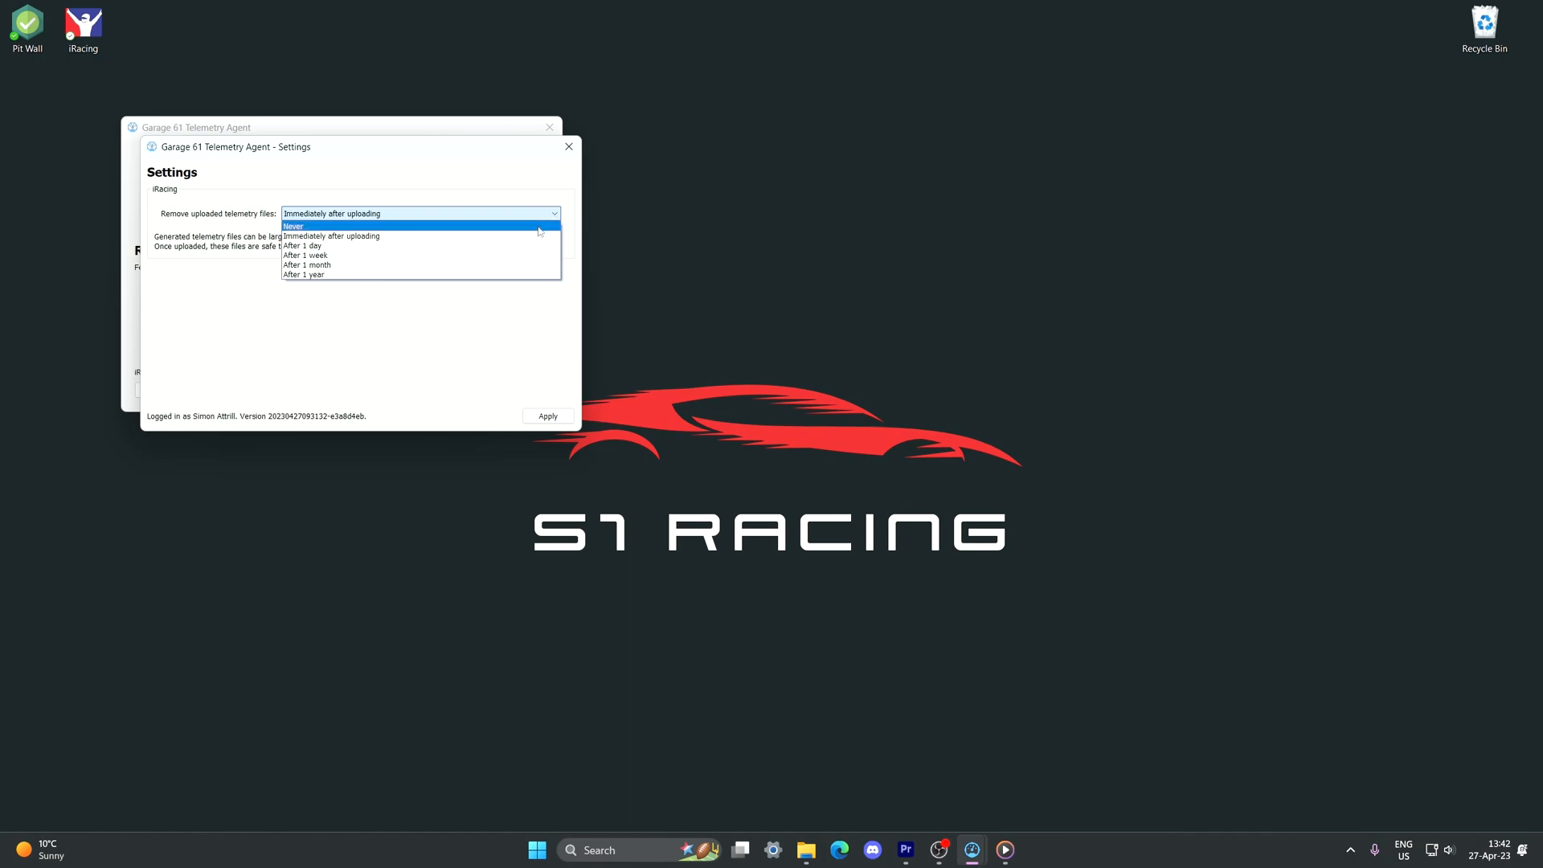
mouse_move(534, 230)
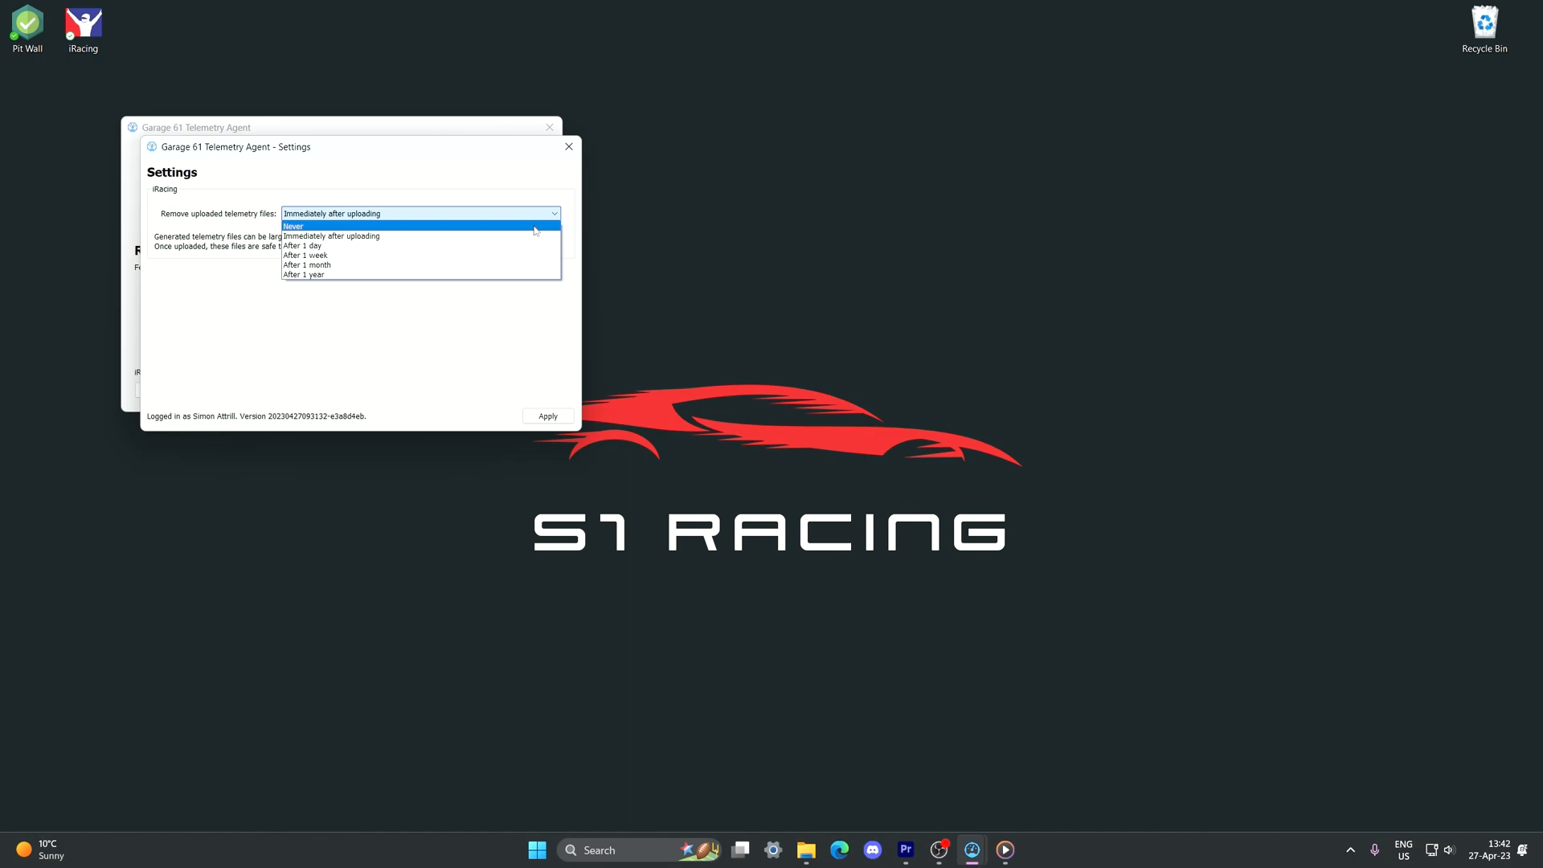
mouse_move(420, 256)
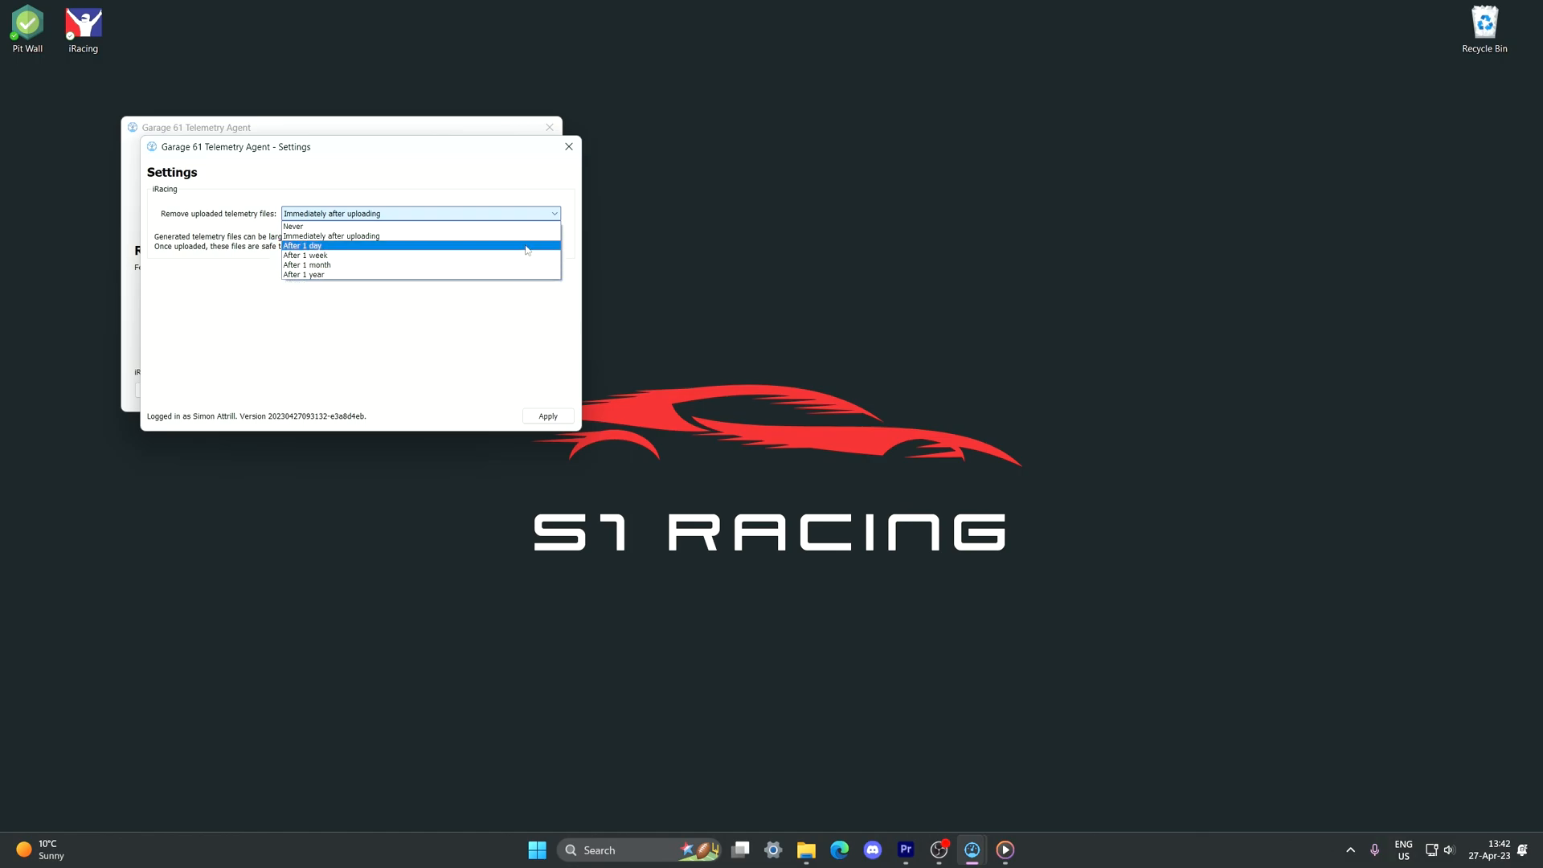
mouse_move(418, 235)
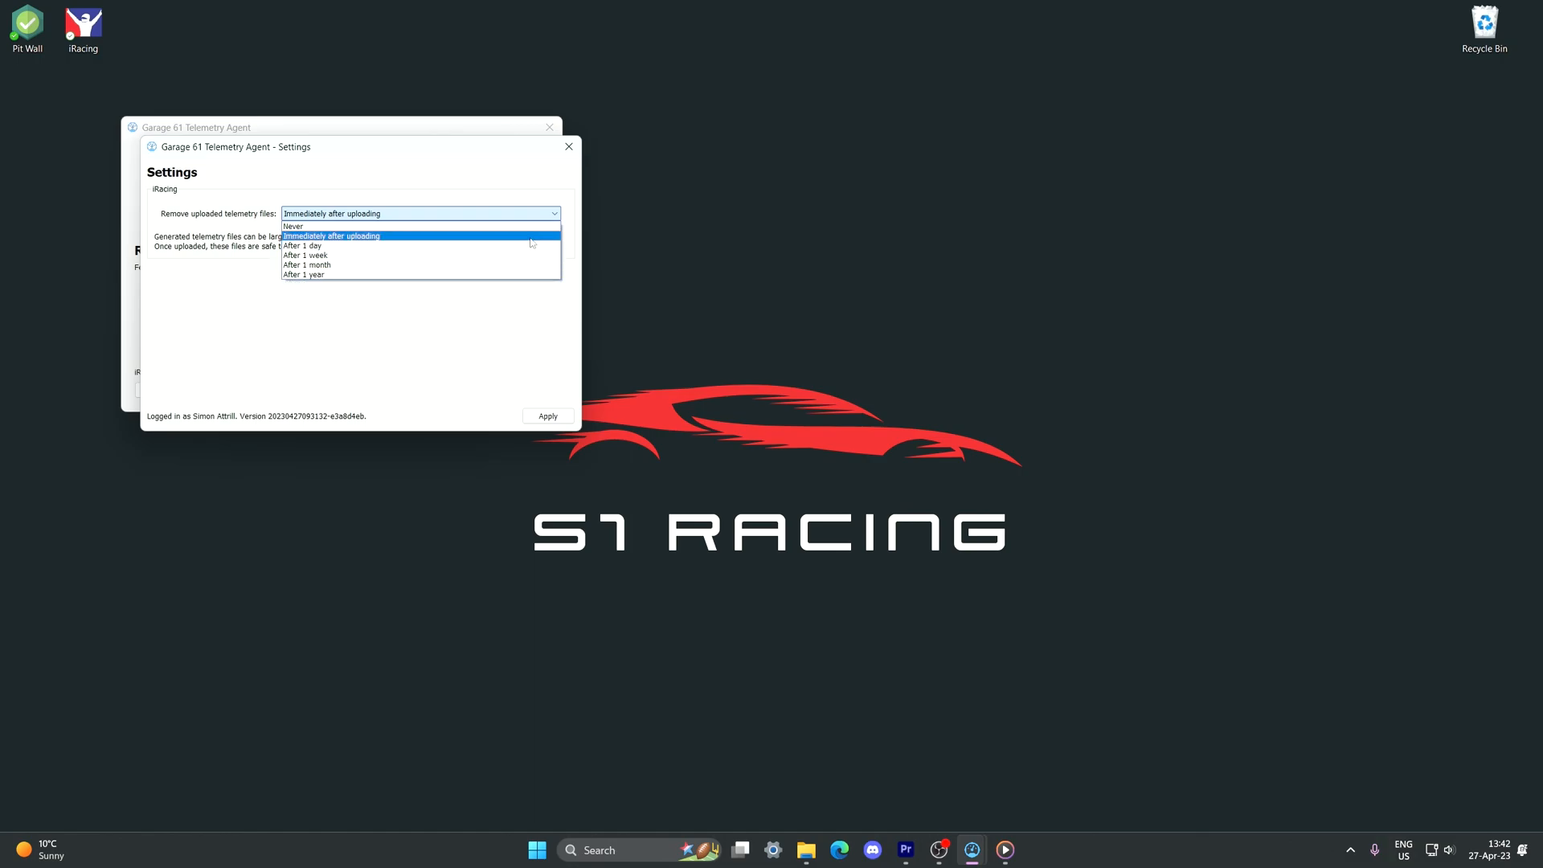
click(331, 235)
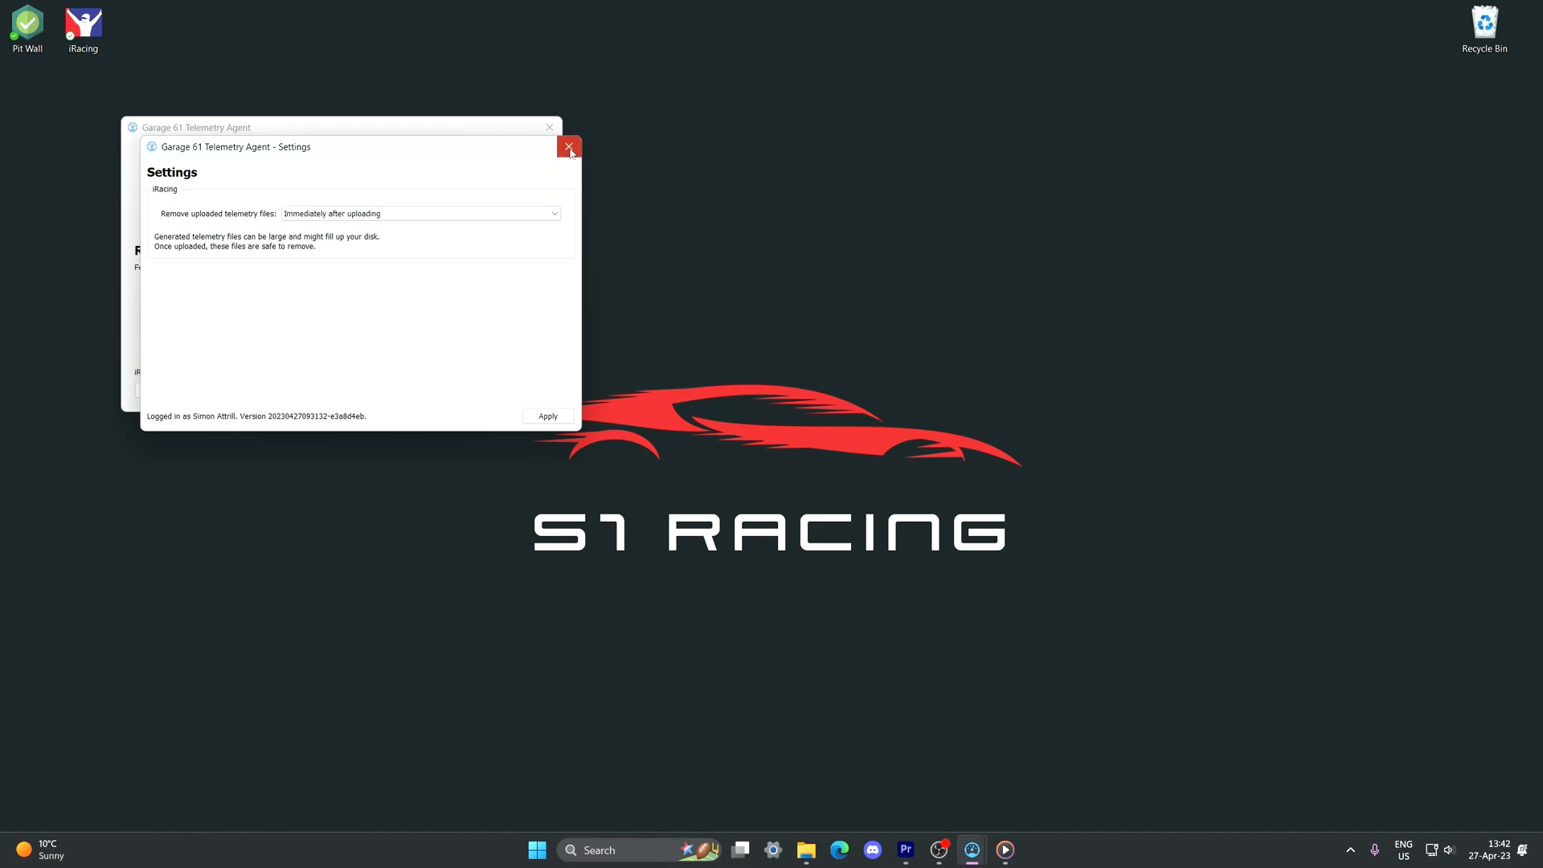
click(569, 146)
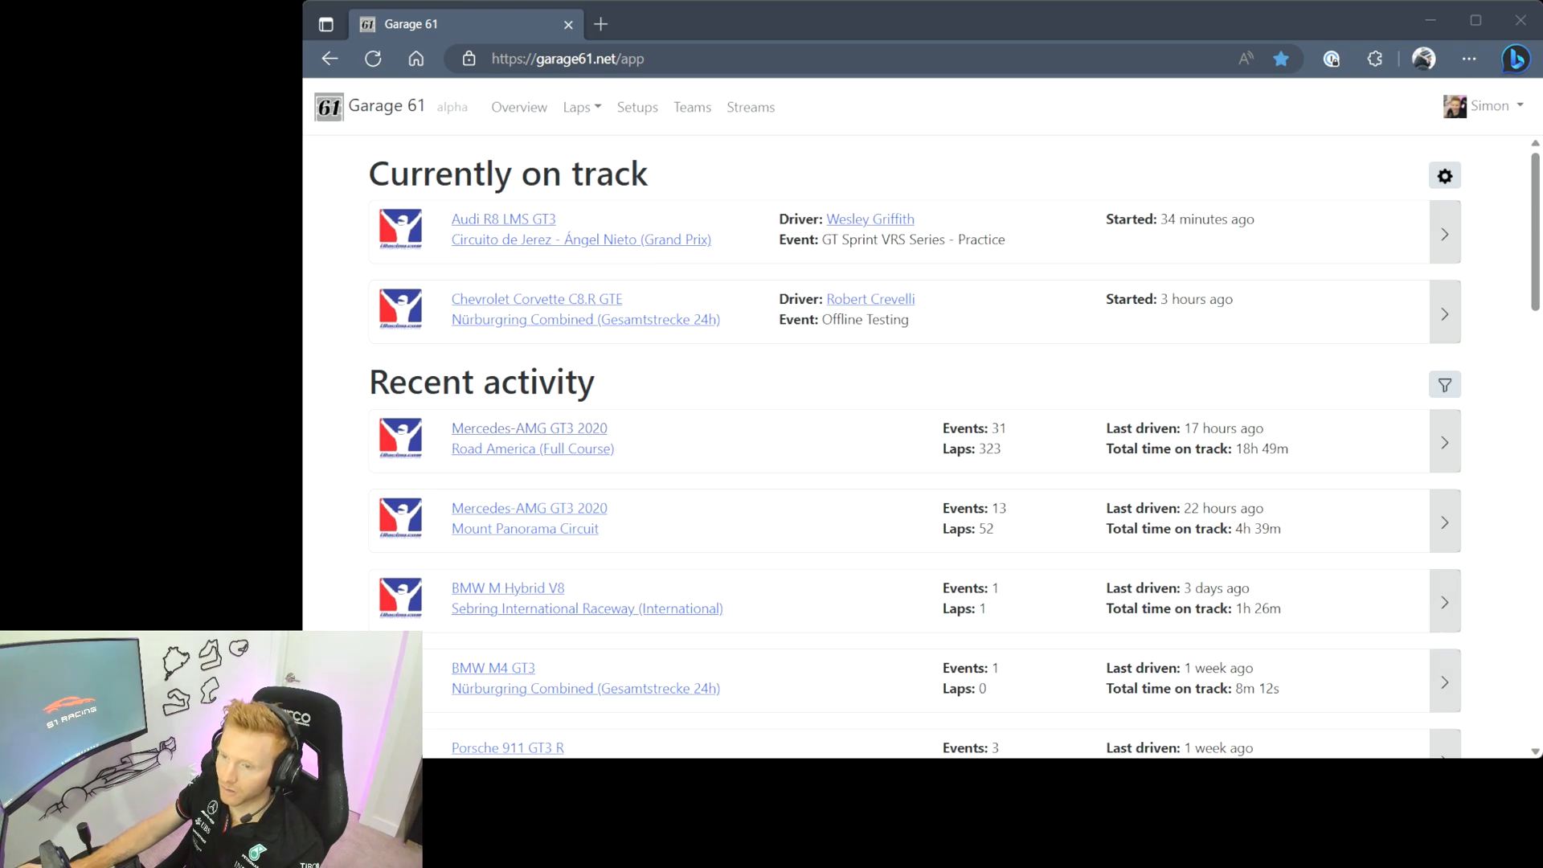
- Expand the Mercedes-AMG GT3 2020 / Road America row and open the S1 Racing - Race event
click(1445, 440)
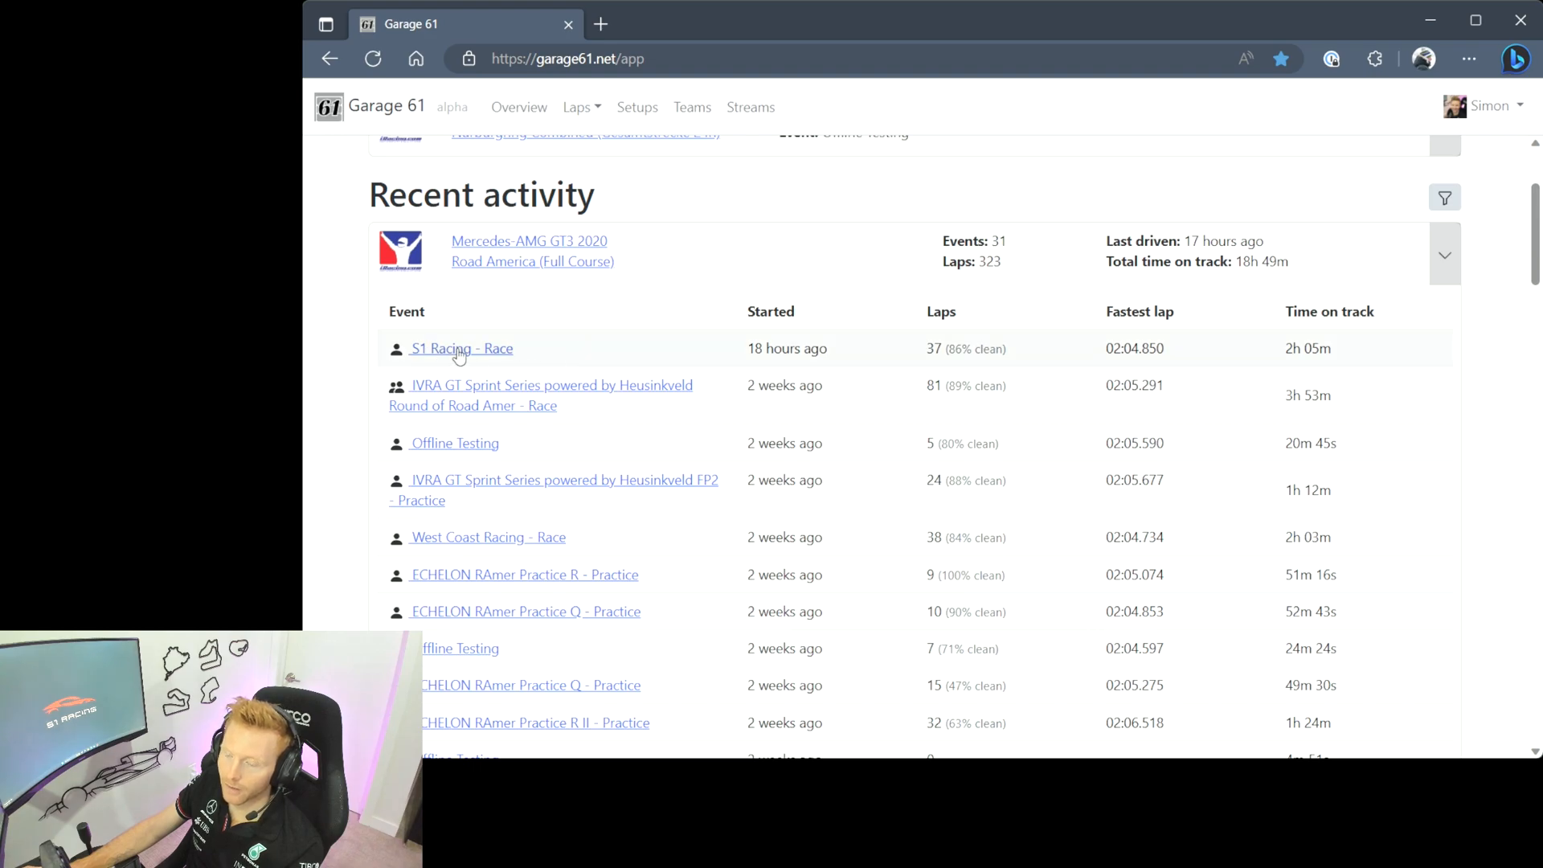
click(461, 347)
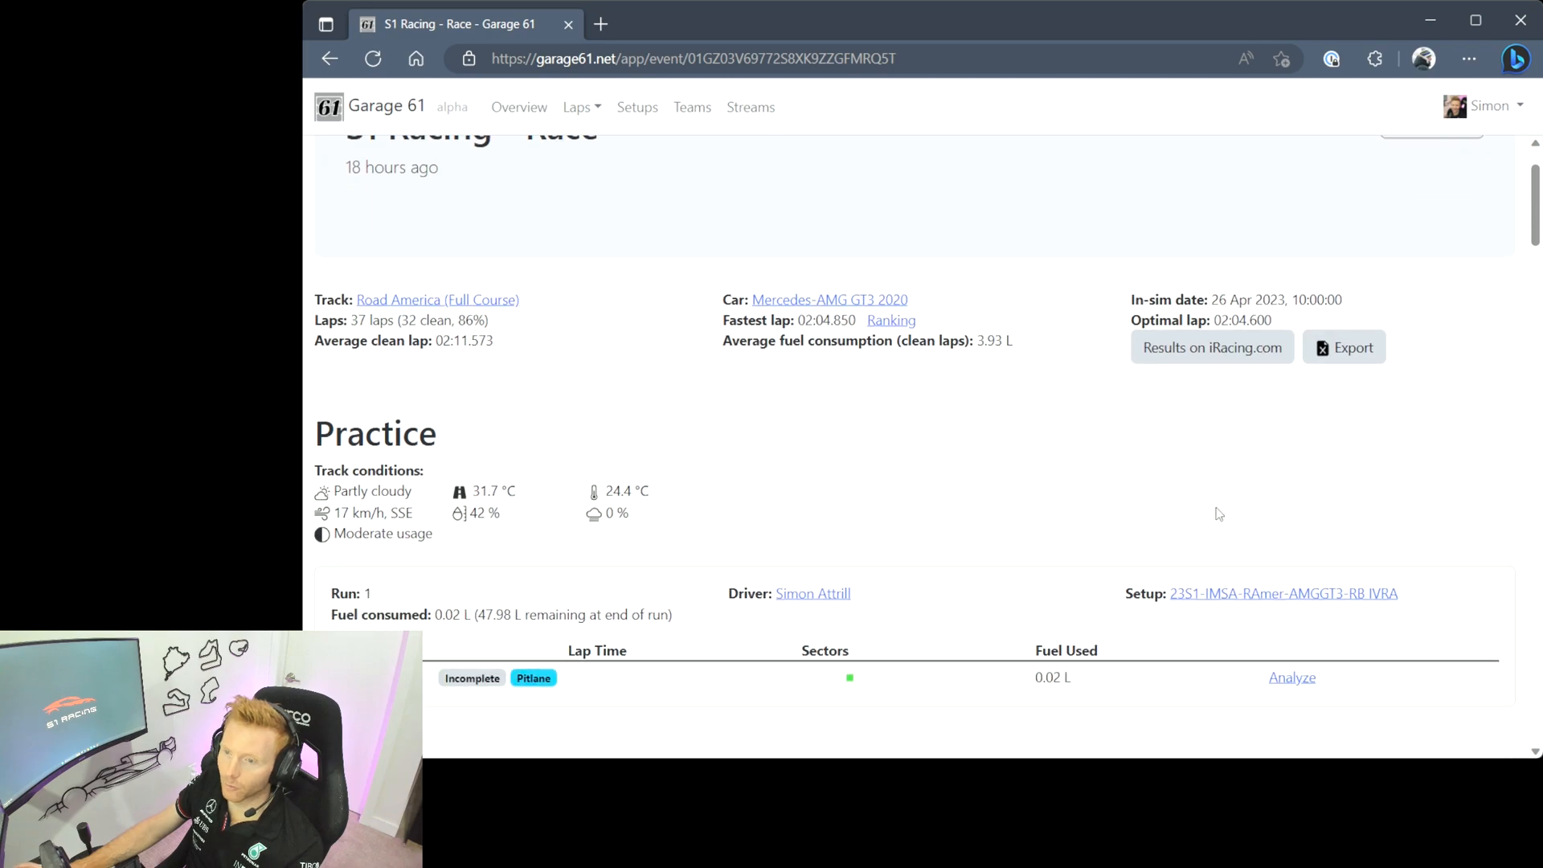
mouse_move(1135, 472)
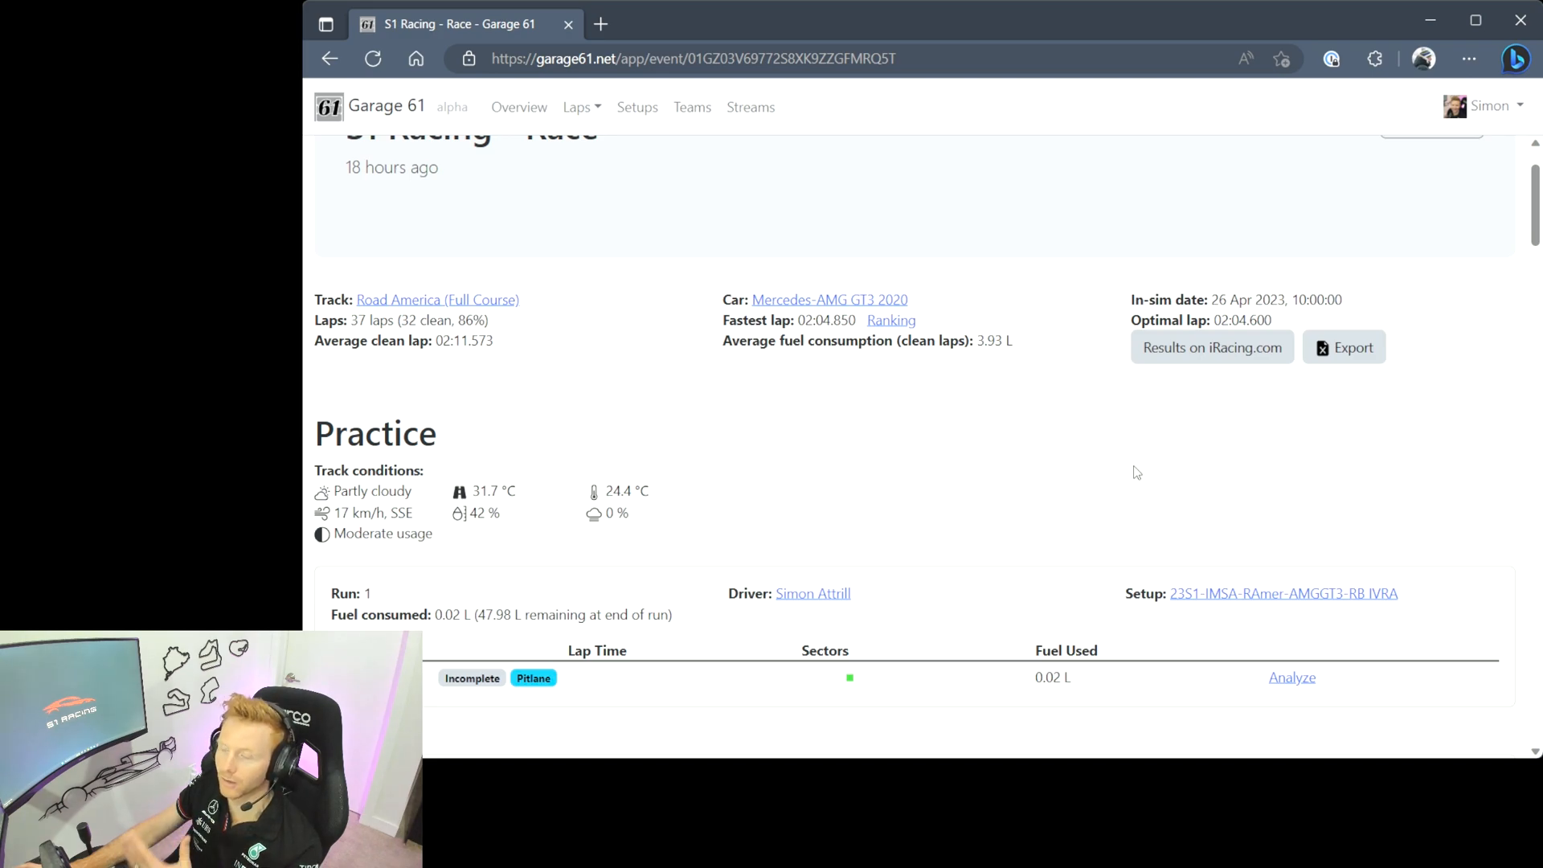
mouse_move(993, 446)
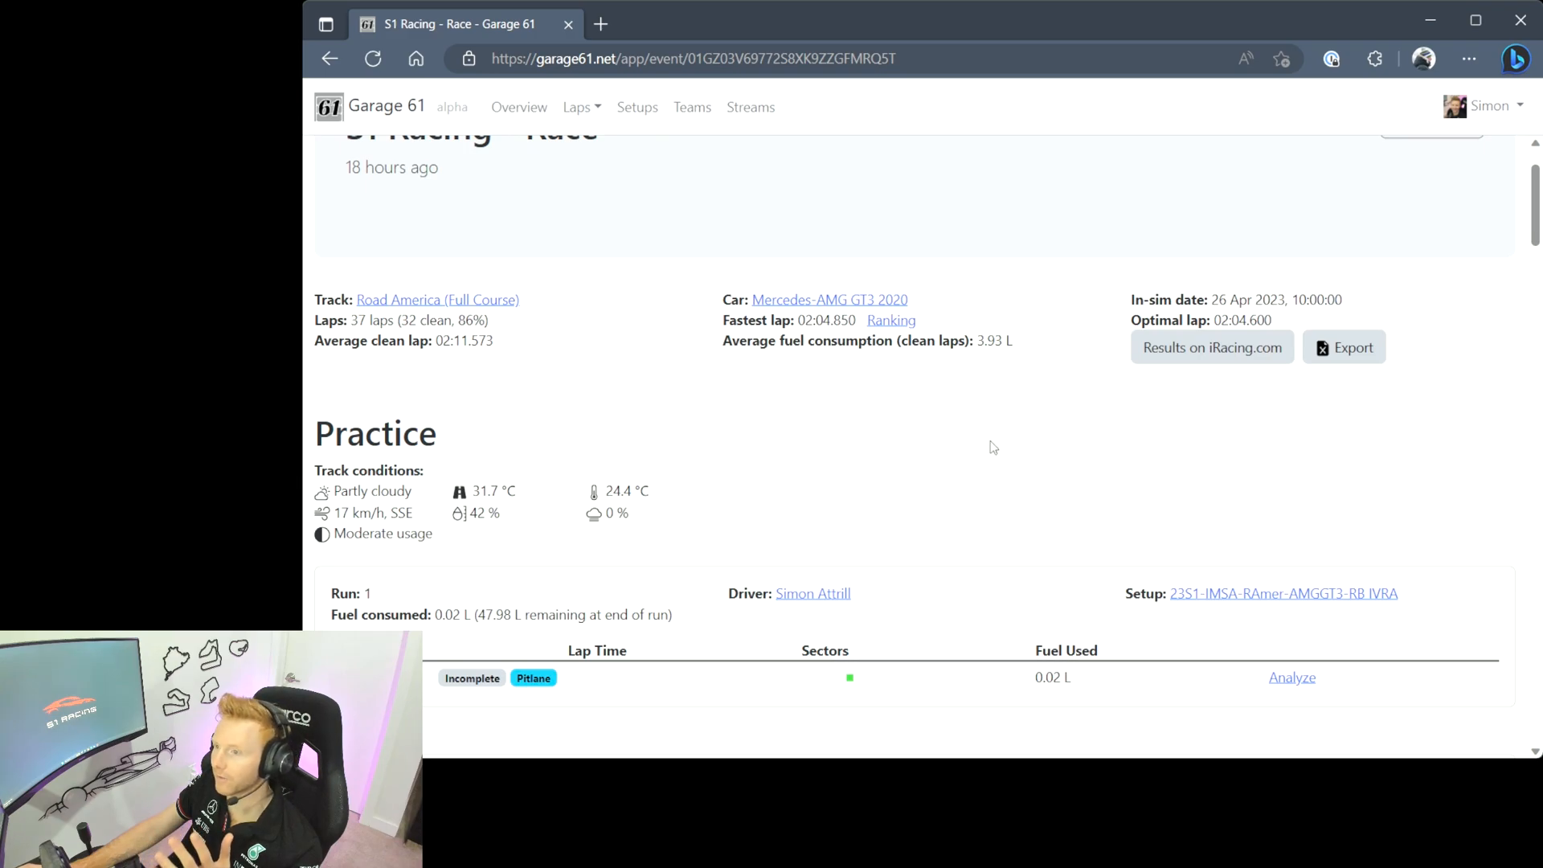
mouse_move(968, 449)
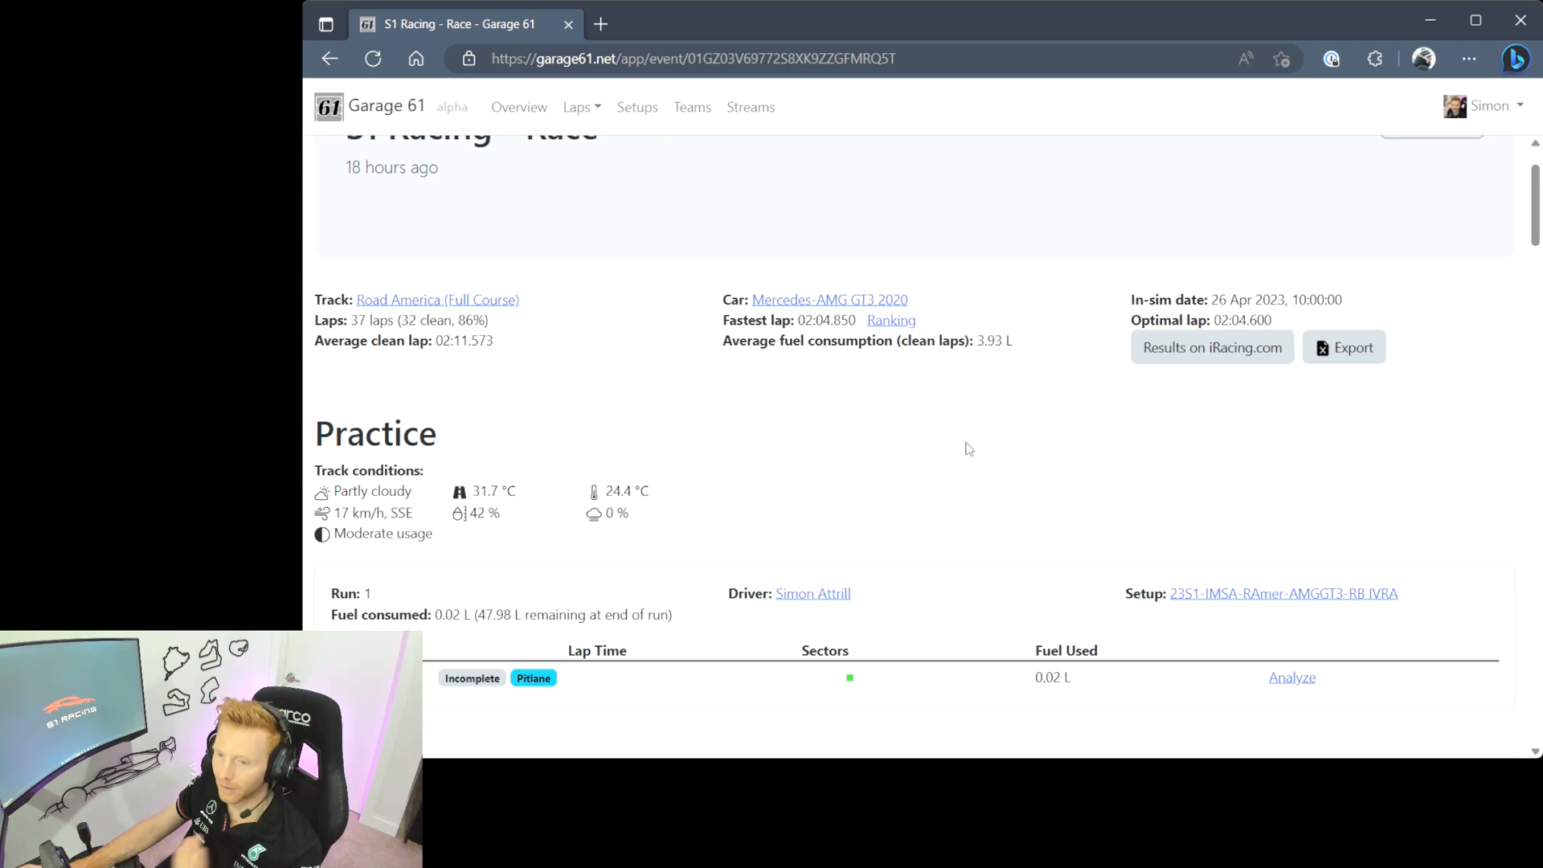
- Scroll through the Practice, Qualify and Race run tables with lap times, pit stop and conditions
scroll(down, 3)
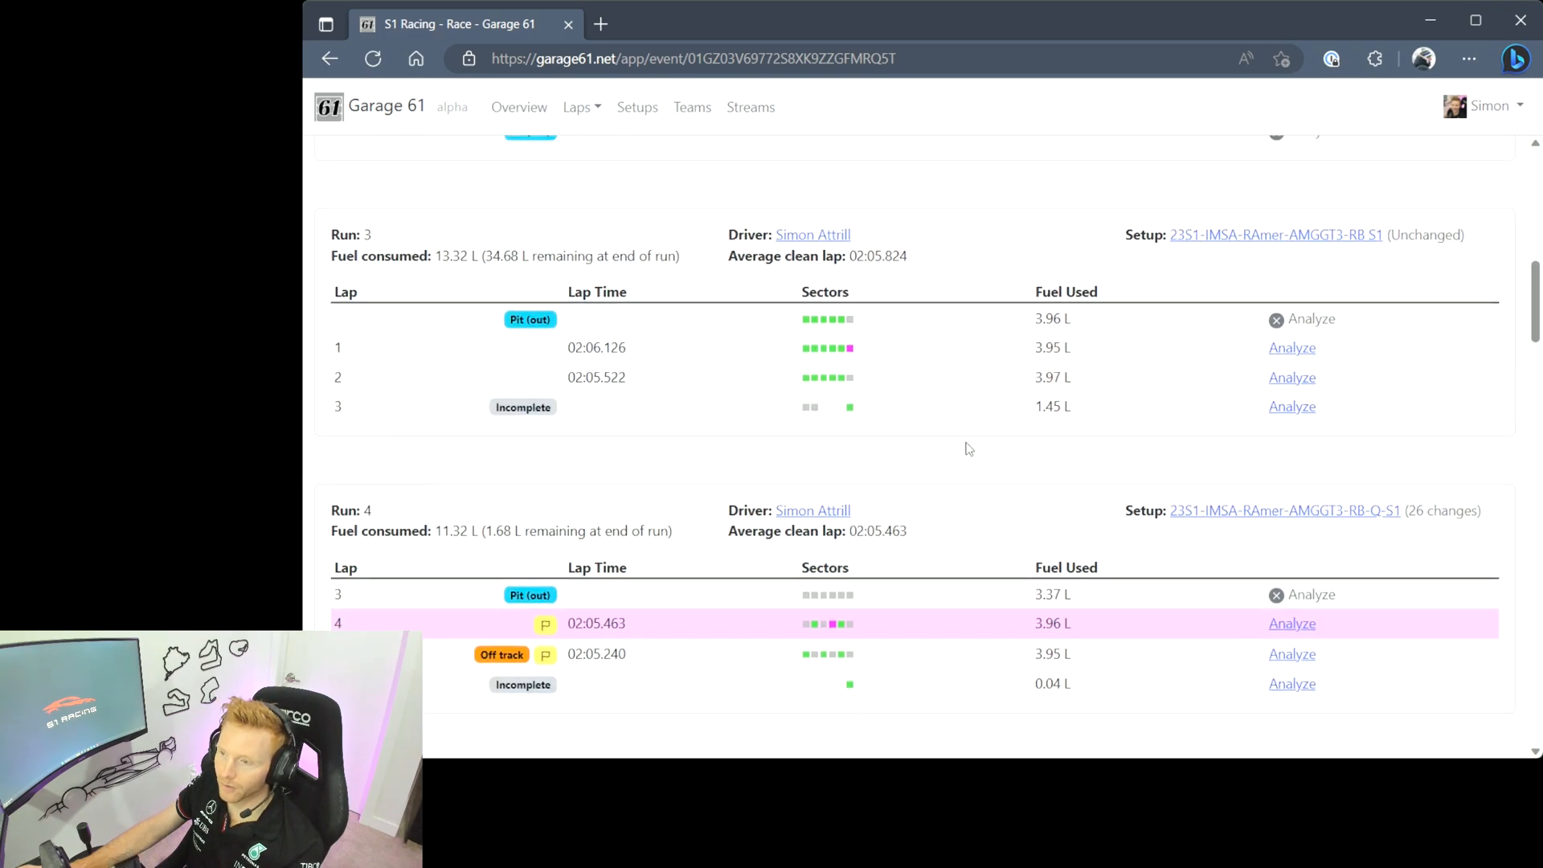
scroll(down, 3)
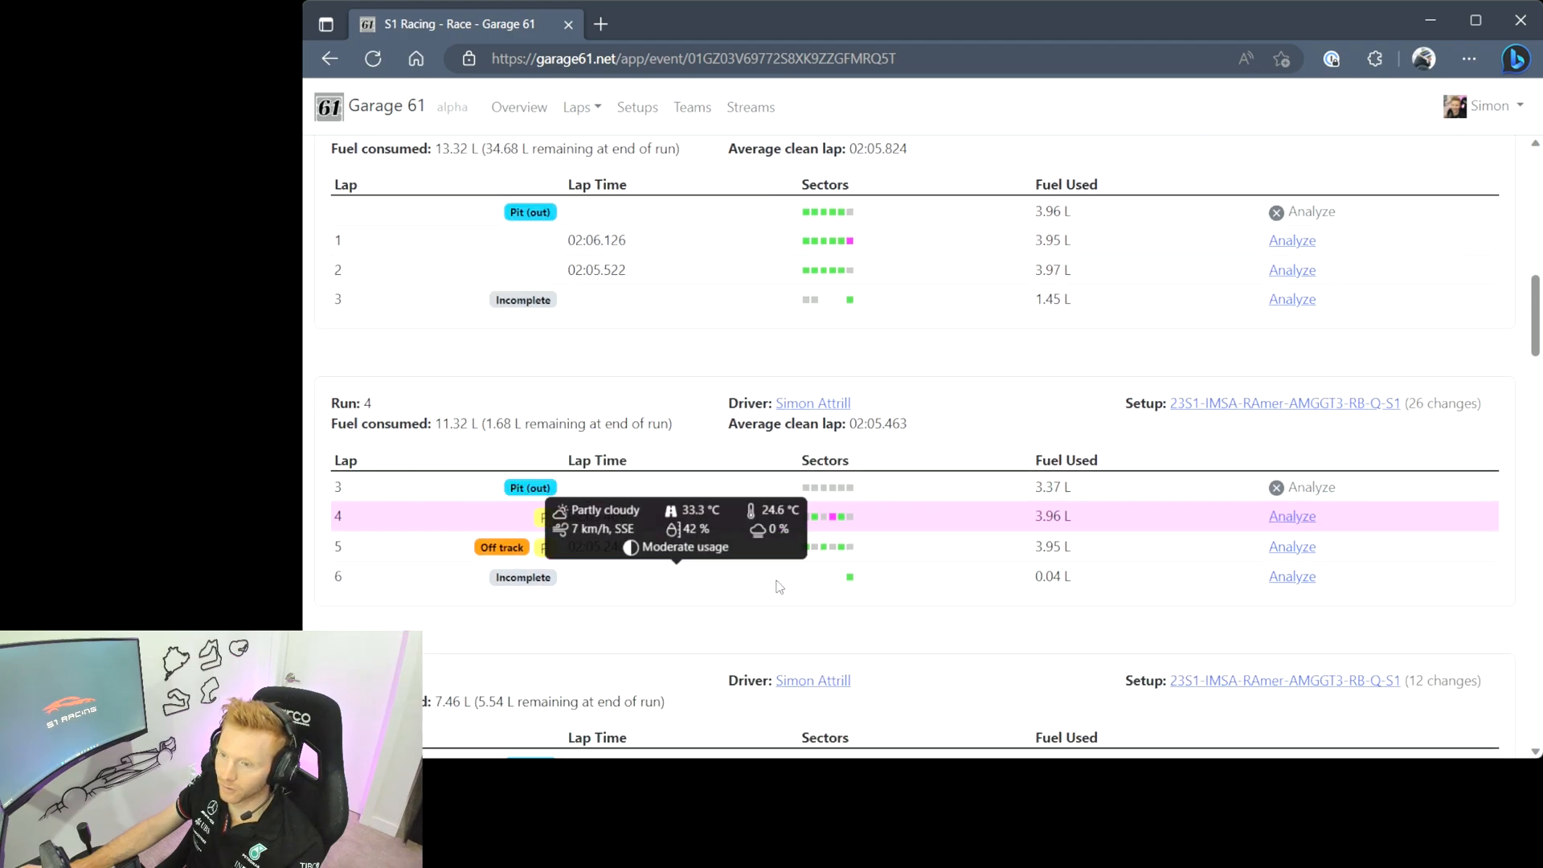
scroll(down, 3)
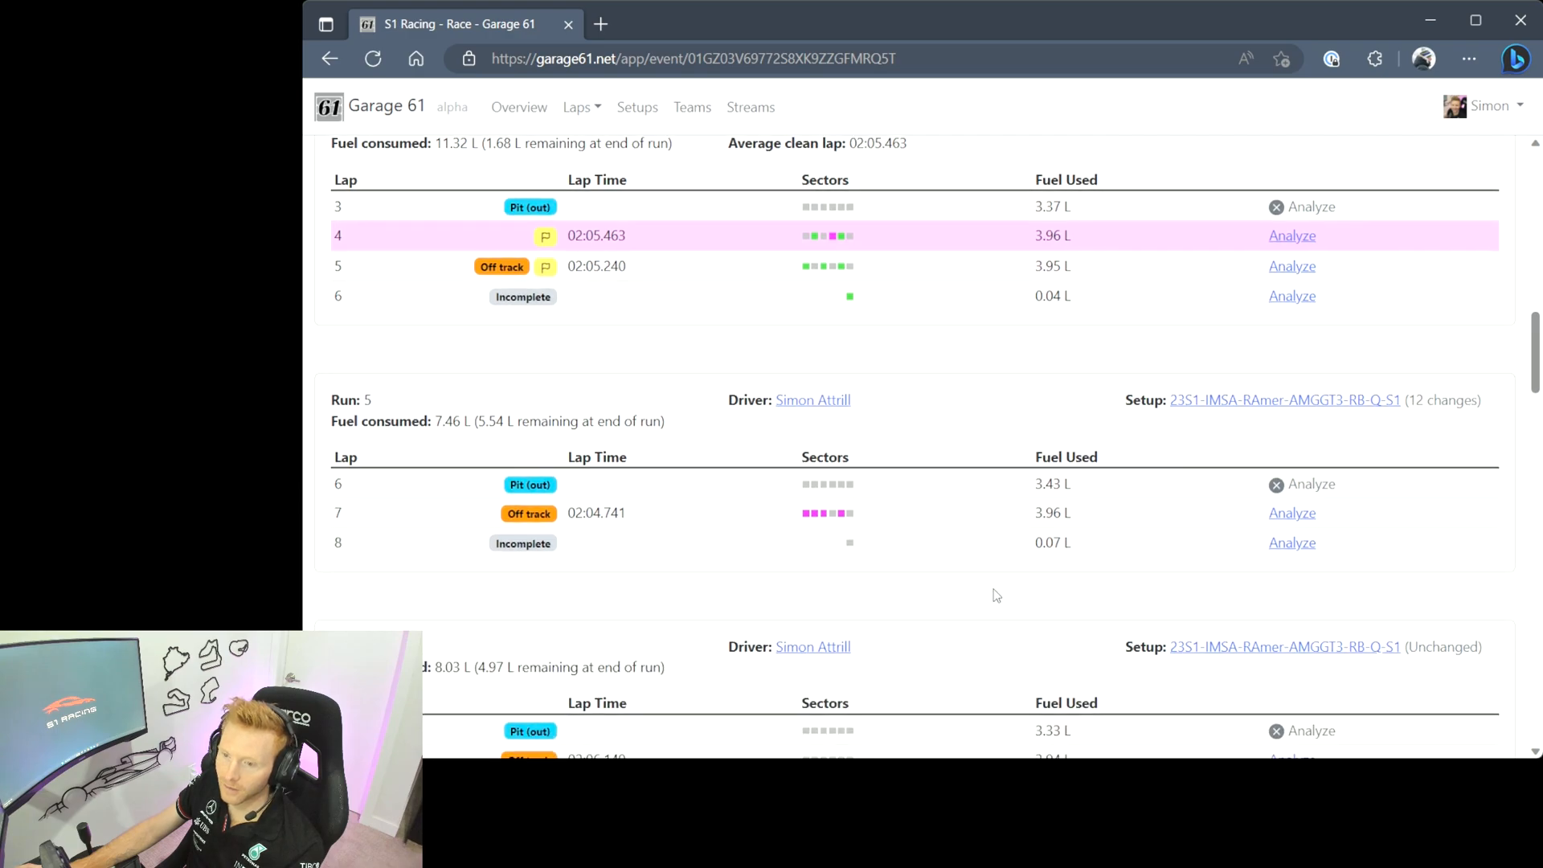
scroll(down, 3)
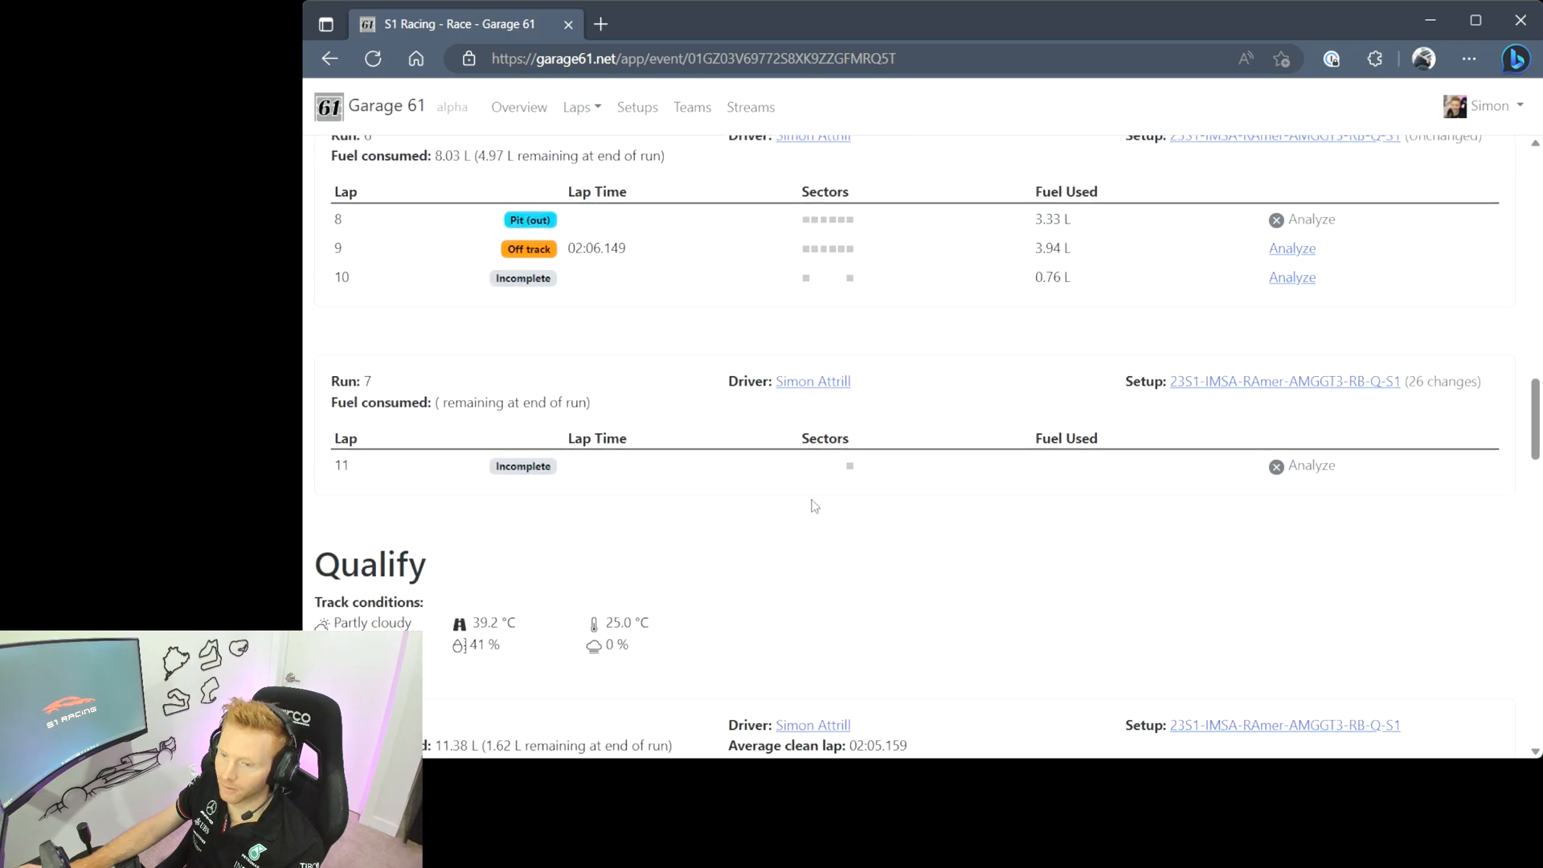
scroll(down, 3)
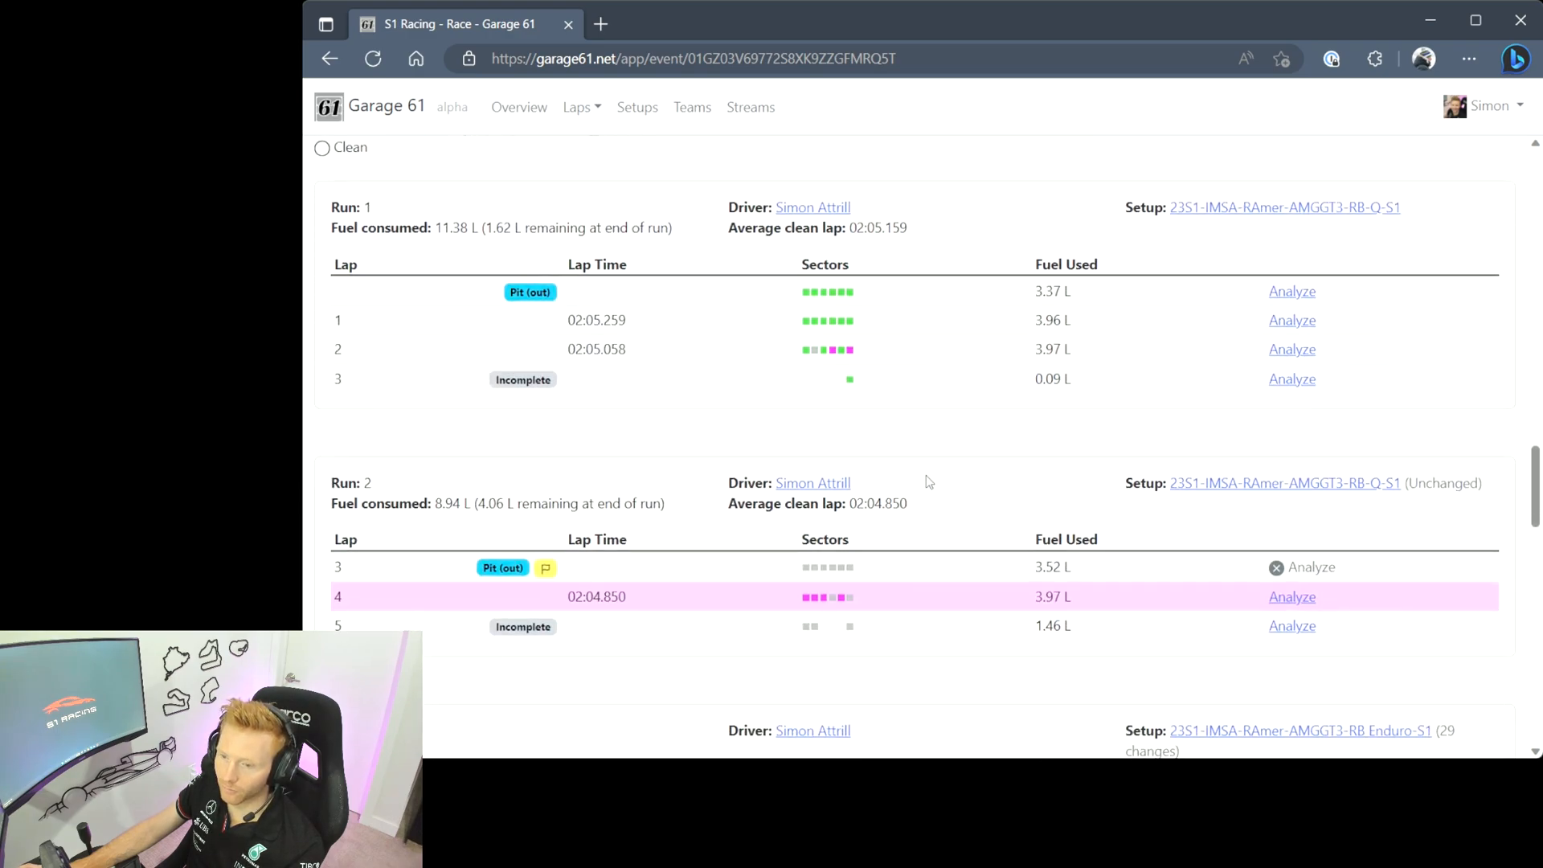
scroll(down, 3)
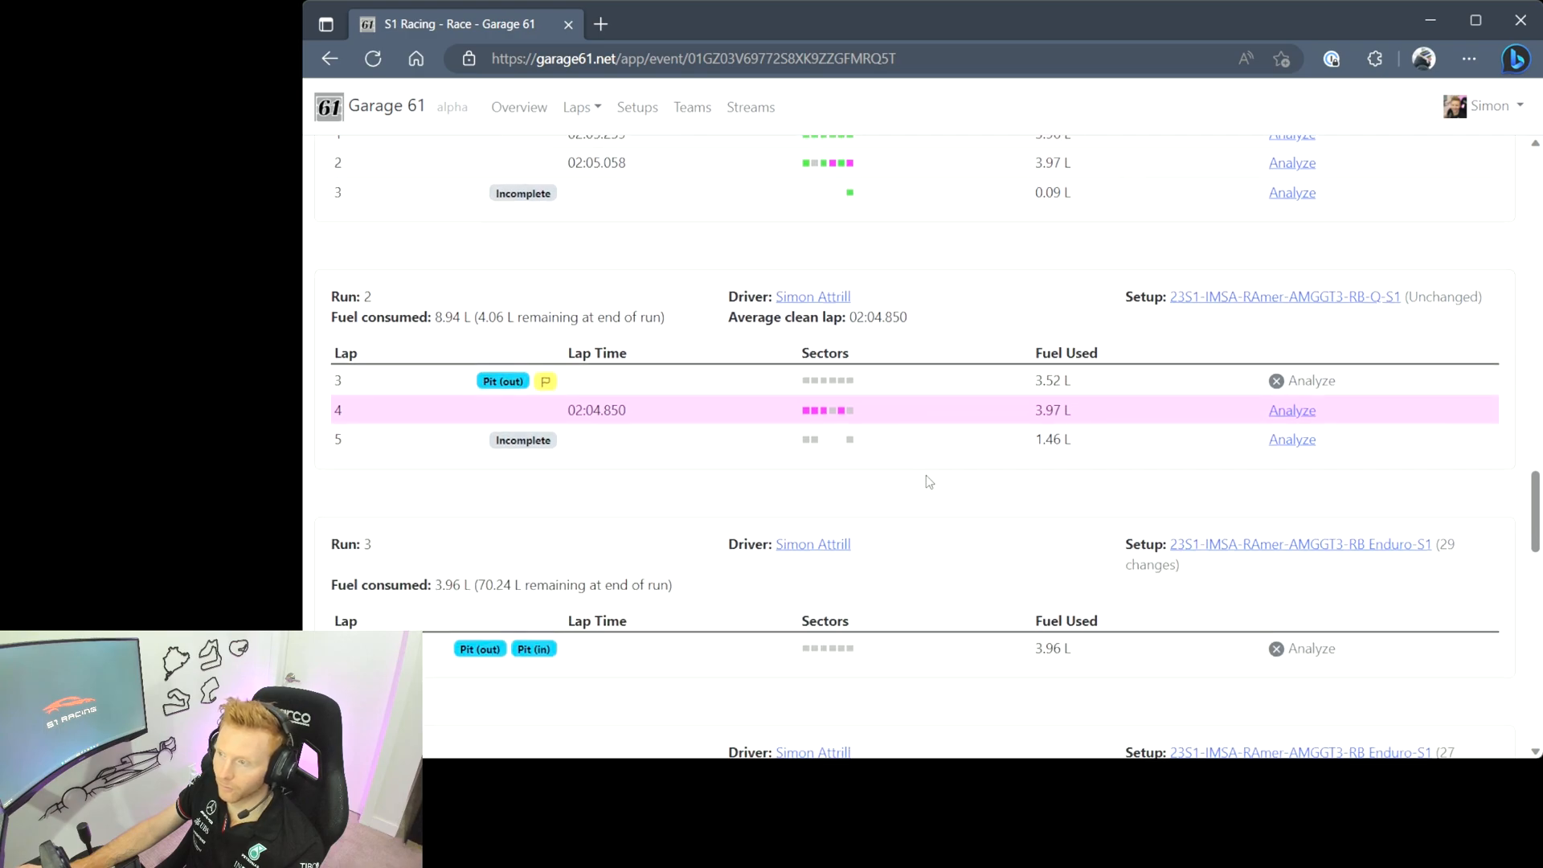
mouse_move(695, 413)
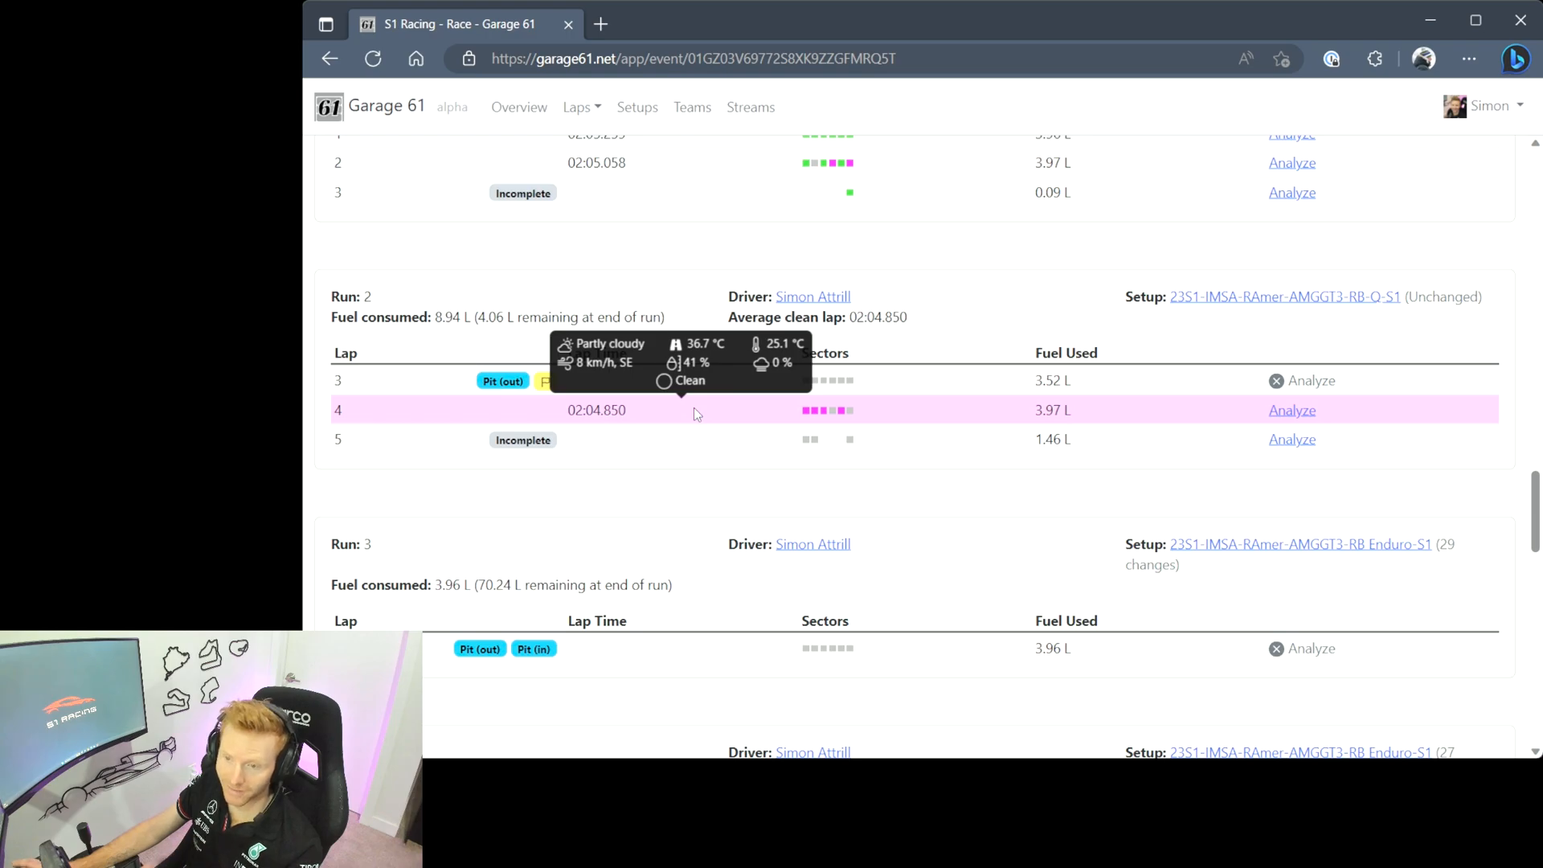
mouse_move(932, 476)
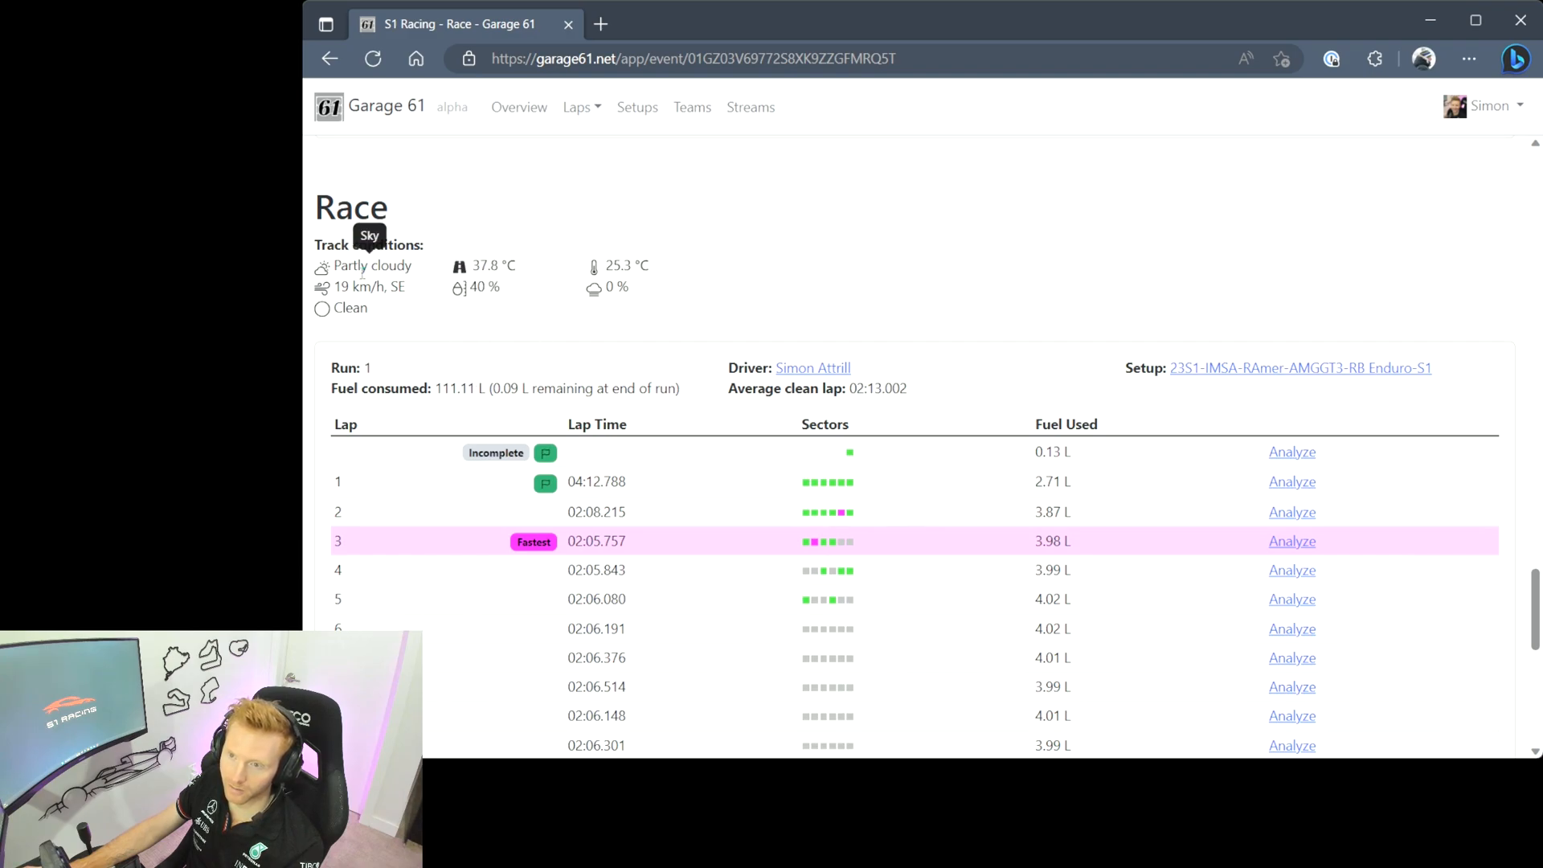
mouse_move(485, 307)
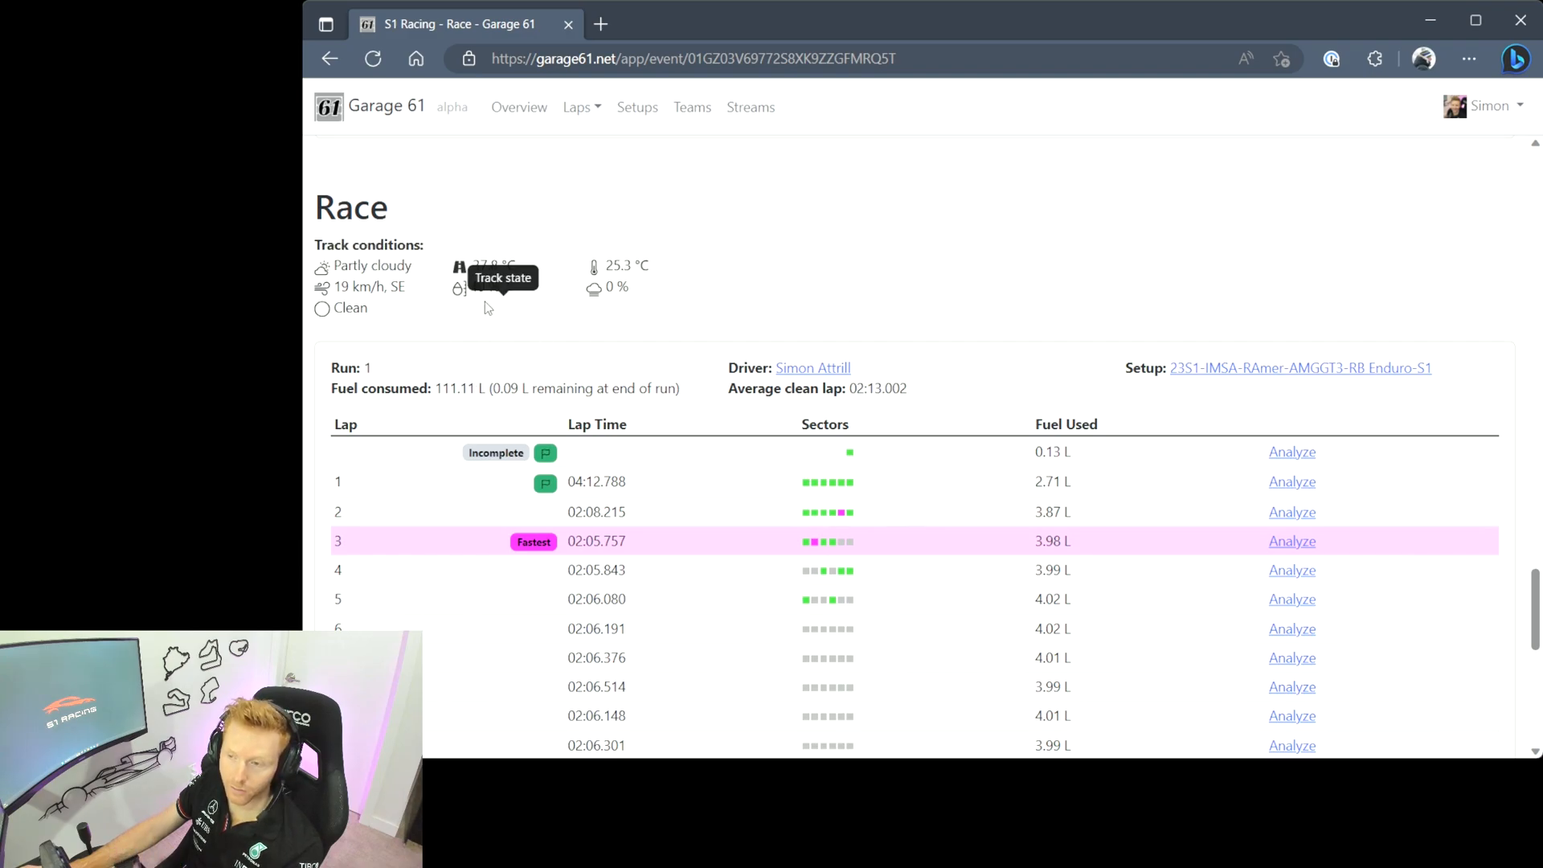
scroll(down, 3)
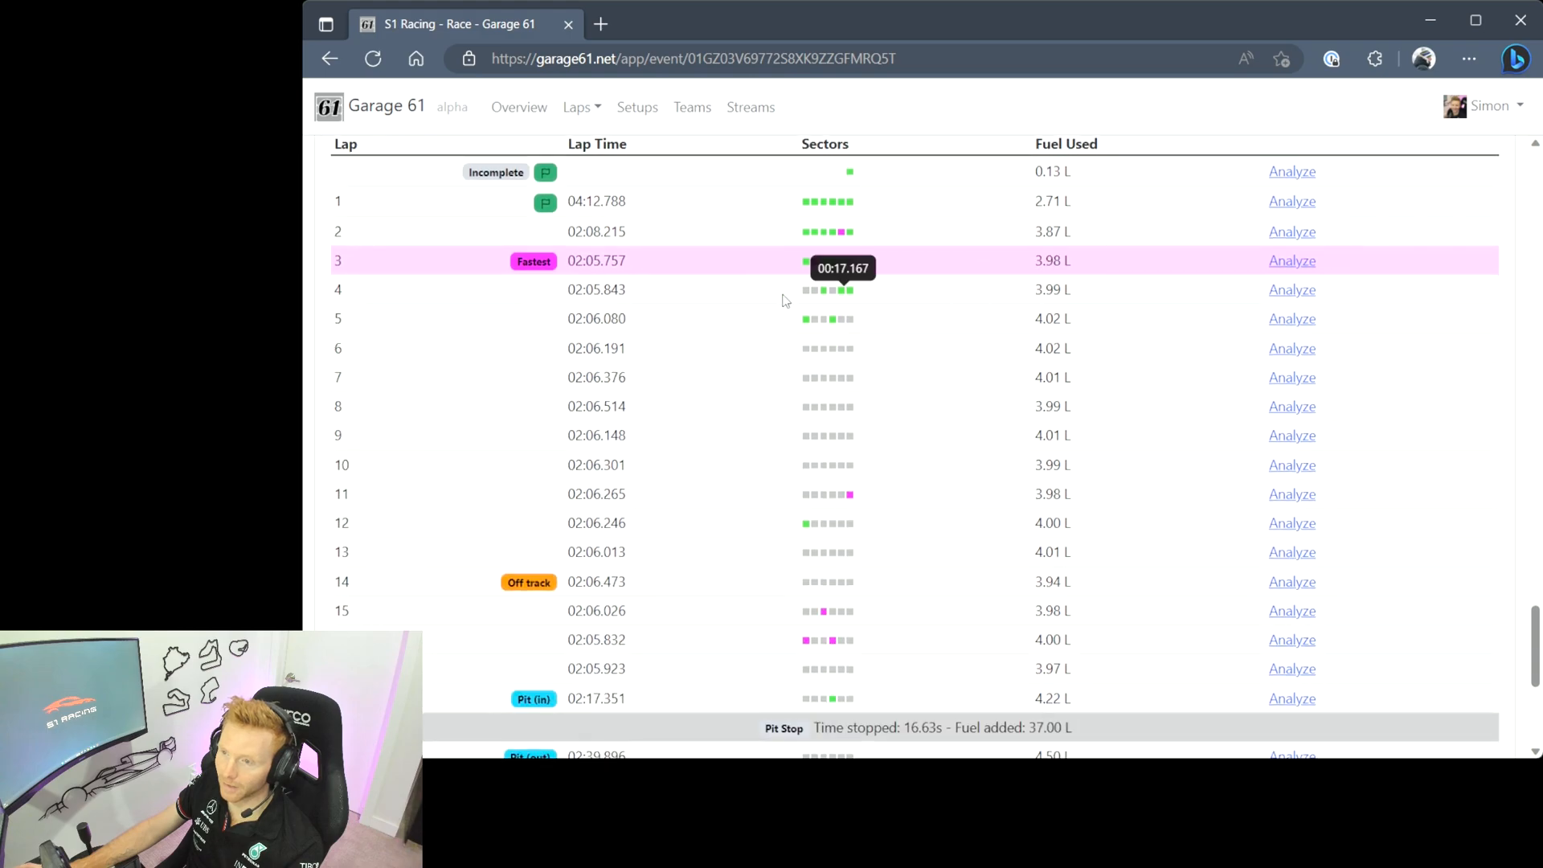
mouse_move(879, 423)
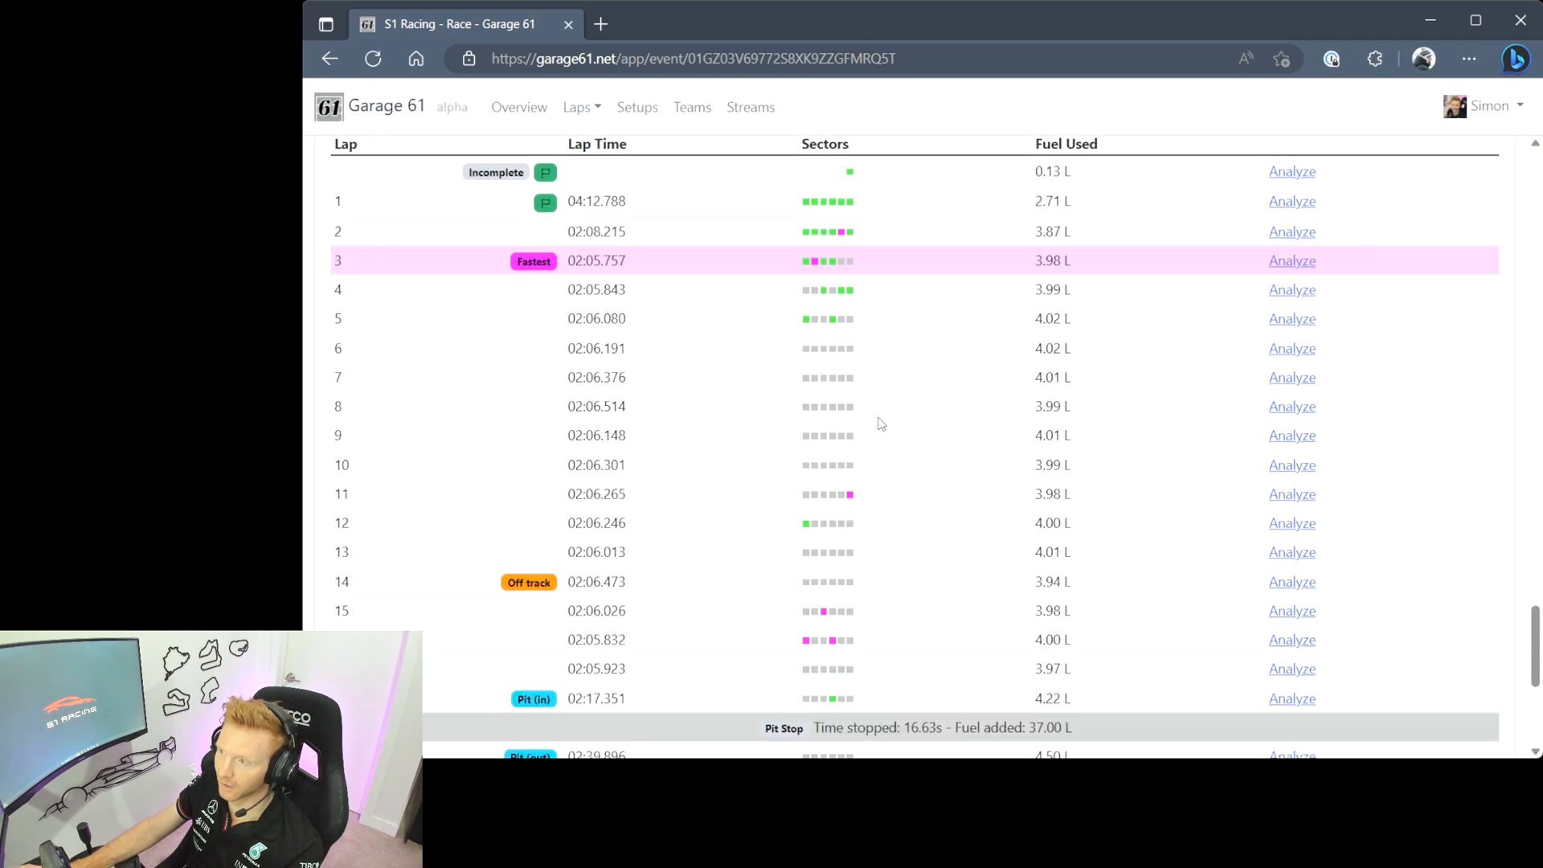
scroll(down, 3)
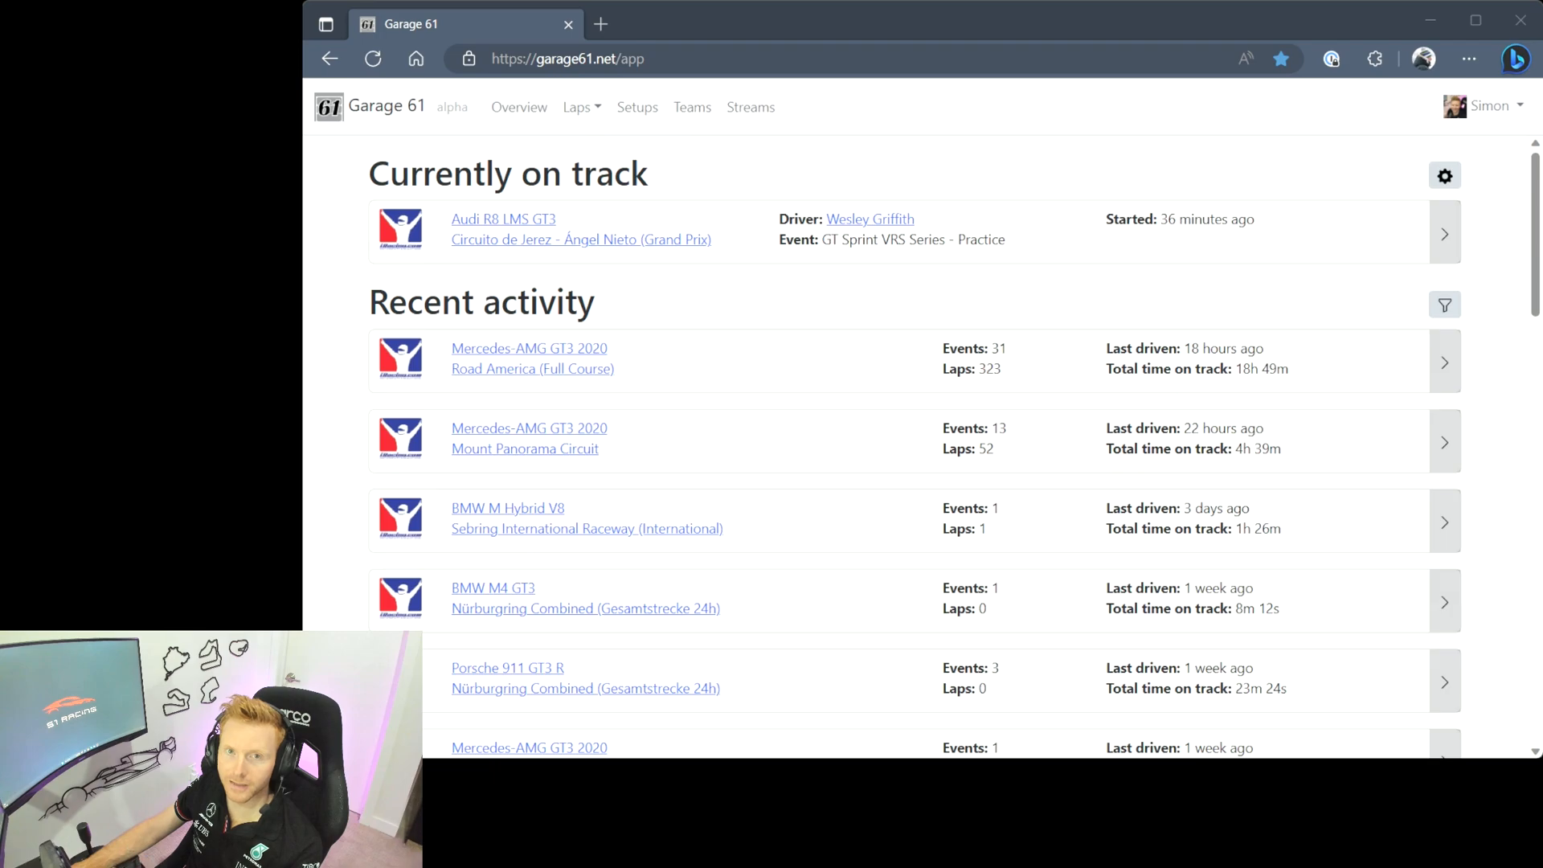
- Browse laps by car and open the Mercedes-AMG GT3 2020 car page
click(578, 106)
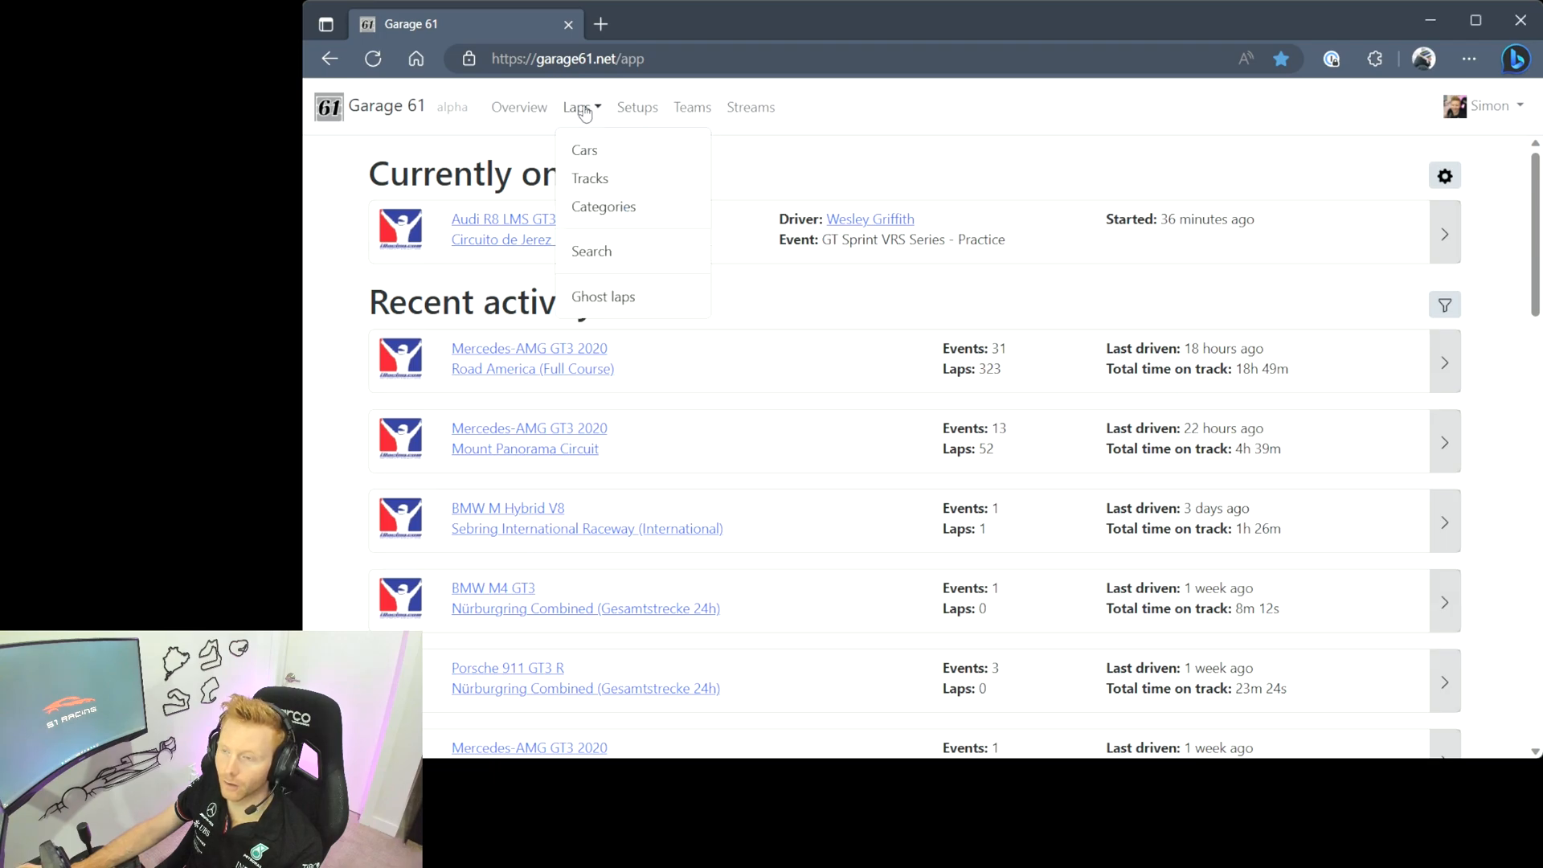
mouse_move(672, 164)
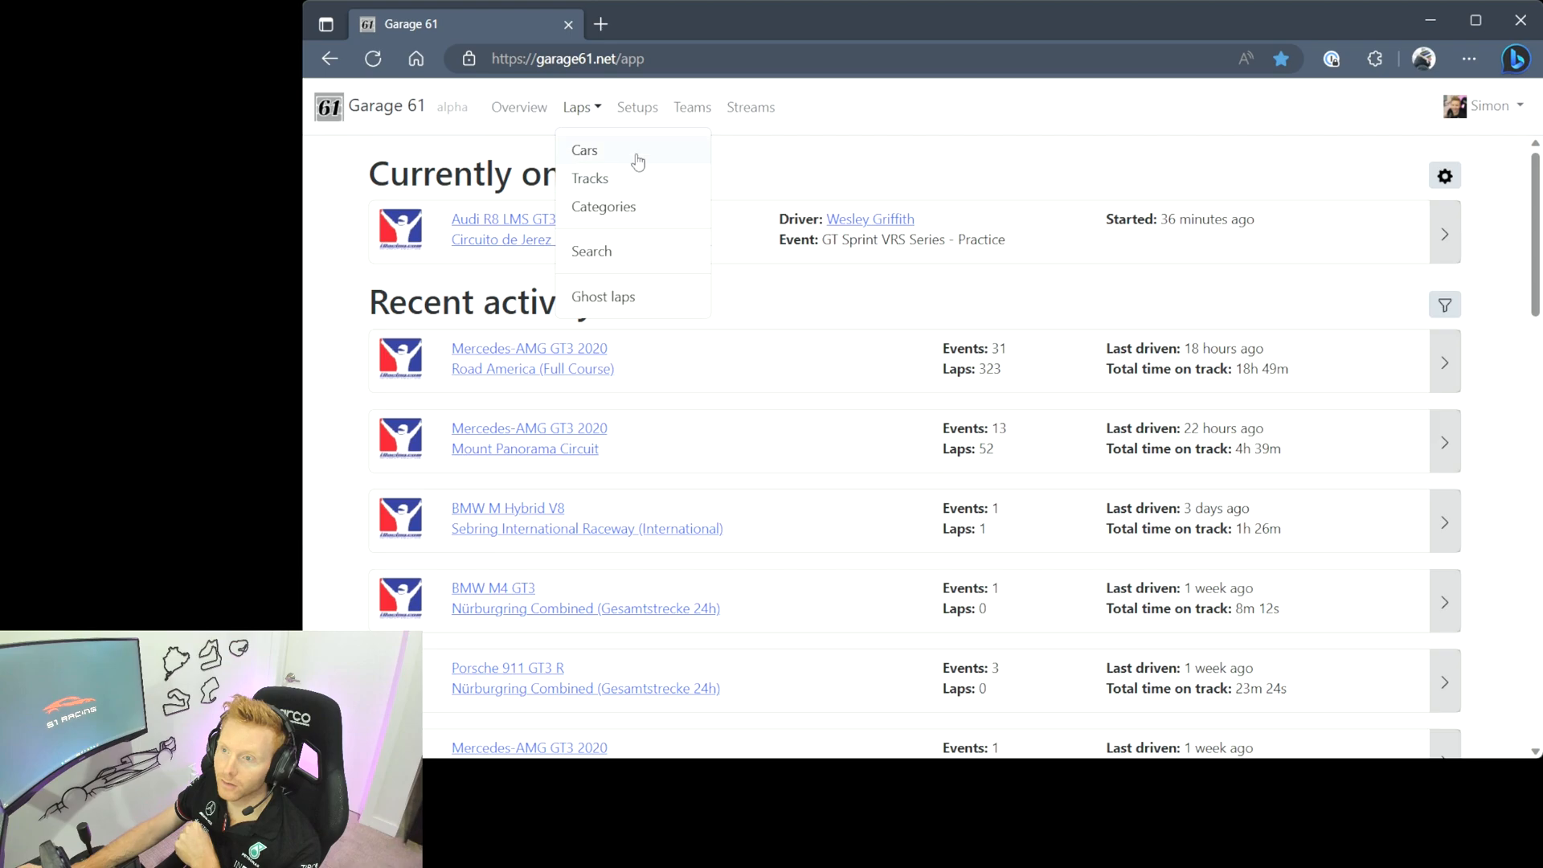
click(602, 208)
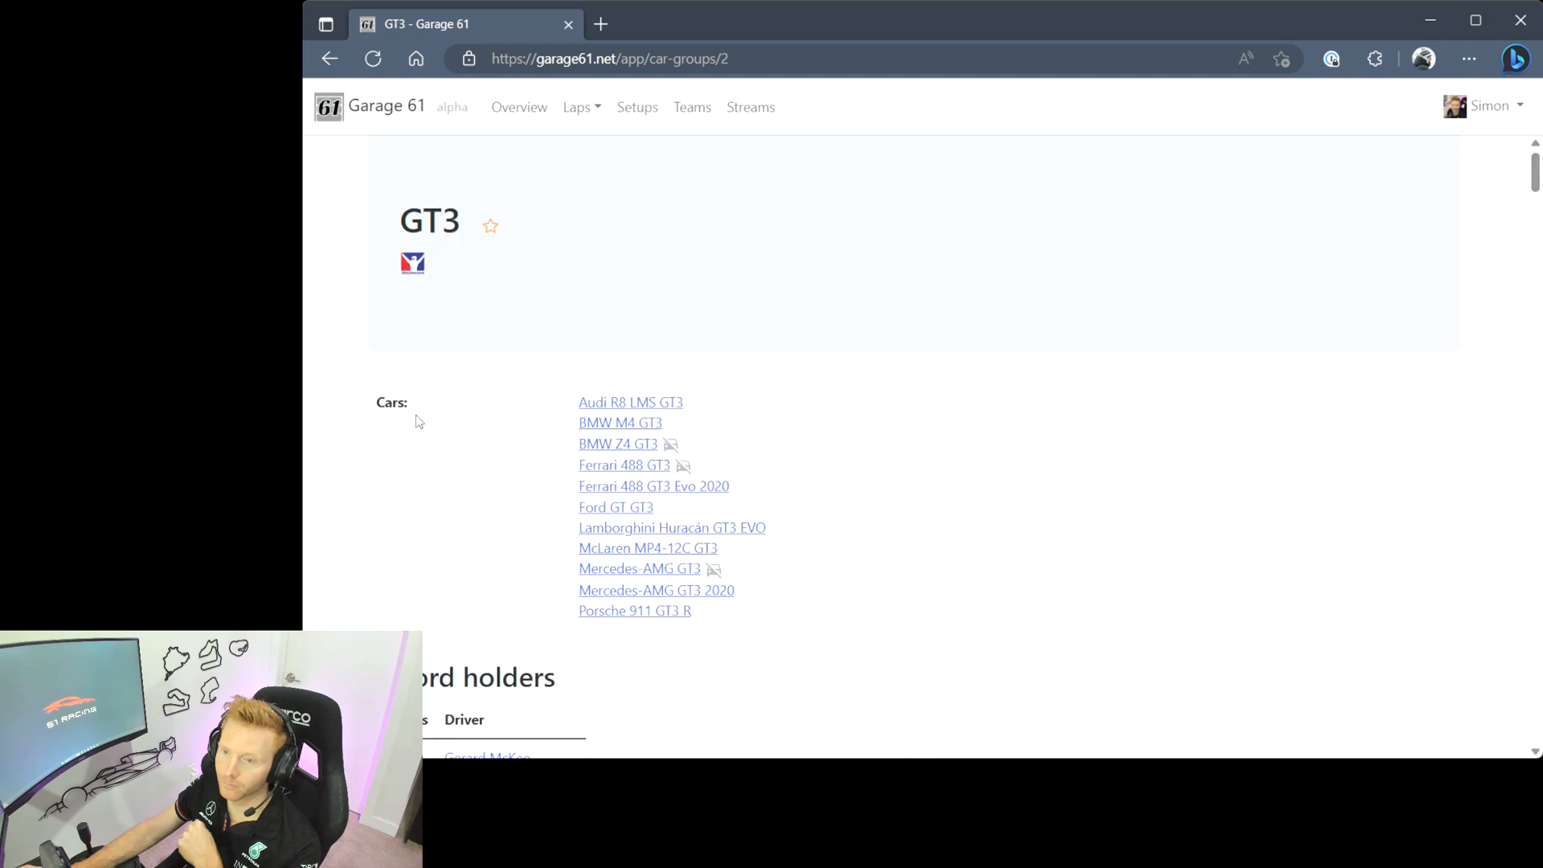
mouse_move(808, 498)
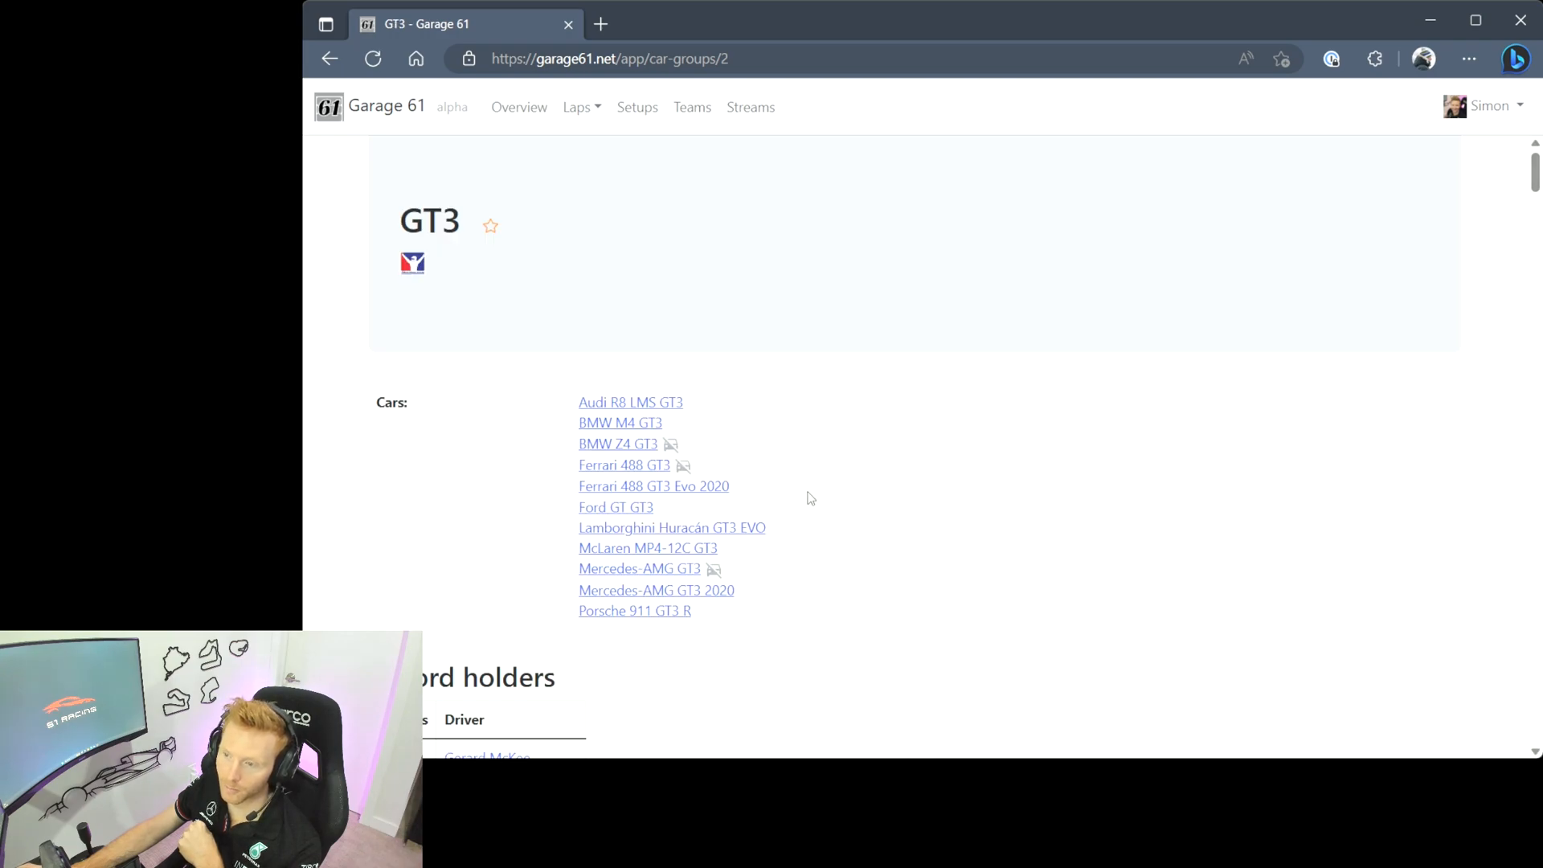
click(656, 590)
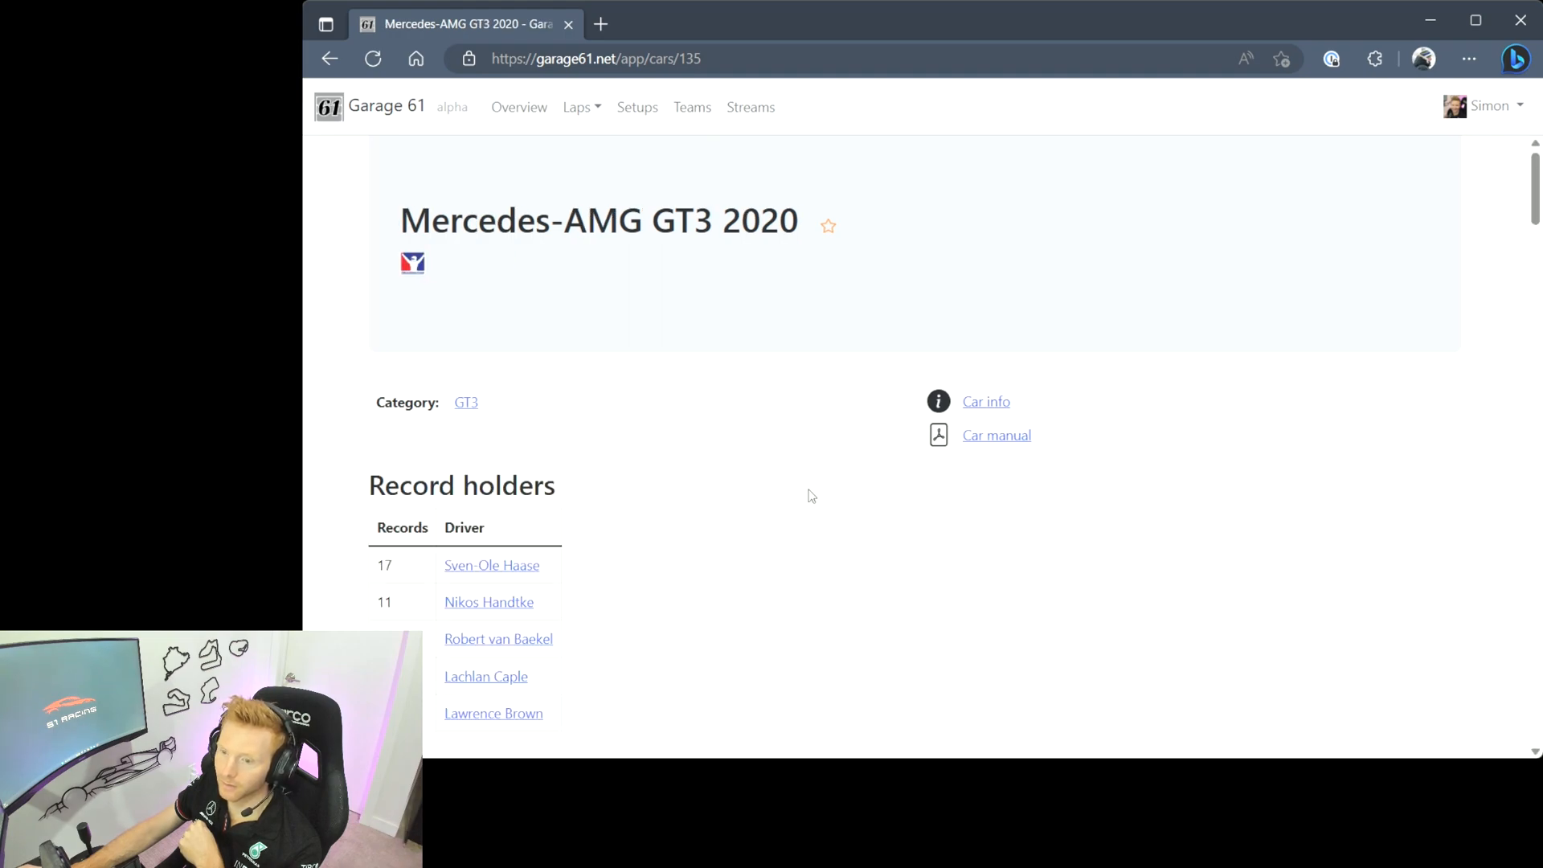
- Scroll through record holders and lap records down to Road America (Full Course)
scroll(down, 3)
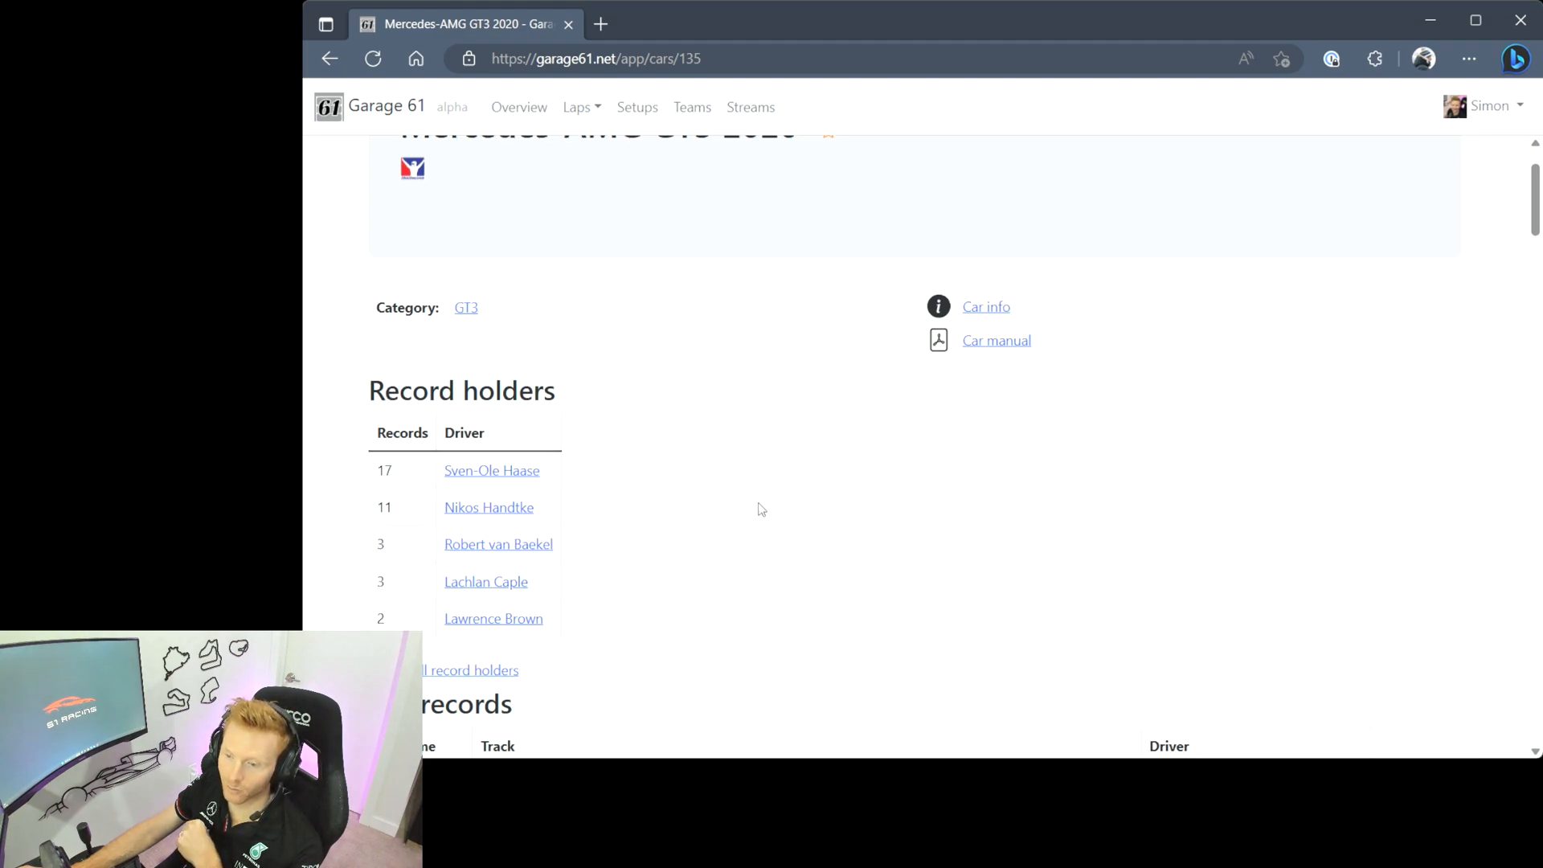
scroll(down, 3)
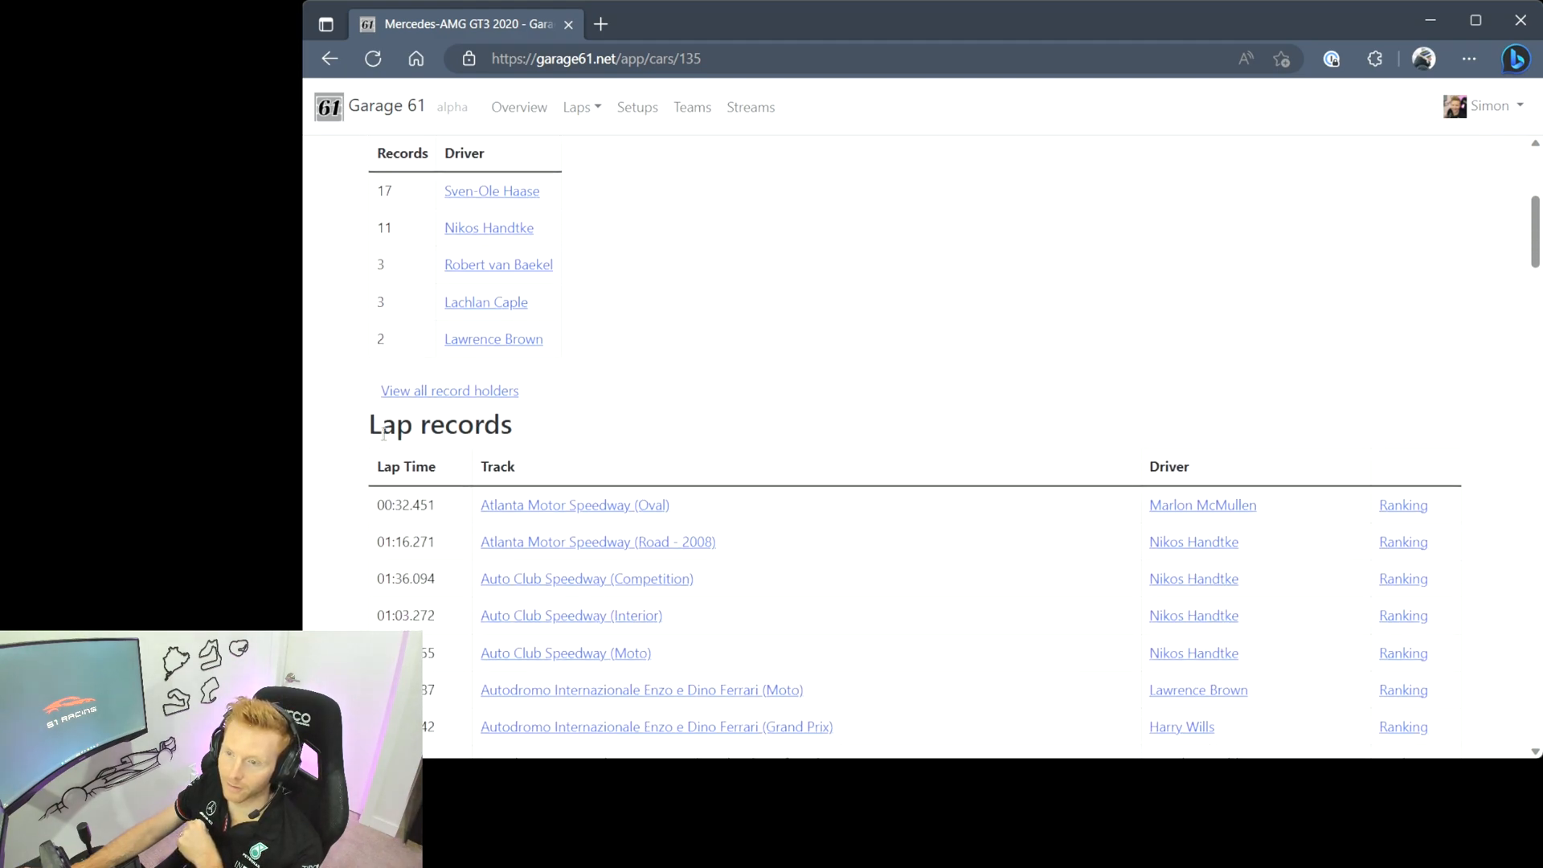
mouse_move(529, 445)
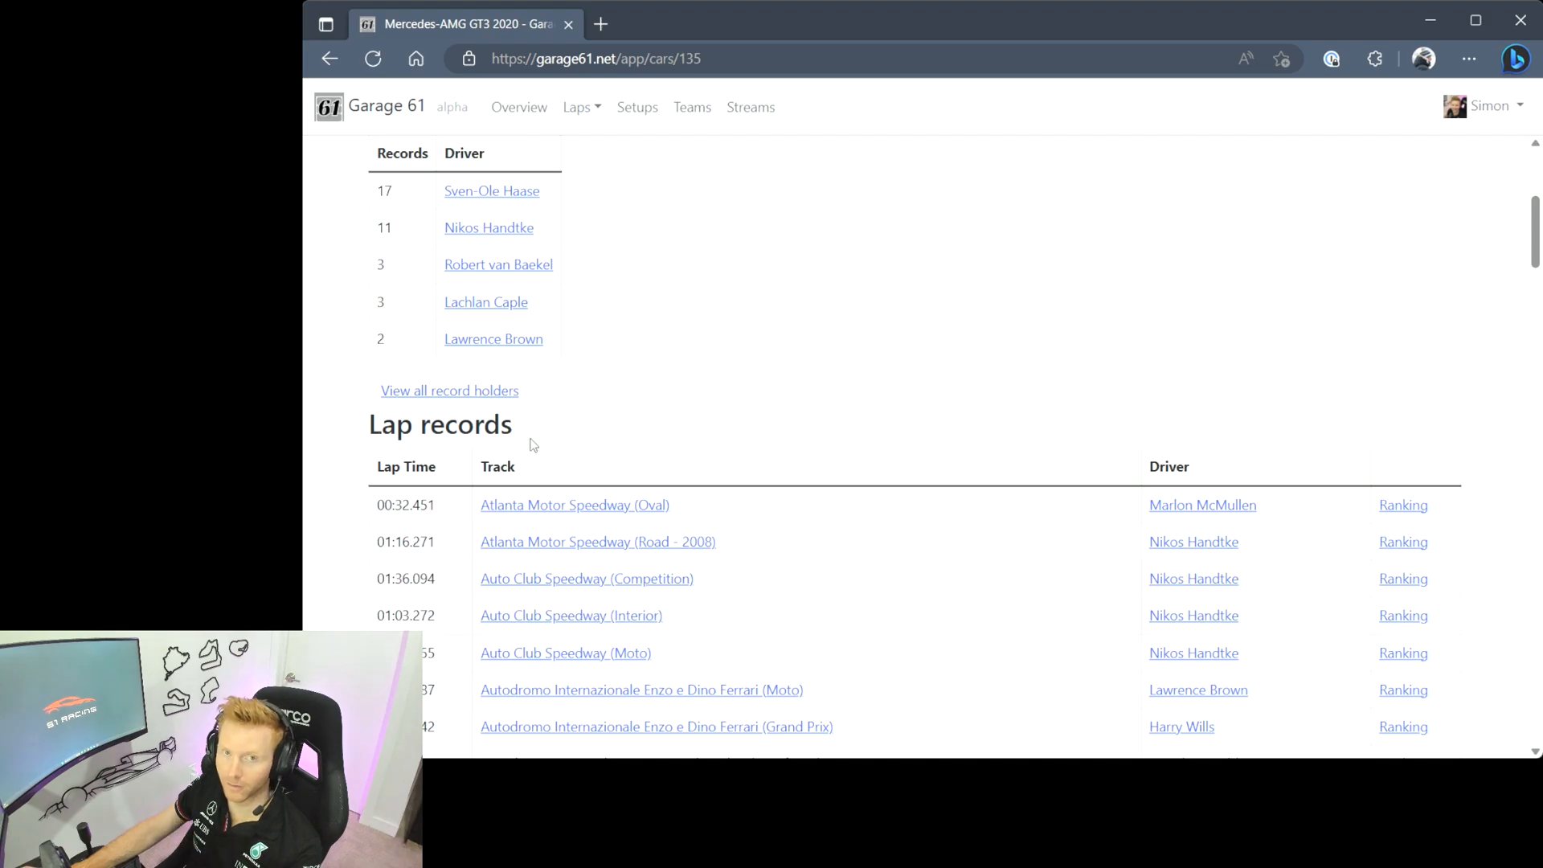
scroll(down, 3)
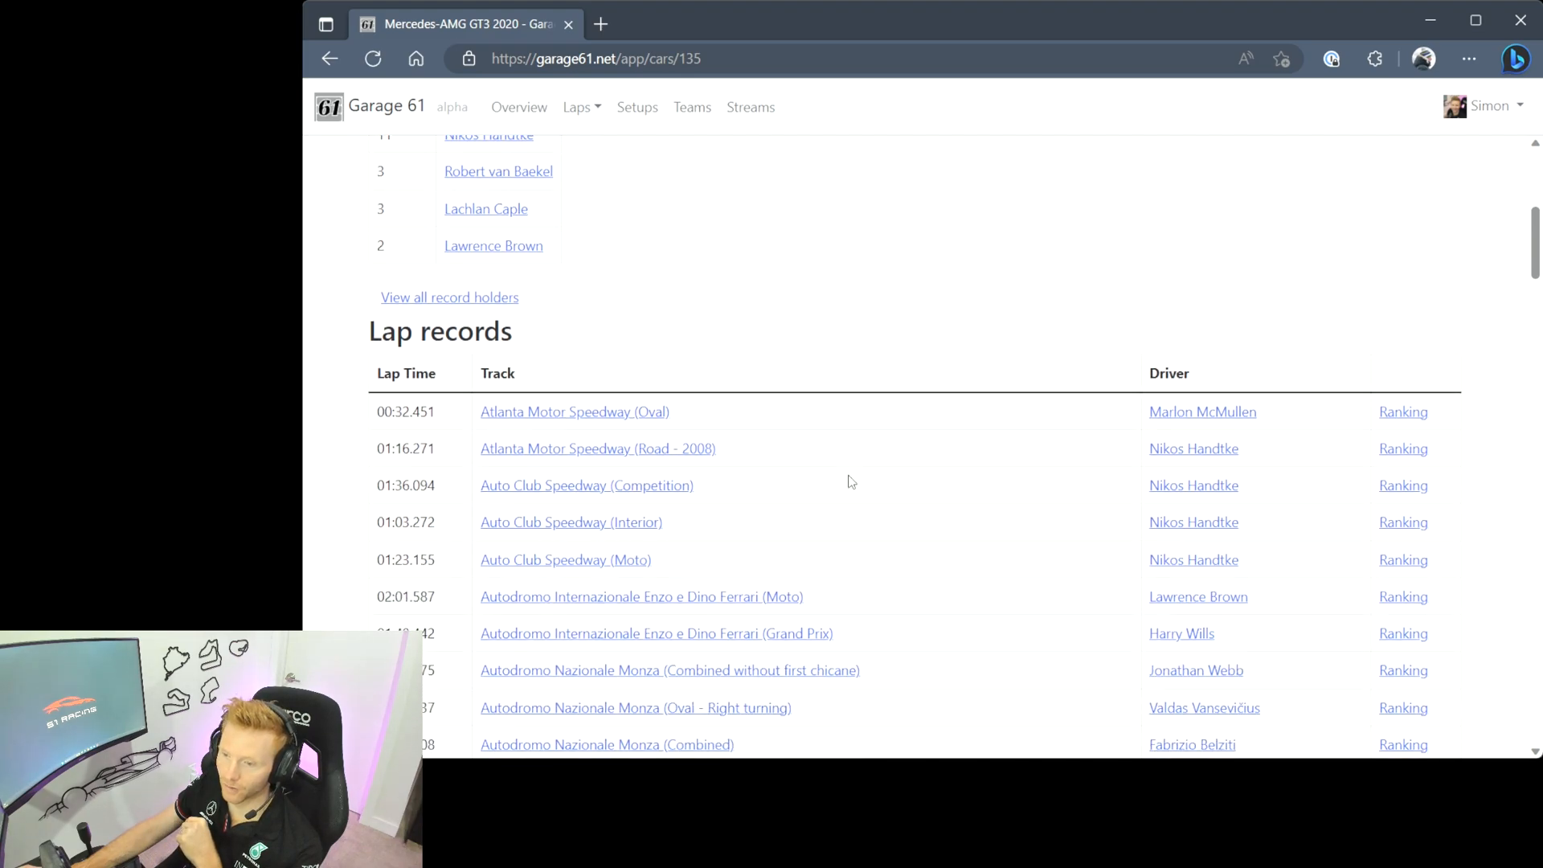
scroll(down, 3)
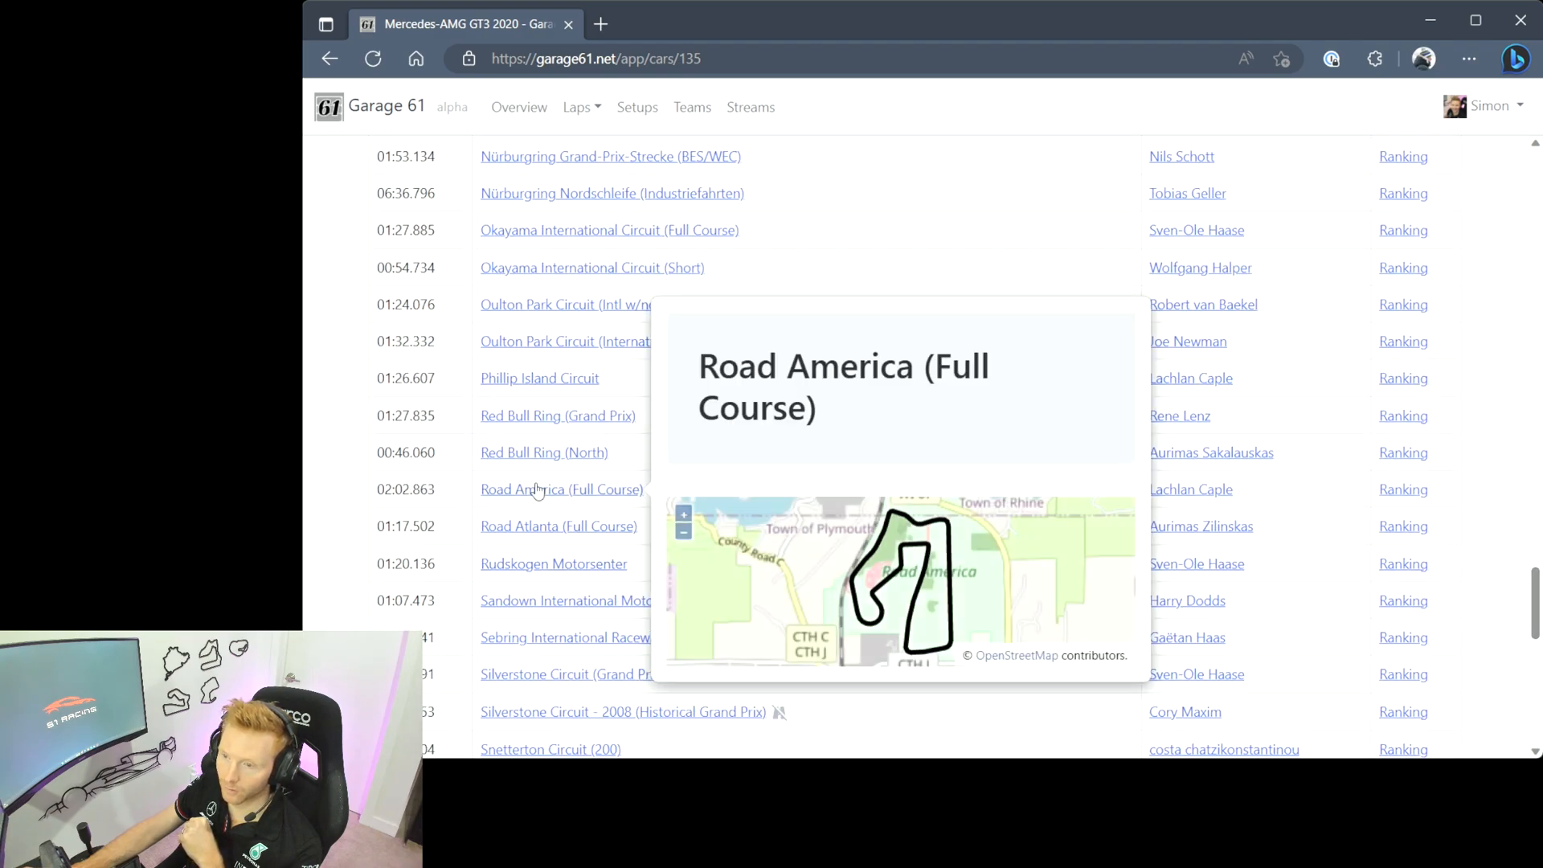
- View the Road America (Full Course) track page's record holders and lap records
click(561, 488)
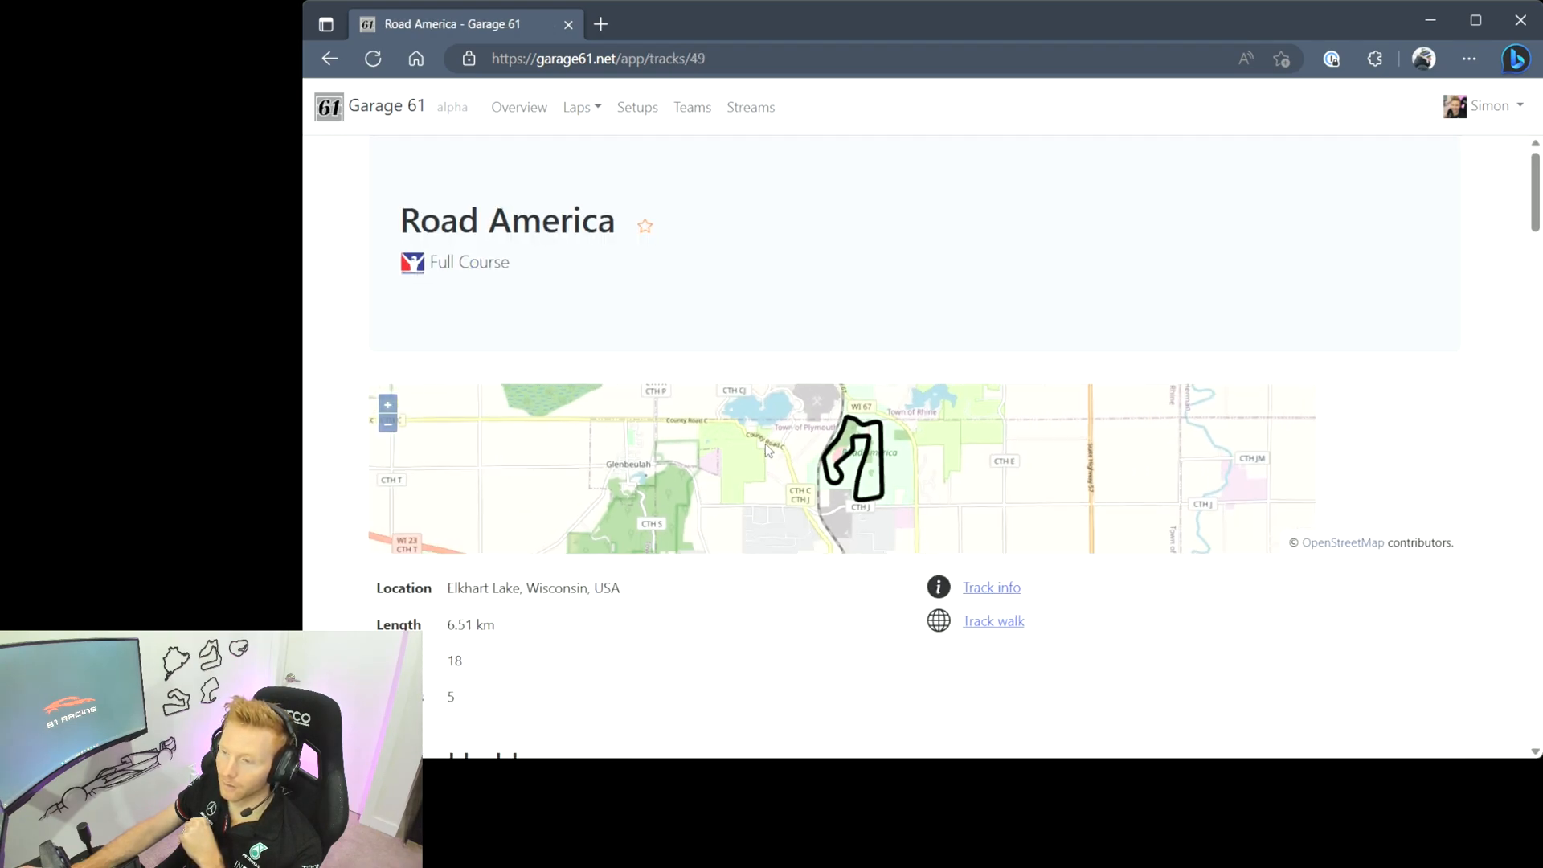
scroll(down, 3)
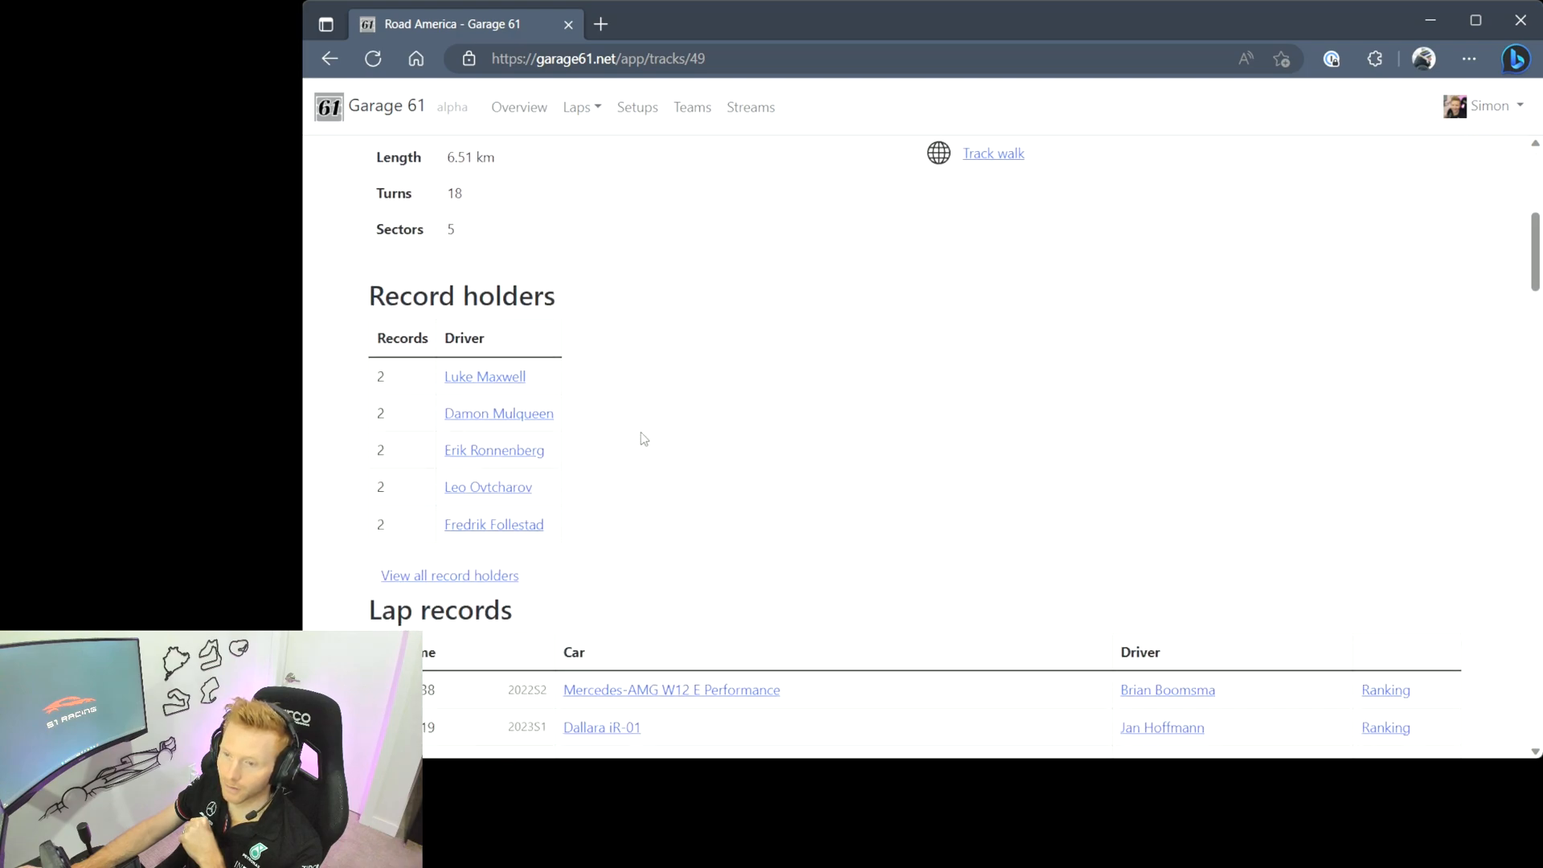
scroll(down, 3)
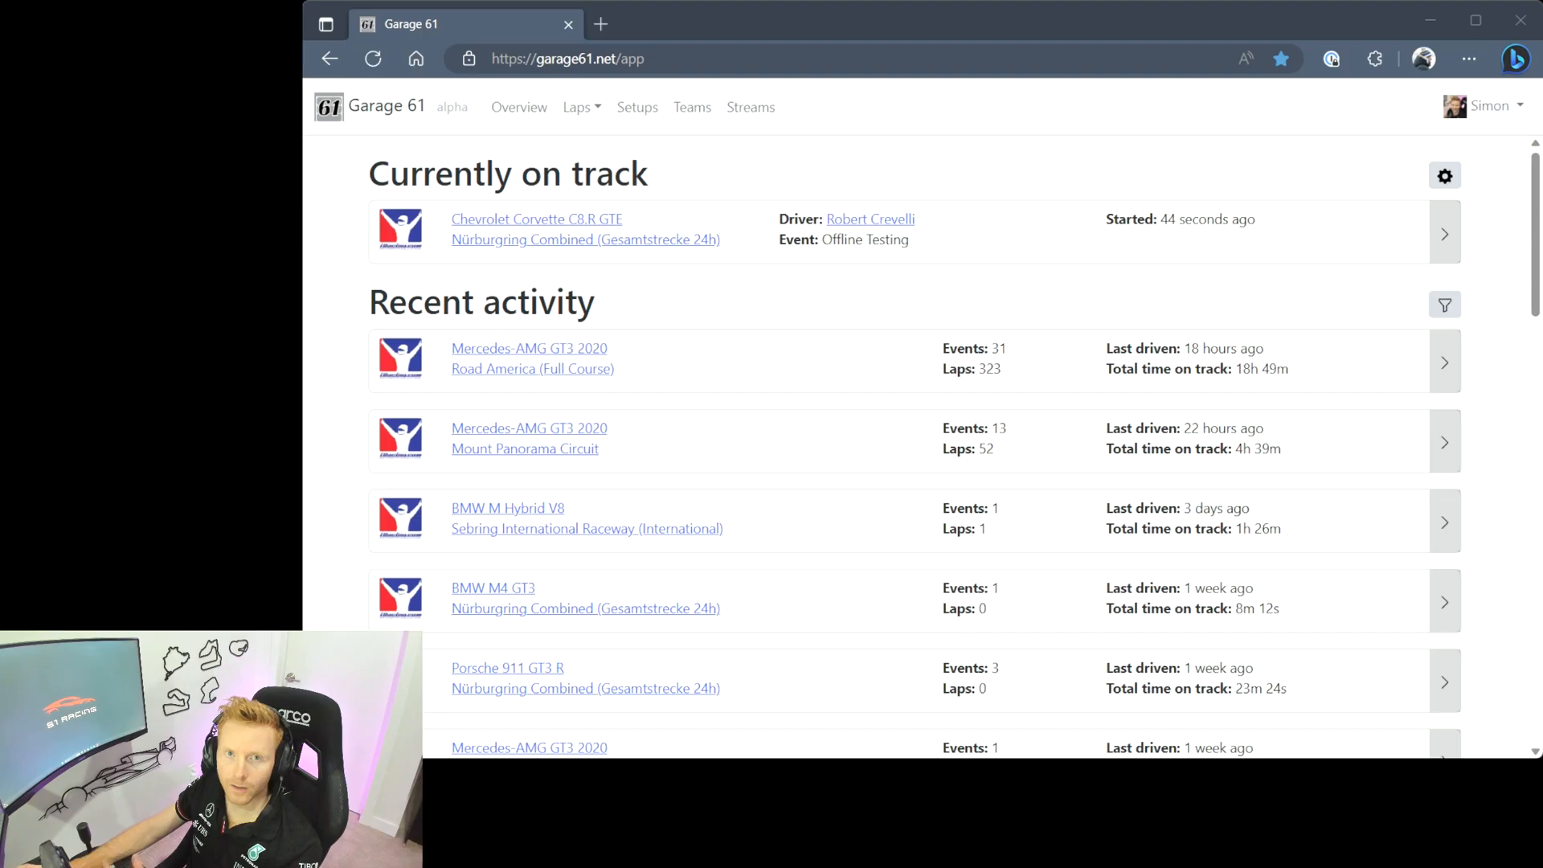
click(636, 108)
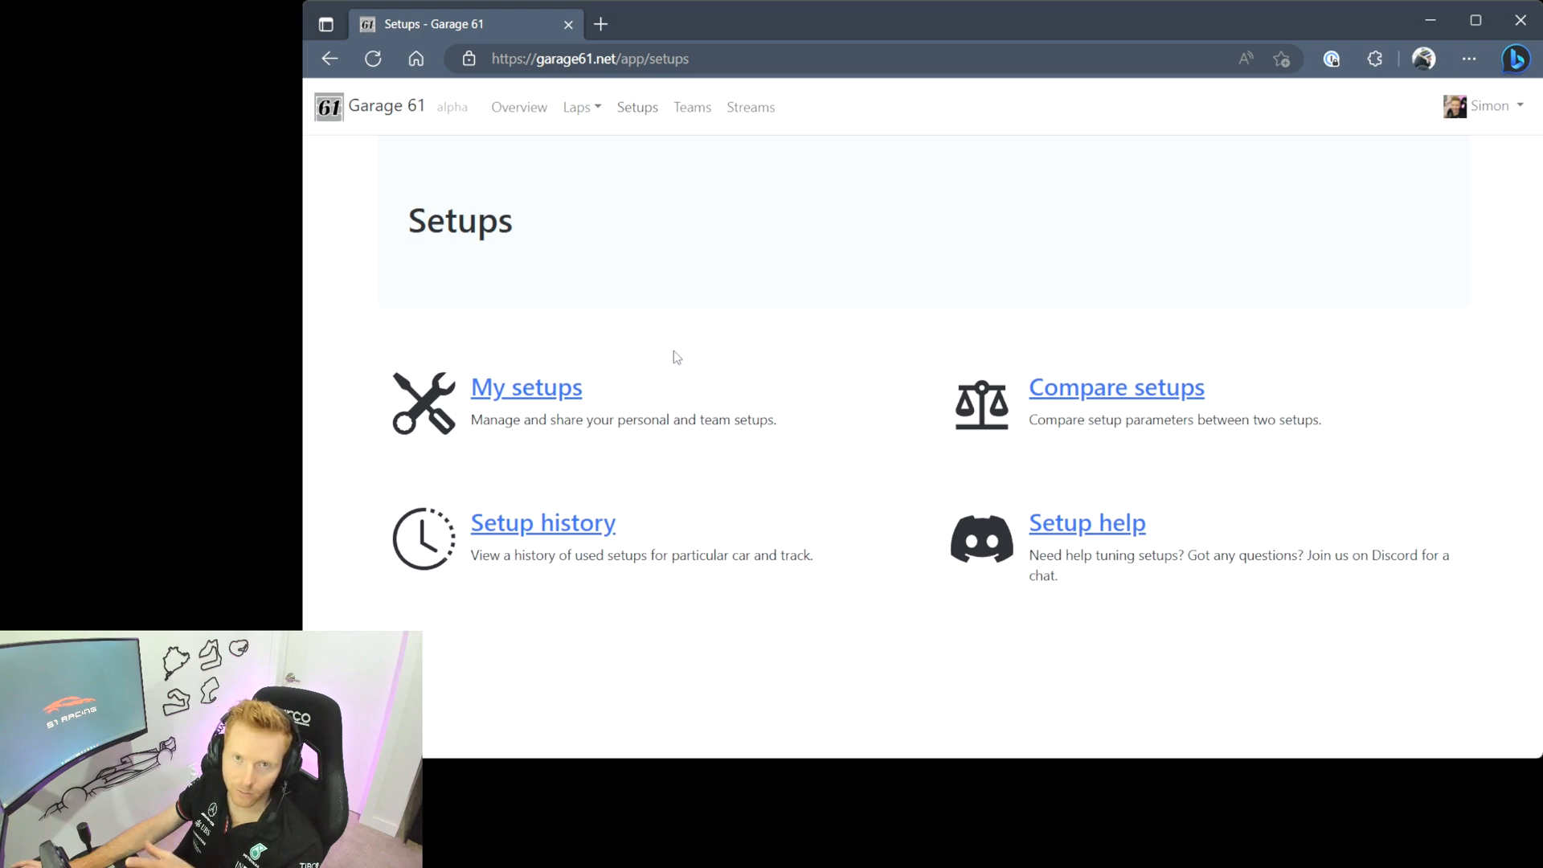
mouse_move(703, 212)
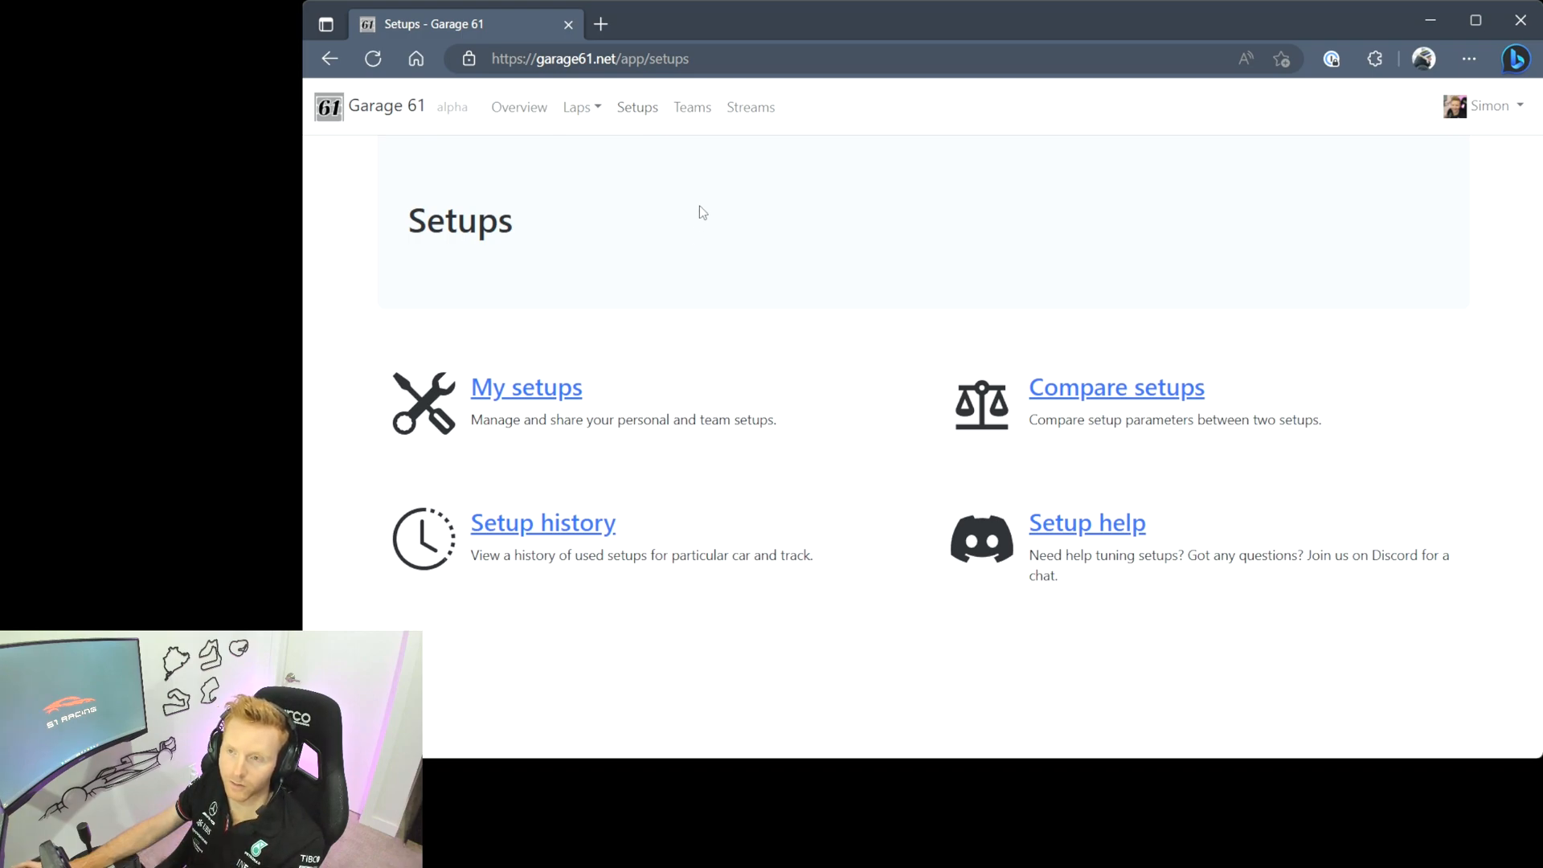
click(519, 108)
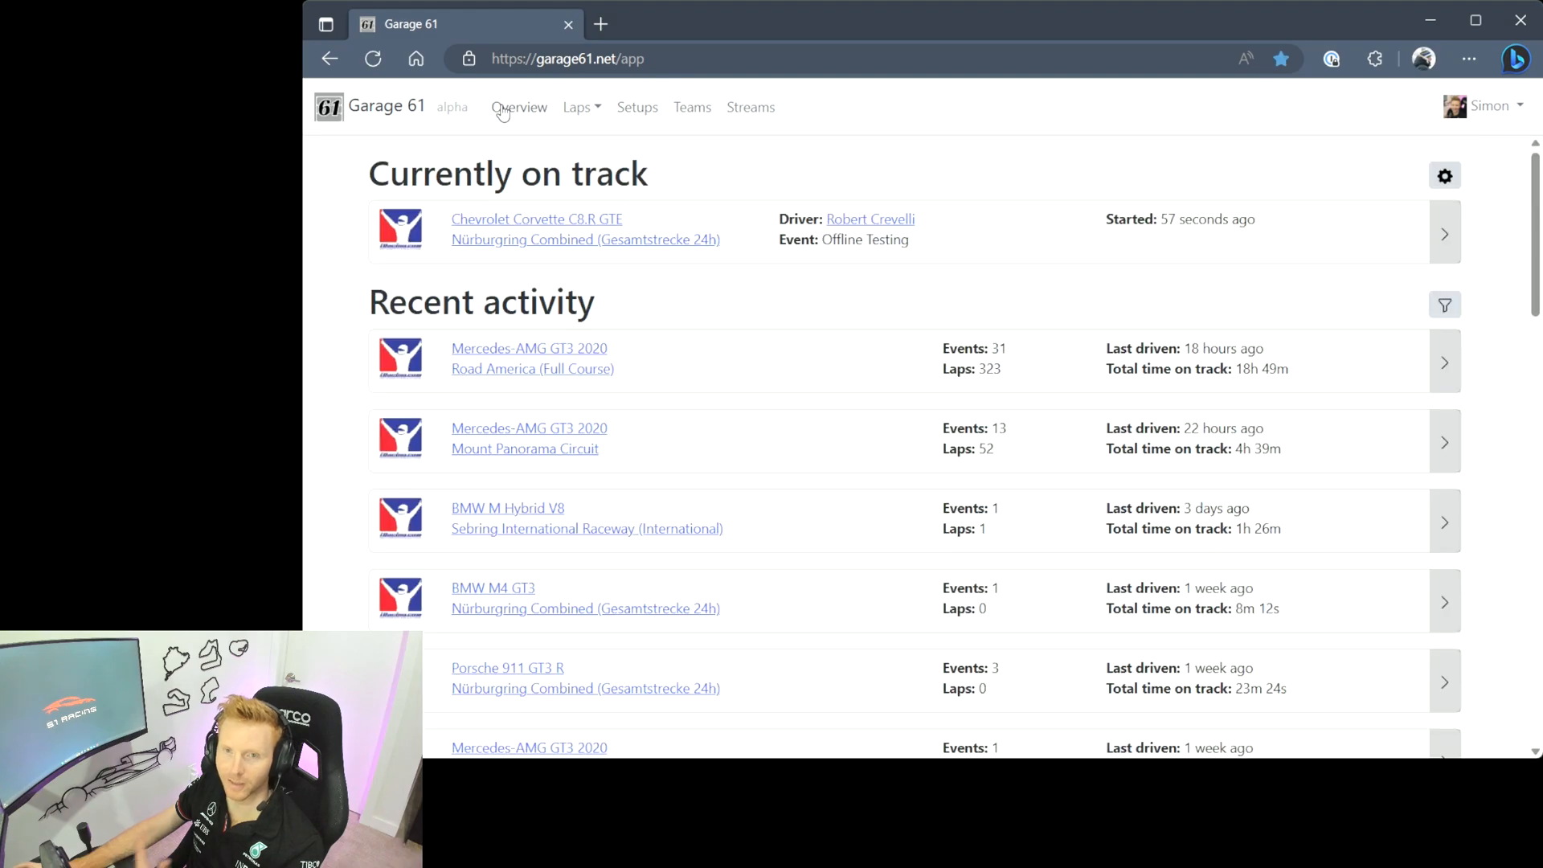
mouse_move(577, 276)
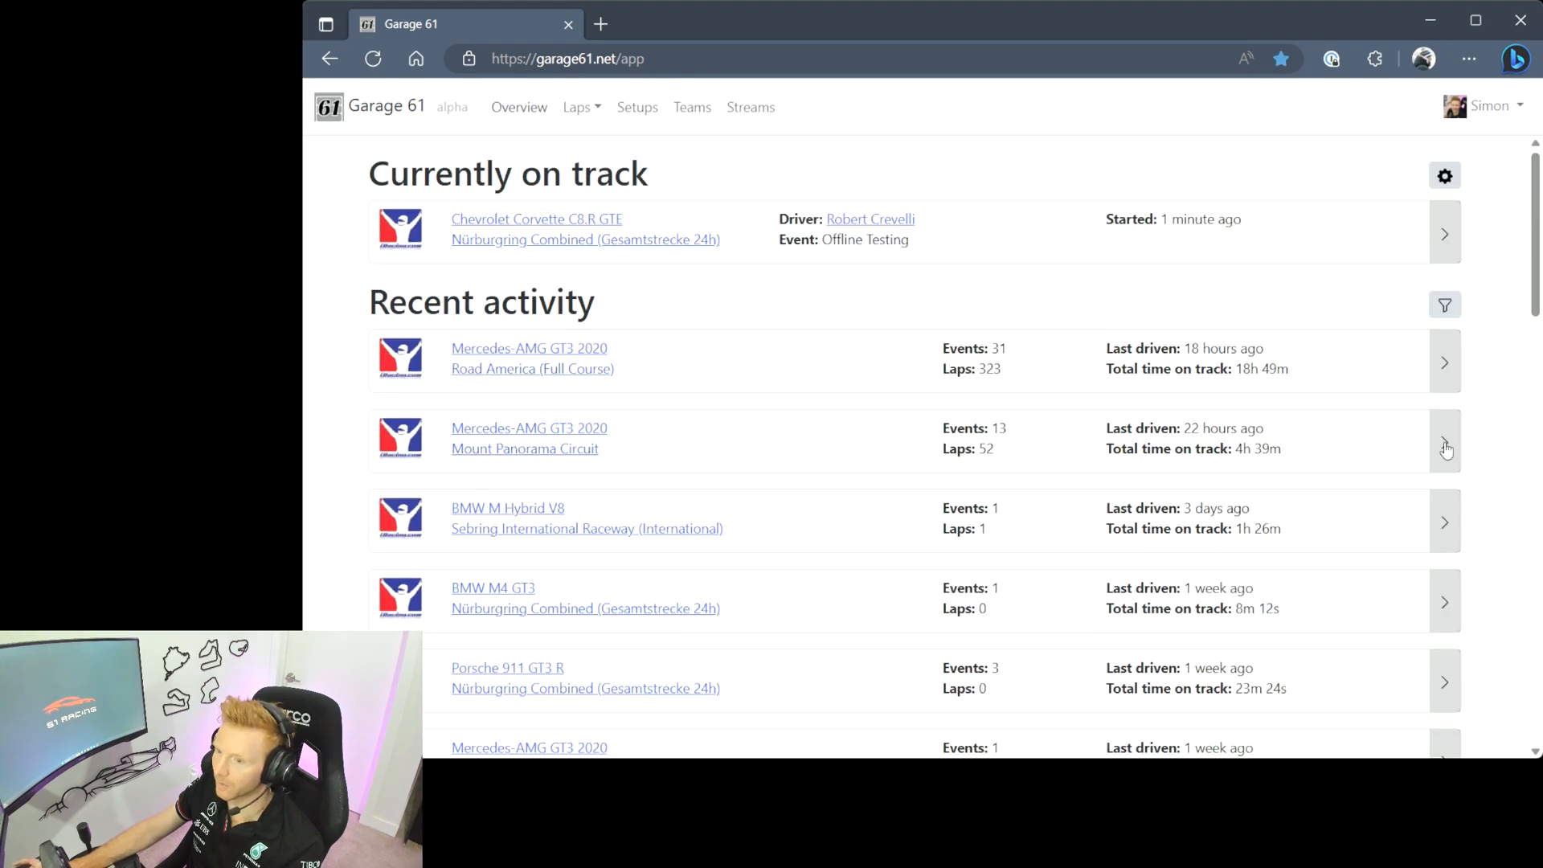
- Open the ECHELON IVRA Practice event at Mount Panorama and add medium_downforce_endurancebathv2 to comparison
click(1445, 446)
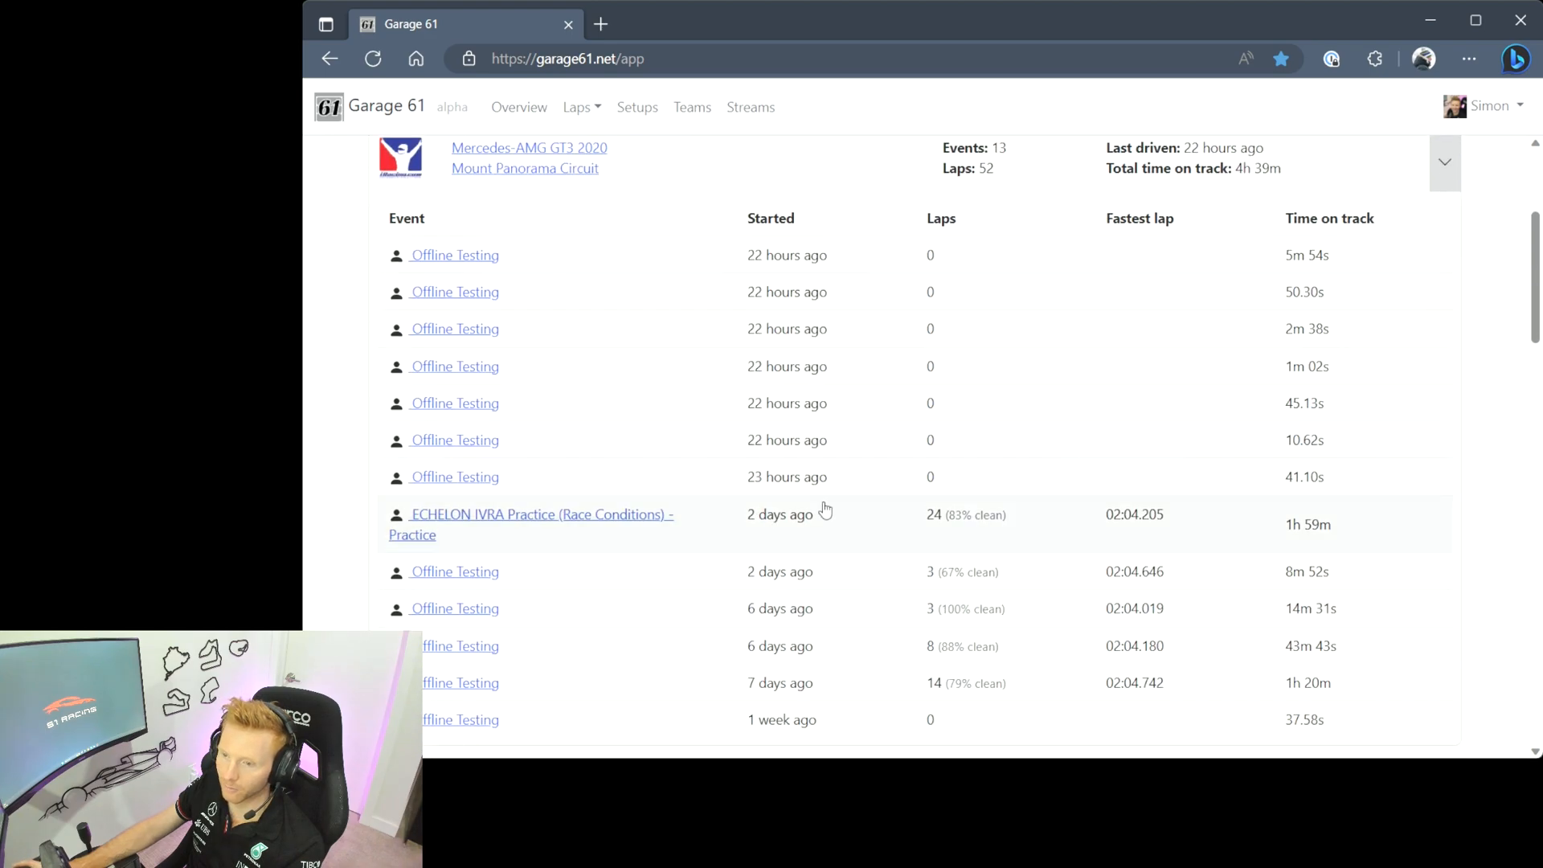
click(529, 515)
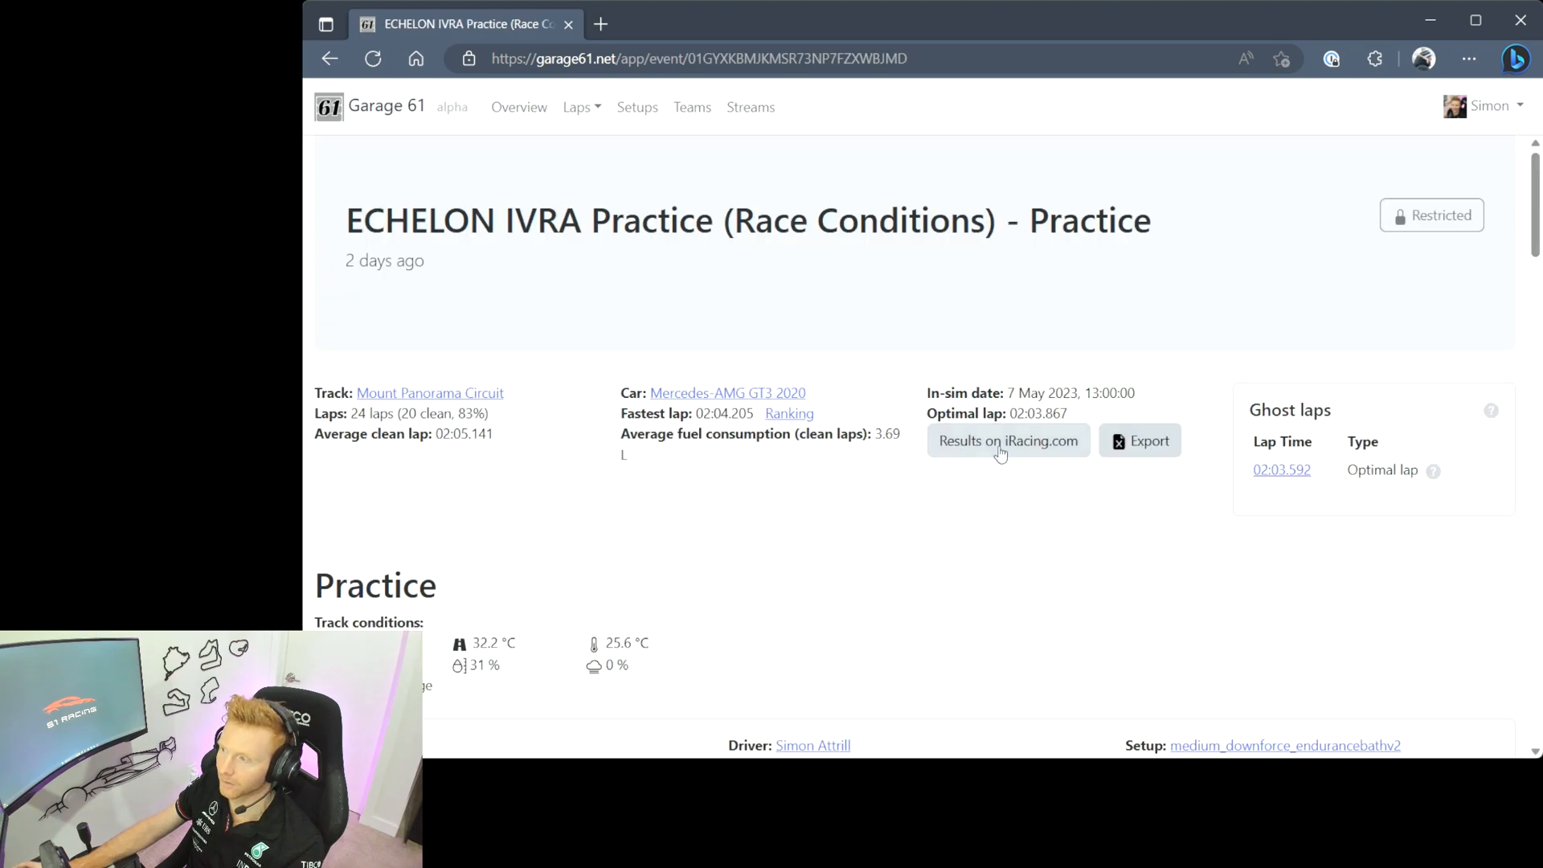
scroll(down, 3)
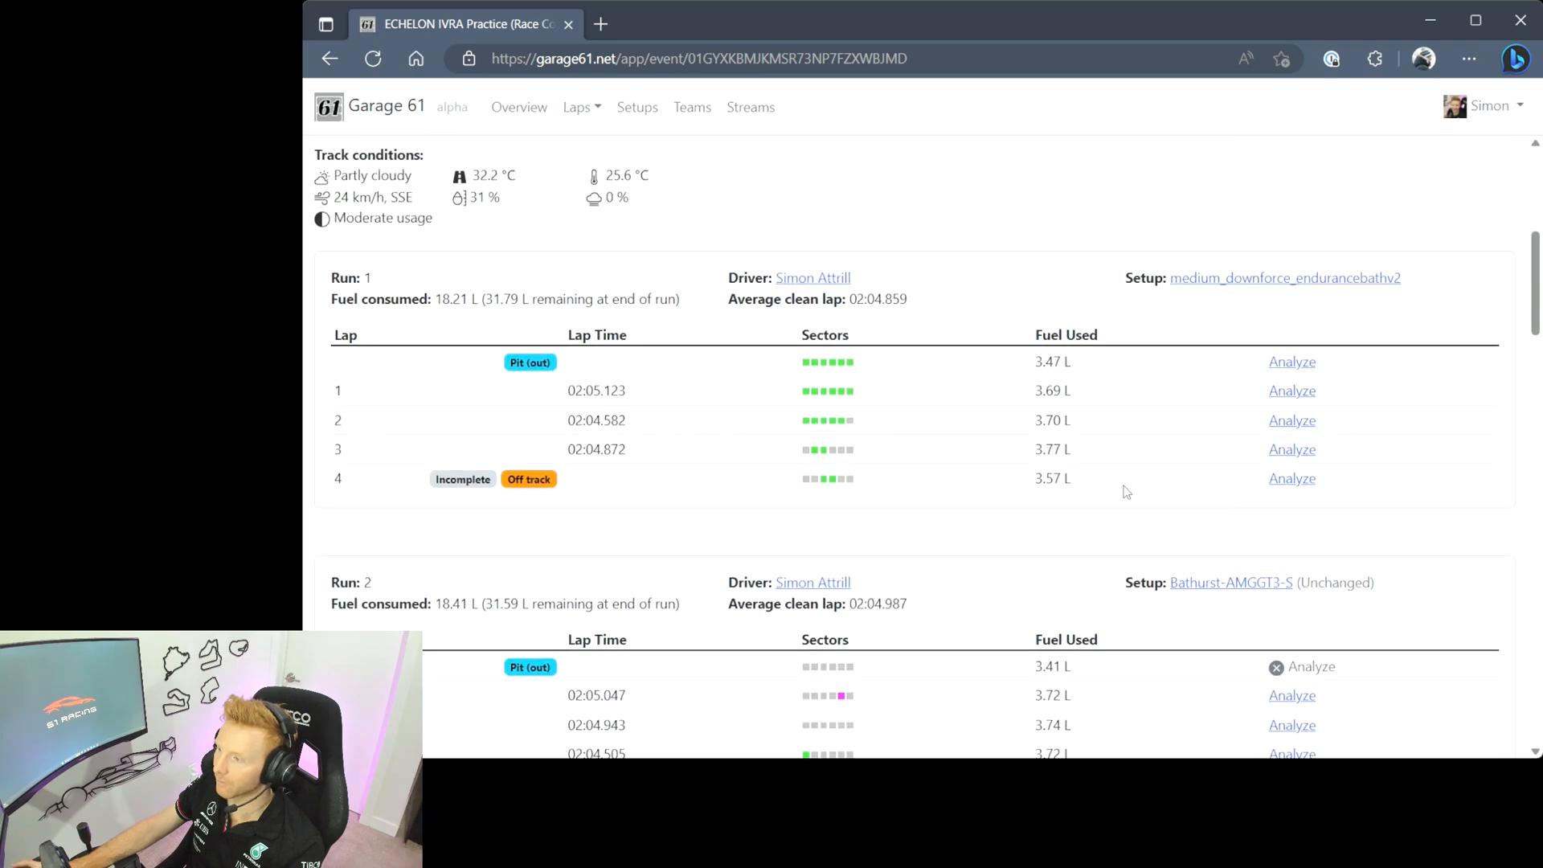
mouse_move(1116, 494)
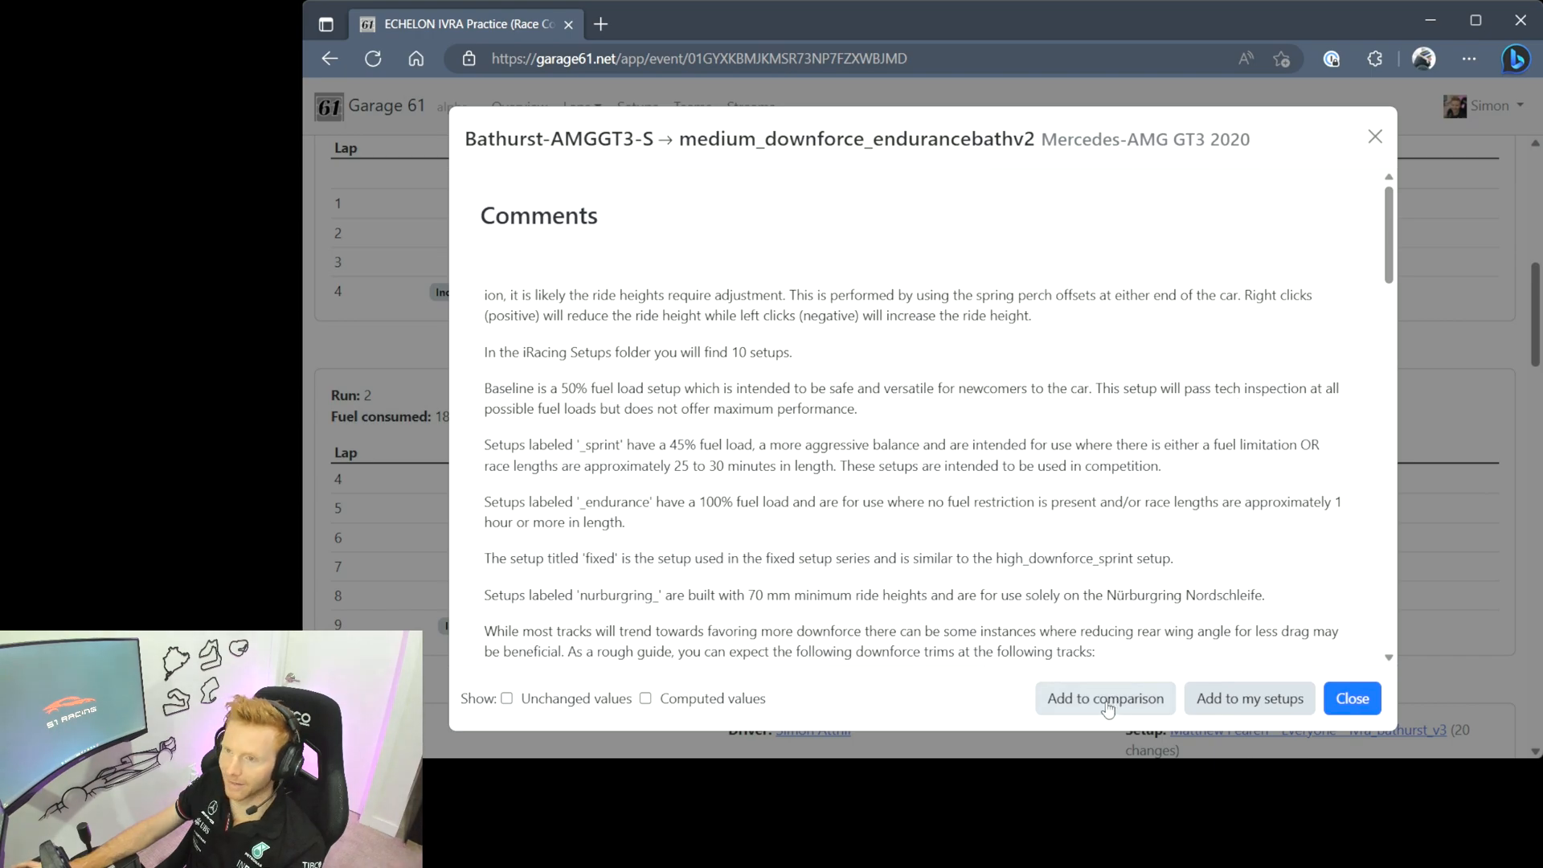
click(1104, 697)
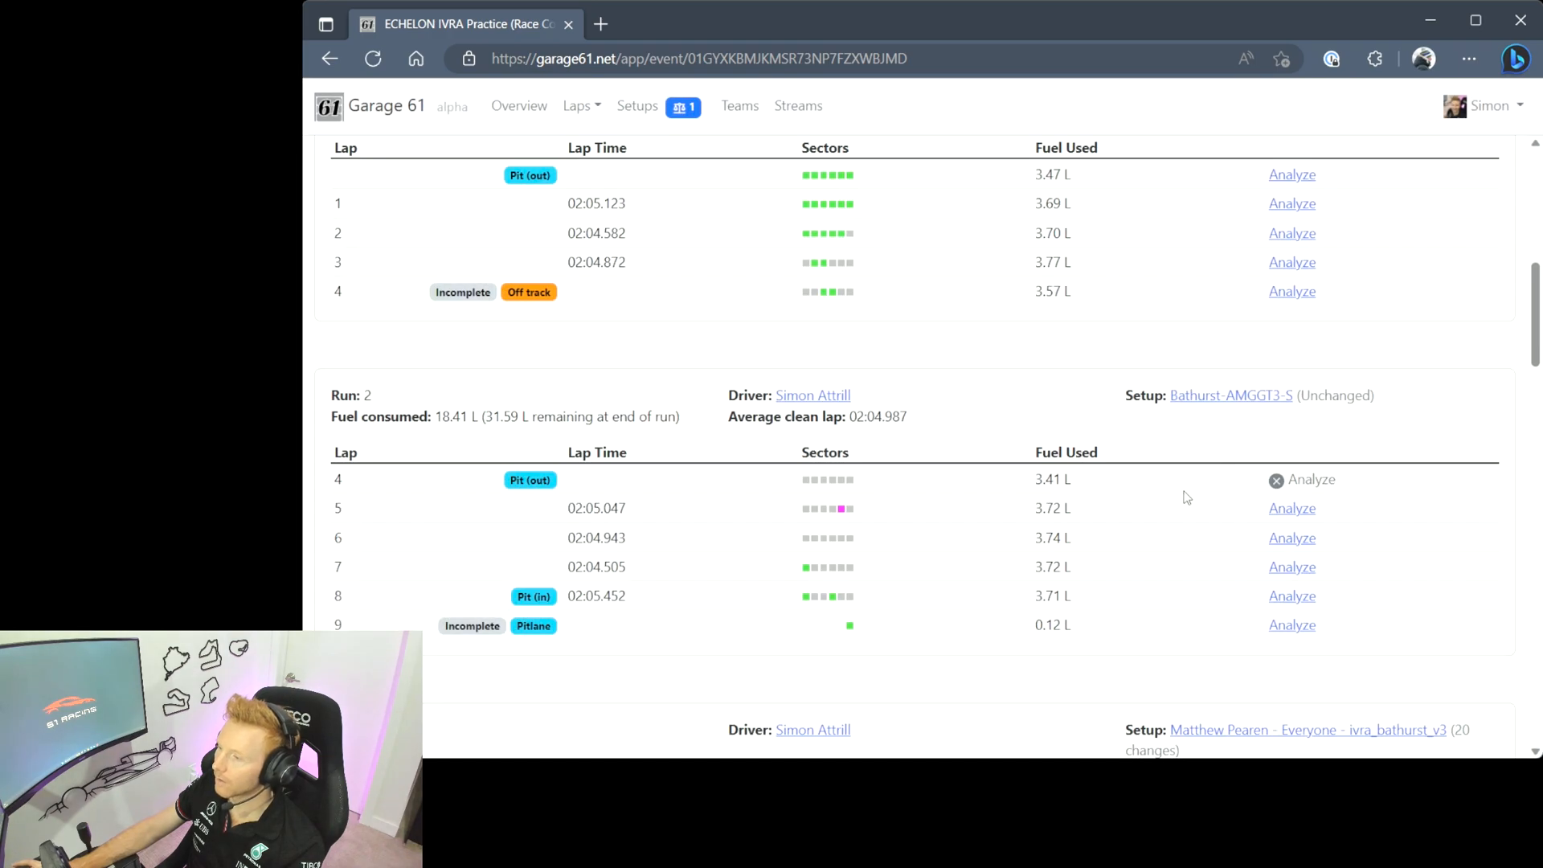
- Open the ivra_bathurst_v3 setup differences and add it to the comparison
scroll(down, 3)
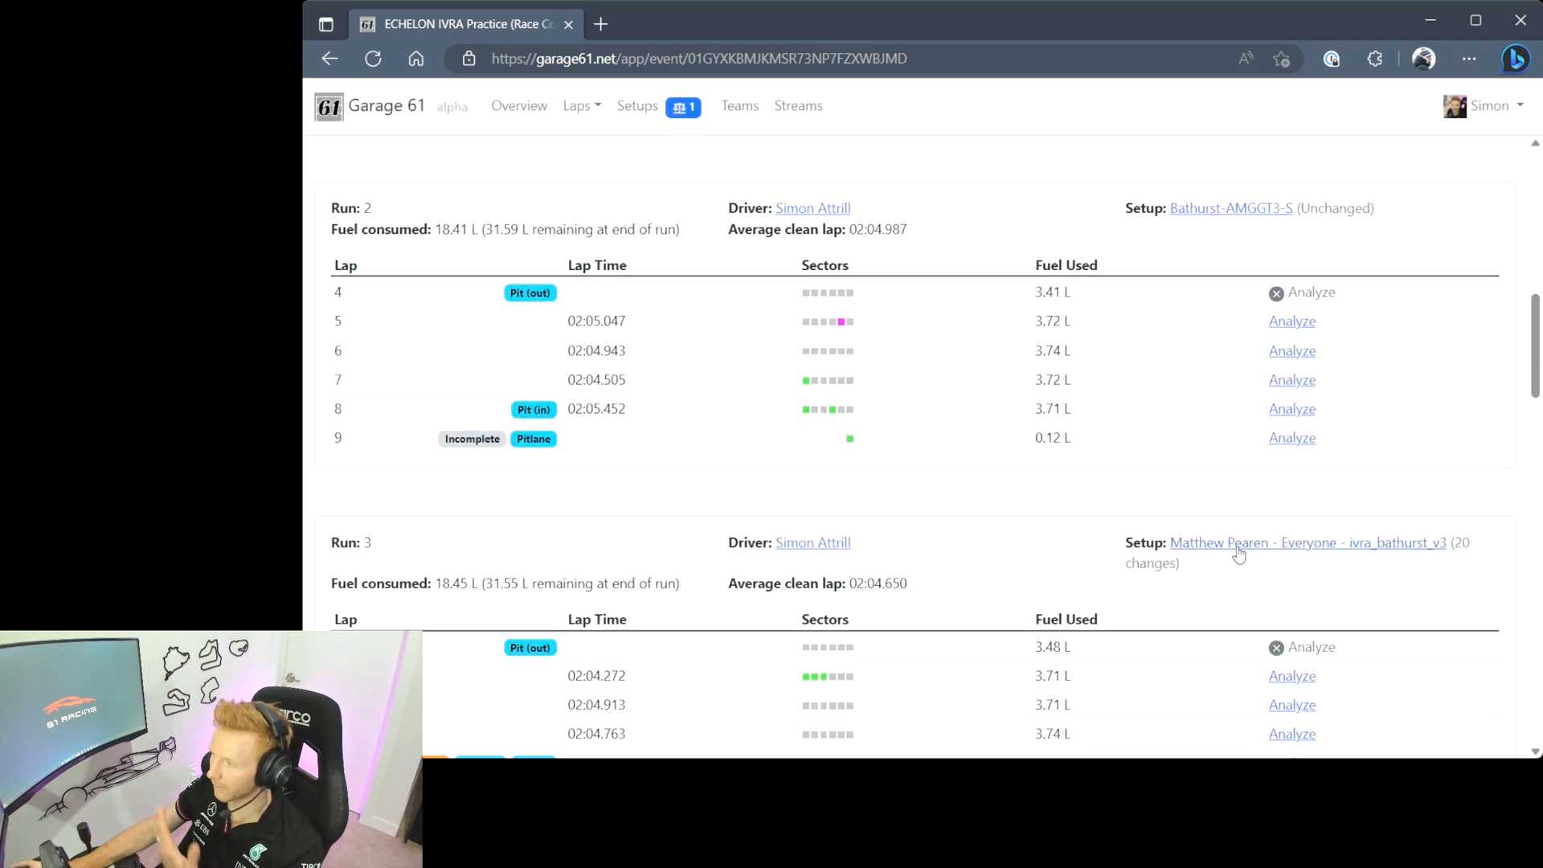
click(1308, 542)
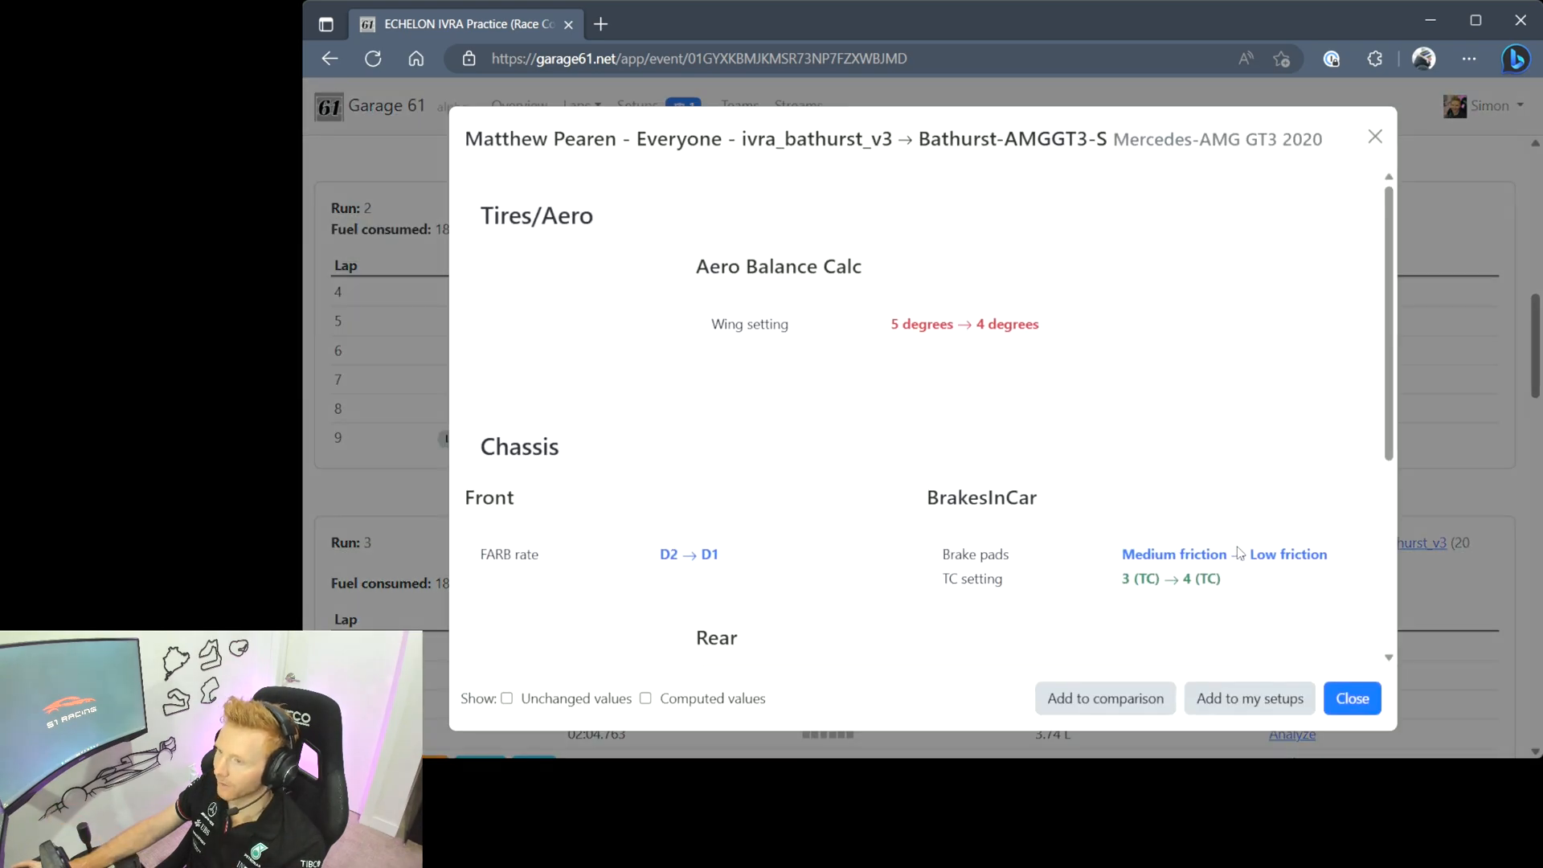
click(1104, 698)
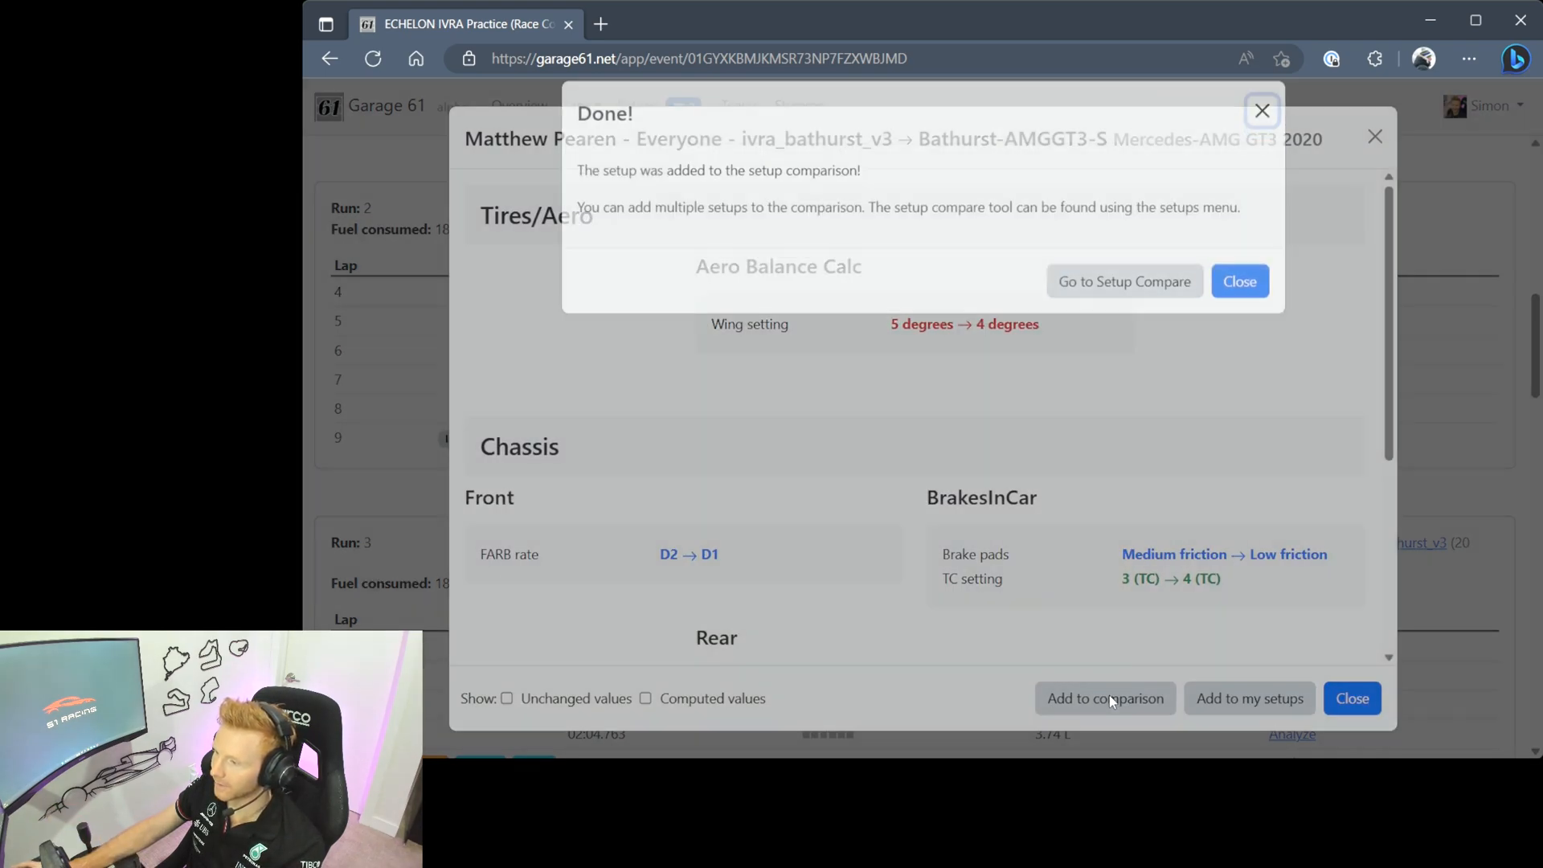
- Go to Setup Compare and scroll through Bathurst-AMGGT3-S versus ivra_bathurst_v3 values
click(1123, 279)
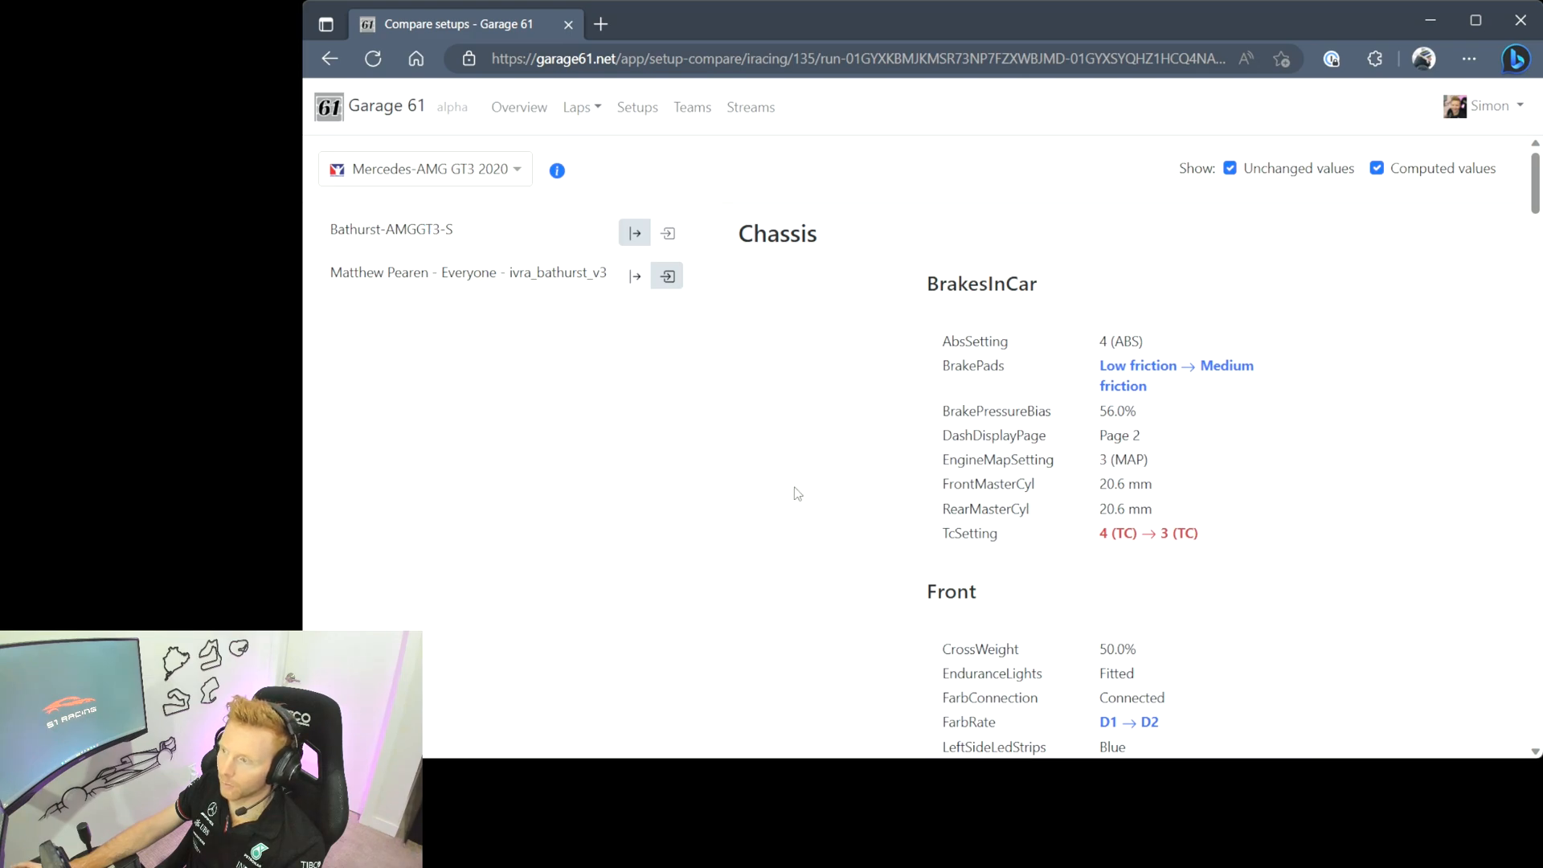
scroll(down, 3)
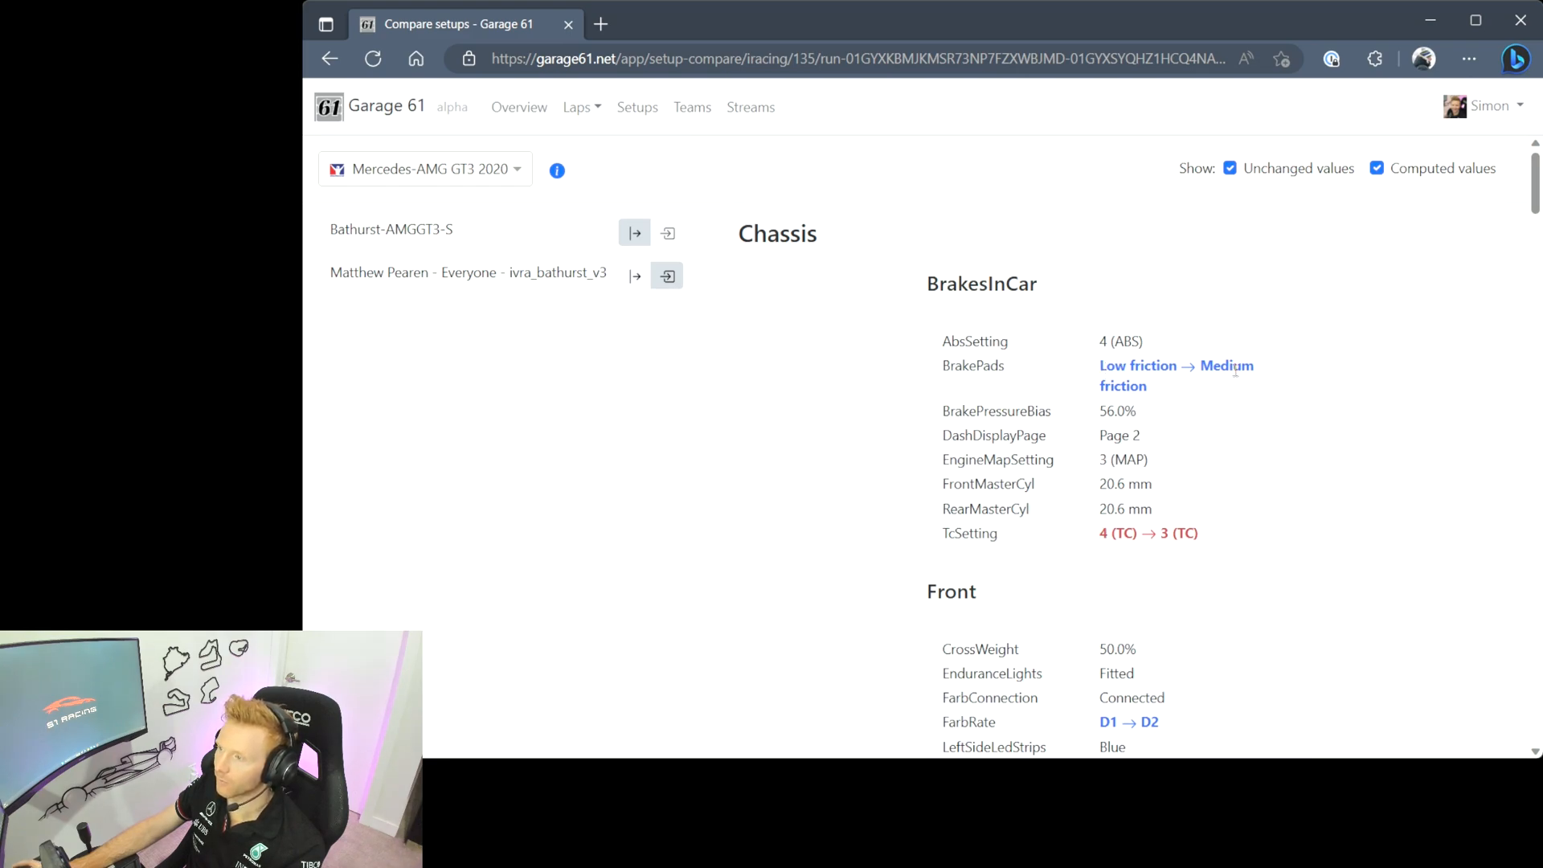
scroll(down, 3)
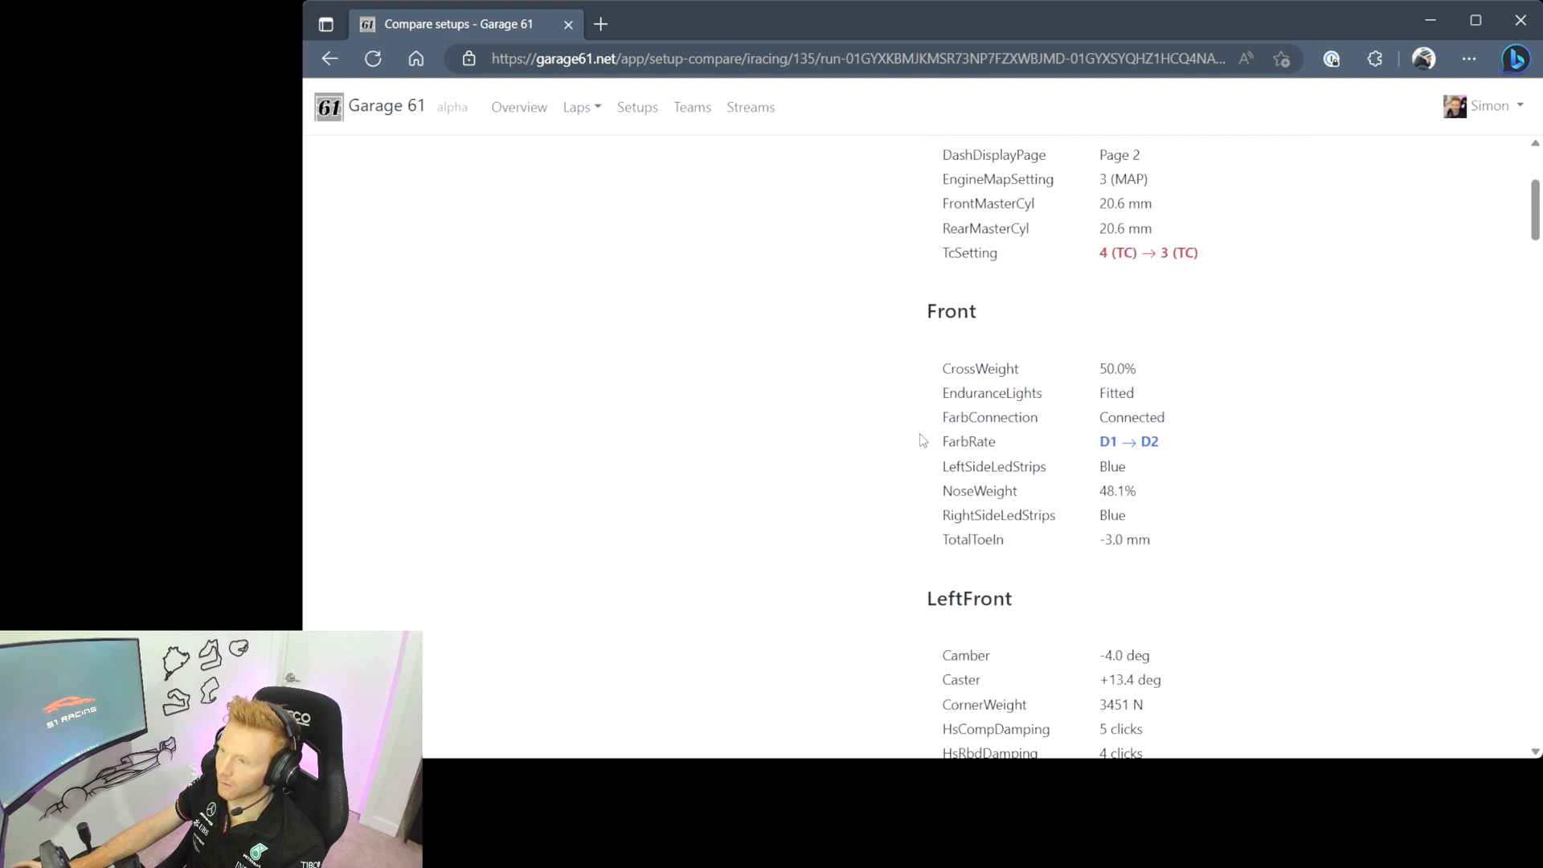
mouse_move(1034, 453)
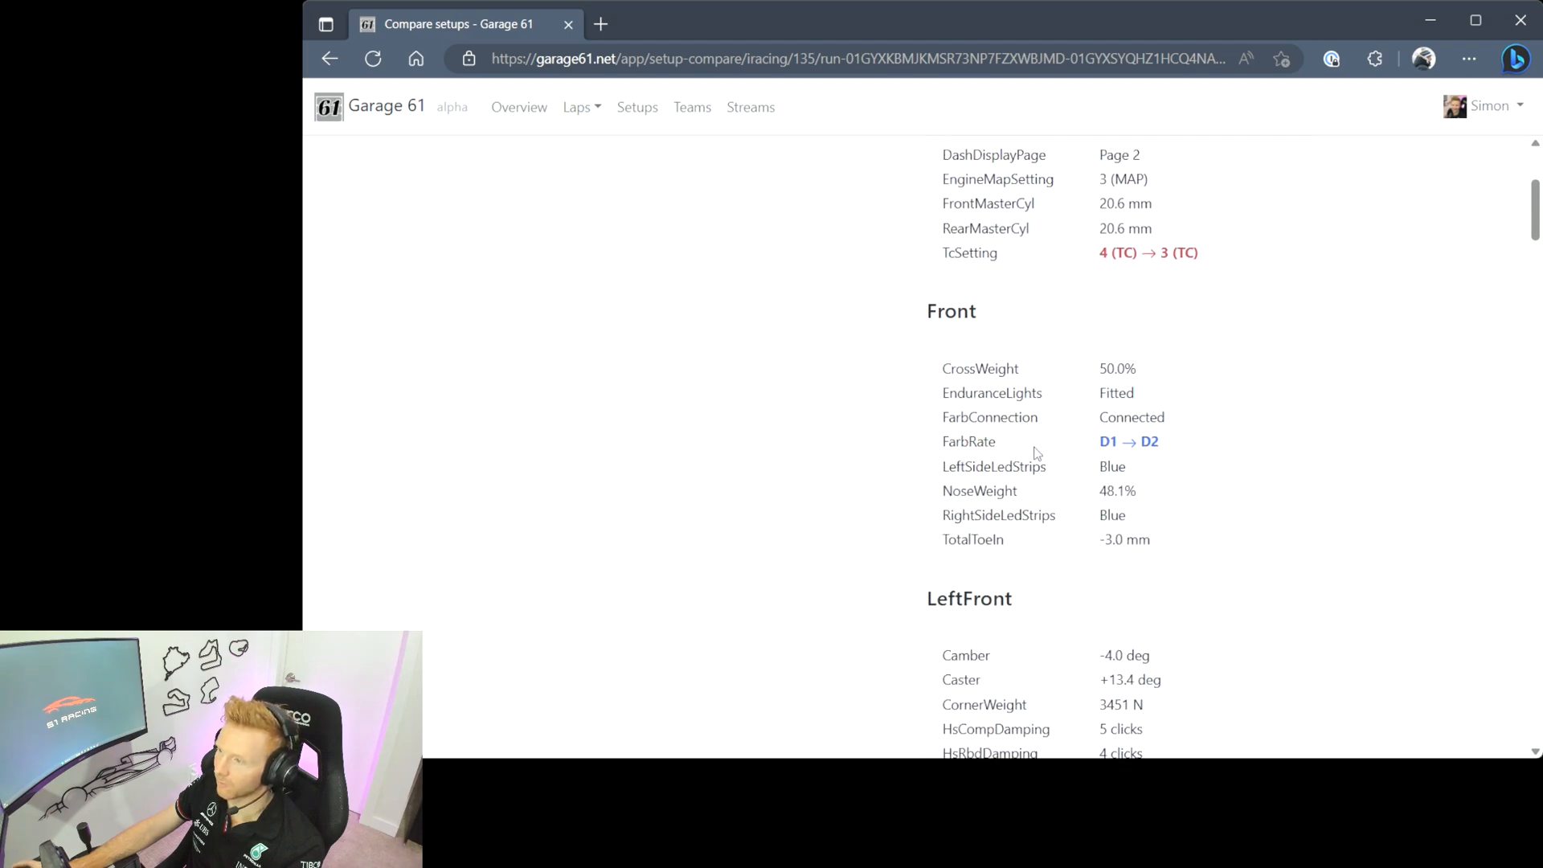
scroll(down, 3)
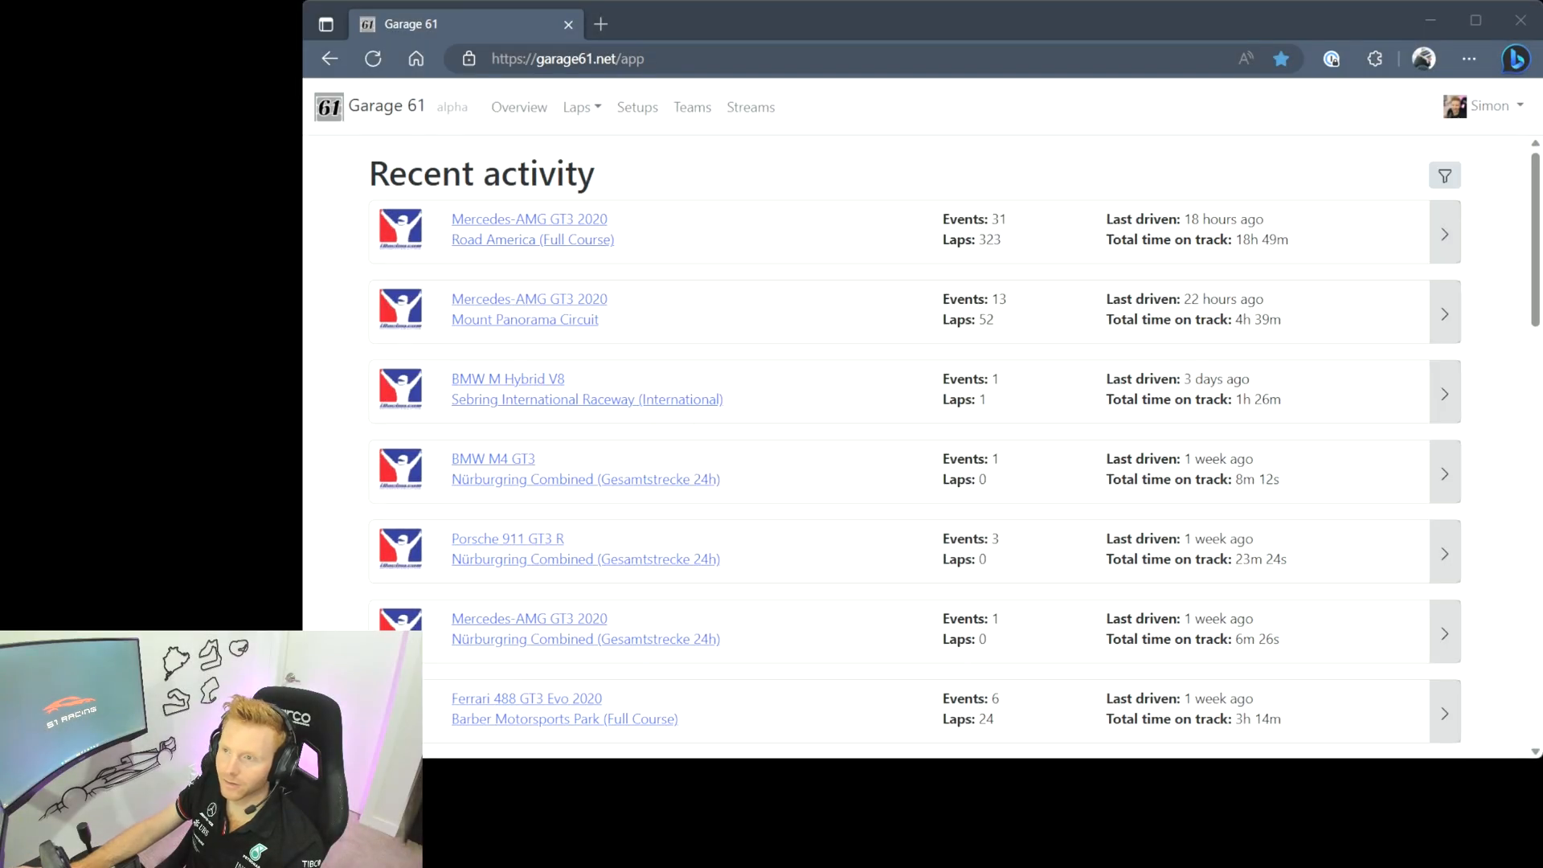
- Show the My teams list with S1 Racing, West Coast Racing and ECHELON Simsport
click(691, 107)
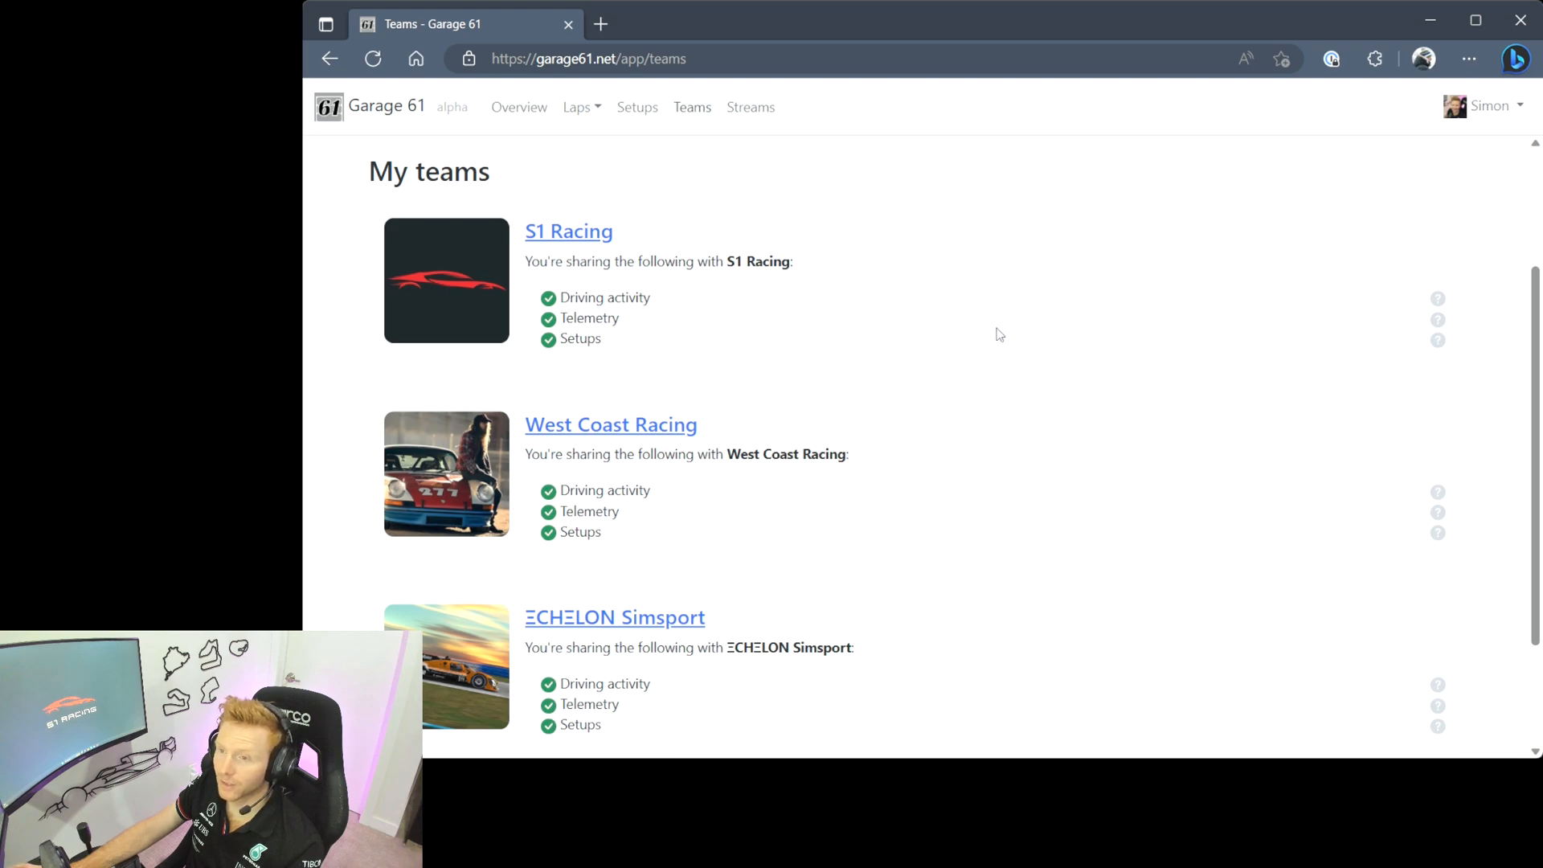
mouse_move(744, 418)
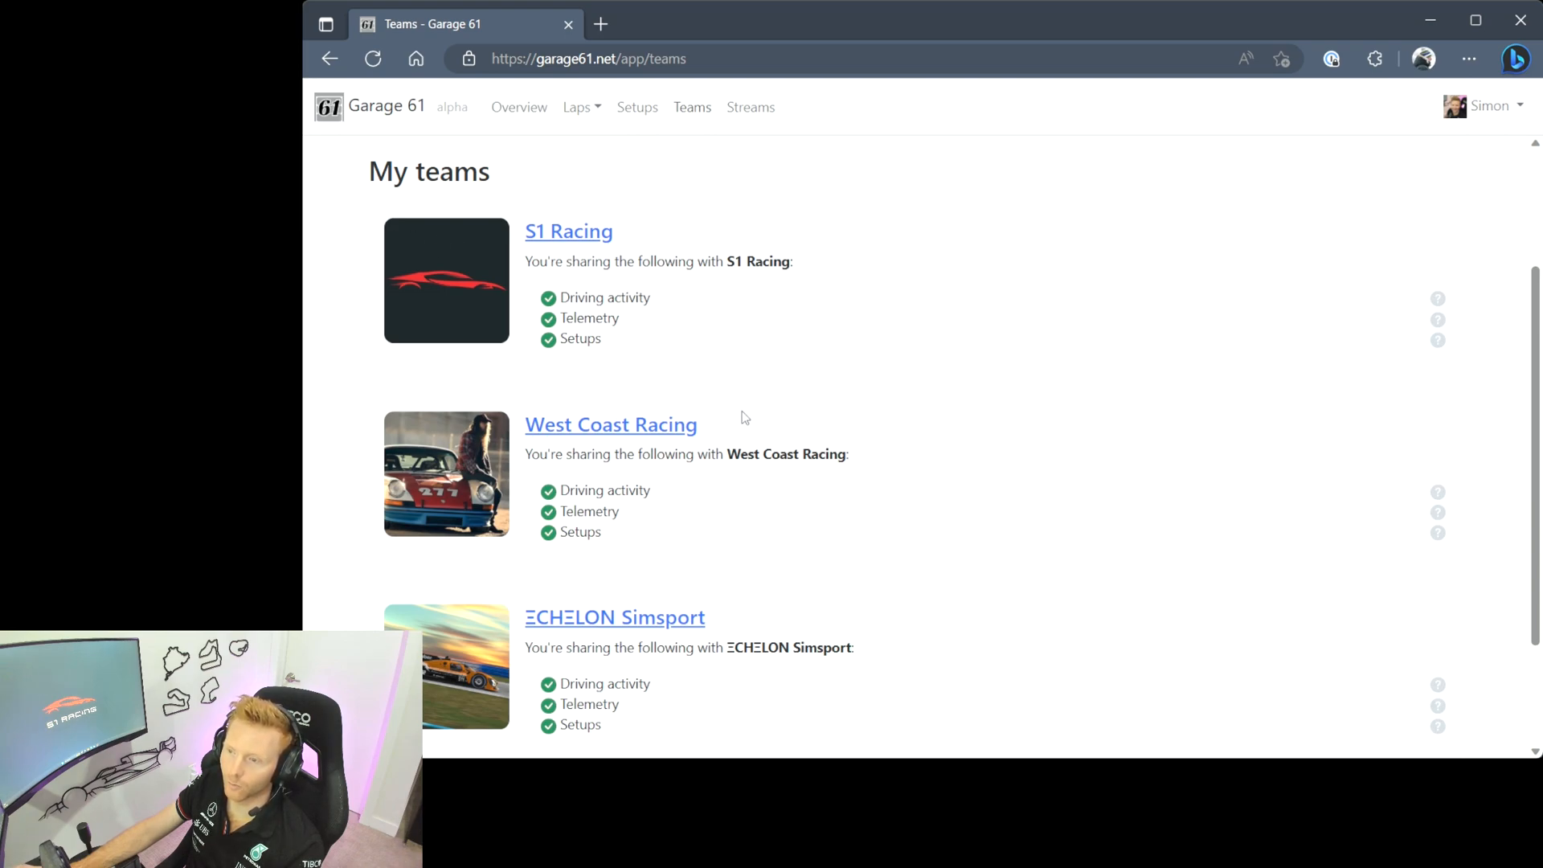
mouse_move(785, 569)
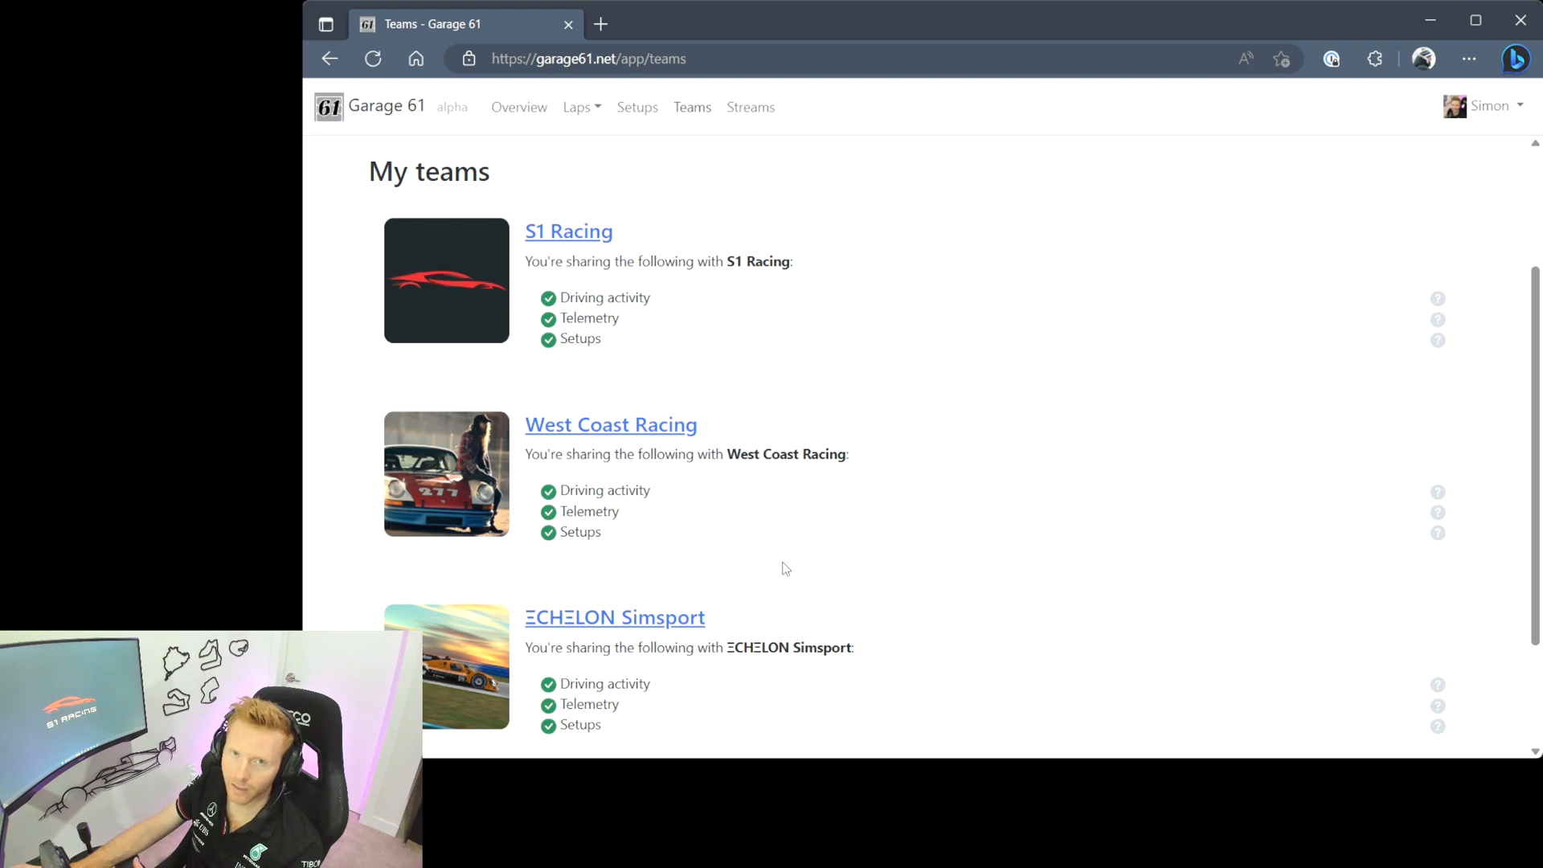
mouse_move(795, 308)
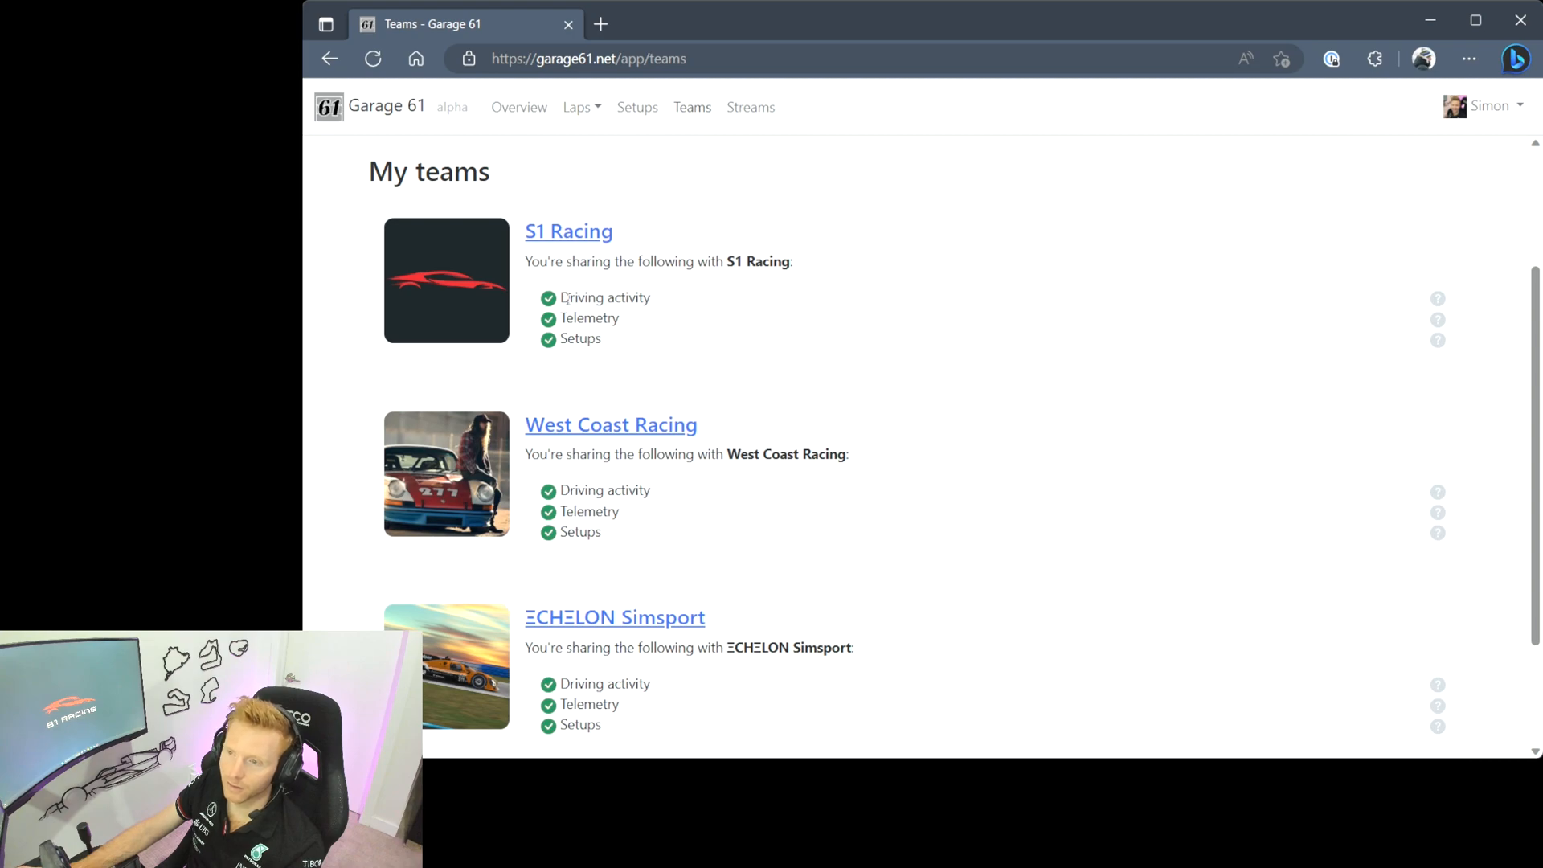
mouse_move(667, 327)
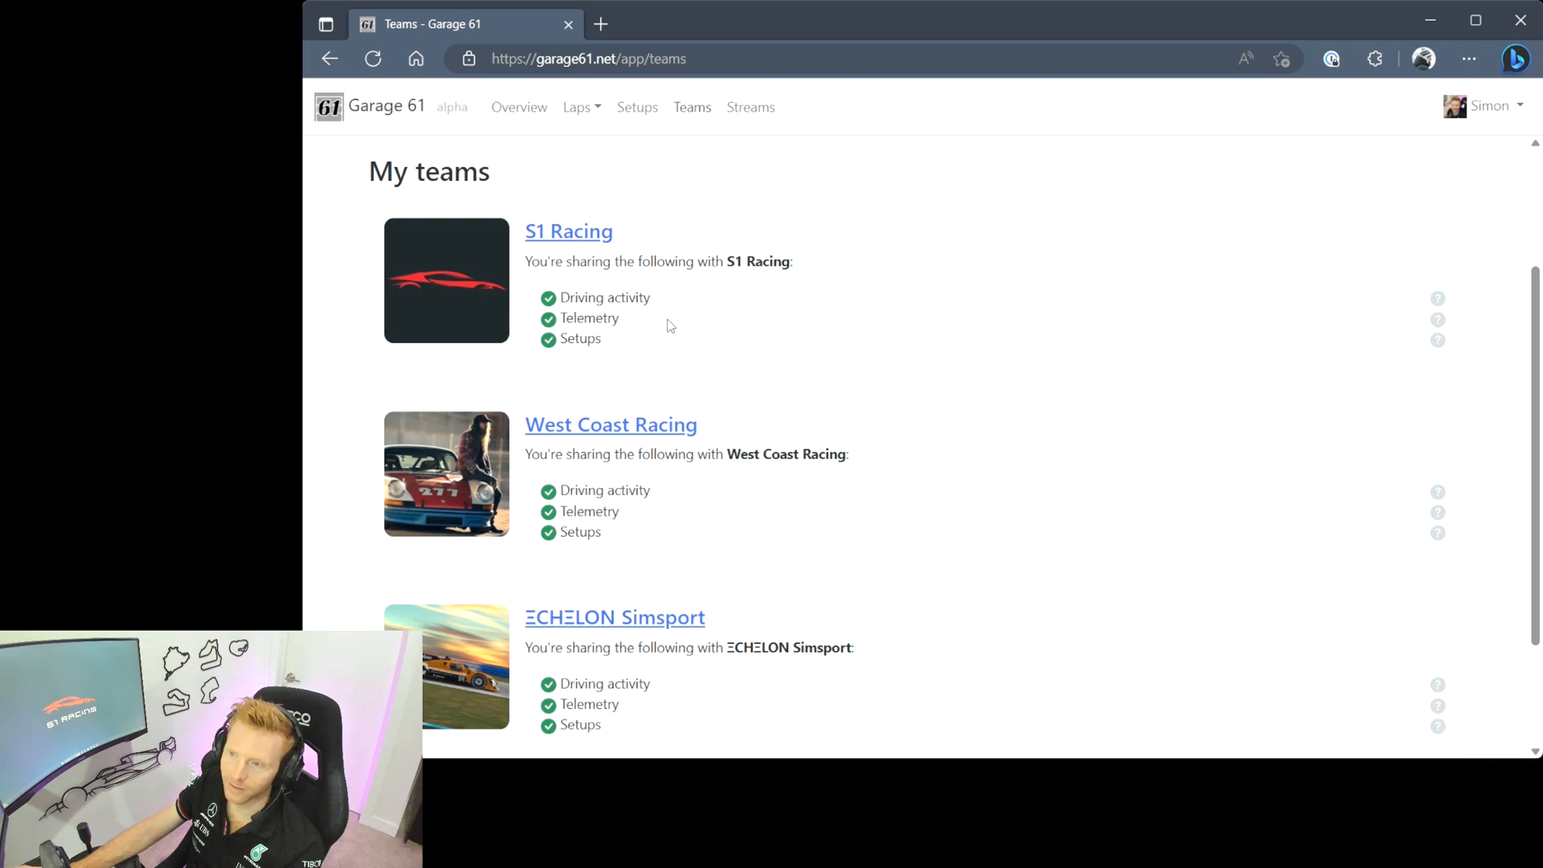
mouse_move(774, 726)
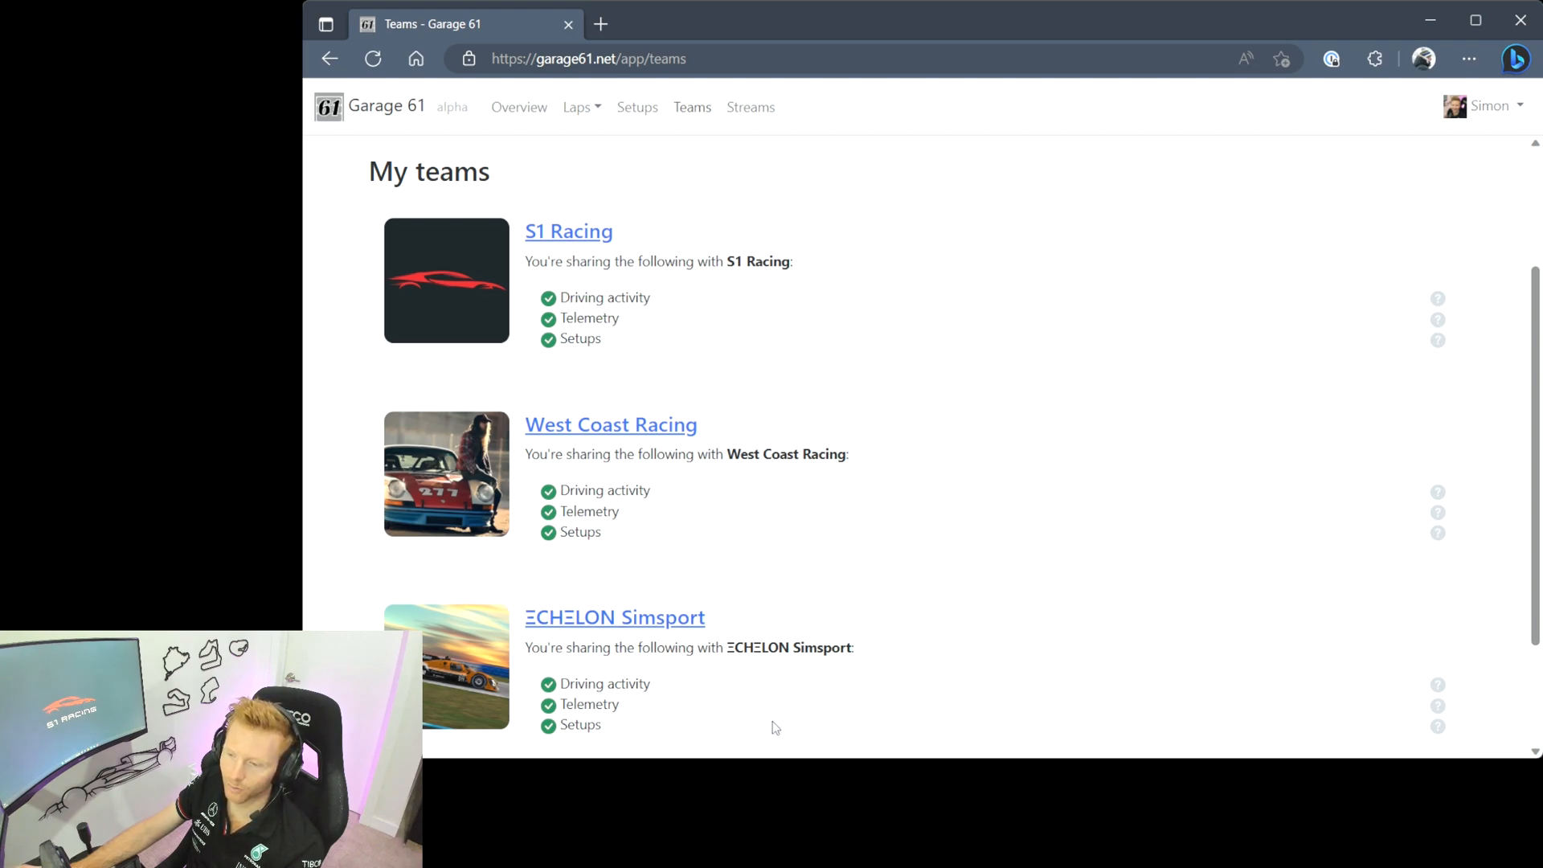
mouse_move(741, 371)
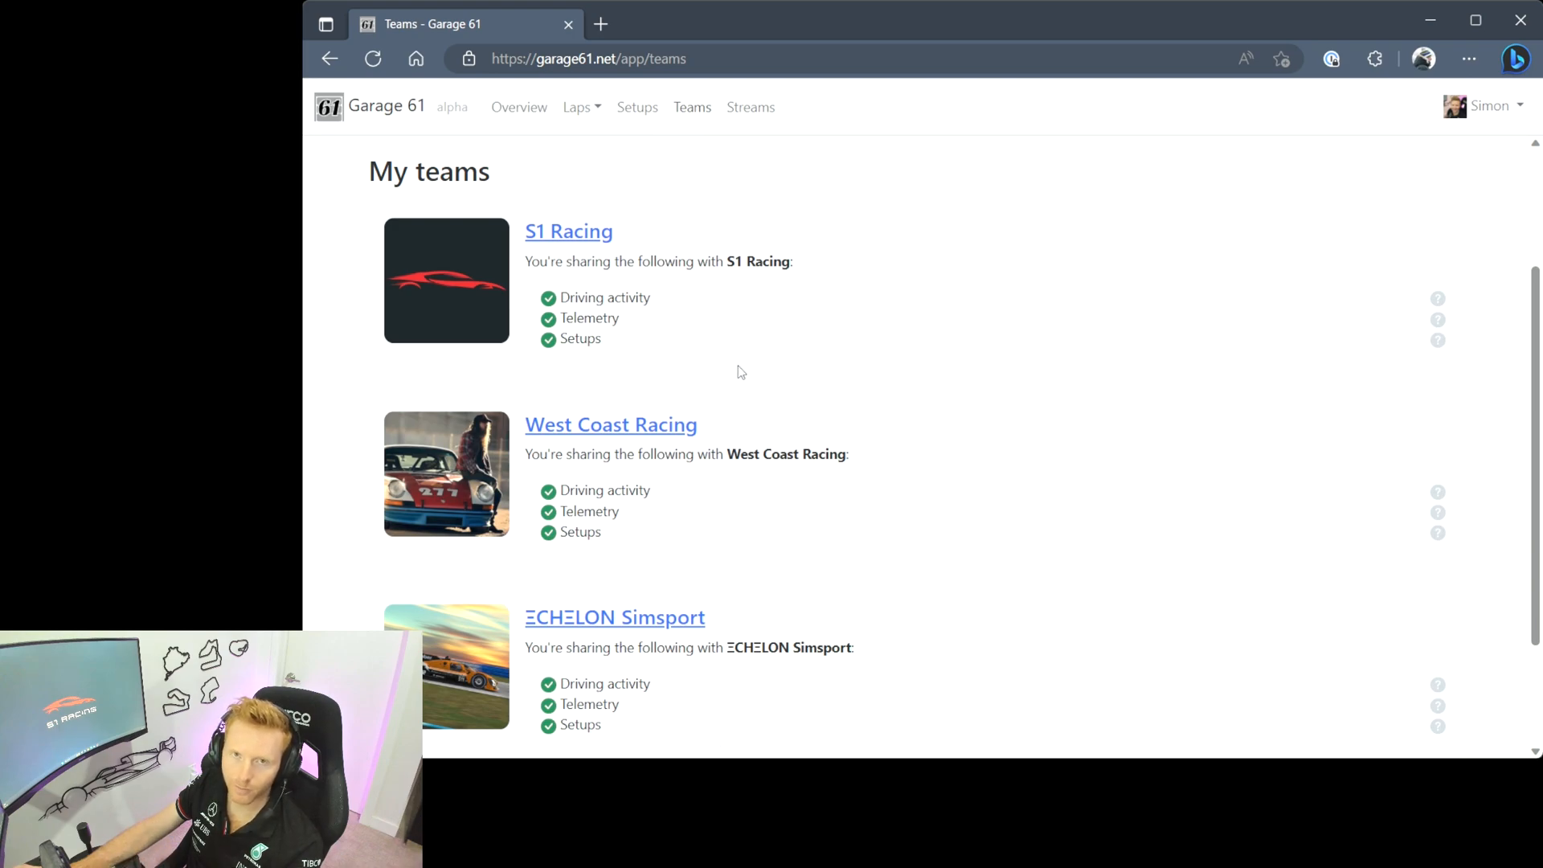
scroll(down, 3)
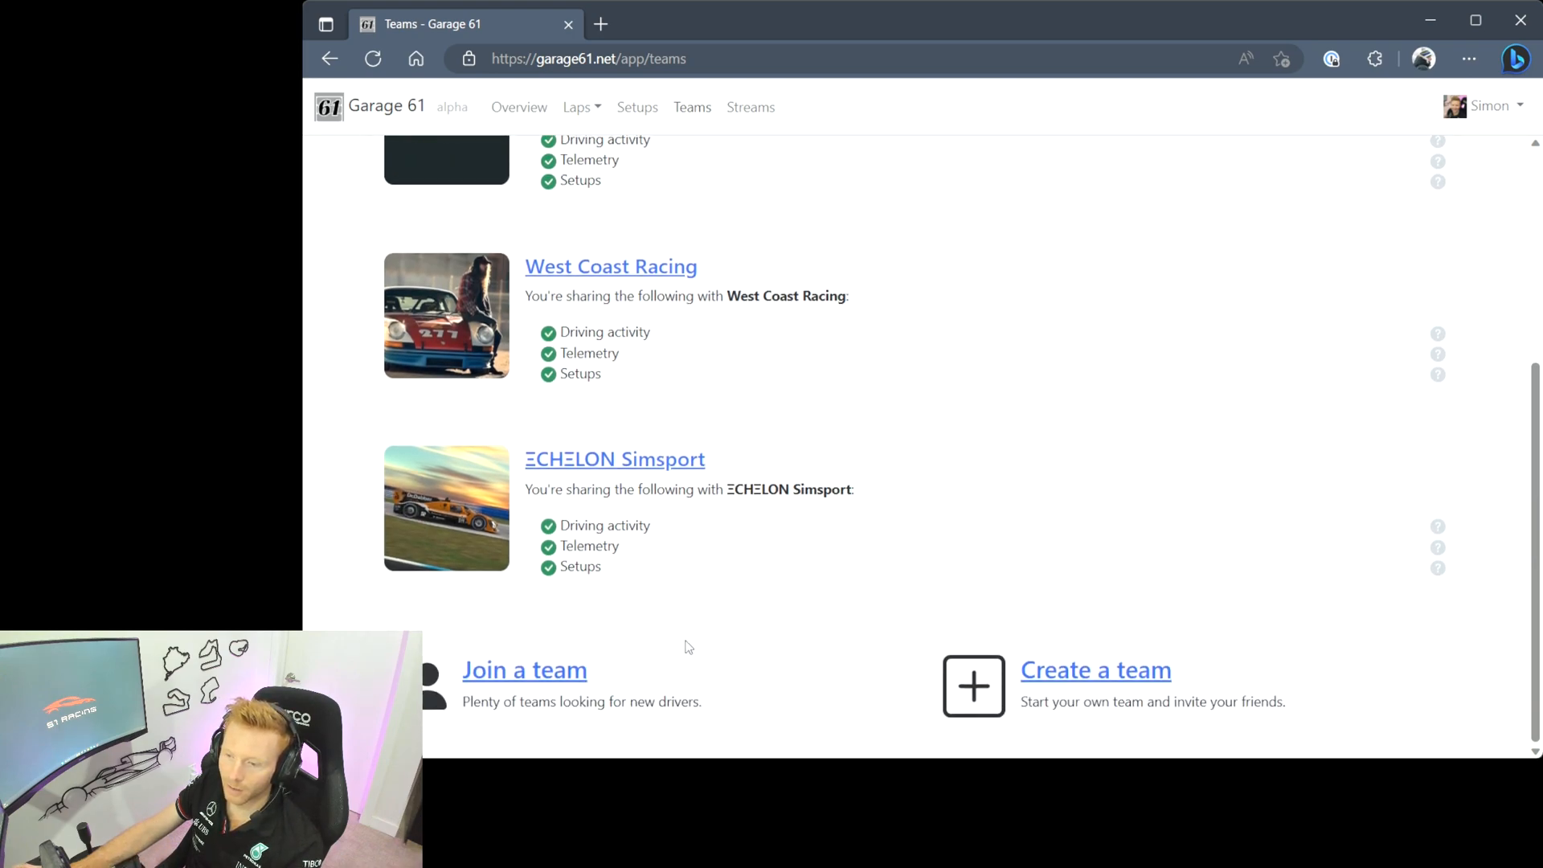
mouse_move(511, 685)
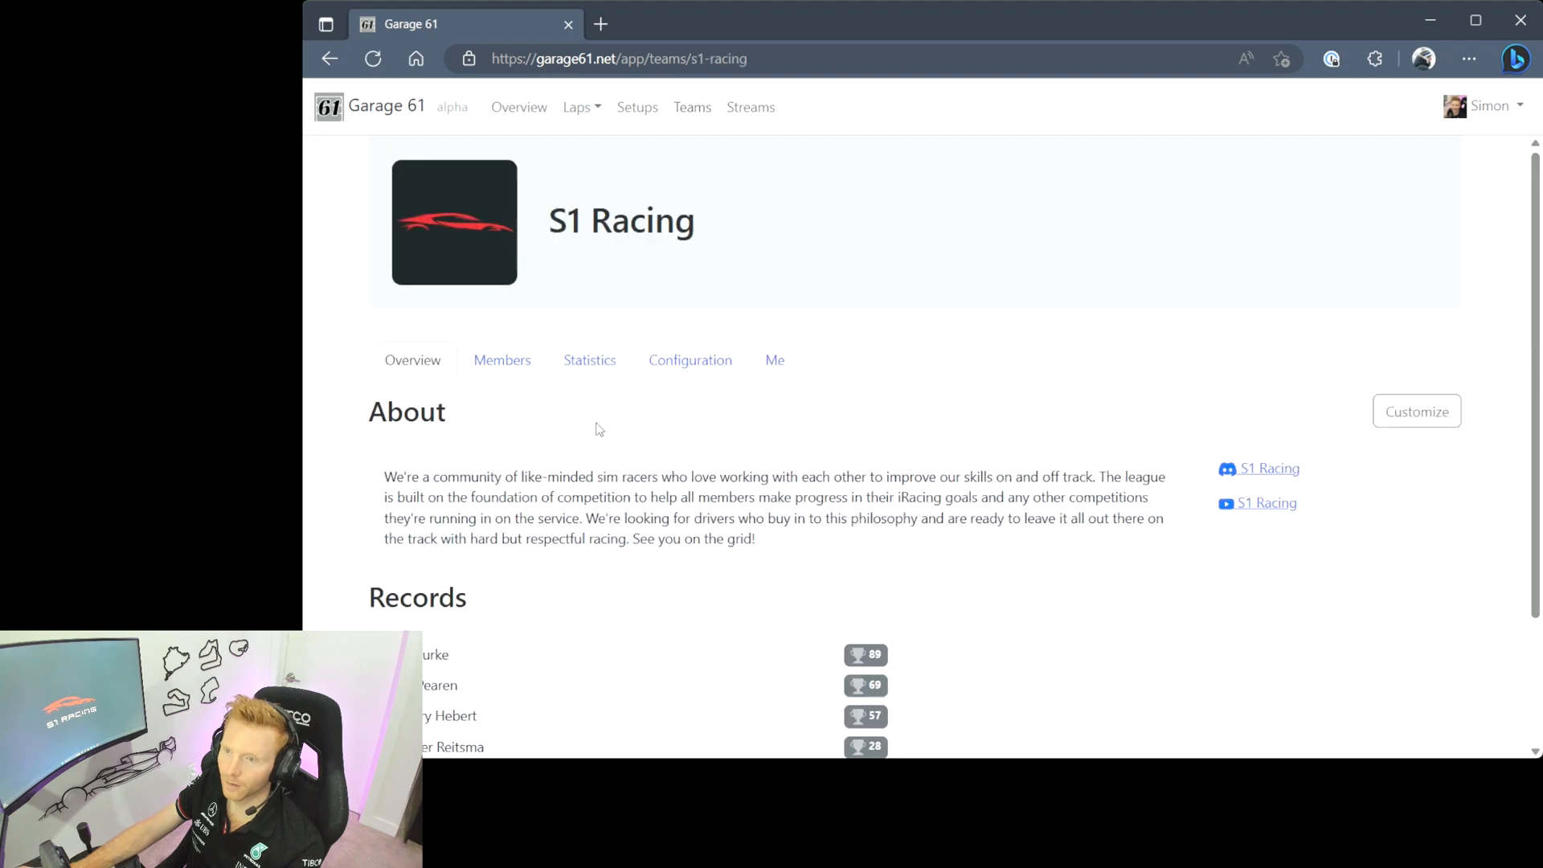
- Review the S1 Racing team's members and its driving statistics charts
scroll(down, 3)
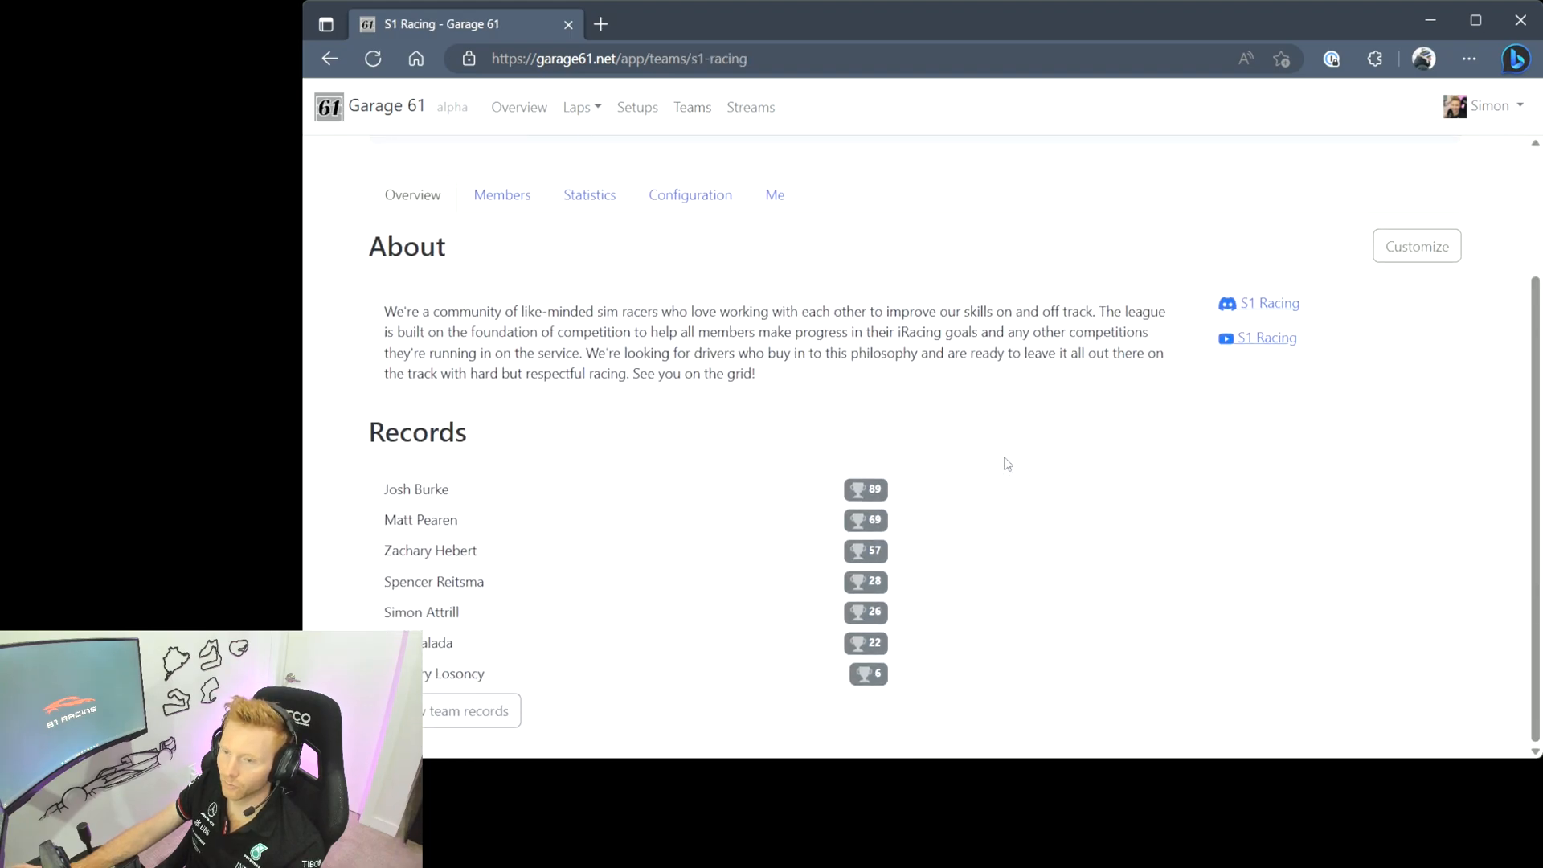
mouse_move(509, 436)
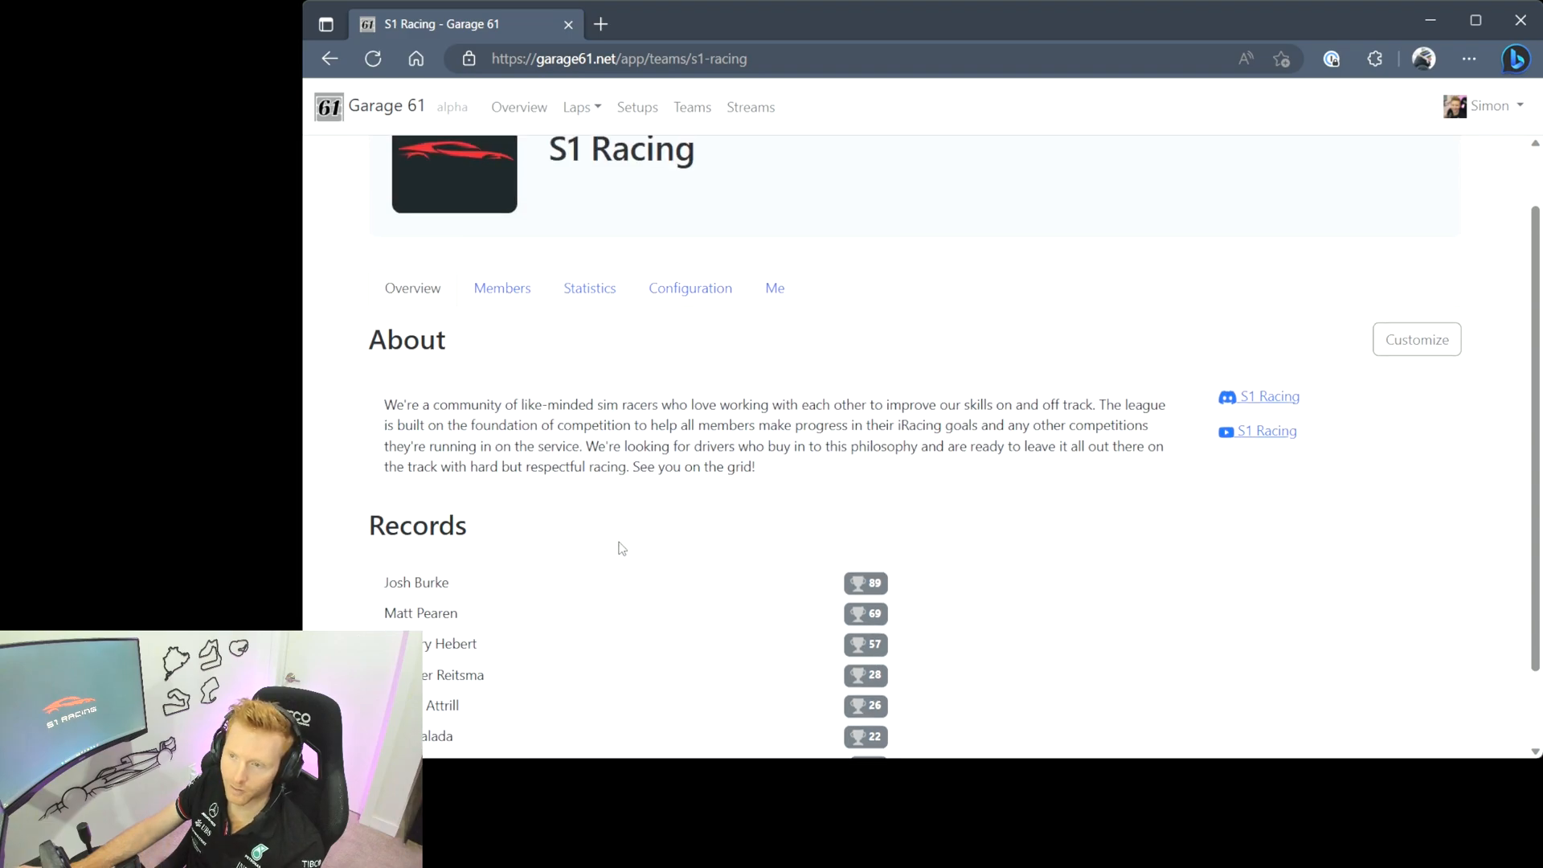
click(502, 288)
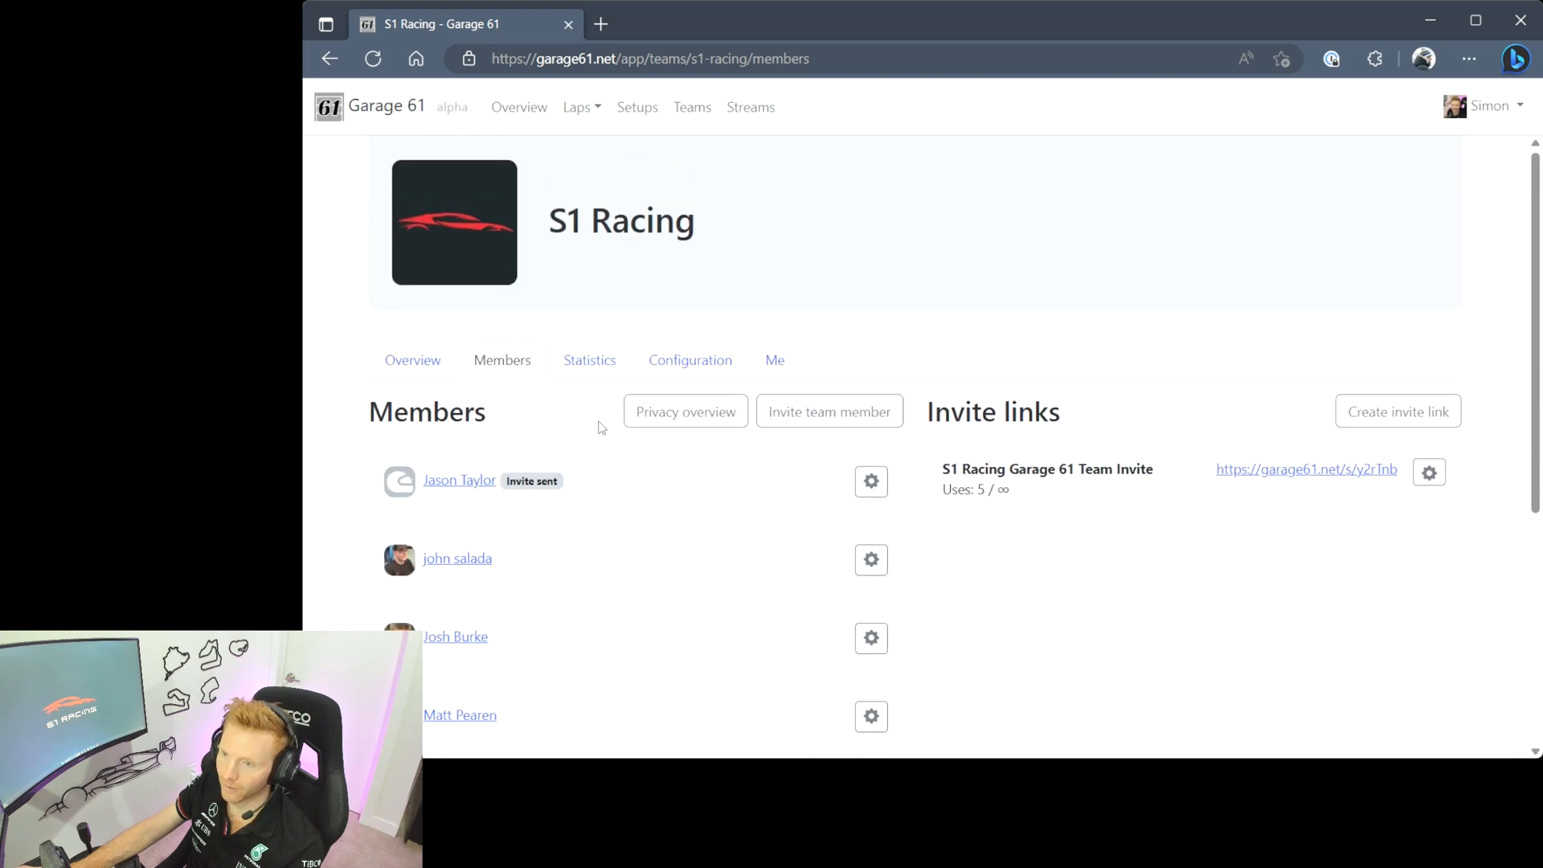
click(590, 359)
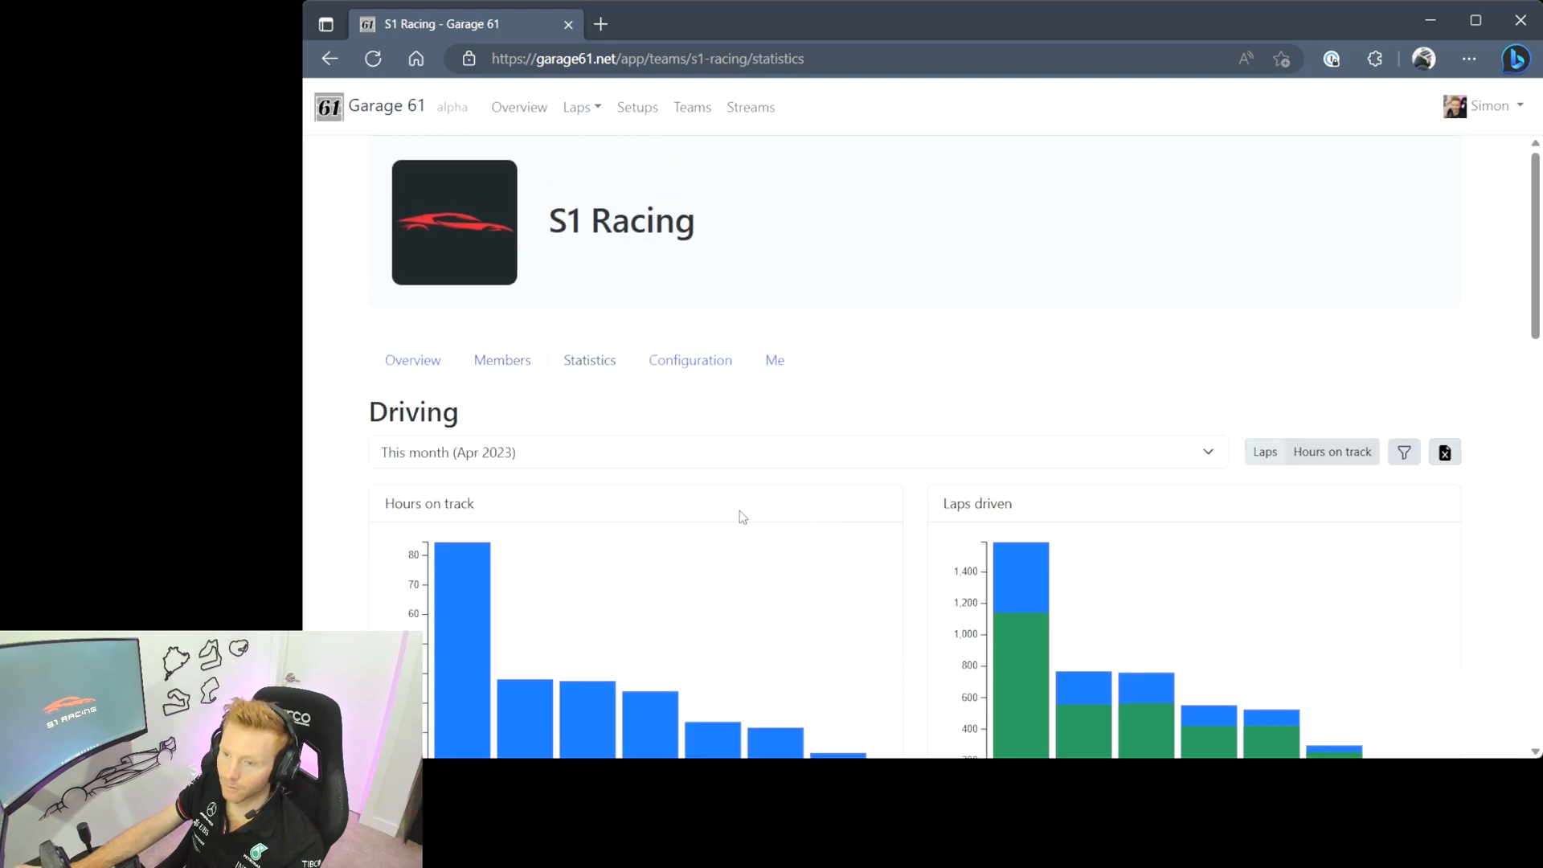
scroll(down, 3)
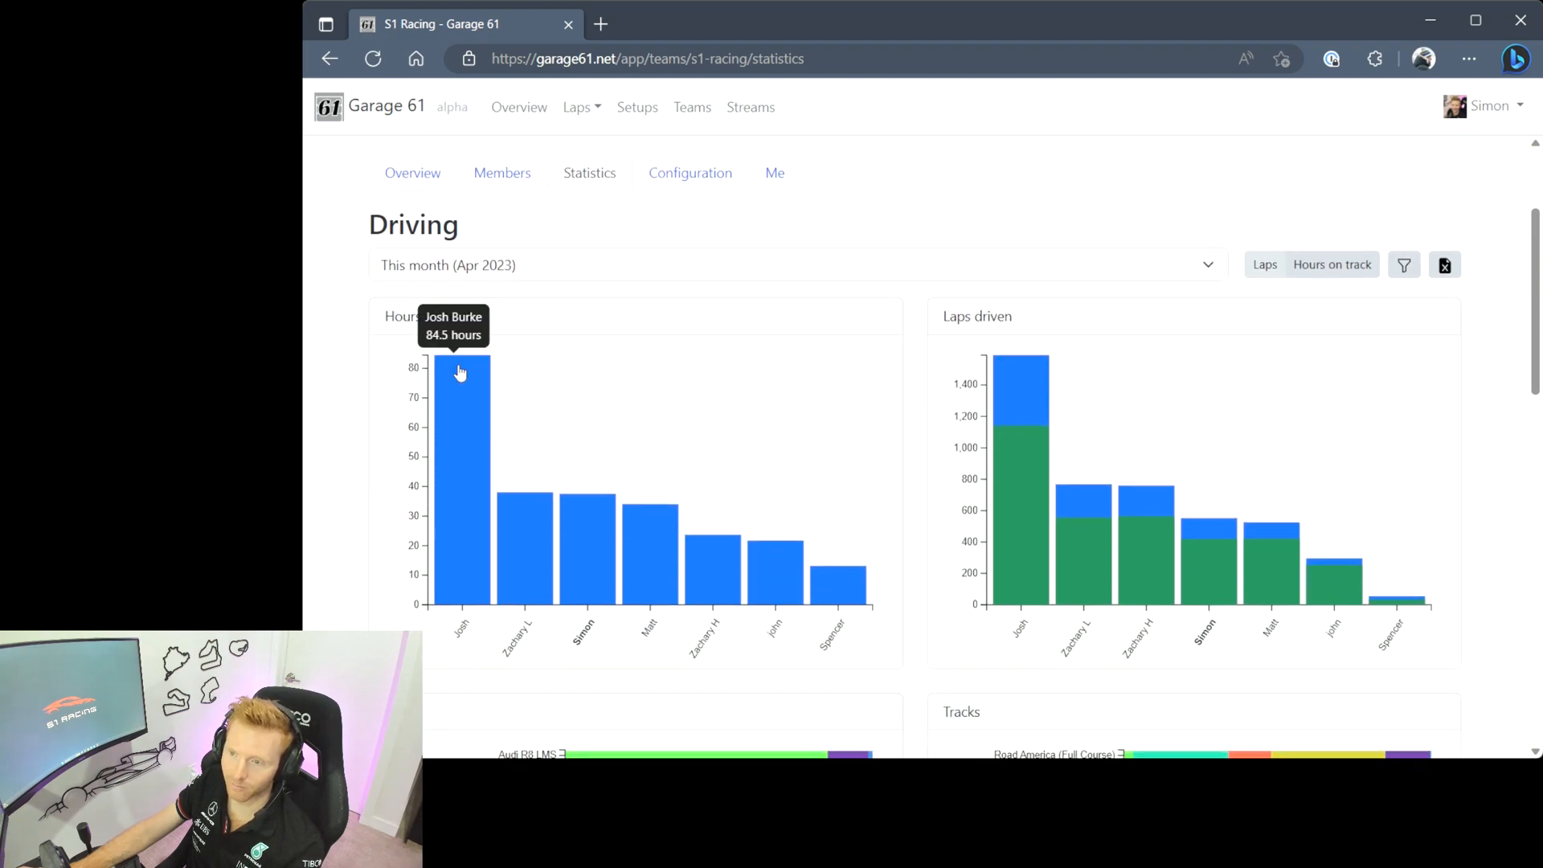
scroll(down, 3)
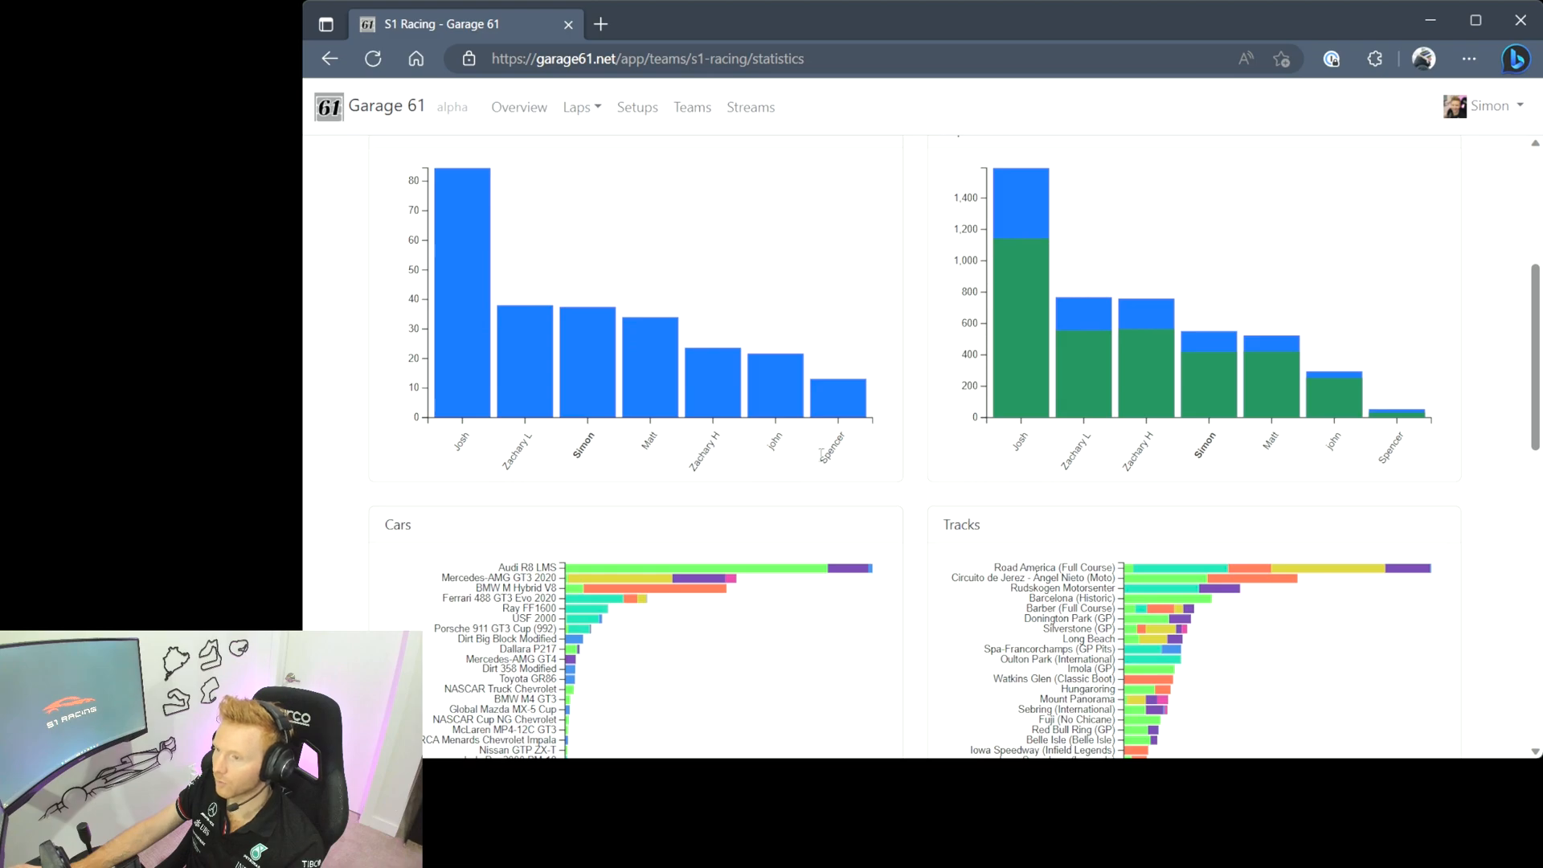
- Show the team's configuration with its Discord integration details
click(689, 358)
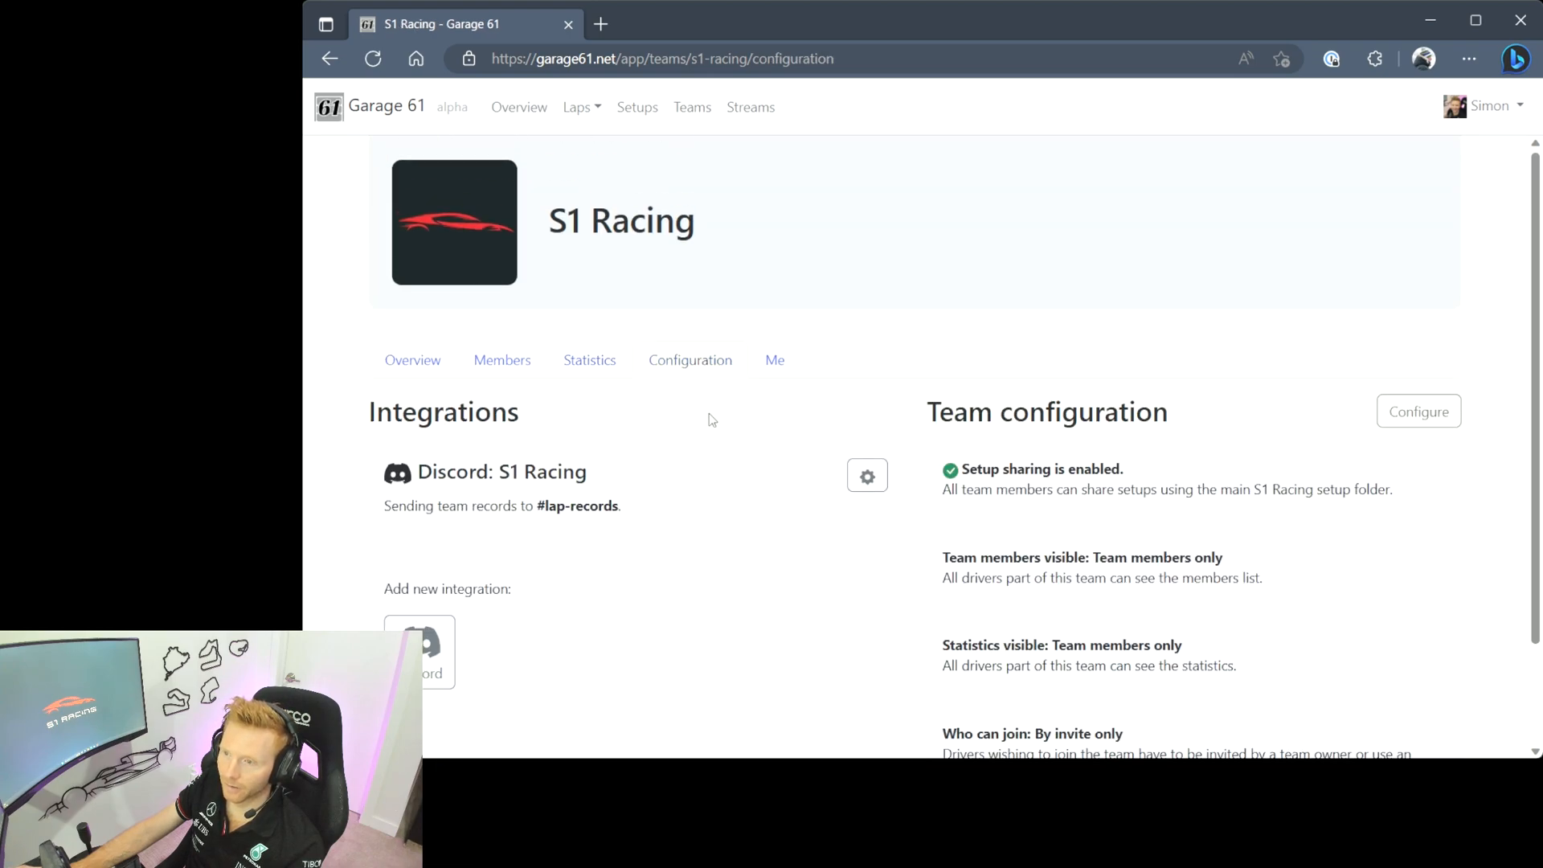
scroll(down, 3)
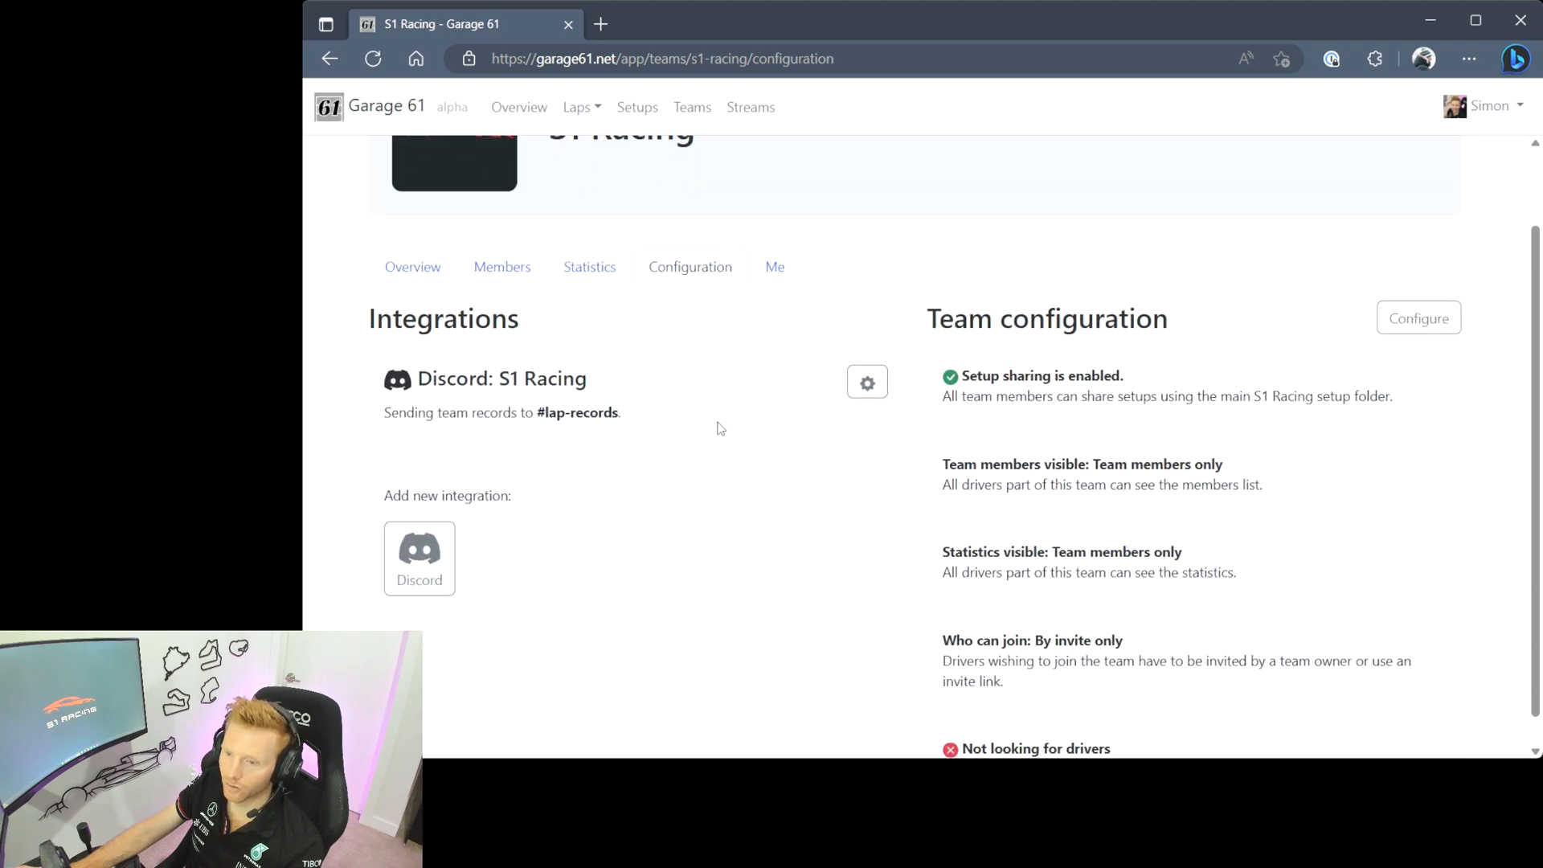
mouse_move(774, 594)
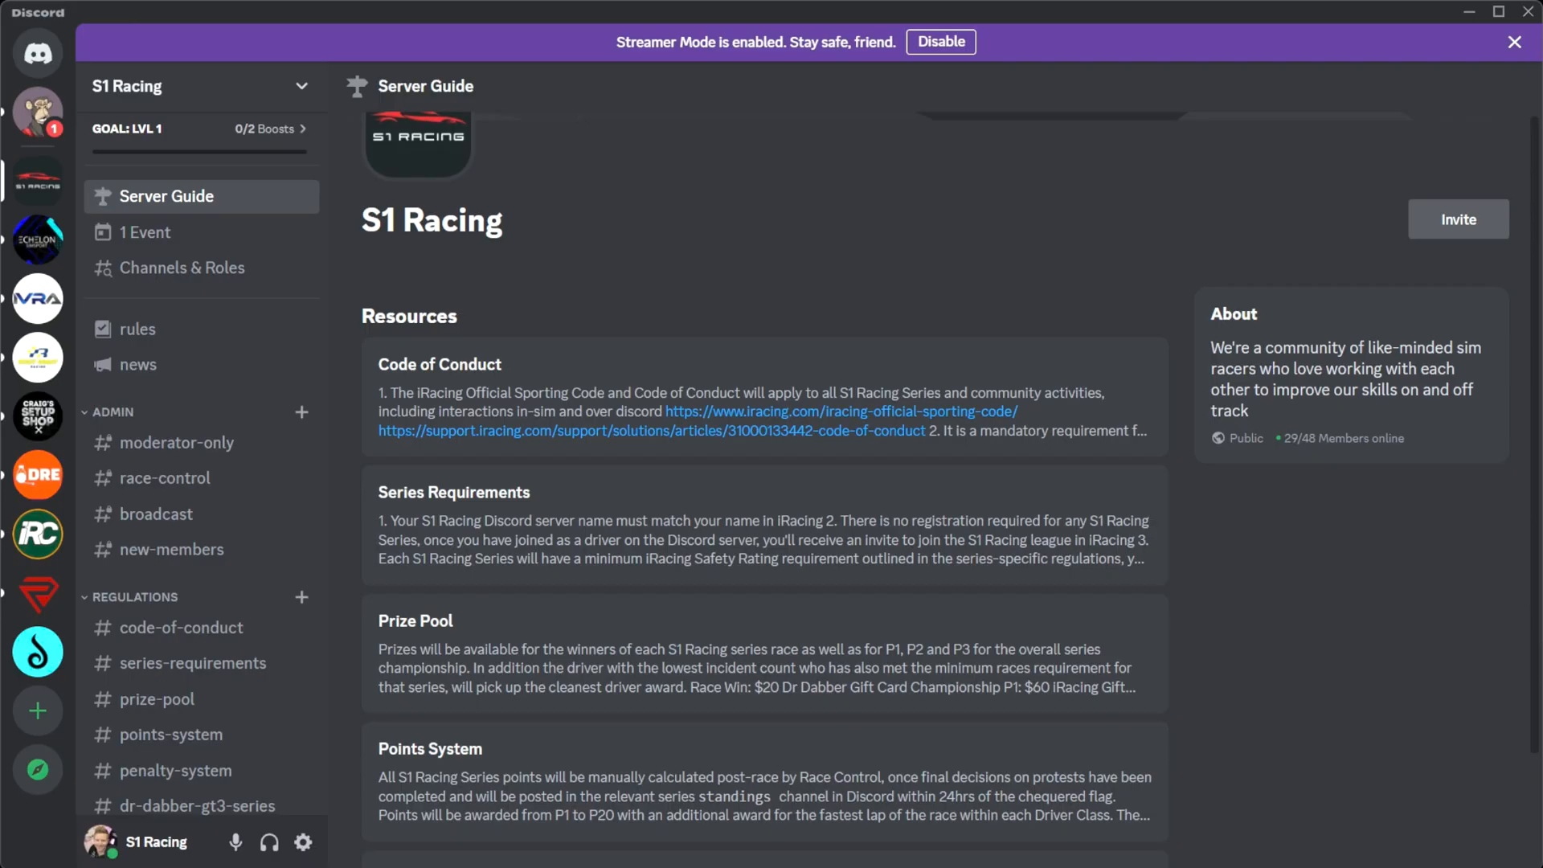
- View the #lap-records channel in the S1 Racing Discord server
scroll(down, 3)
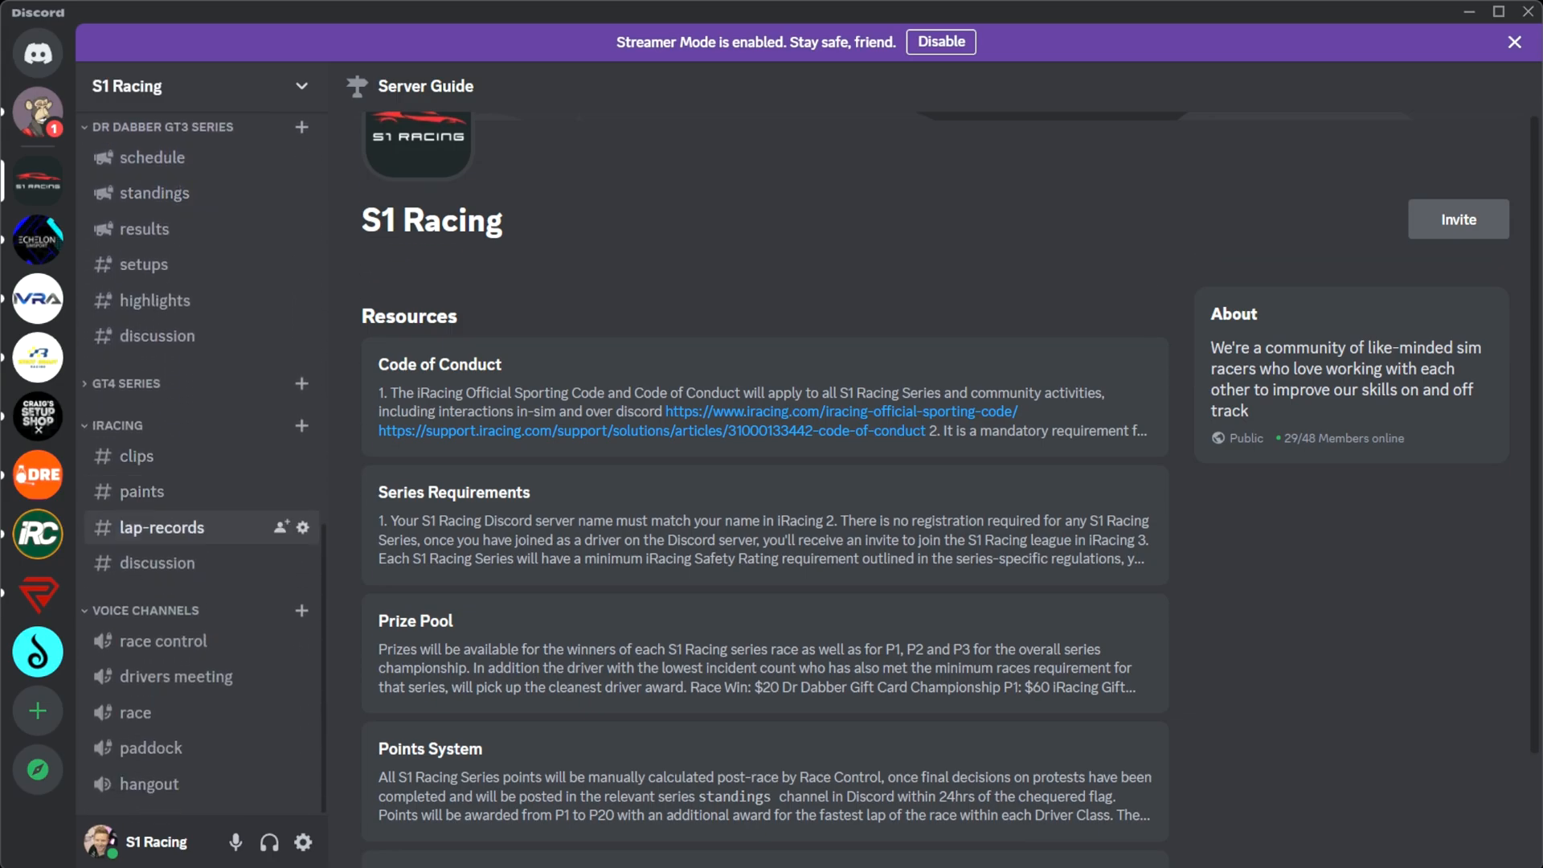
click(164, 528)
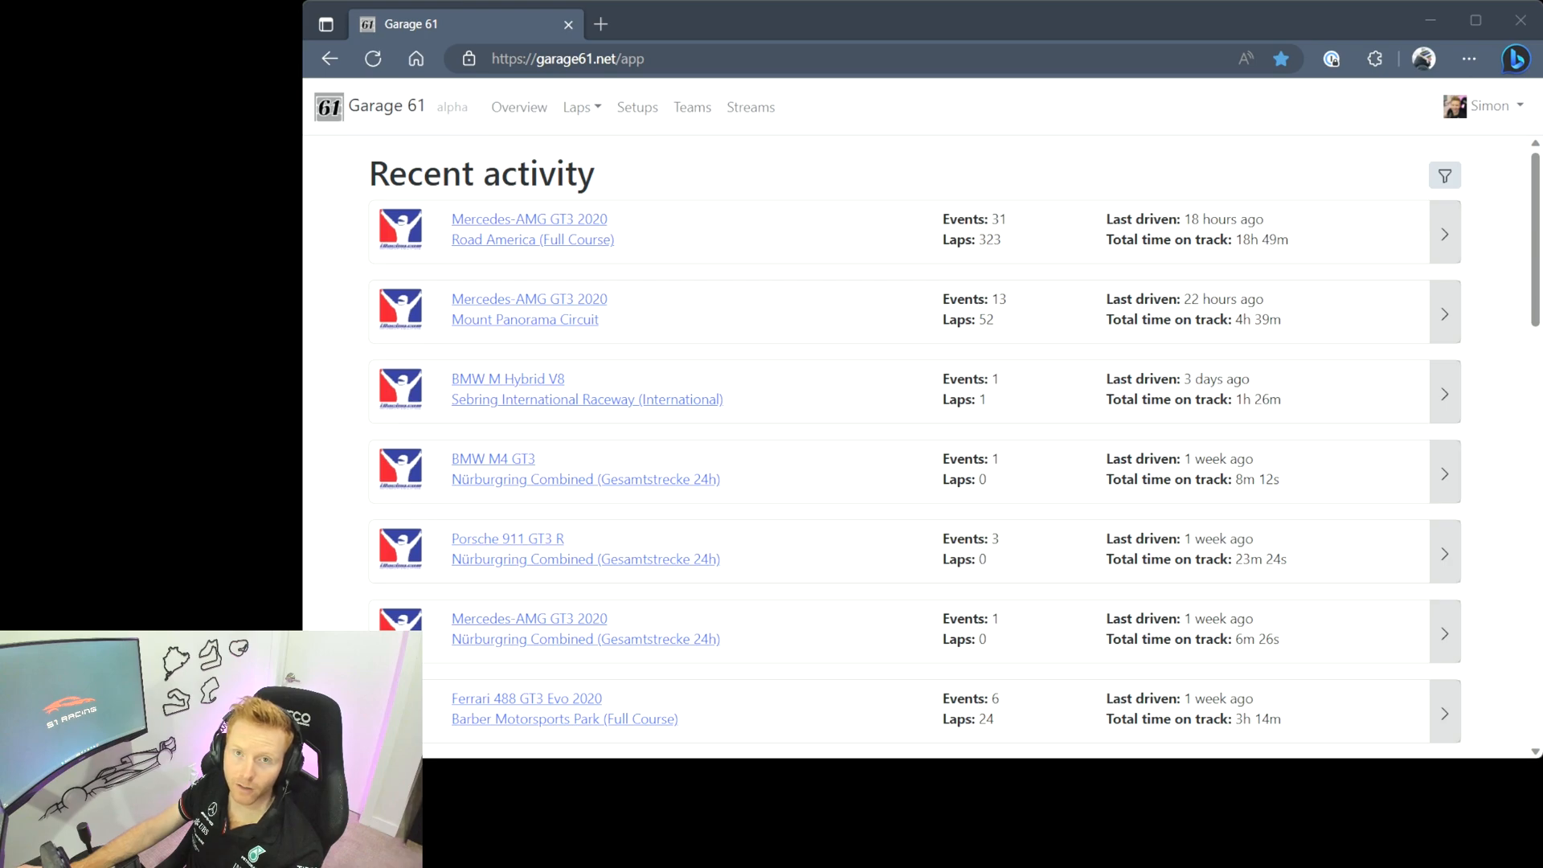
- Show My account with teams, connected iRacing and Discord accounts, registered agent and privacy settings
click(1489, 107)
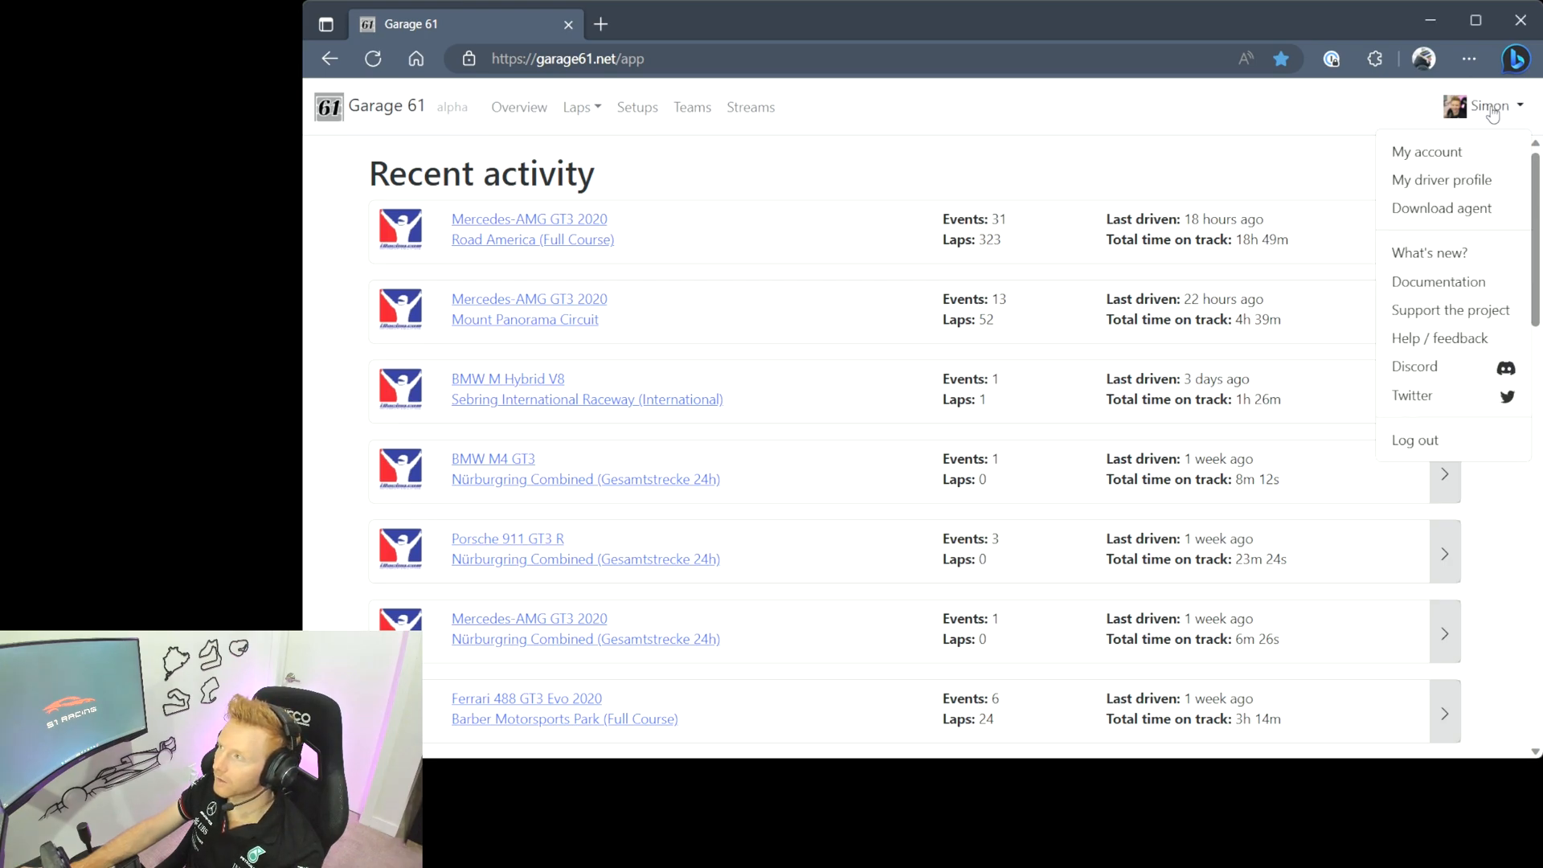
click(1426, 151)
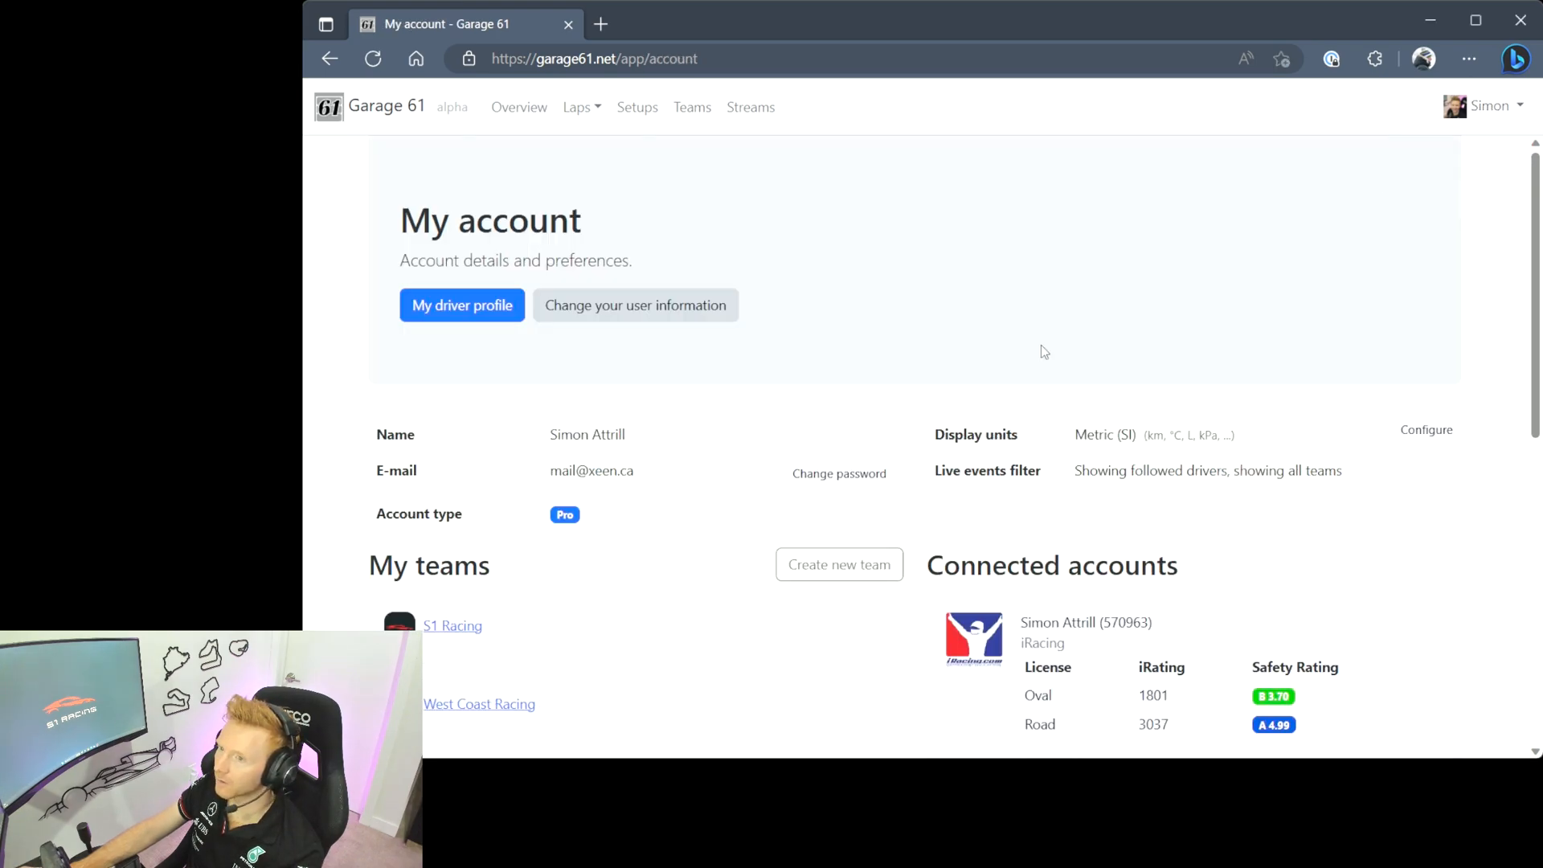
scroll(down, 3)
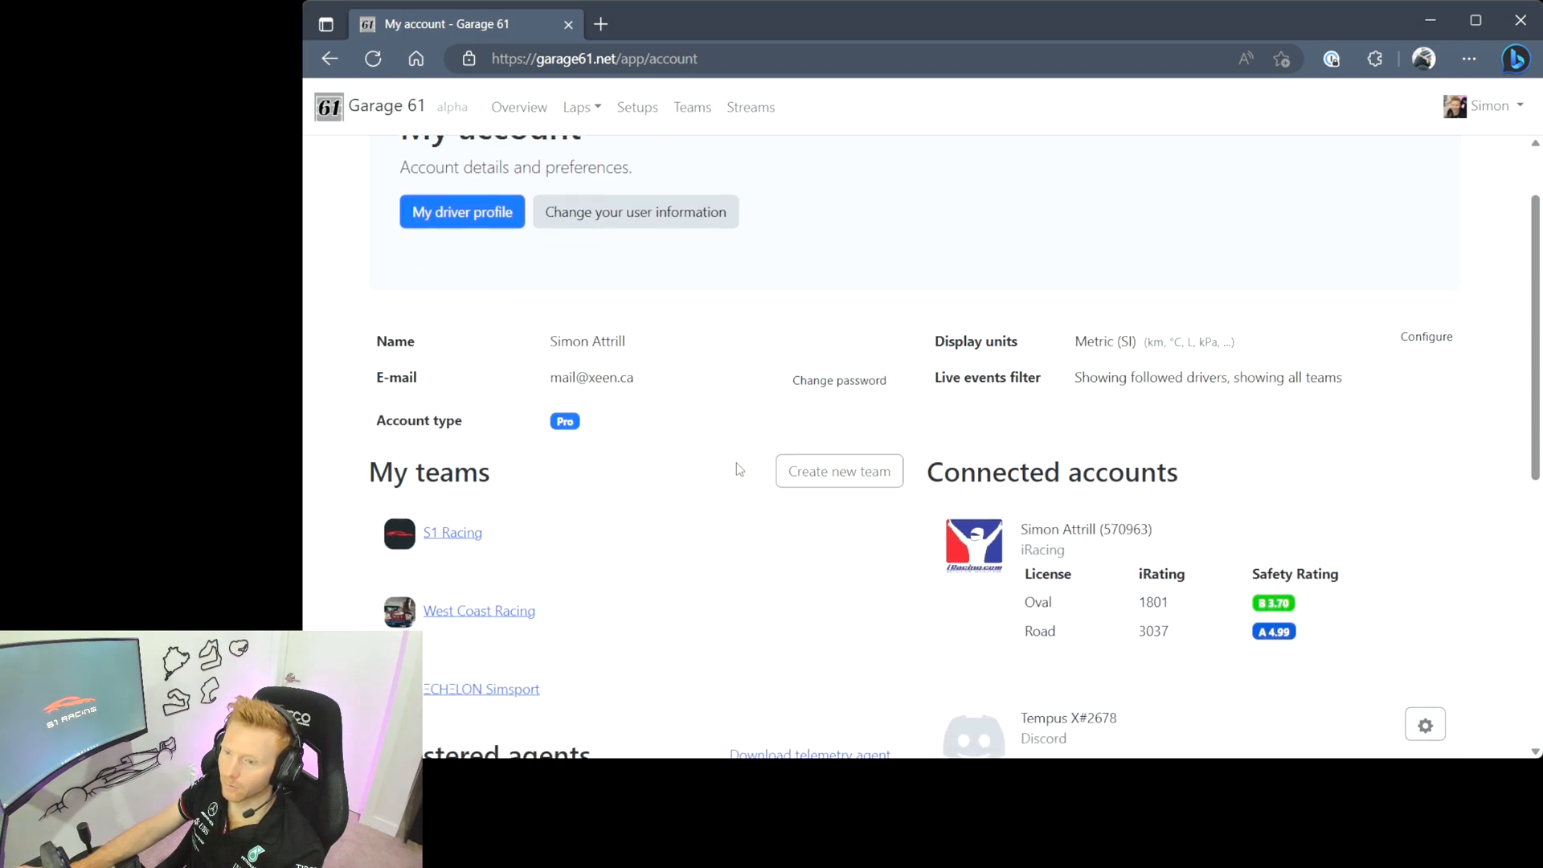
scroll(down, 3)
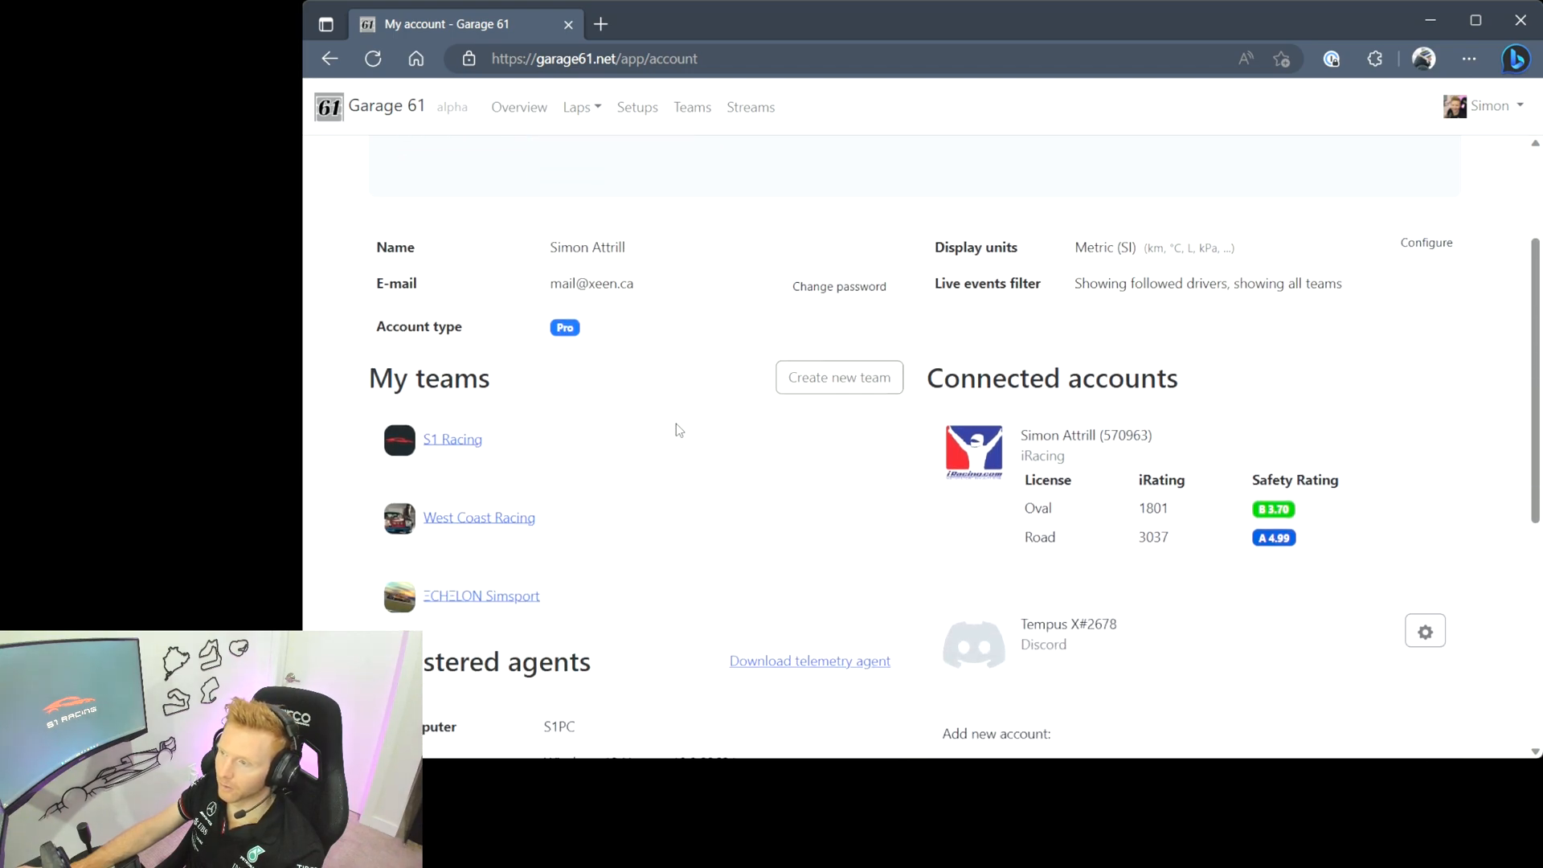
mouse_move(1323, 413)
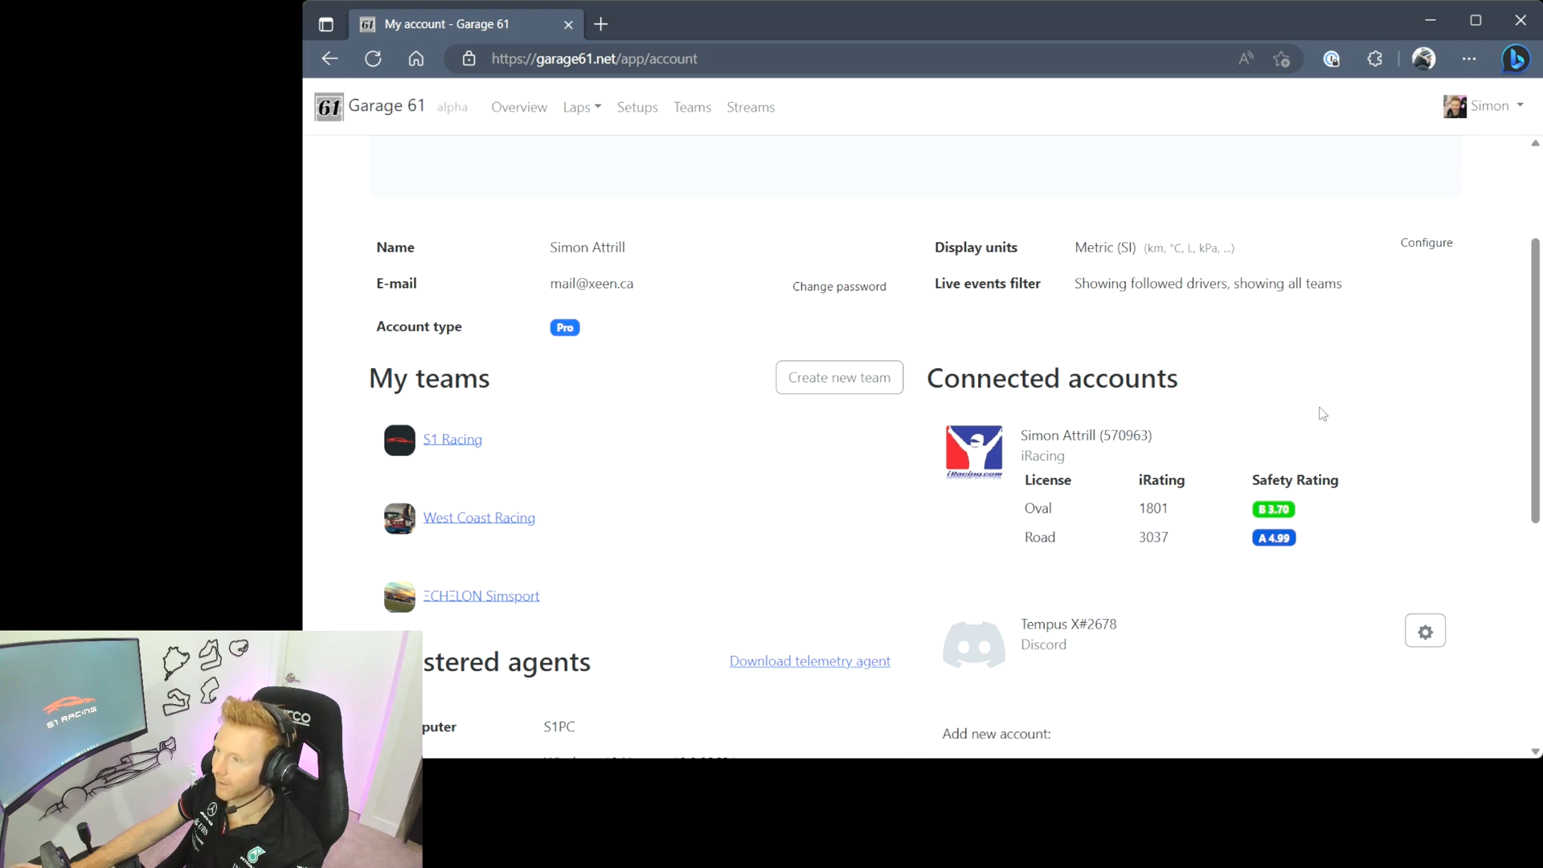
scroll(down, 3)
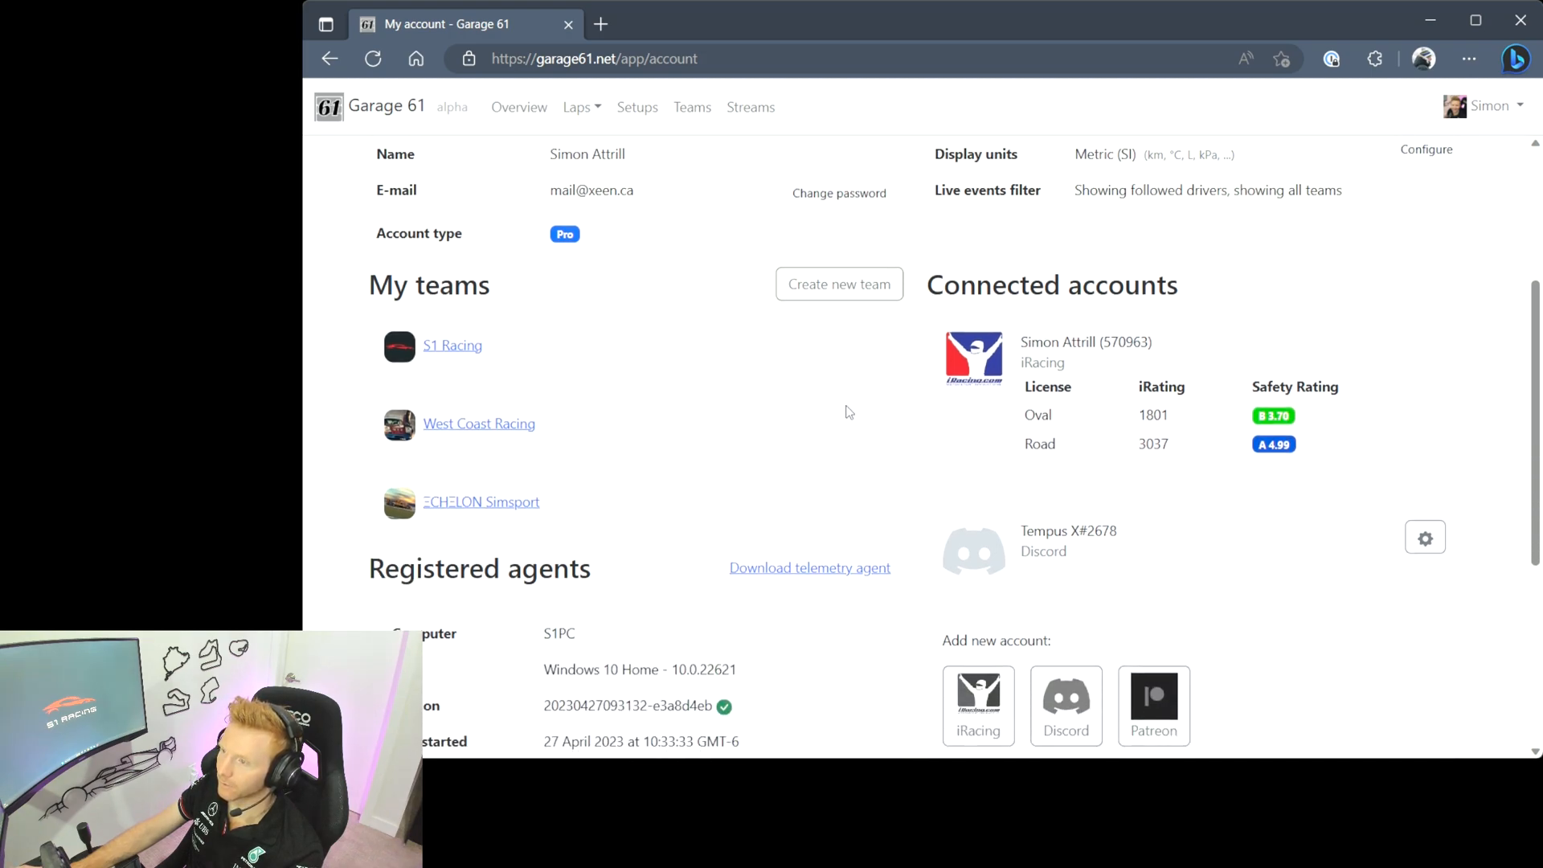
mouse_move(1156, 410)
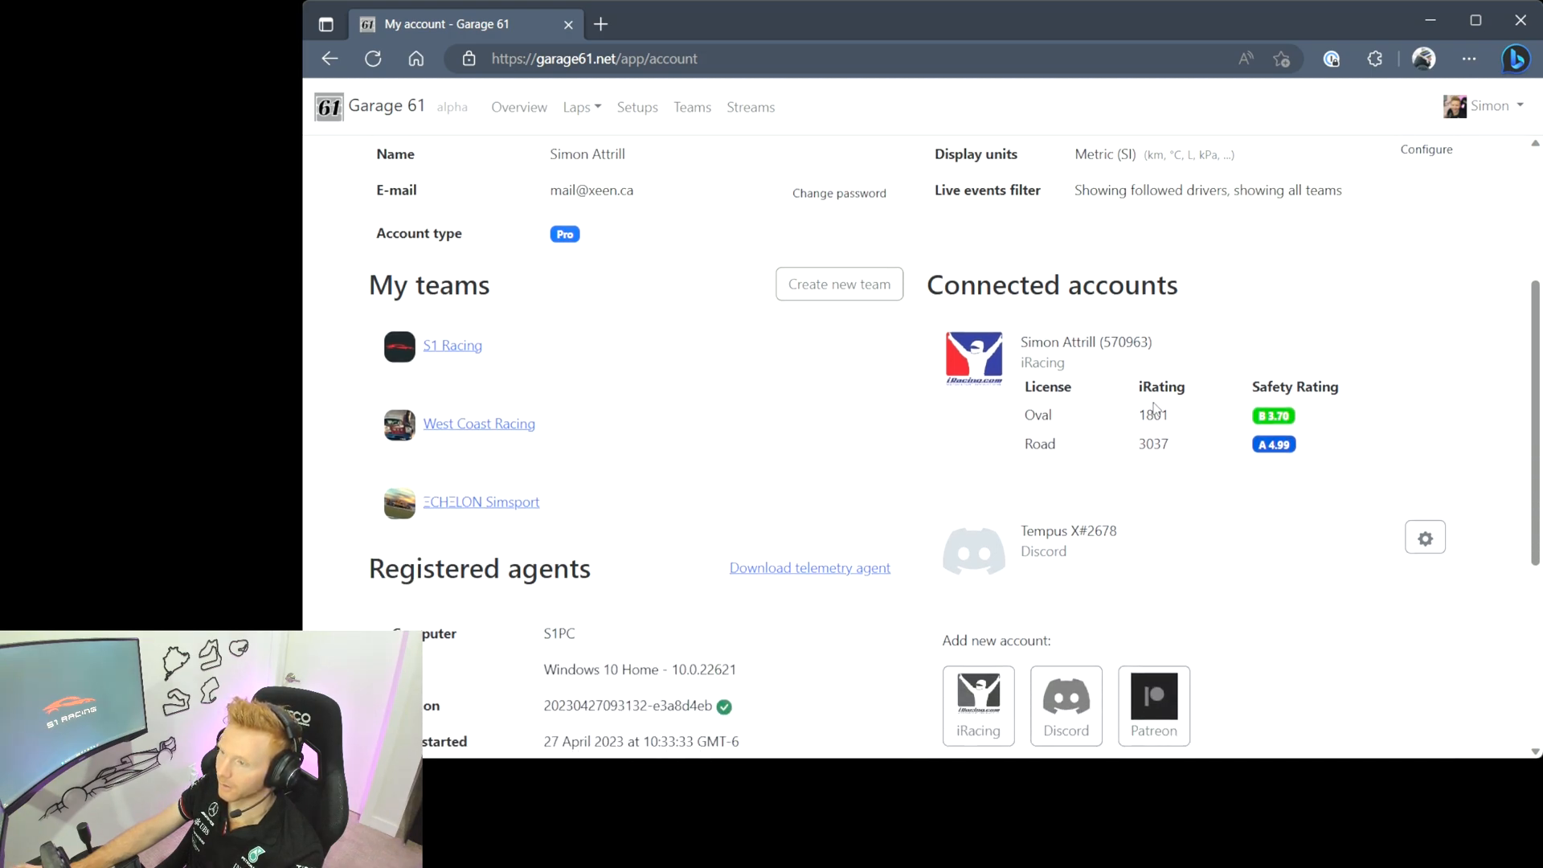
scroll(down, 3)
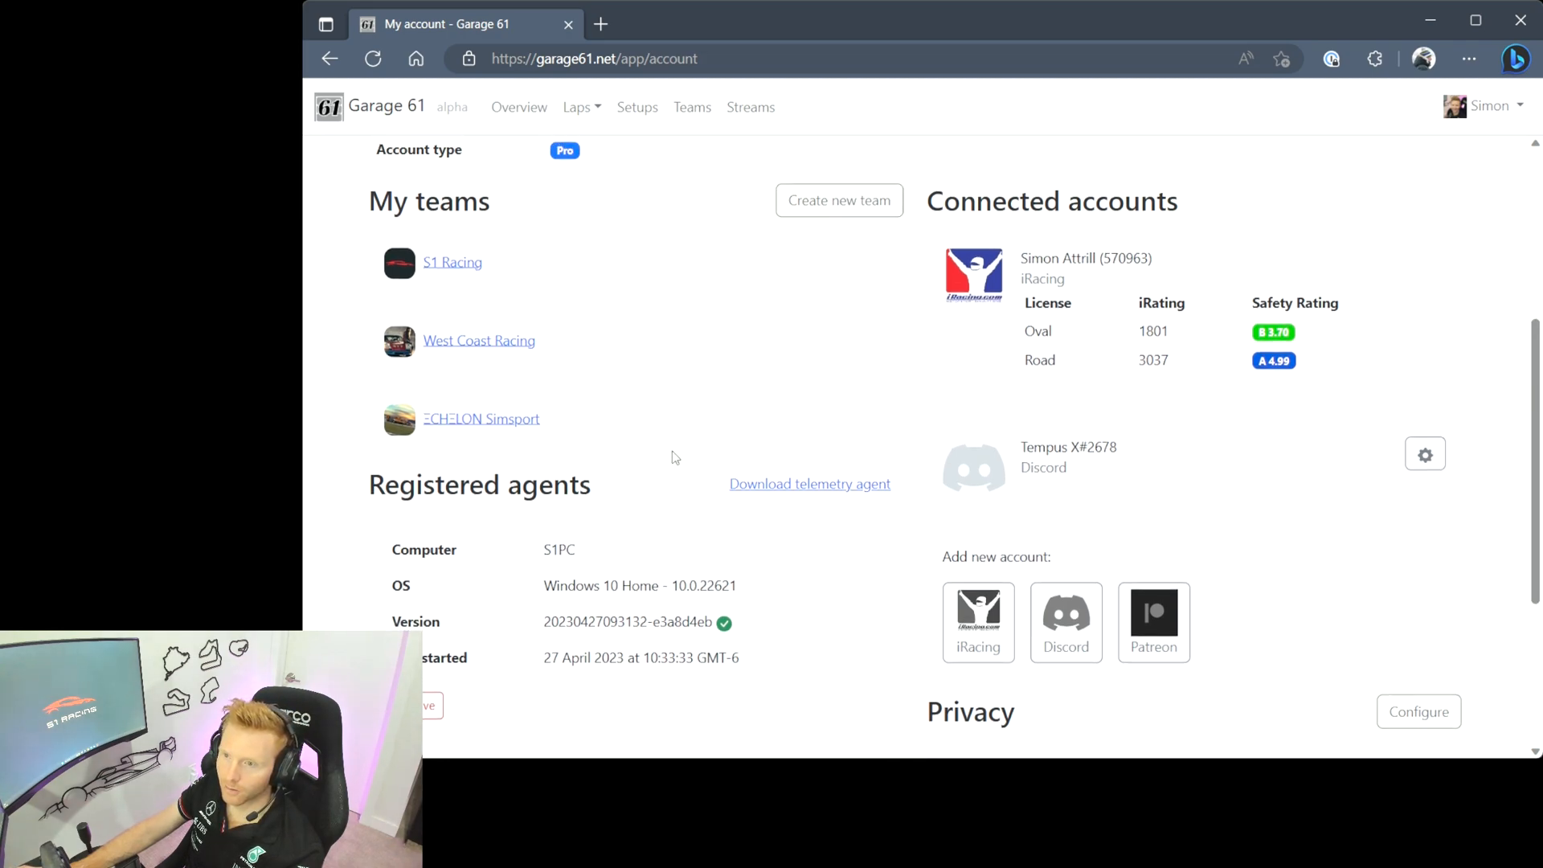
scroll(down, 3)
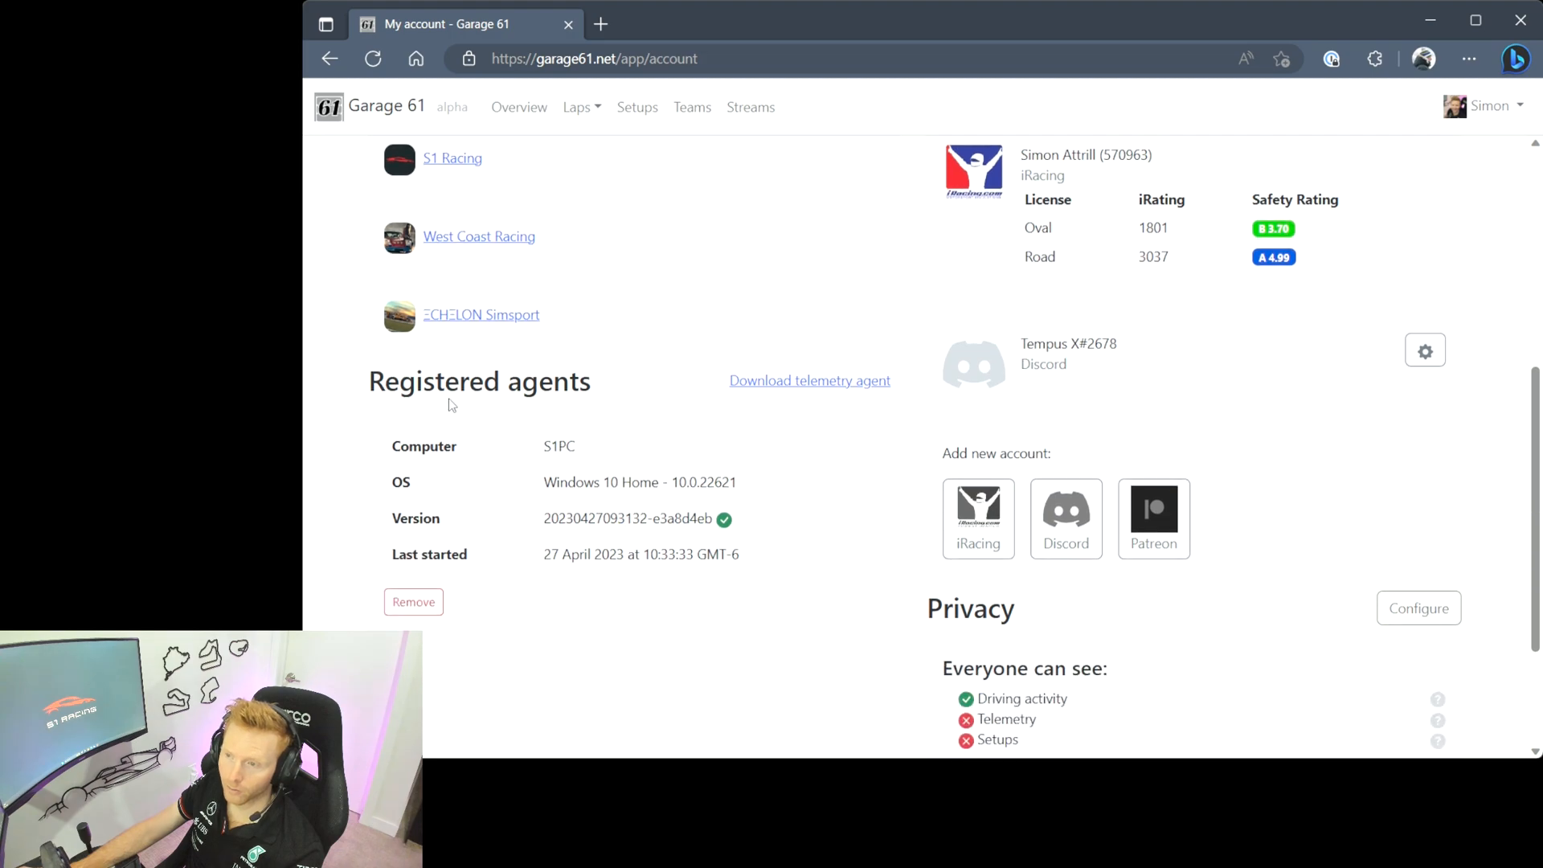
mouse_move(785, 593)
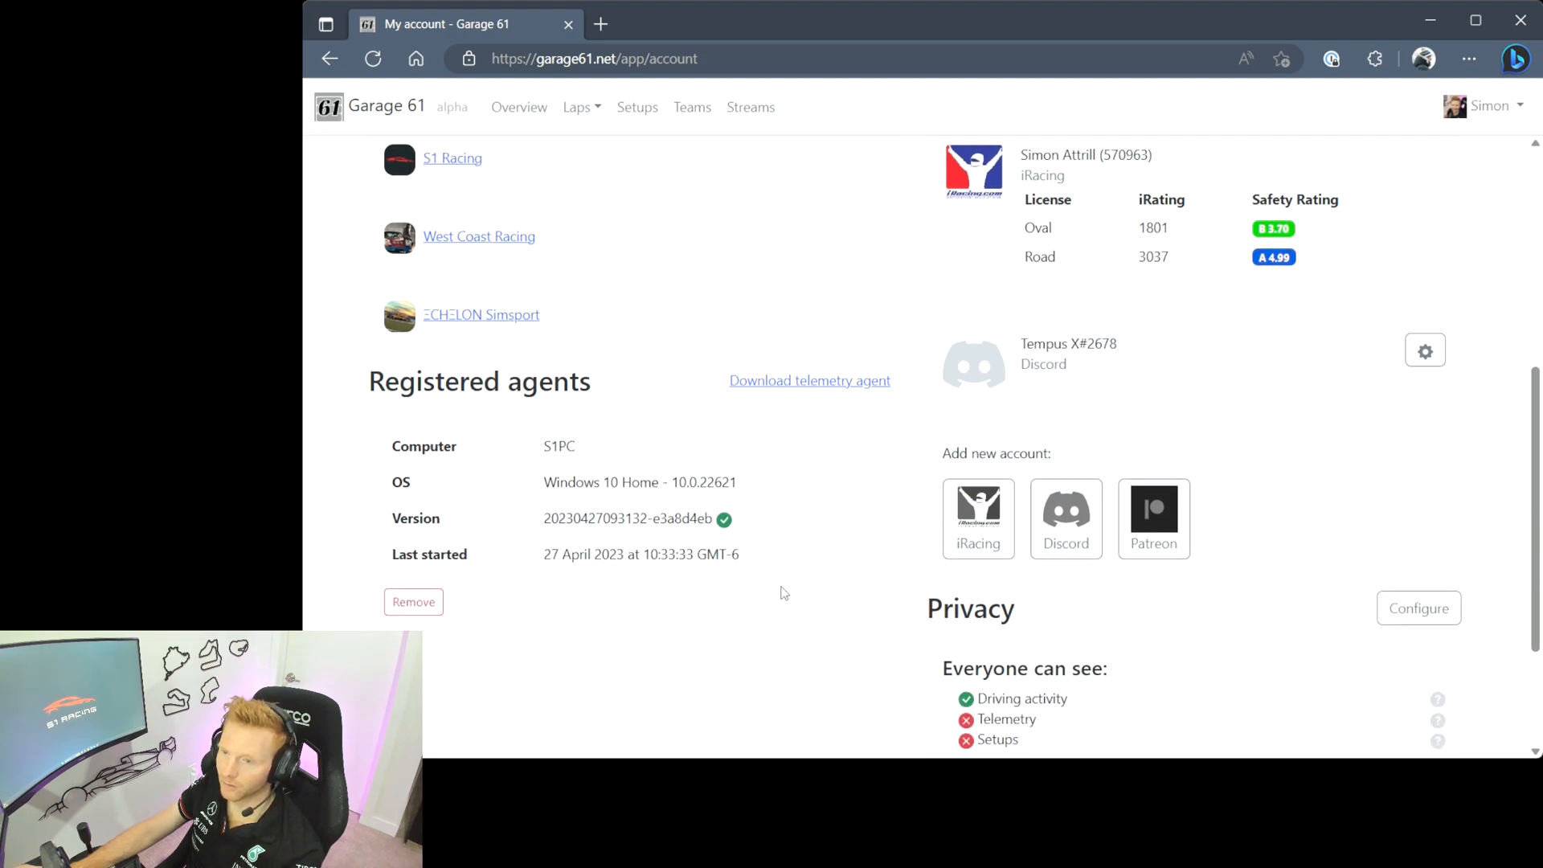
mouse_move(497, 472)
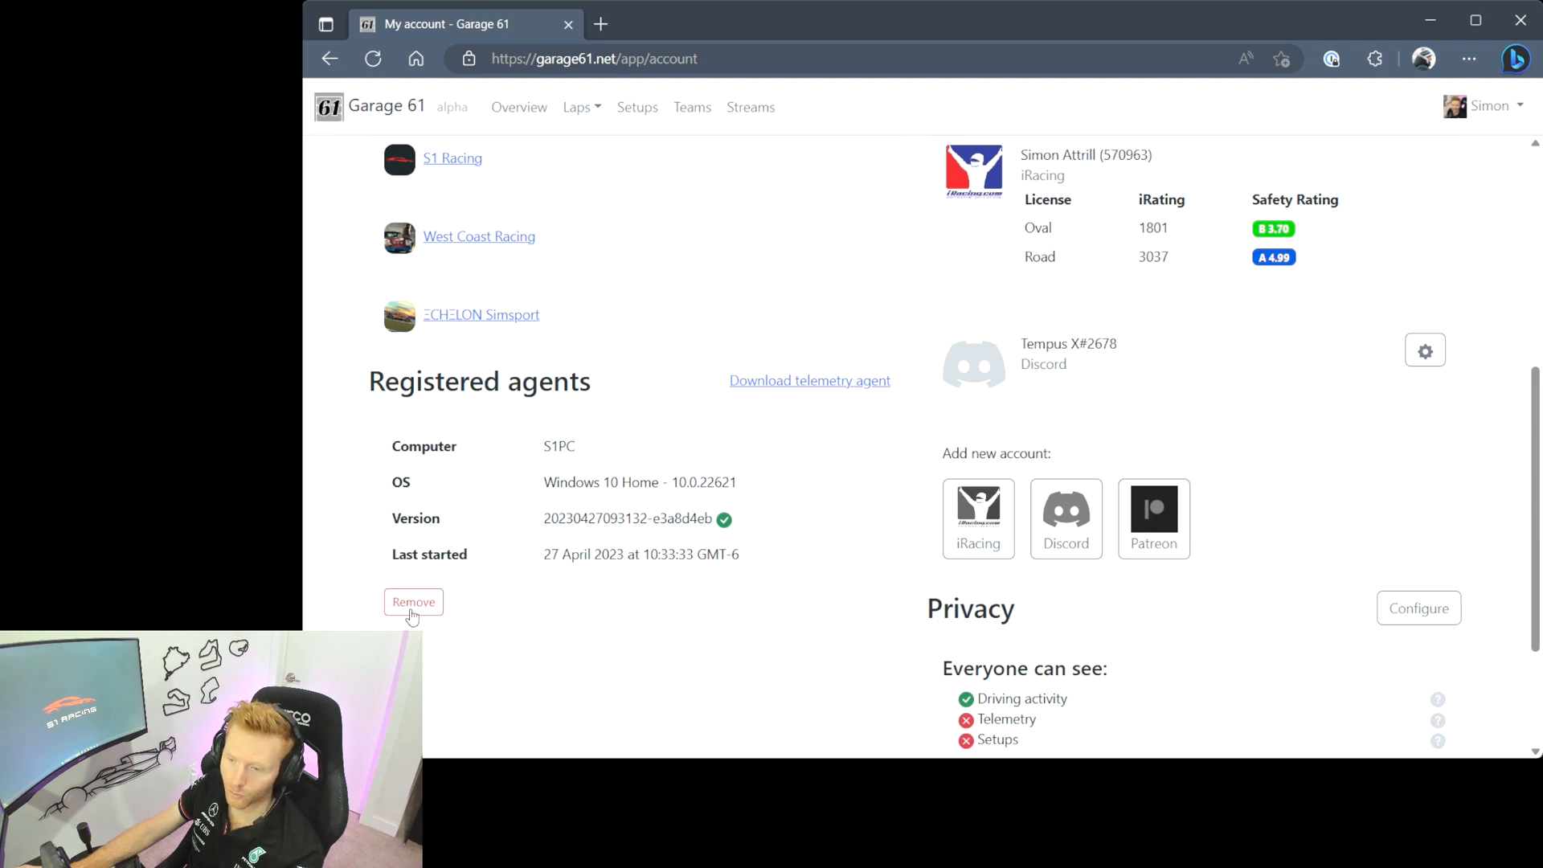
mouse_move(809, 379)
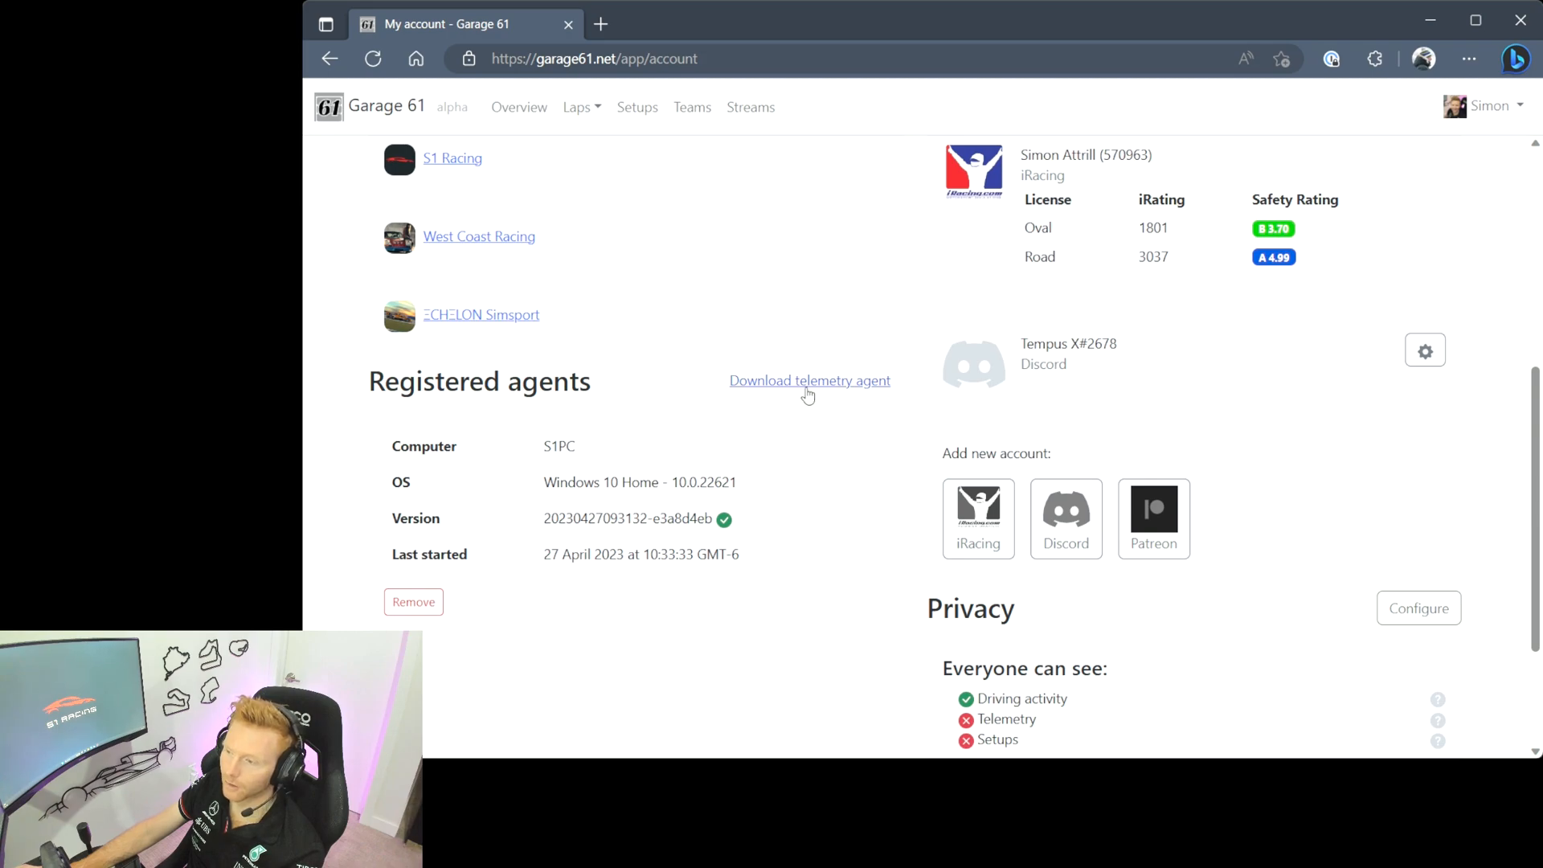
scroll(down, 3)
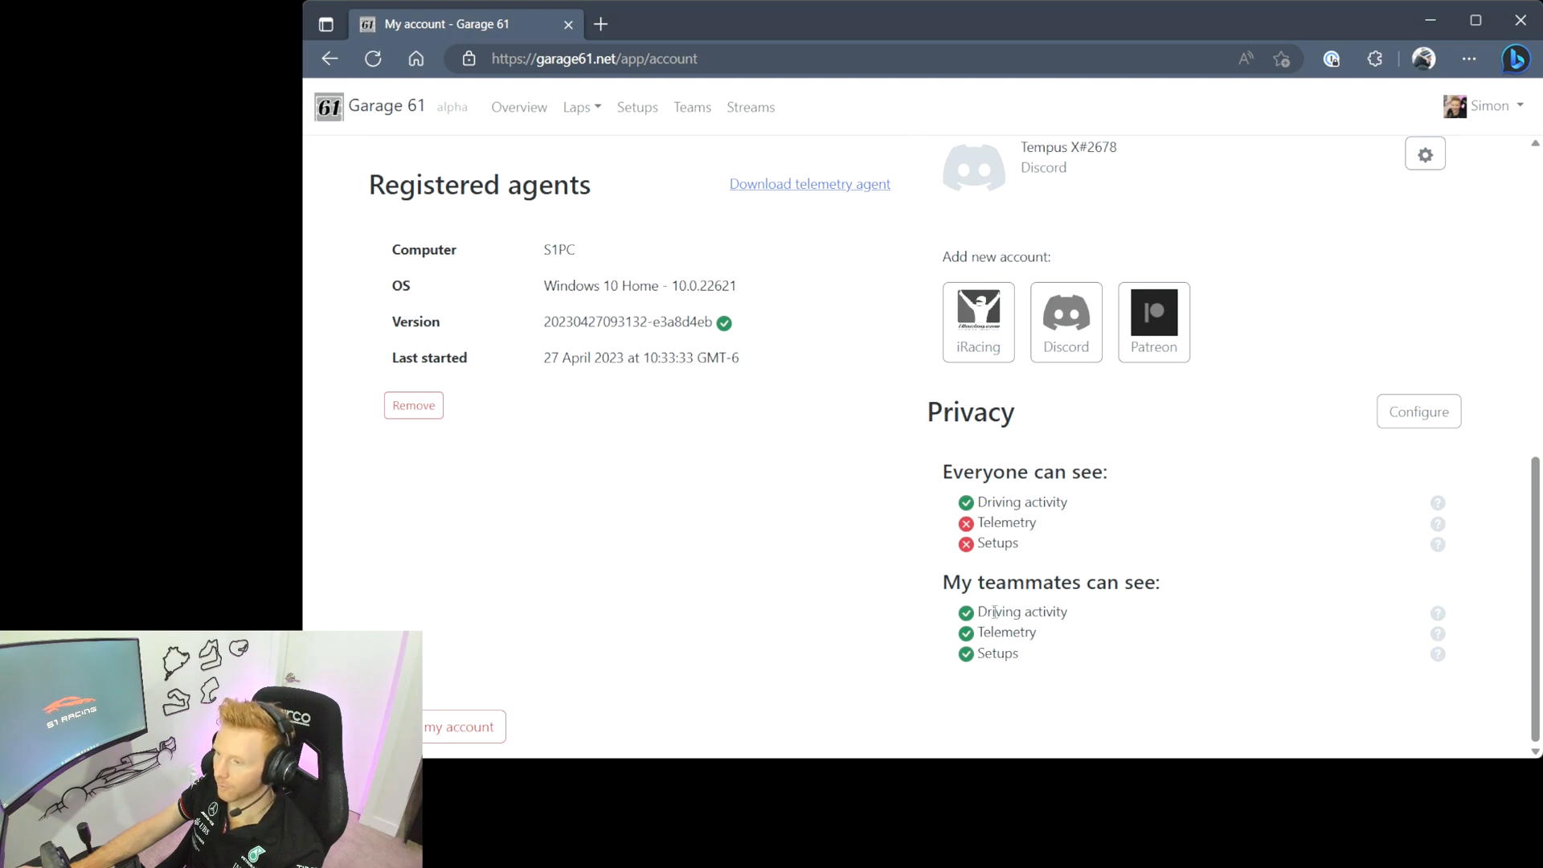
mouse_move(1019, 650)
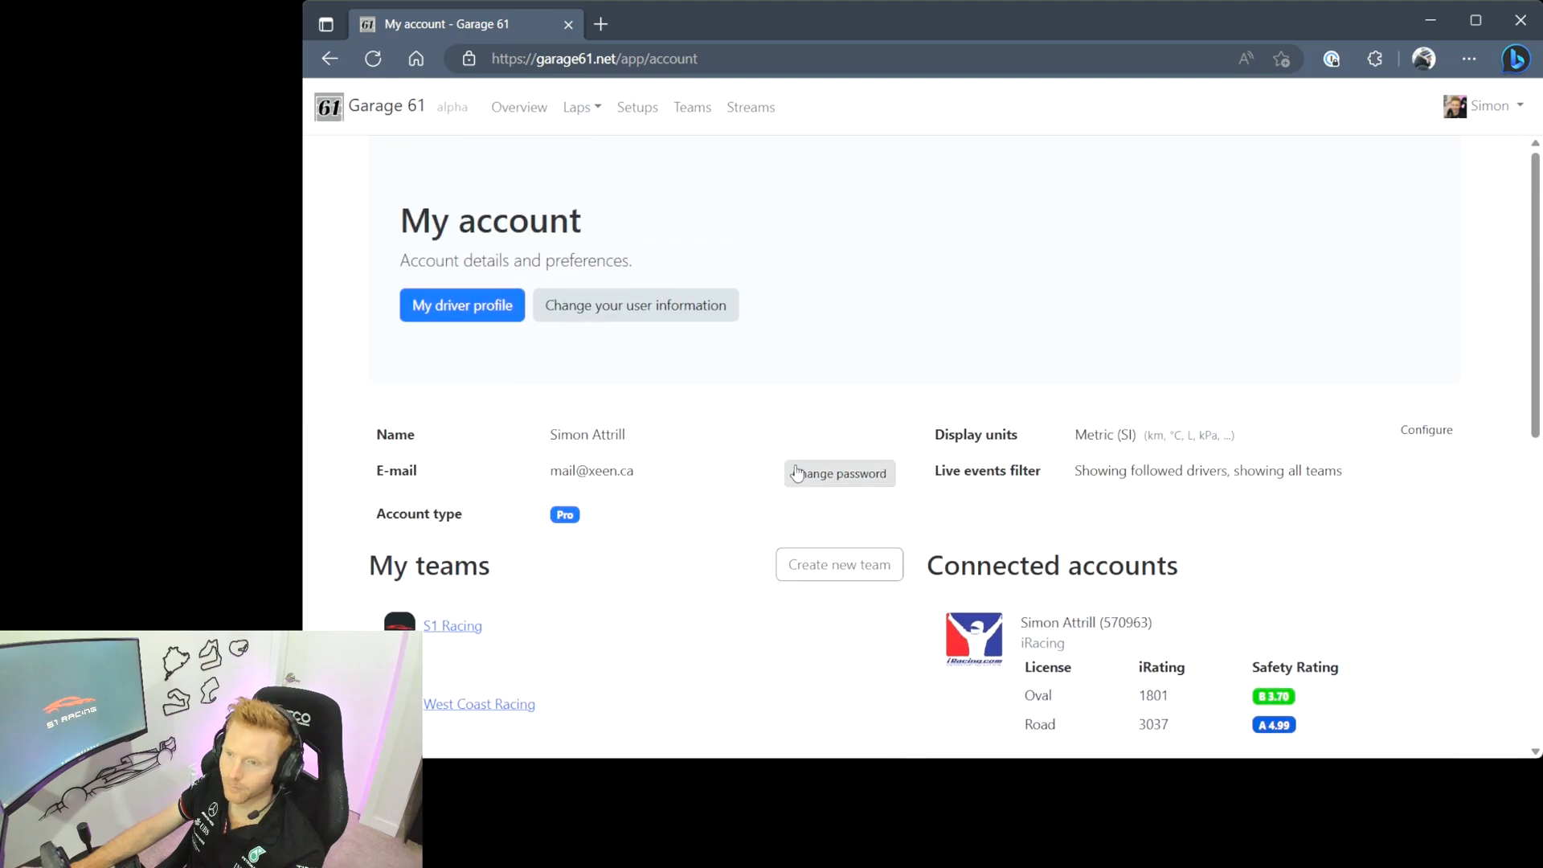
- Review the driver profile's statistics charts
click(461, 305)
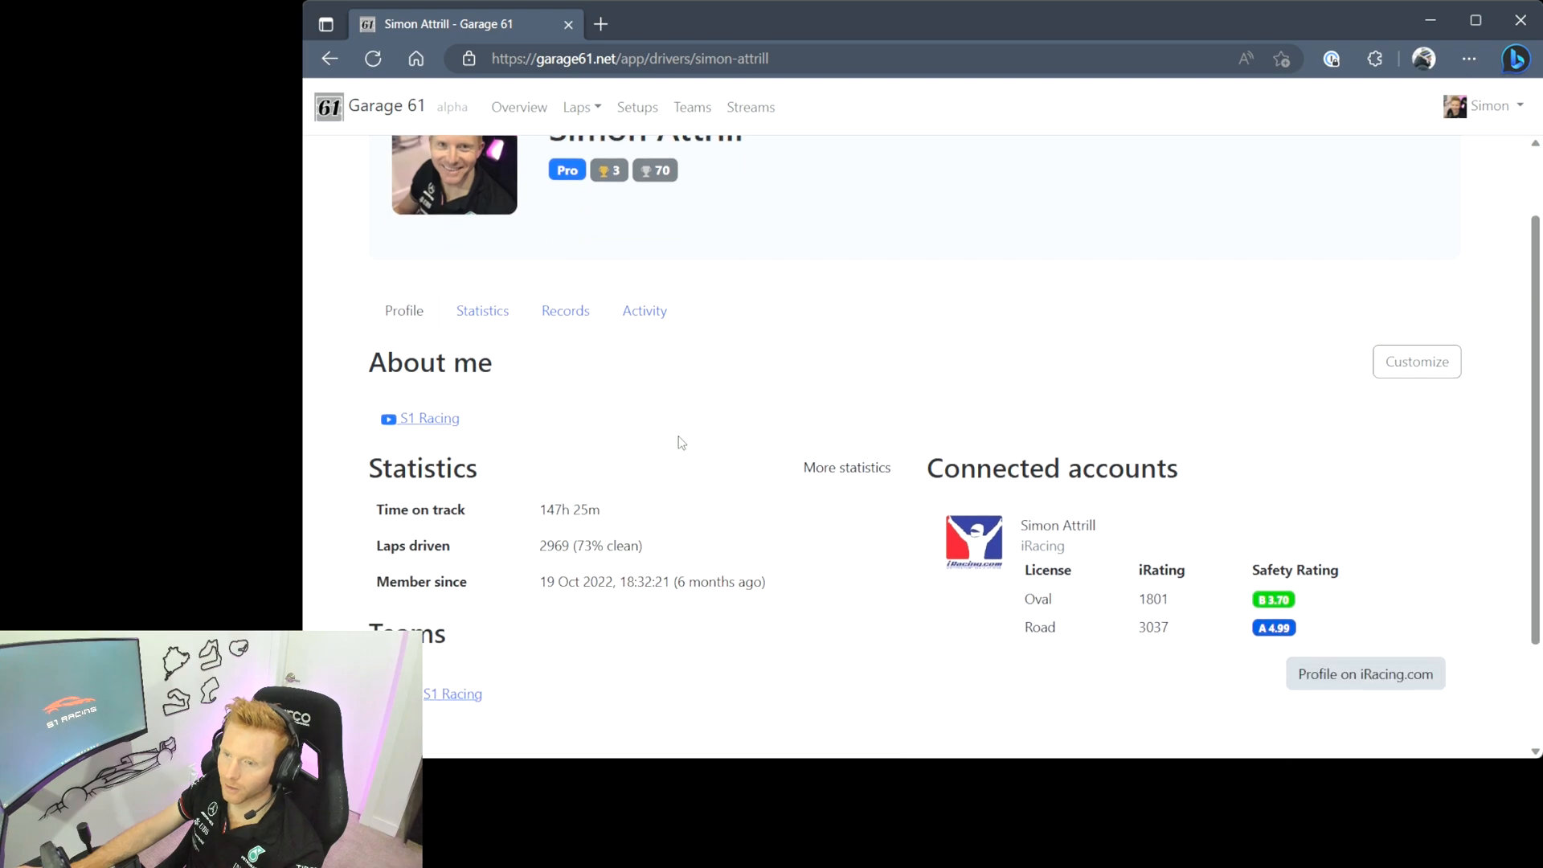
scroll(down, 3)
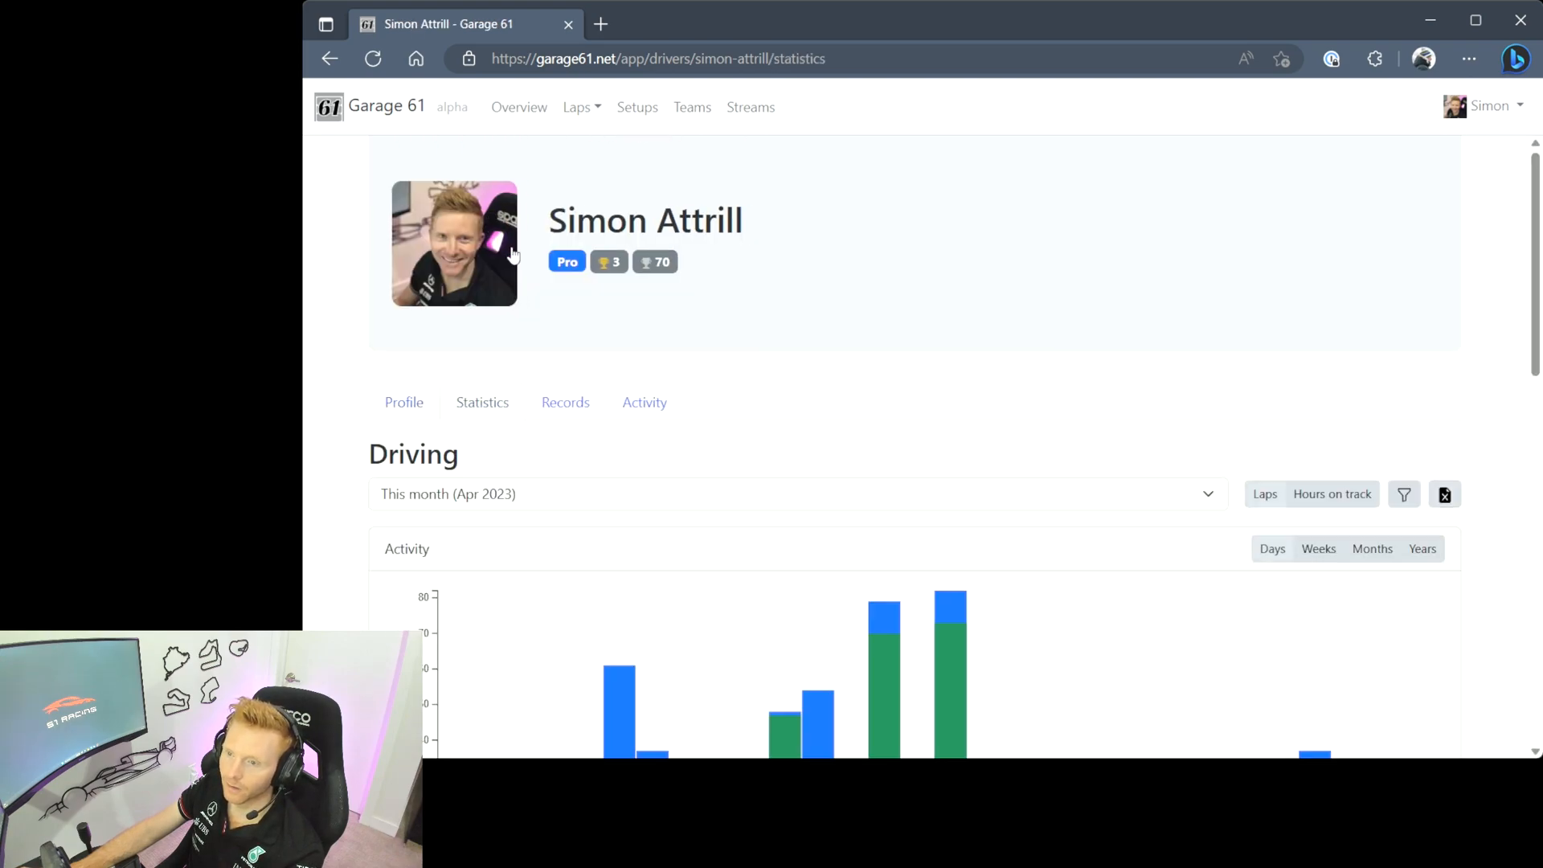
scroll(down, 3)
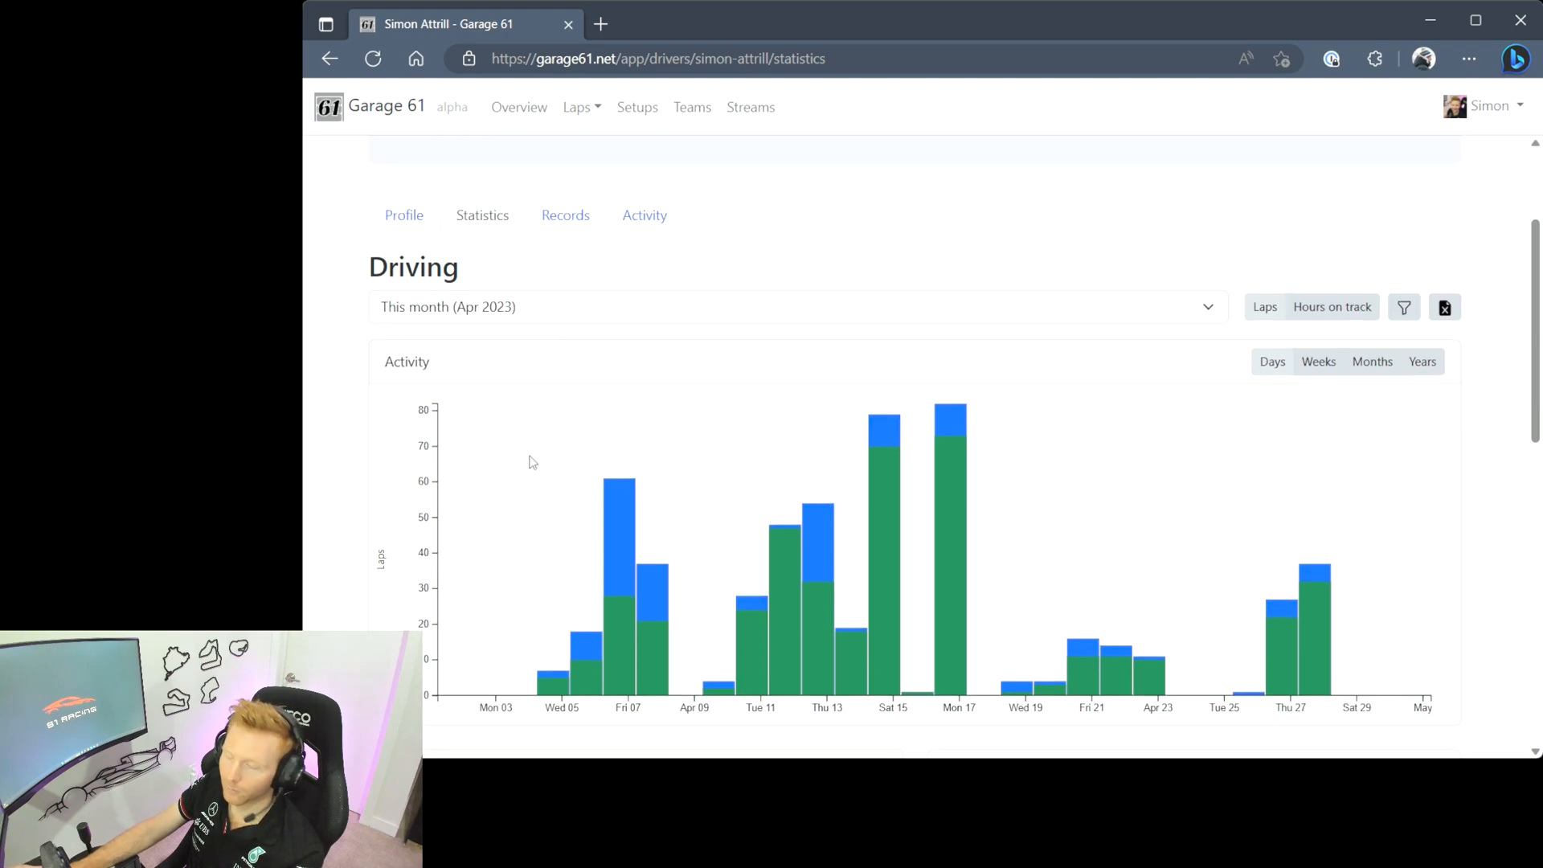
scroll(down, 3)
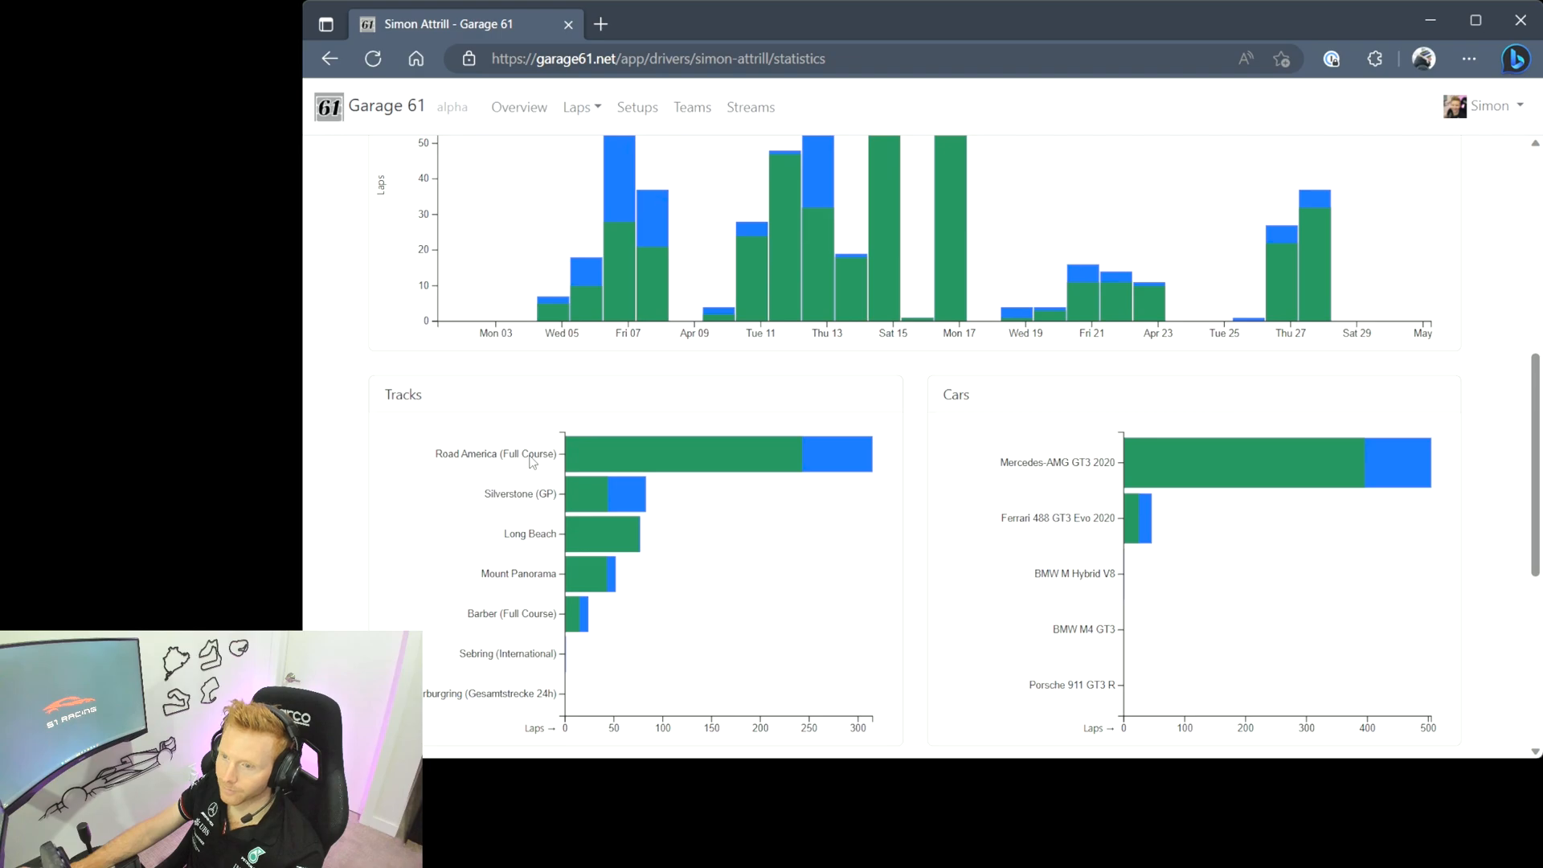
scroll(down, 3)
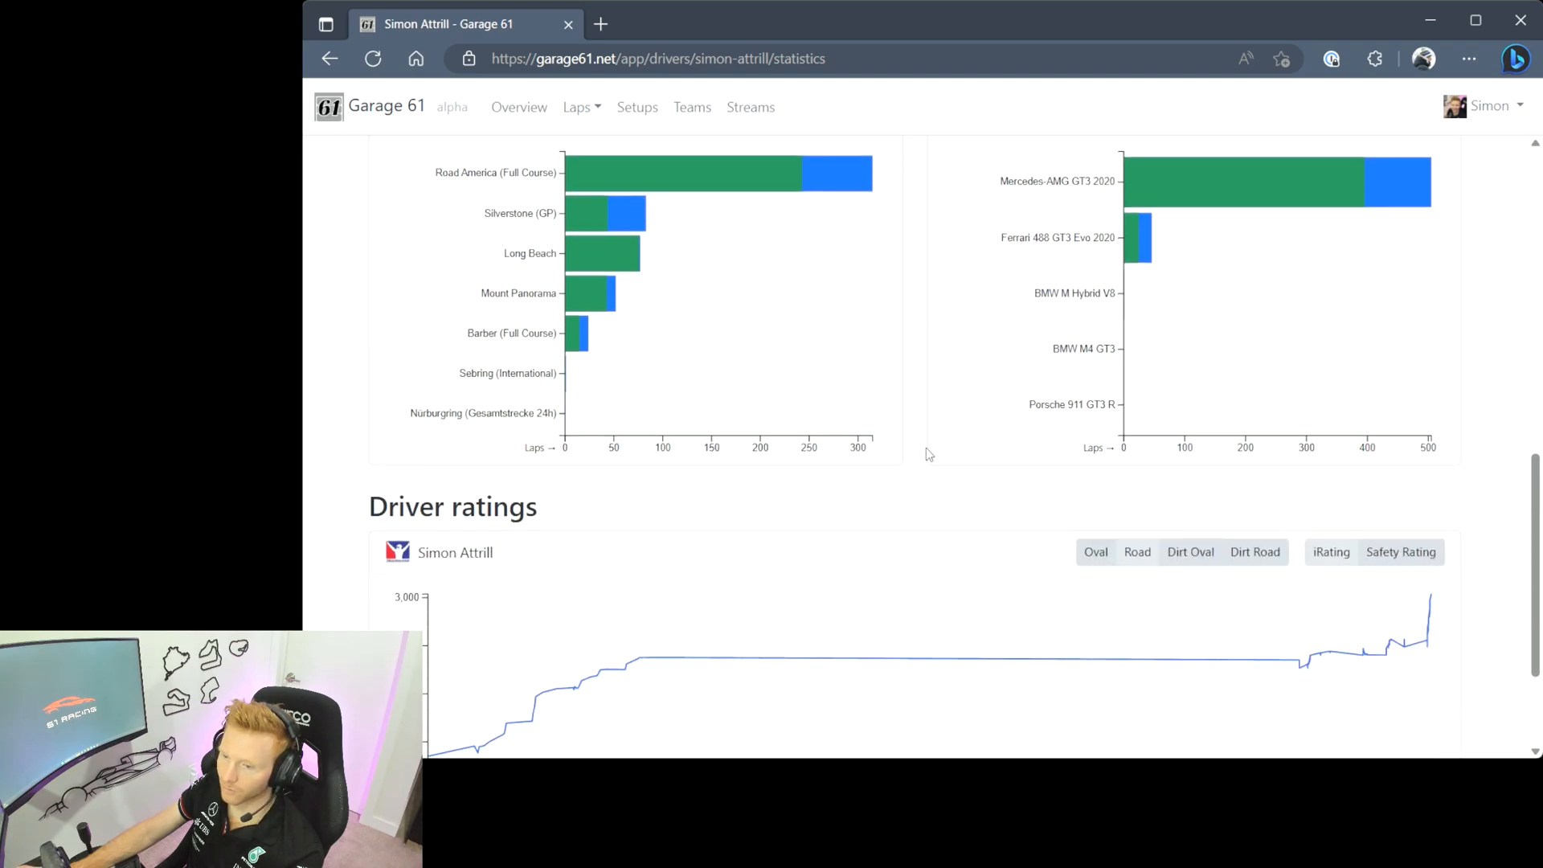
scroll(down, 3)
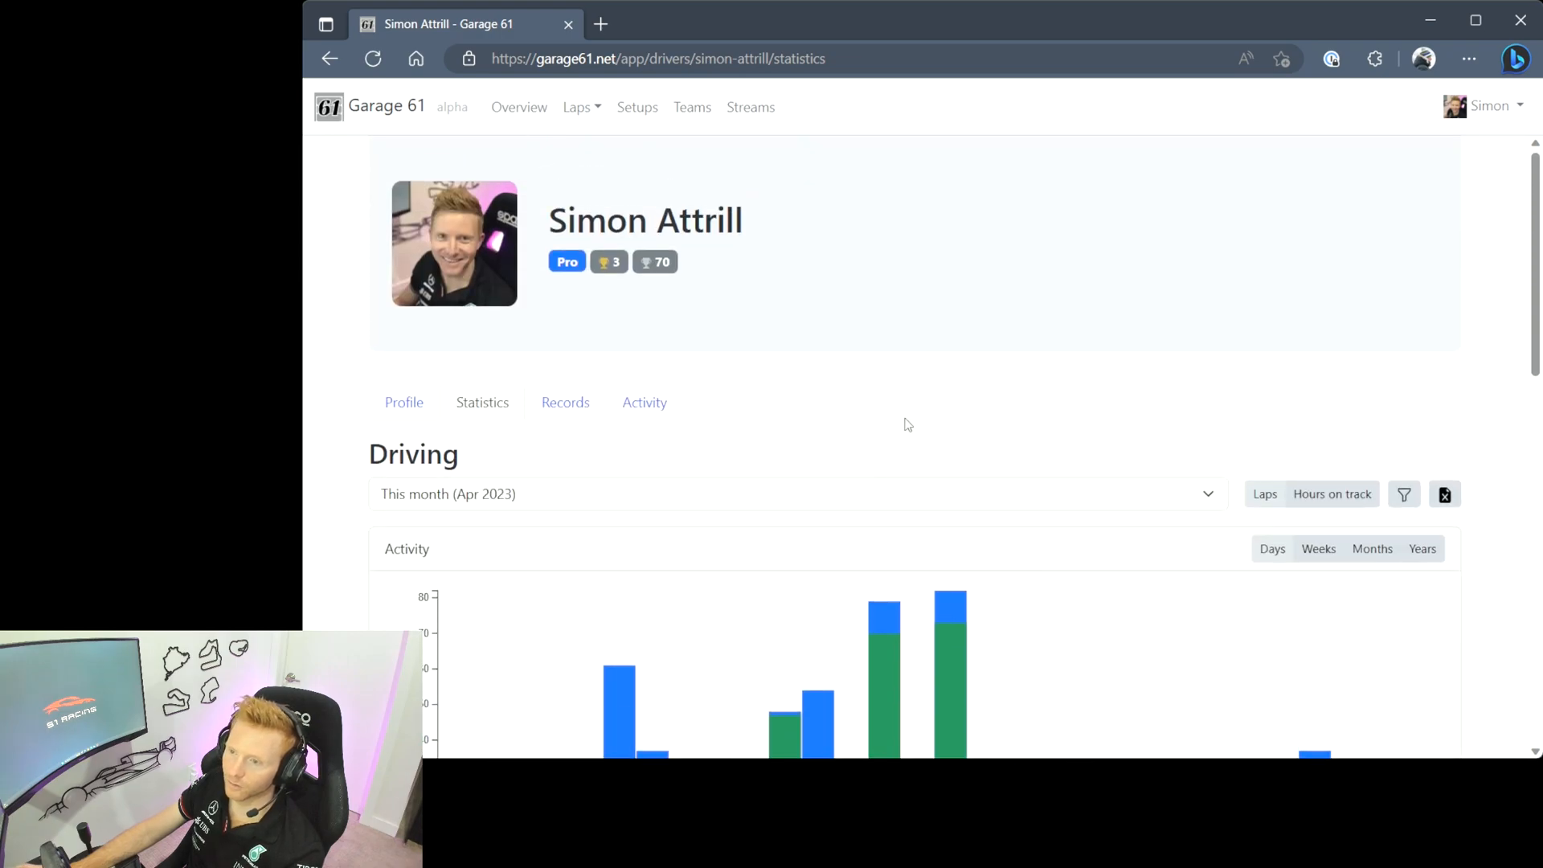
- Show the profile's personal best lap records, then its activity listing
click(564, 402)
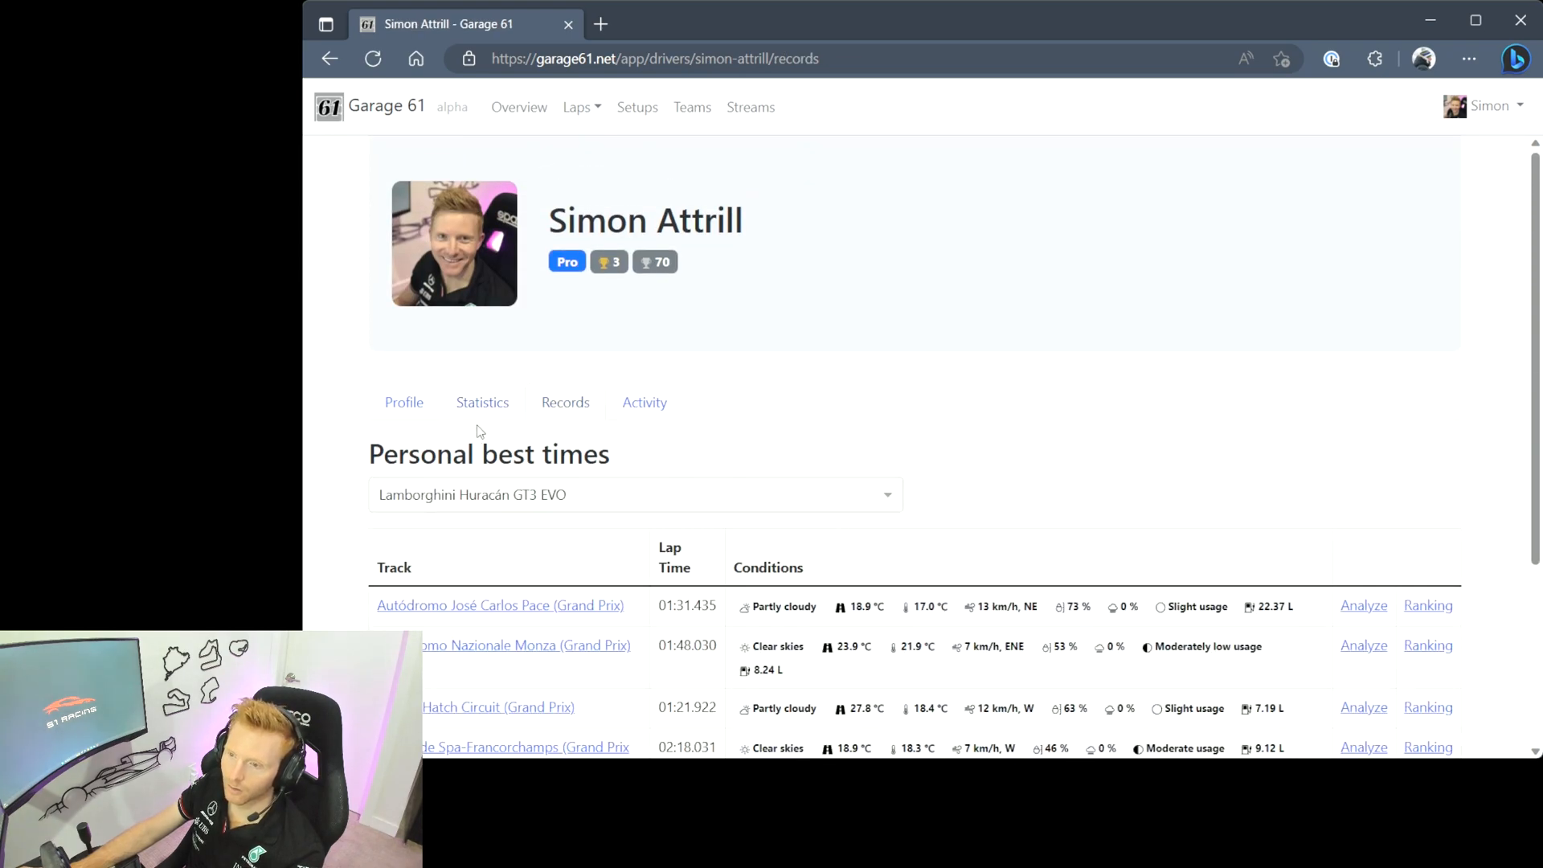
mouse_move(865, 415)
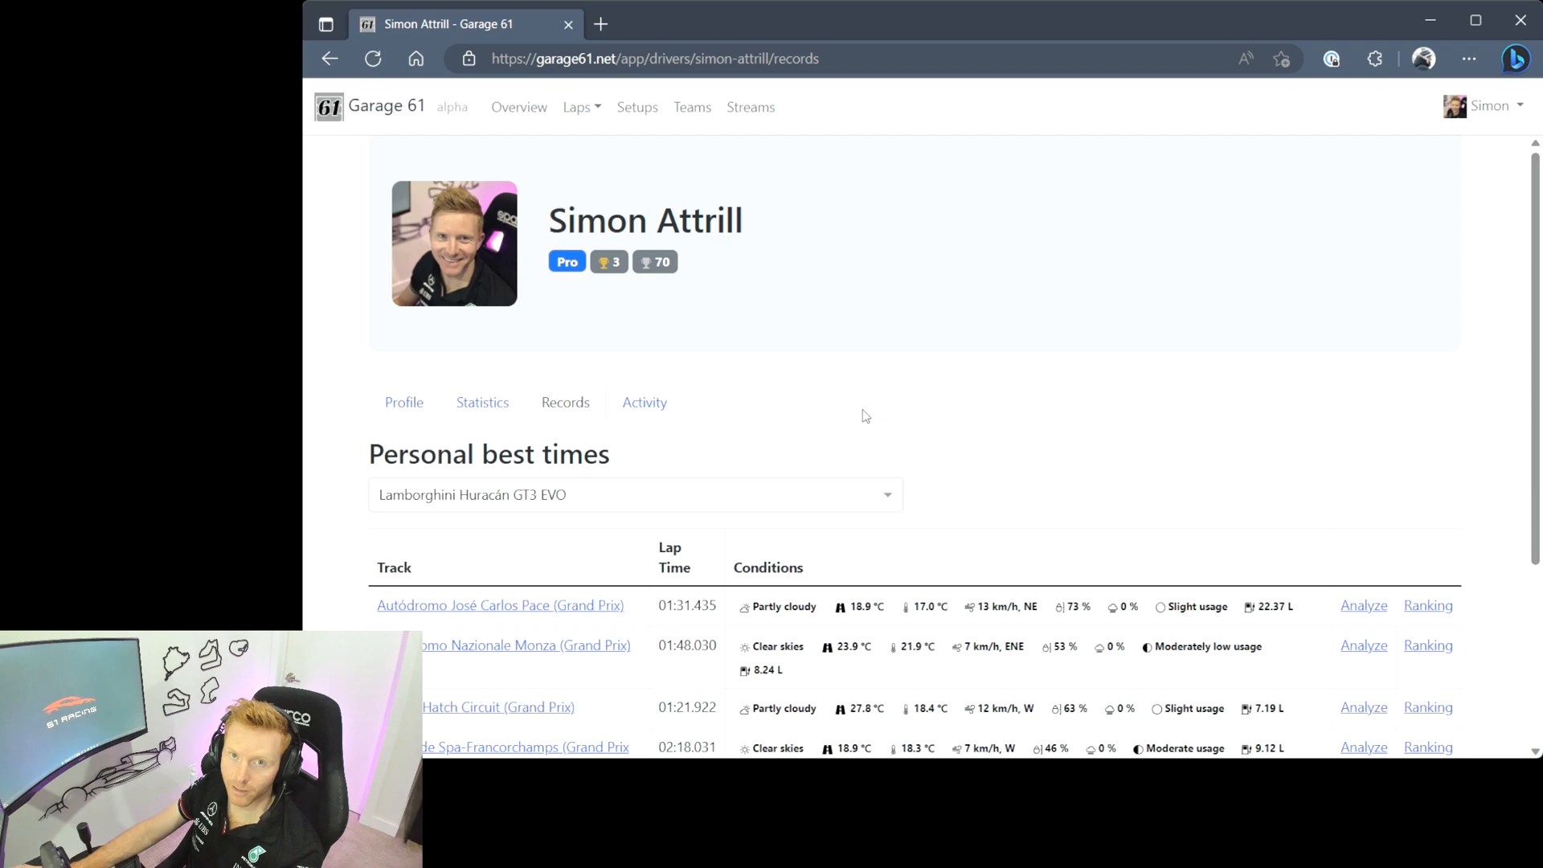
click(644, 402)
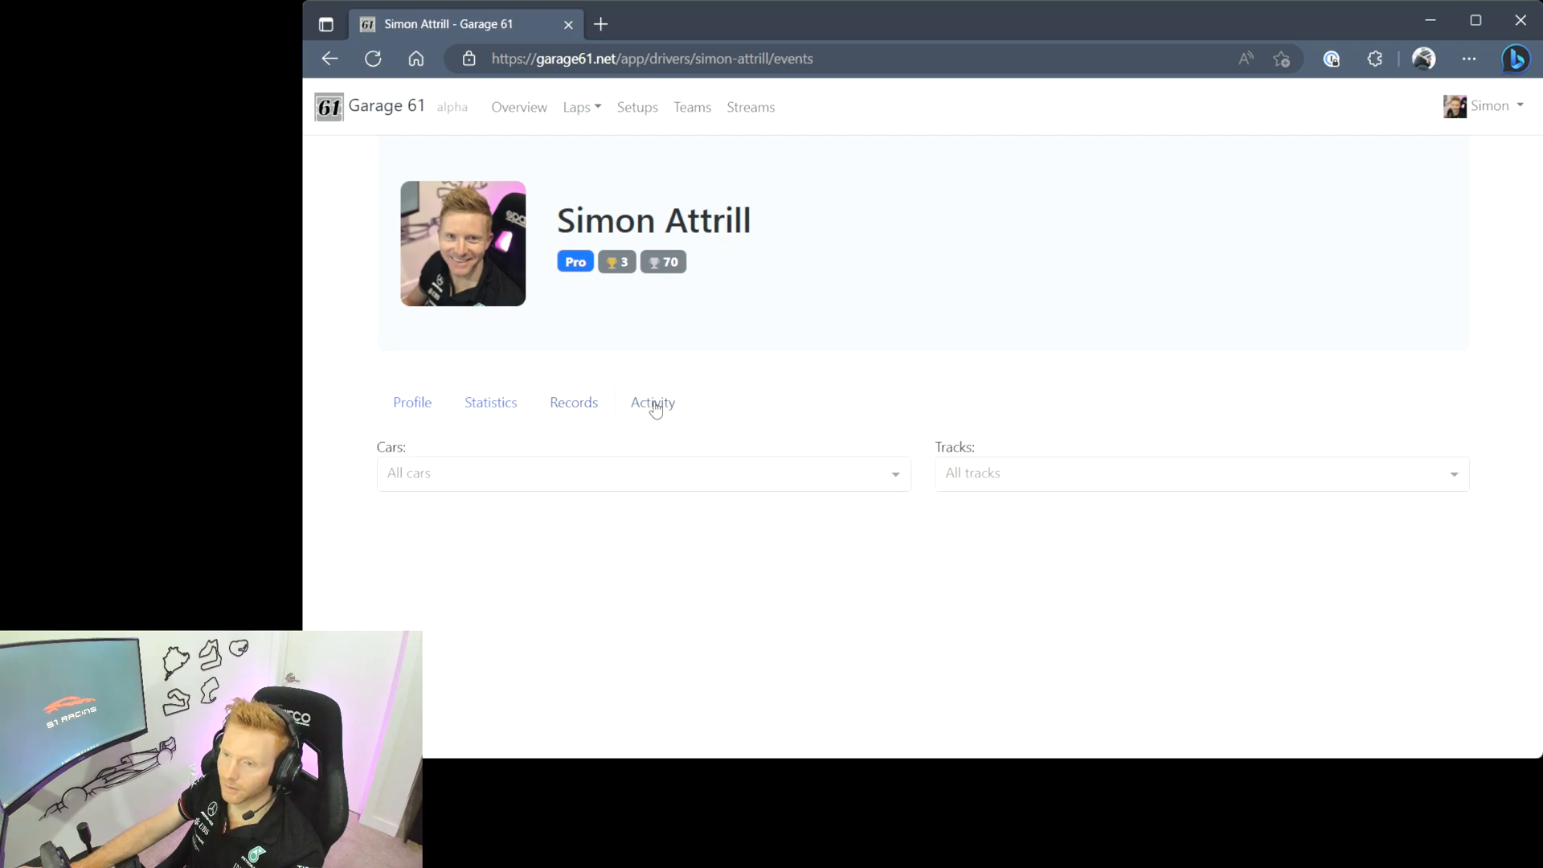
- Check the Garage 61 Telemetry Agent's upload status in the iRacing test session and close its window
click(651, 401)
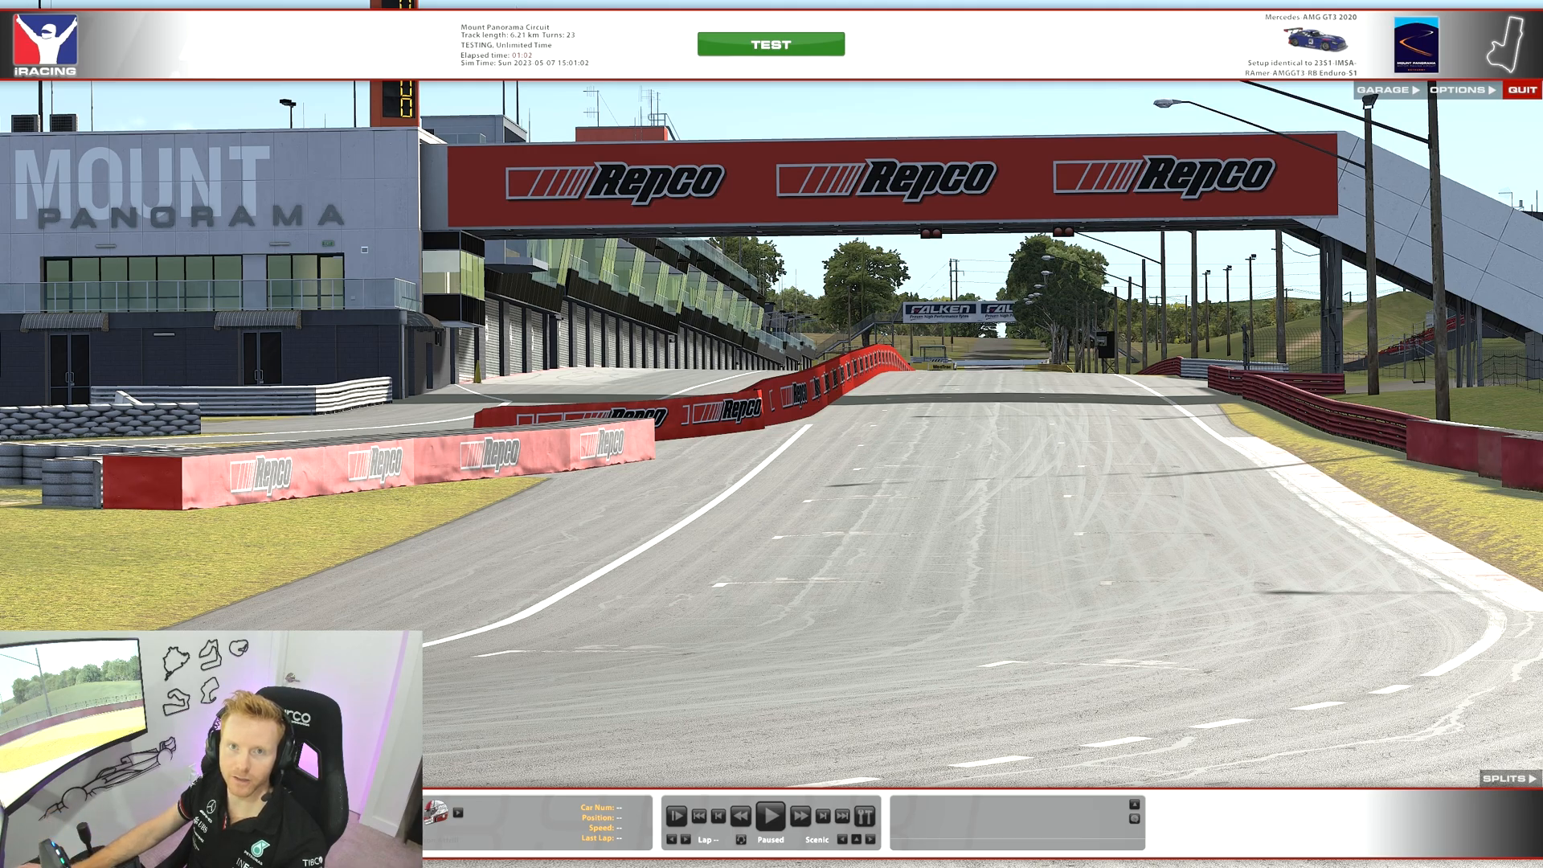
click(521, 848)
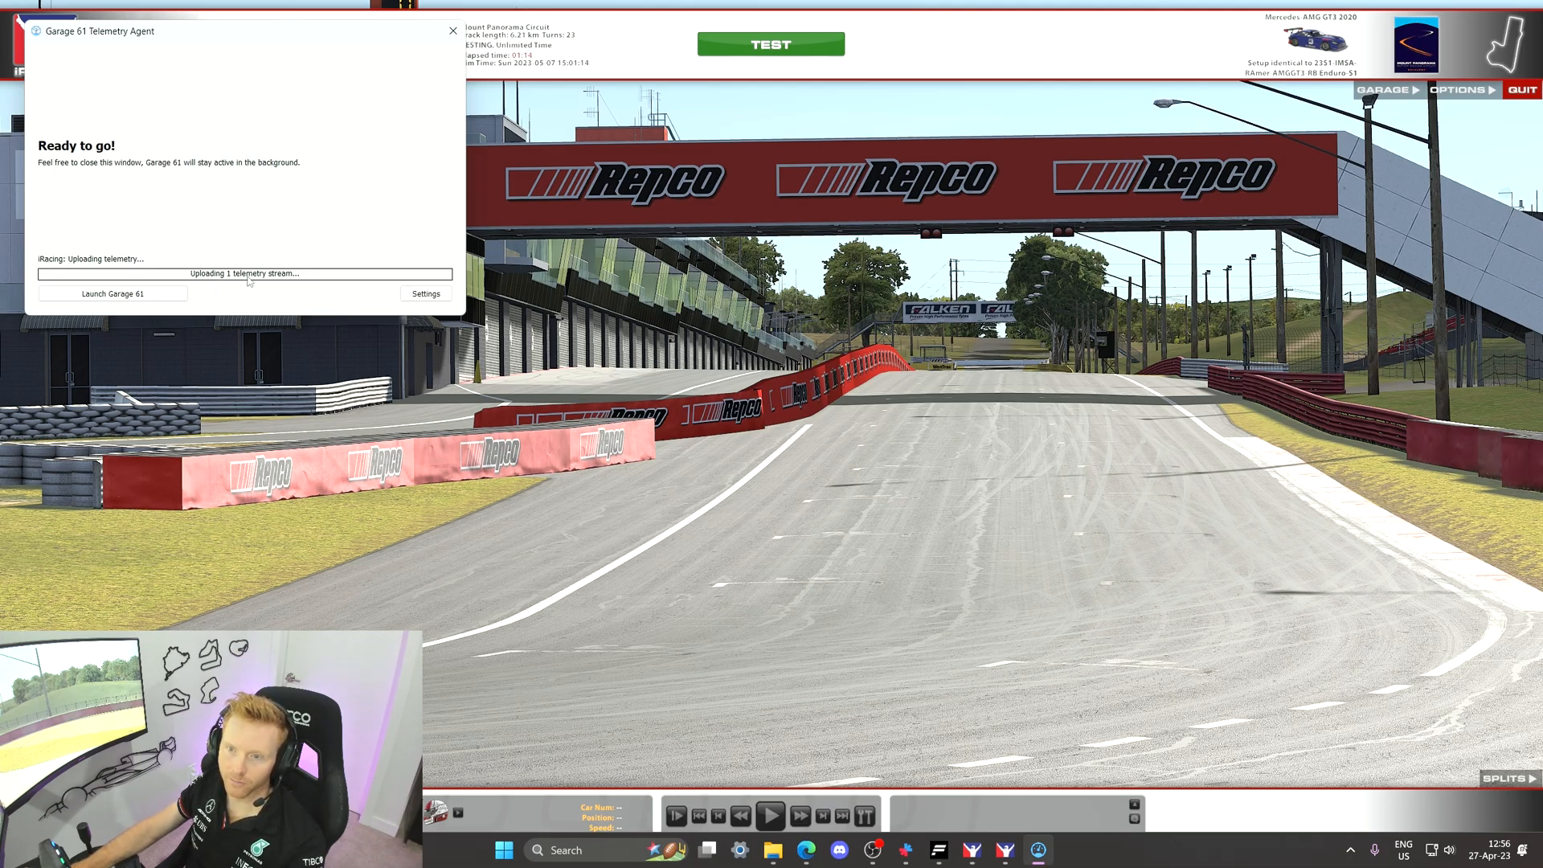
mouse_move(237, 288)
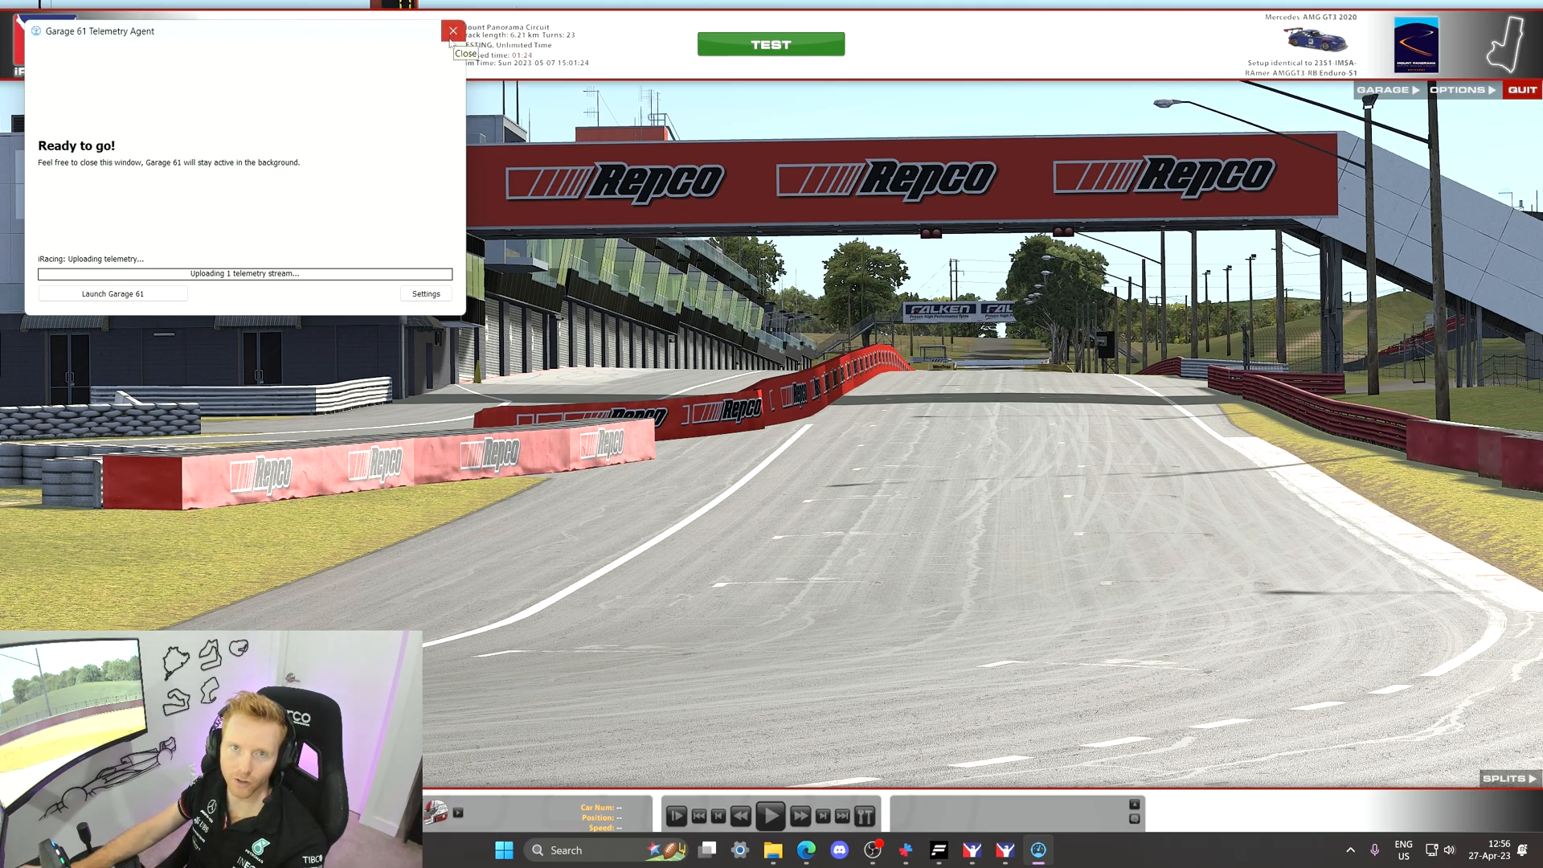
click(454, 32)
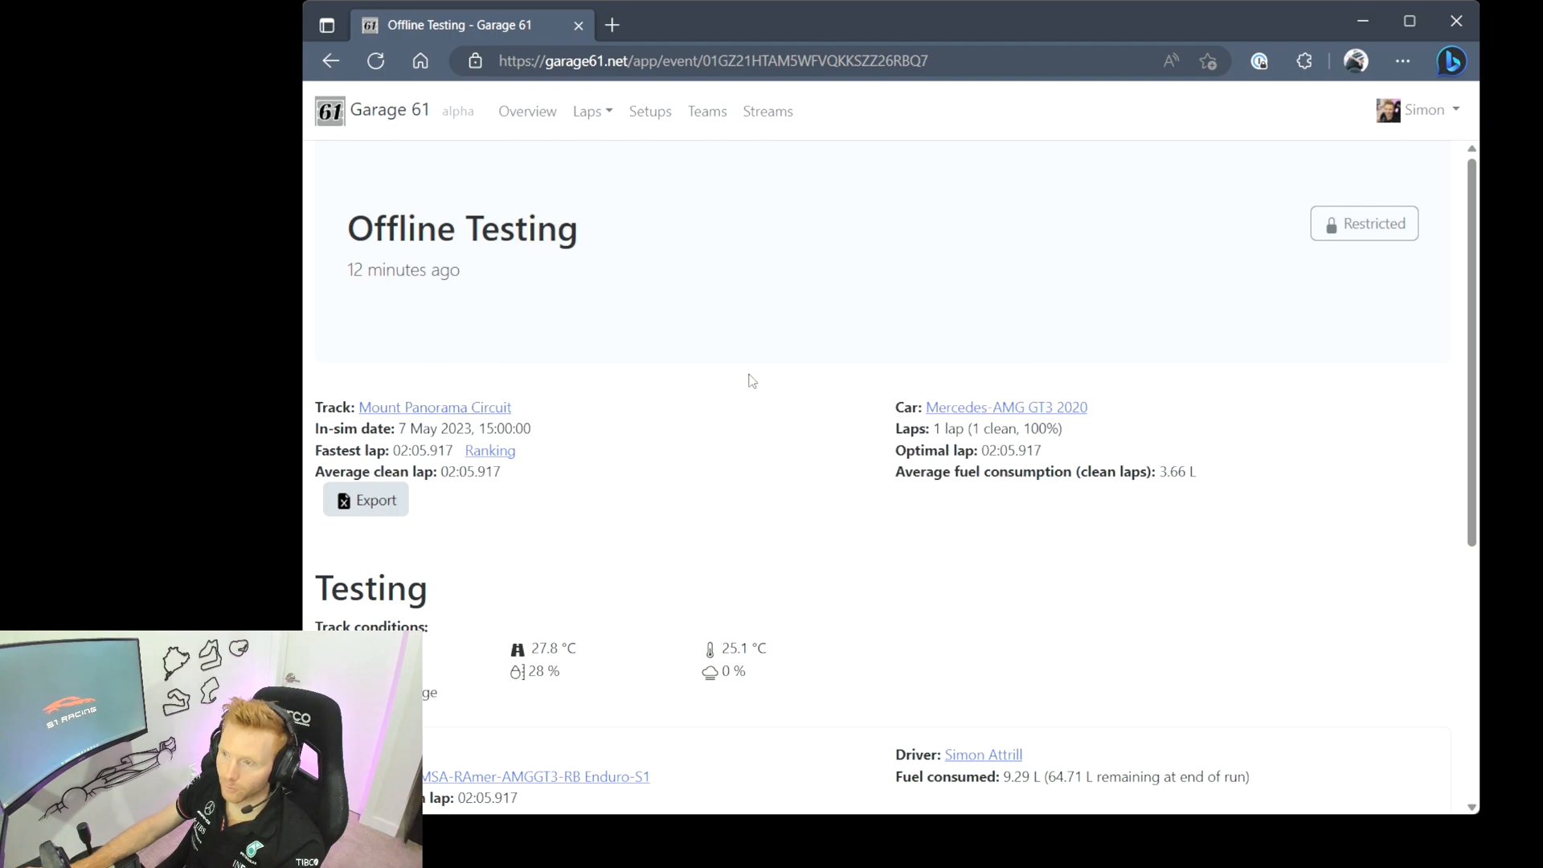
- Review the Mount Panorama Offline Testing run's conditions, lap table and Mercedes-AMG GT3 setup
scroll(down, 3)
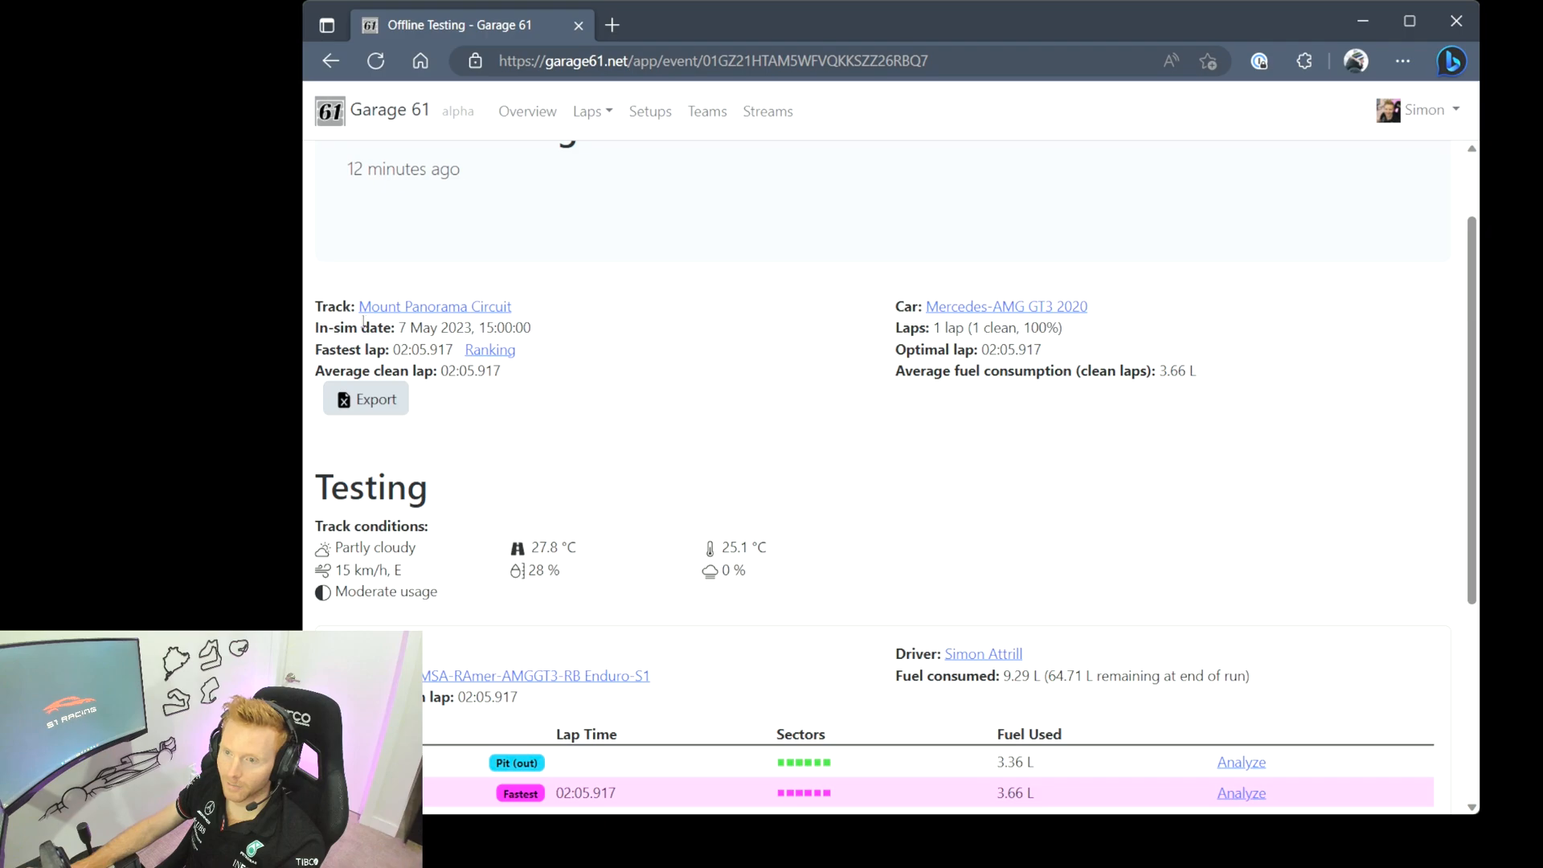
scroll(down, 3)
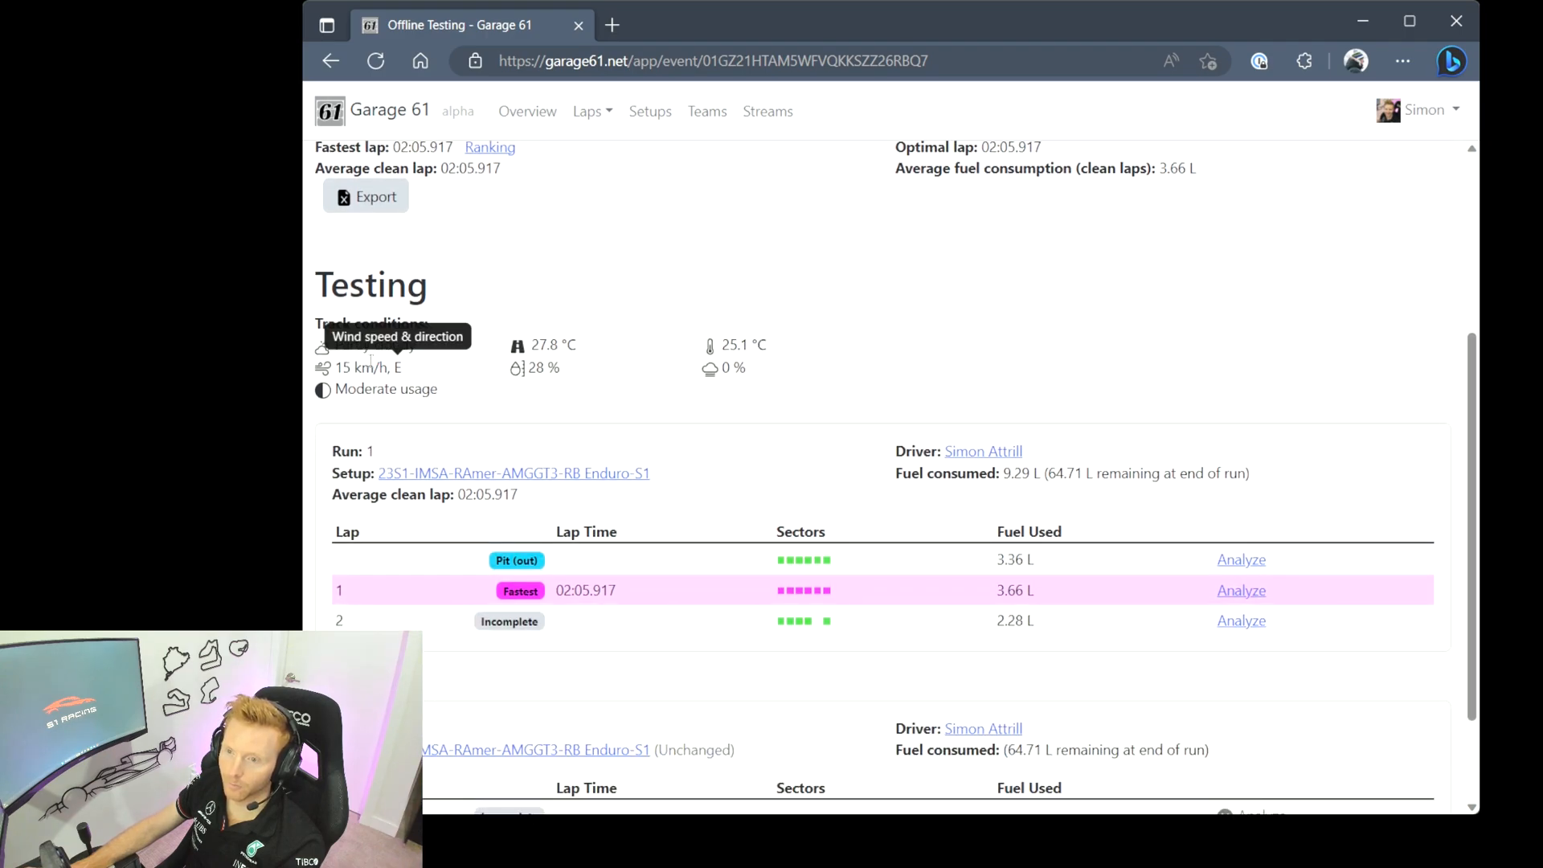
mouse_move(472, 324)
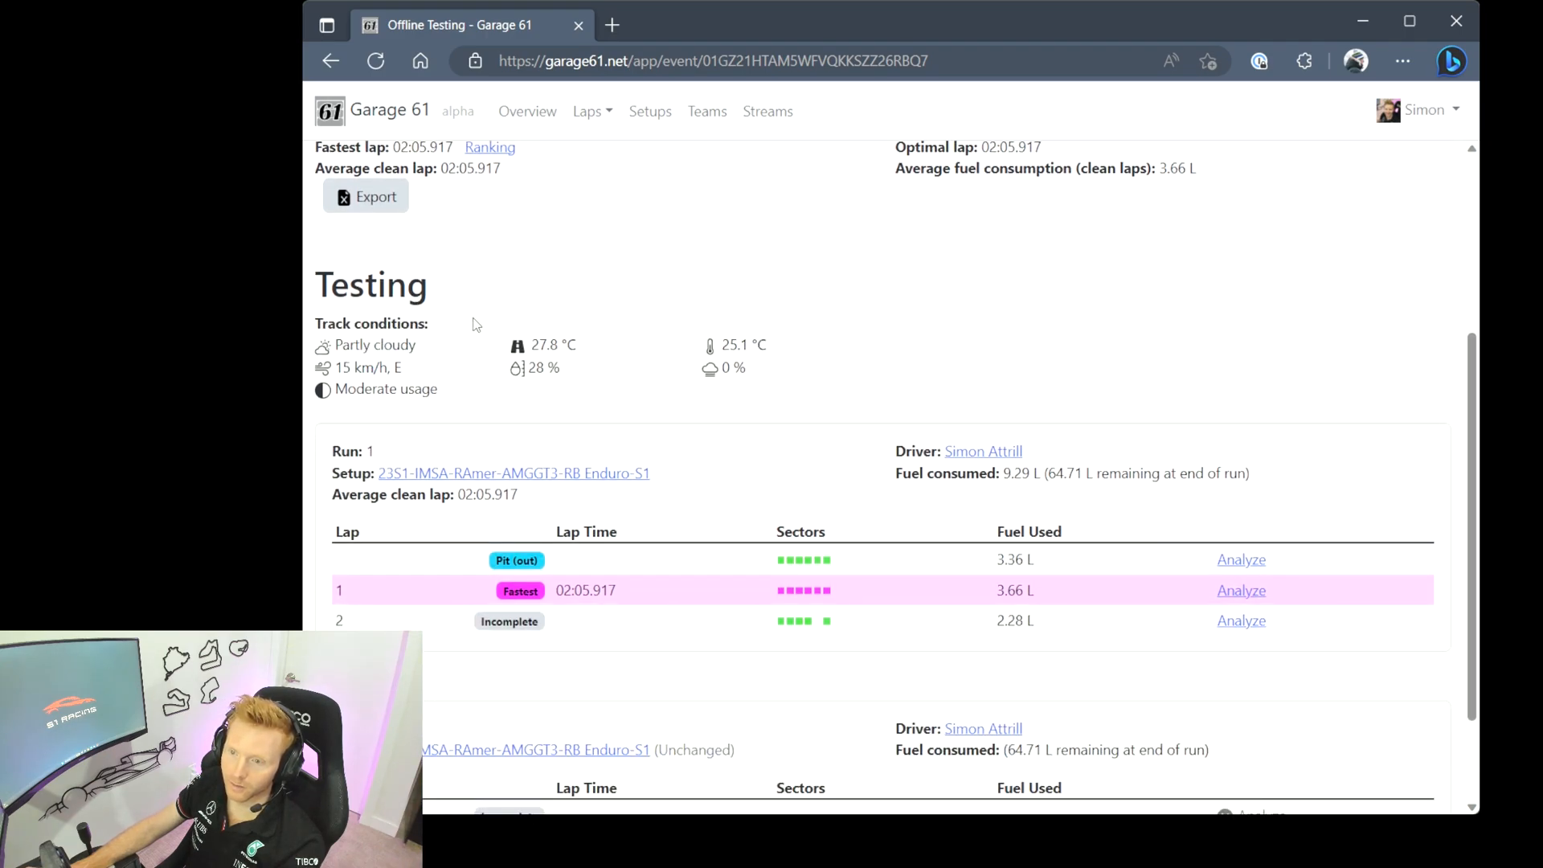
scroll(down, 3)
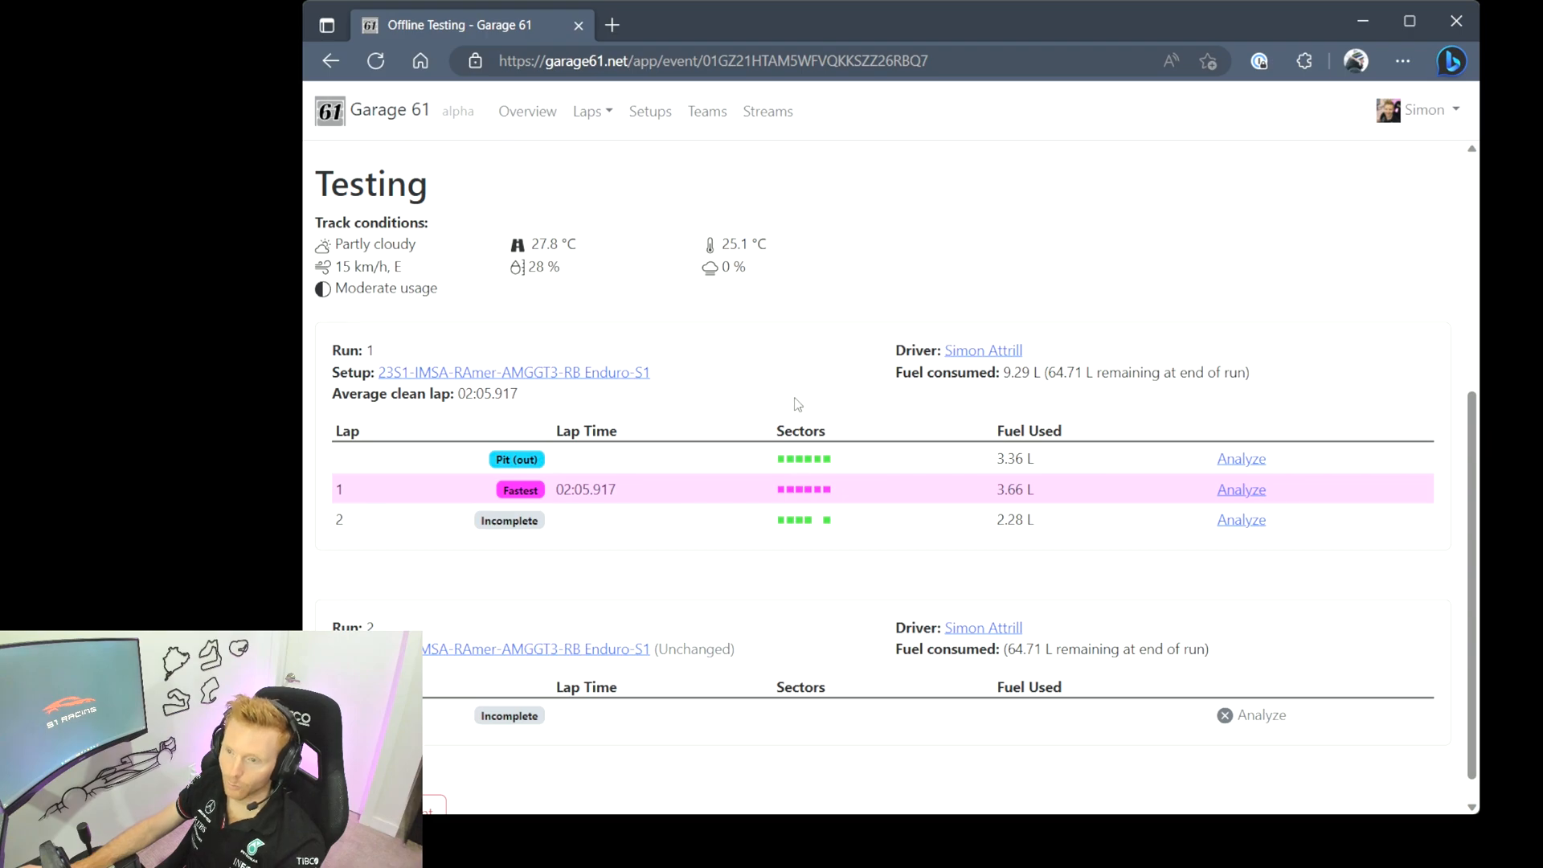
mouse_move(540, 377)
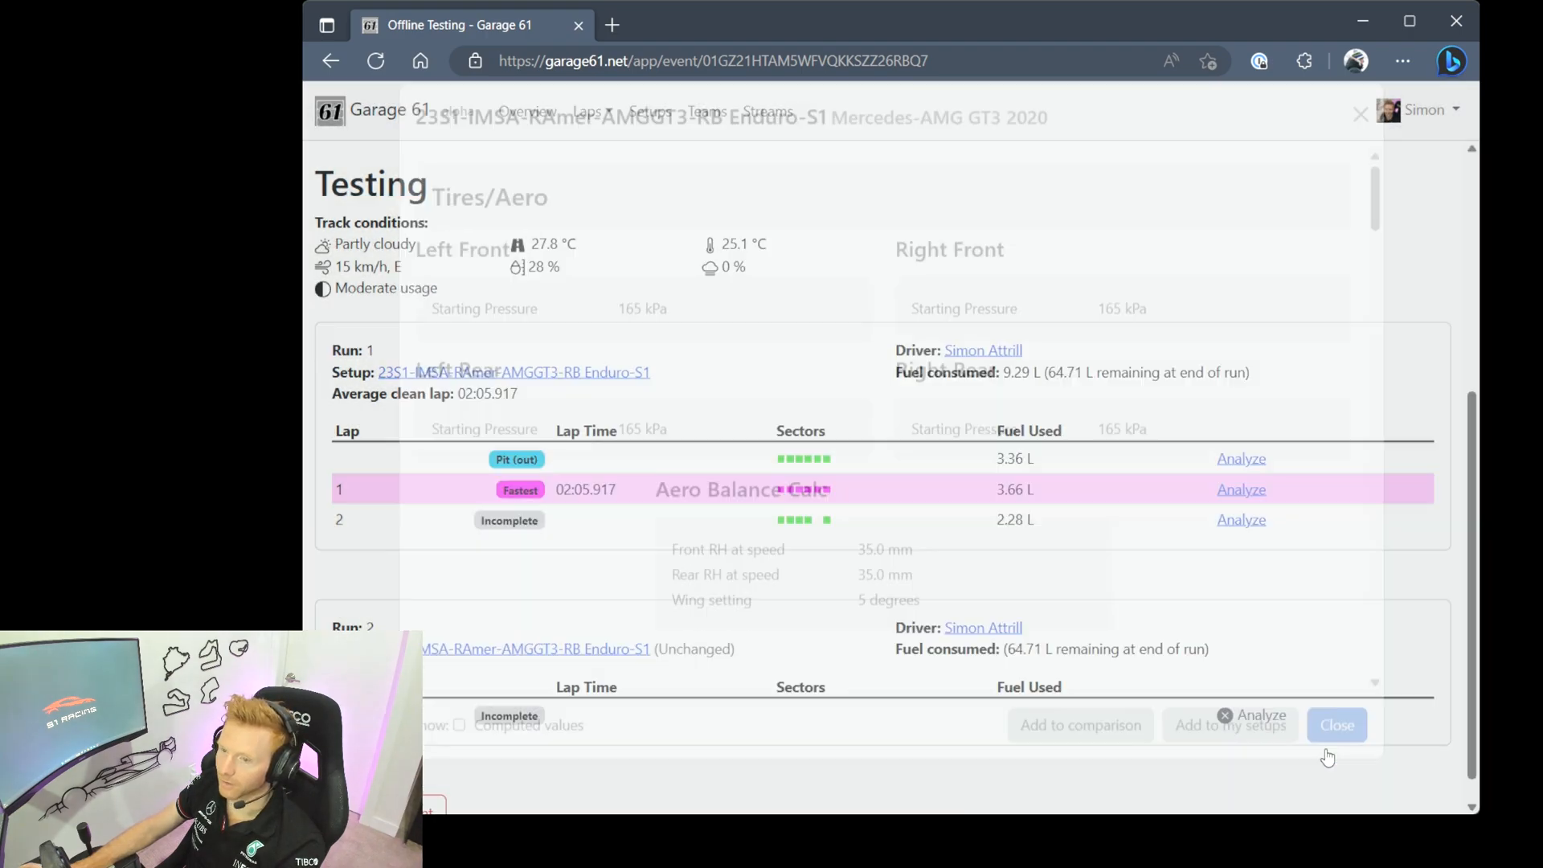
click(1335, 724)
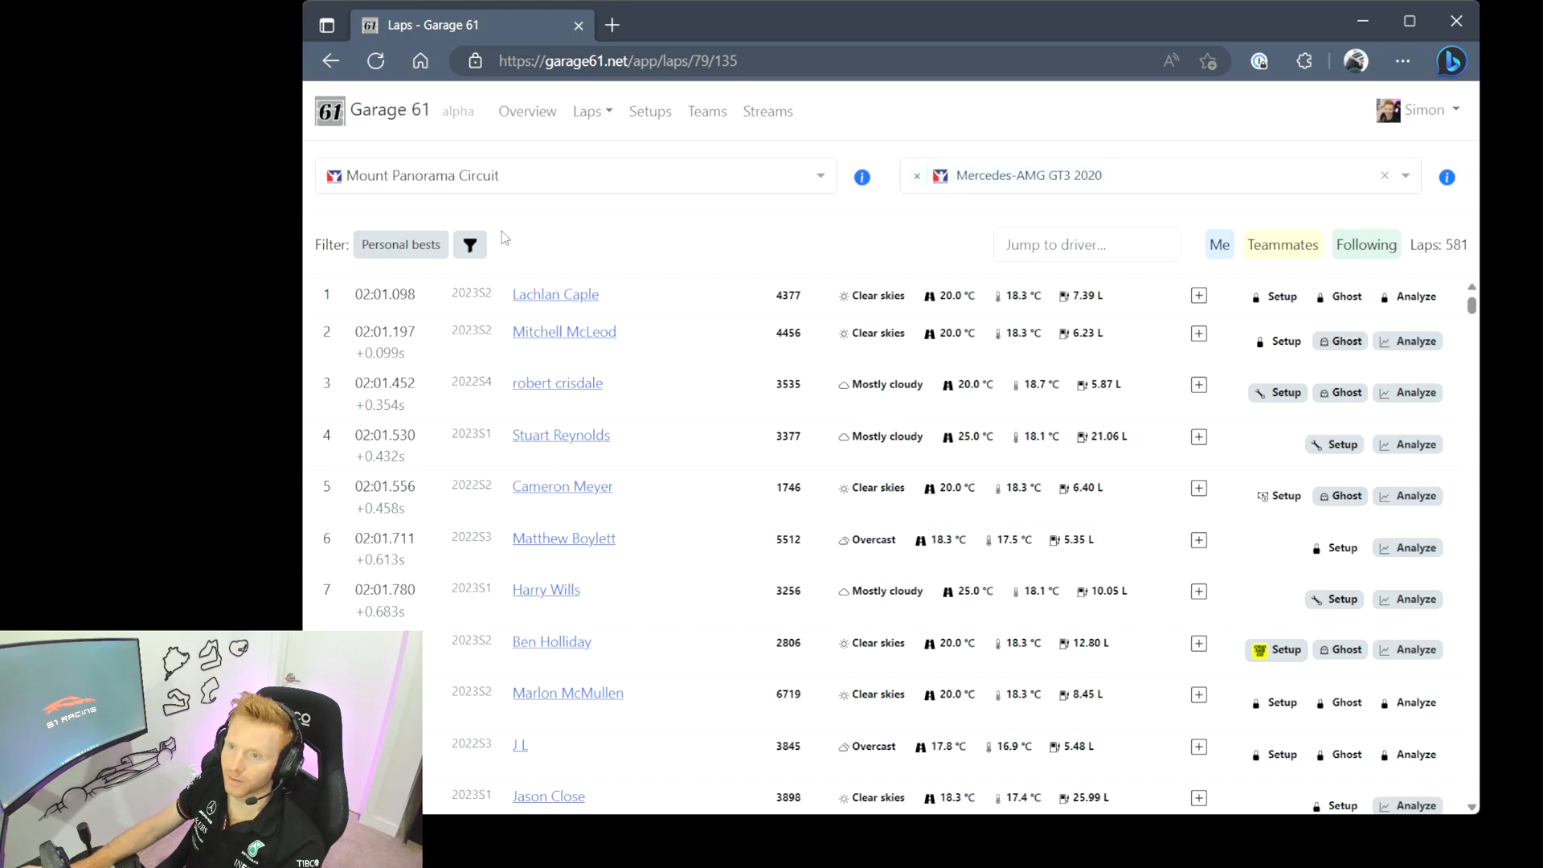
mouse_move(966, 210)
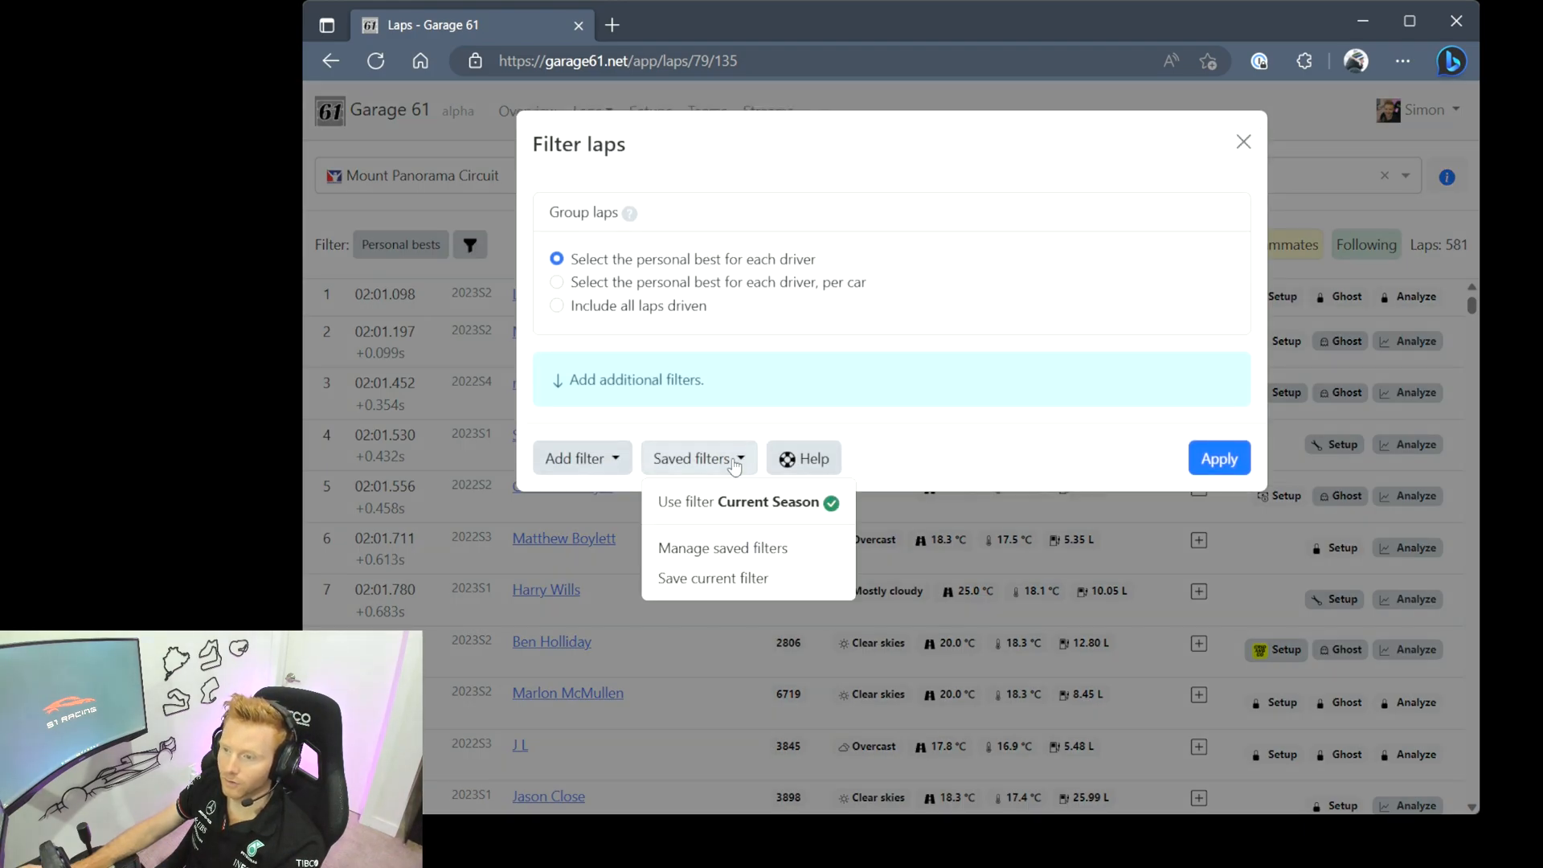
mouse_move(685, 503)
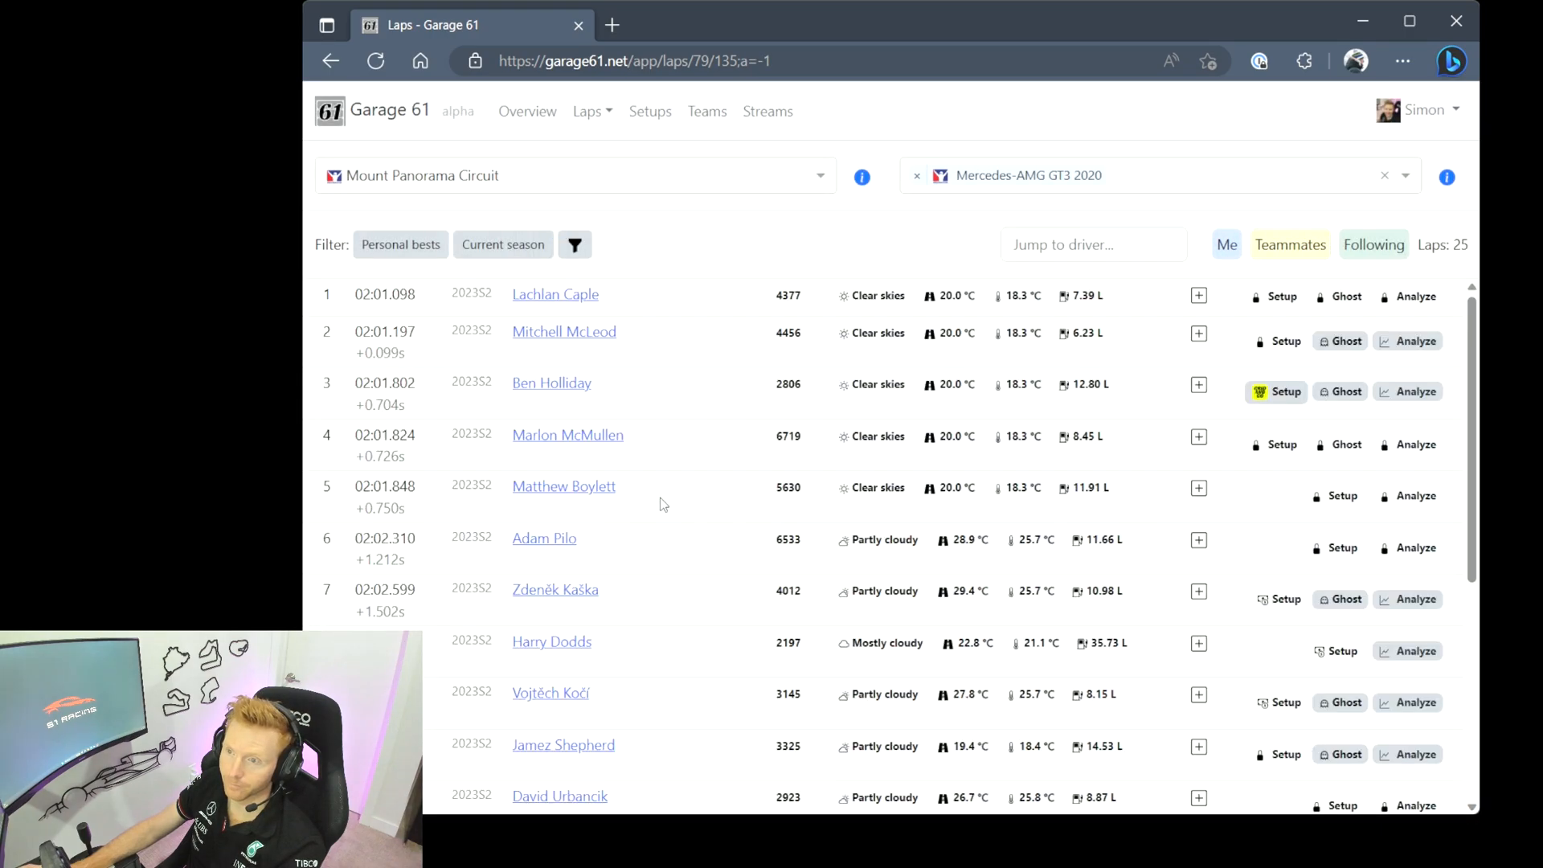
mouse_move(695, 349)
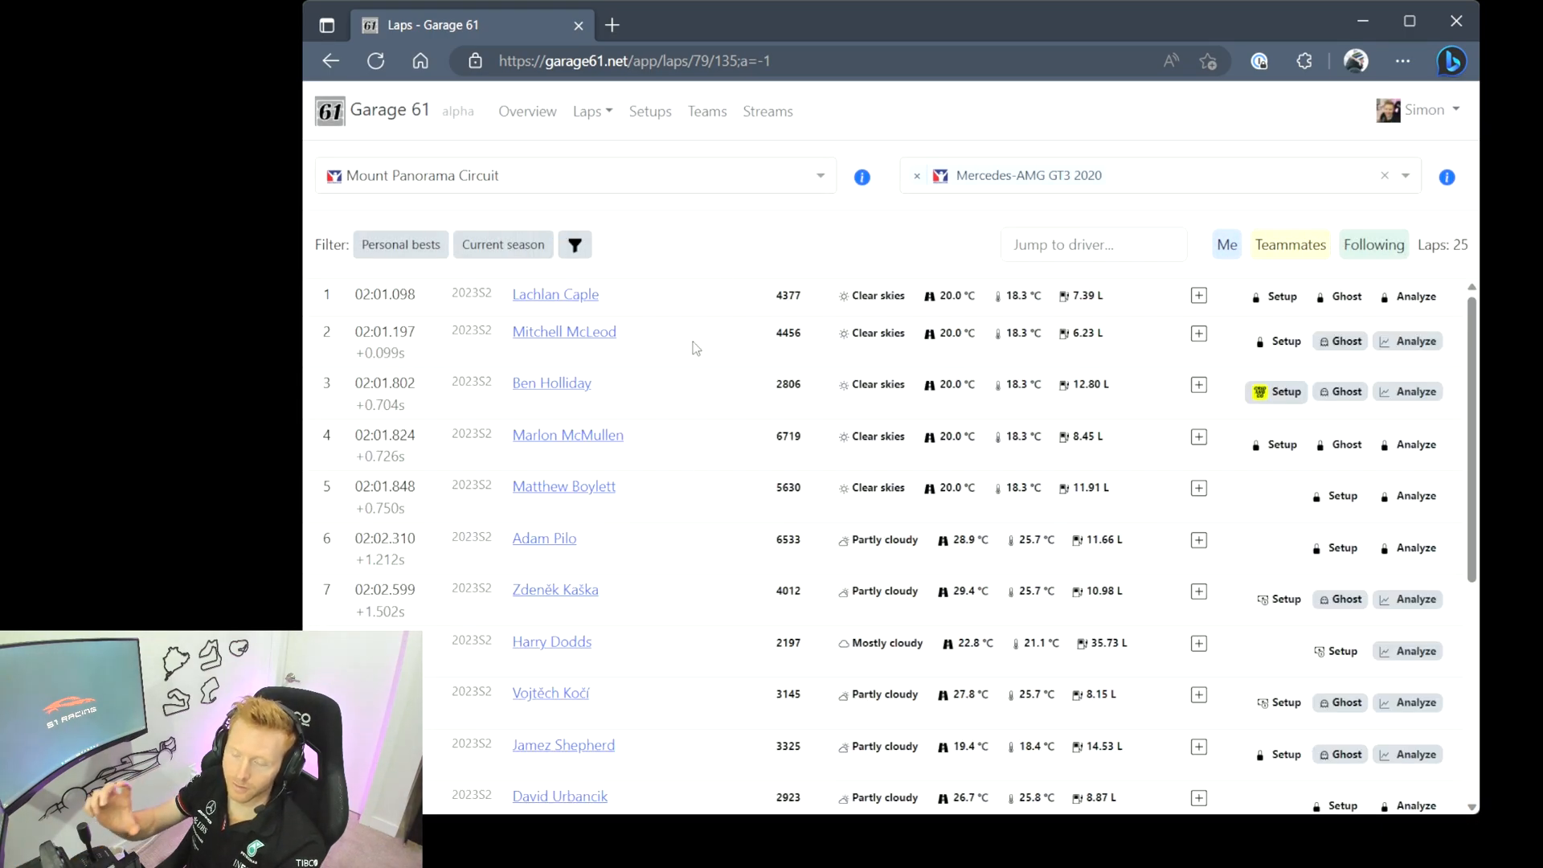